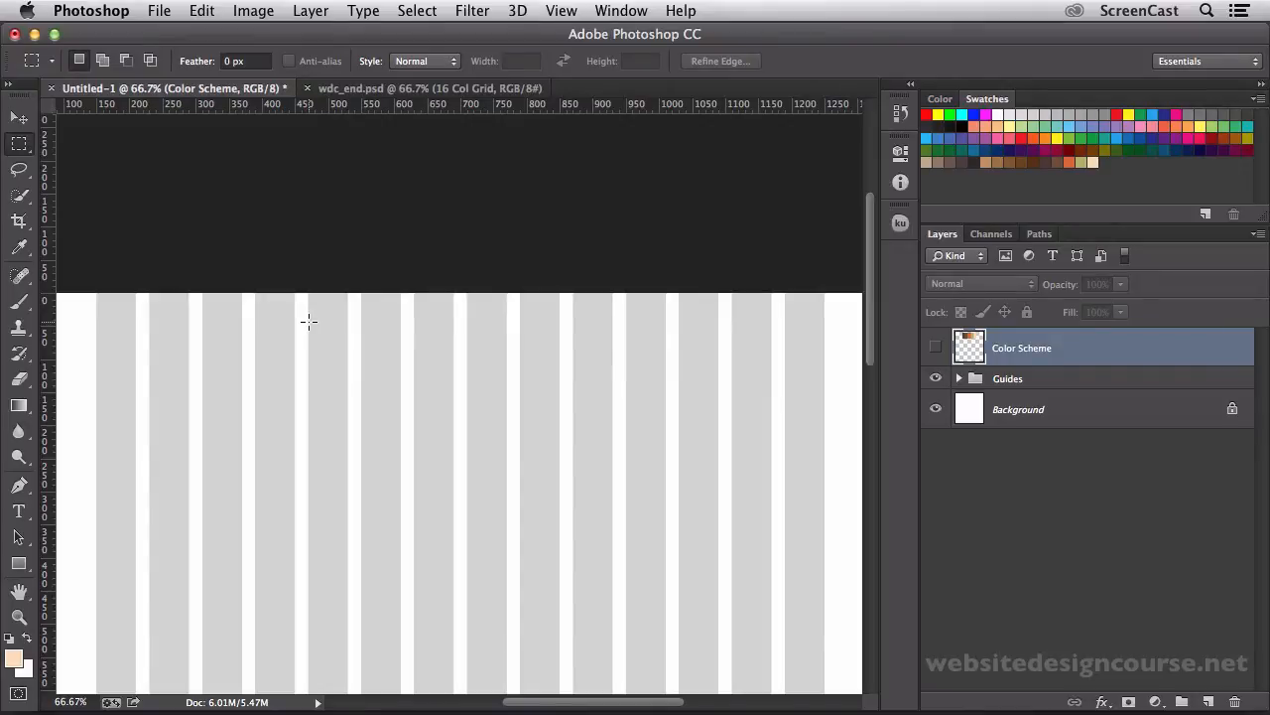
pyautogui.moveTo(326, 316)
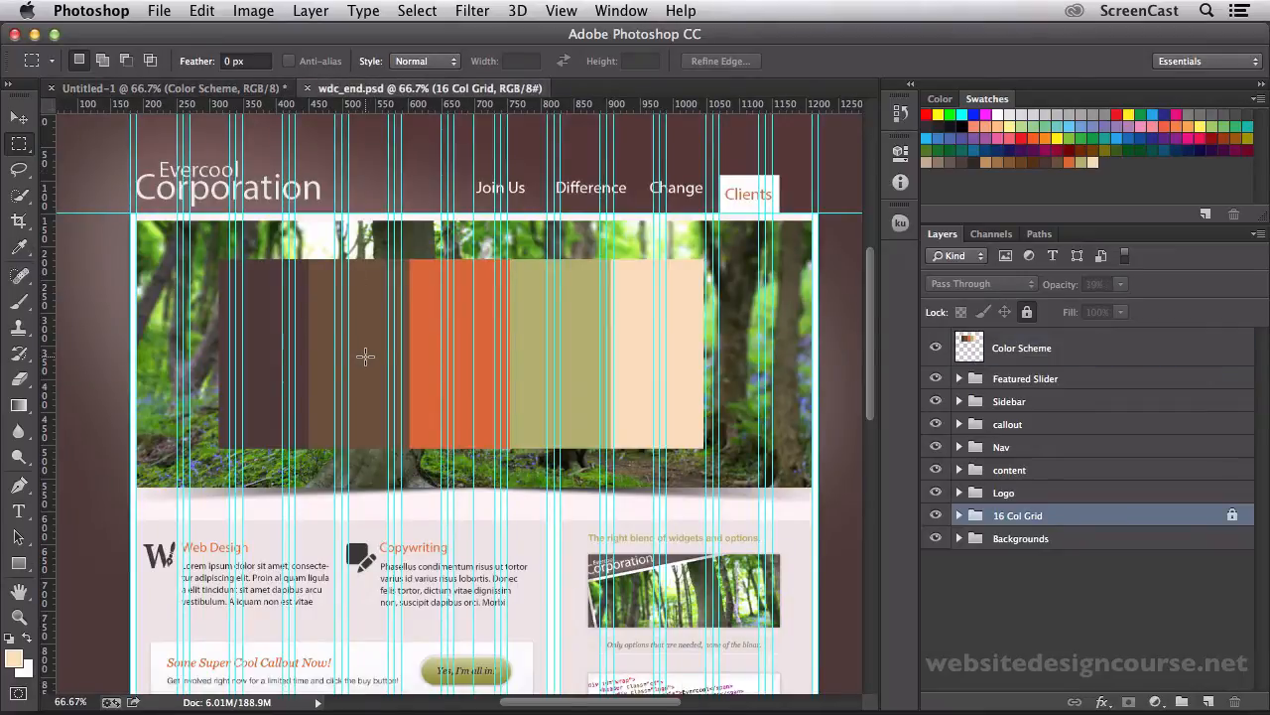
pyautogui.moveTo(507, 260)
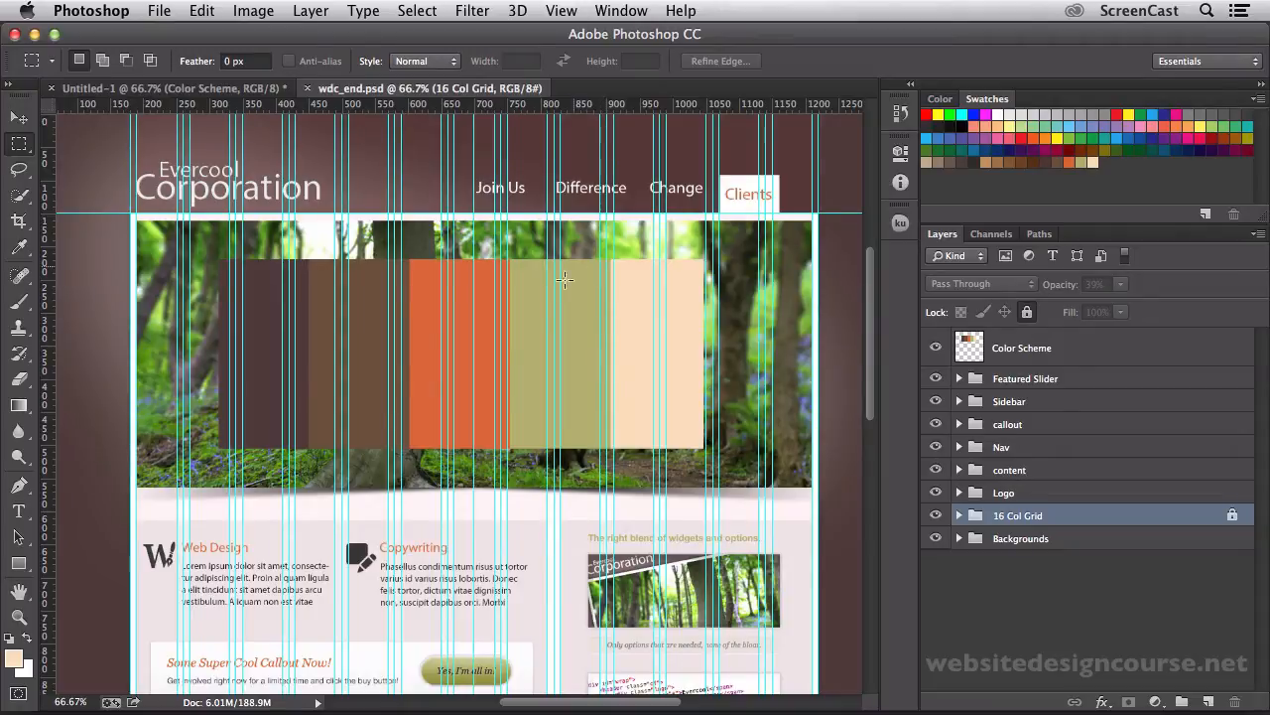
pyautogui.moveTo(481, 461)
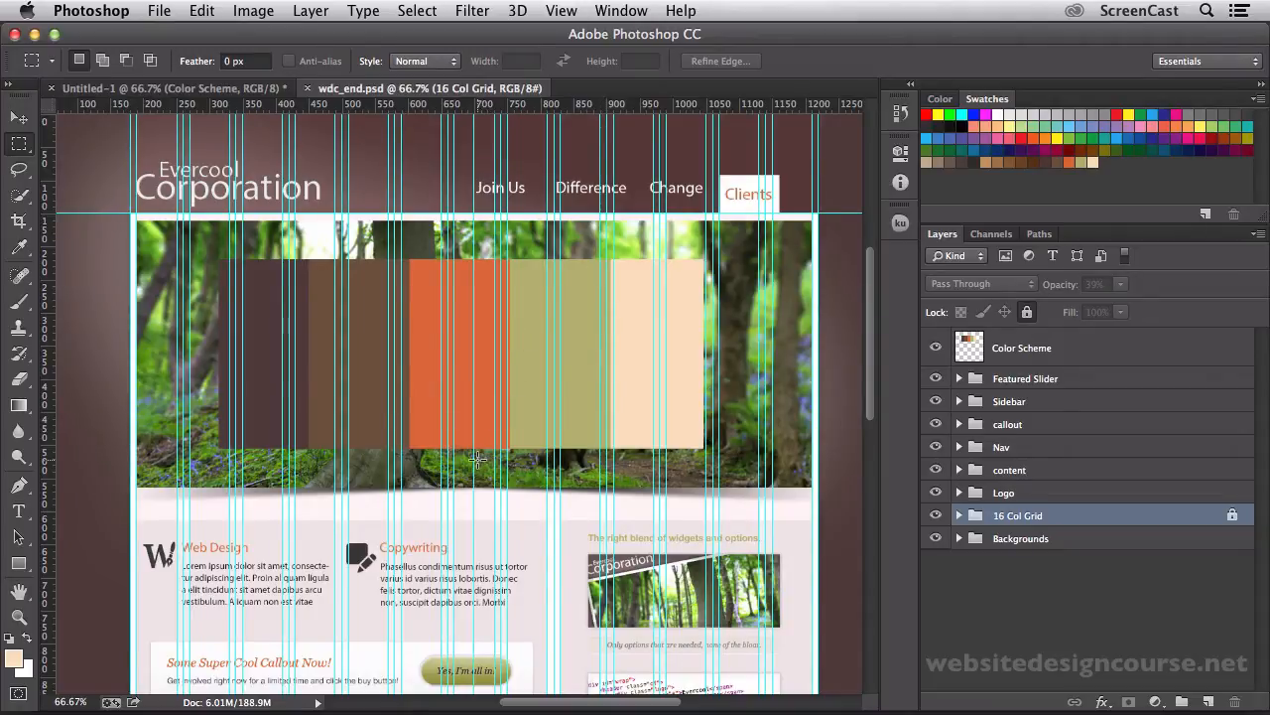
pyautogui.moveTo(473, 167)
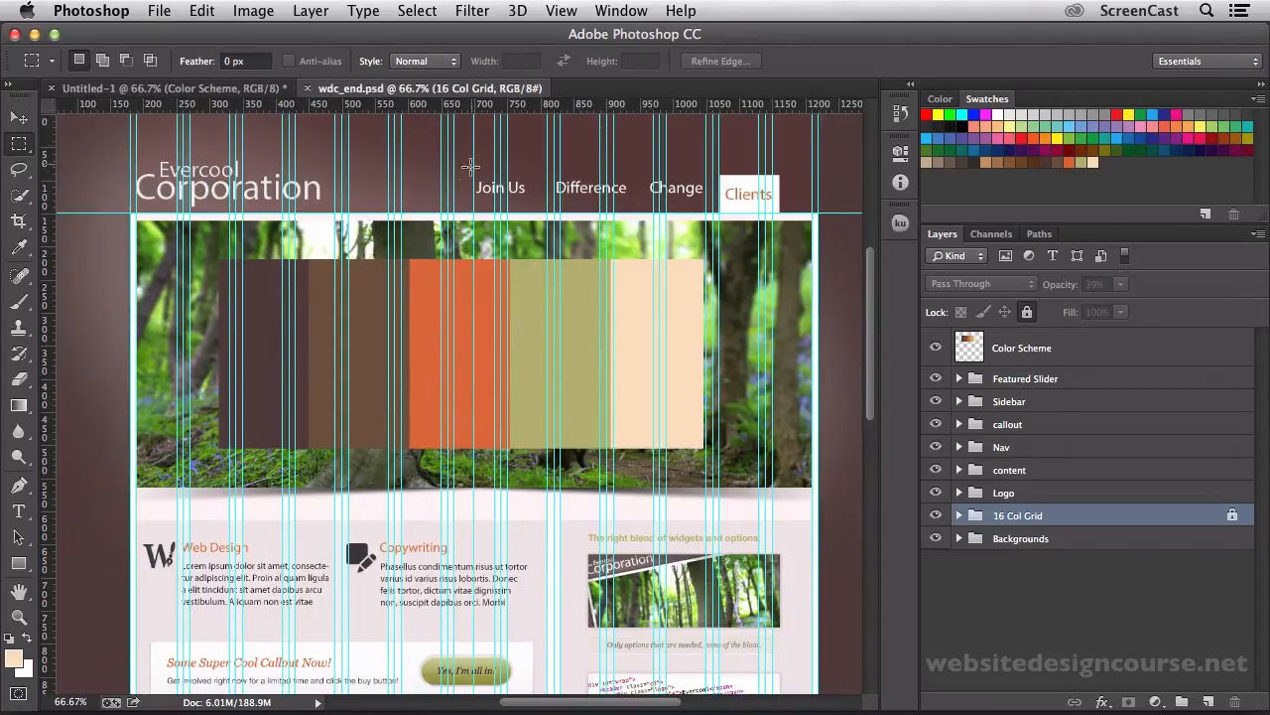
pyautogui.moveTo(484, 306)
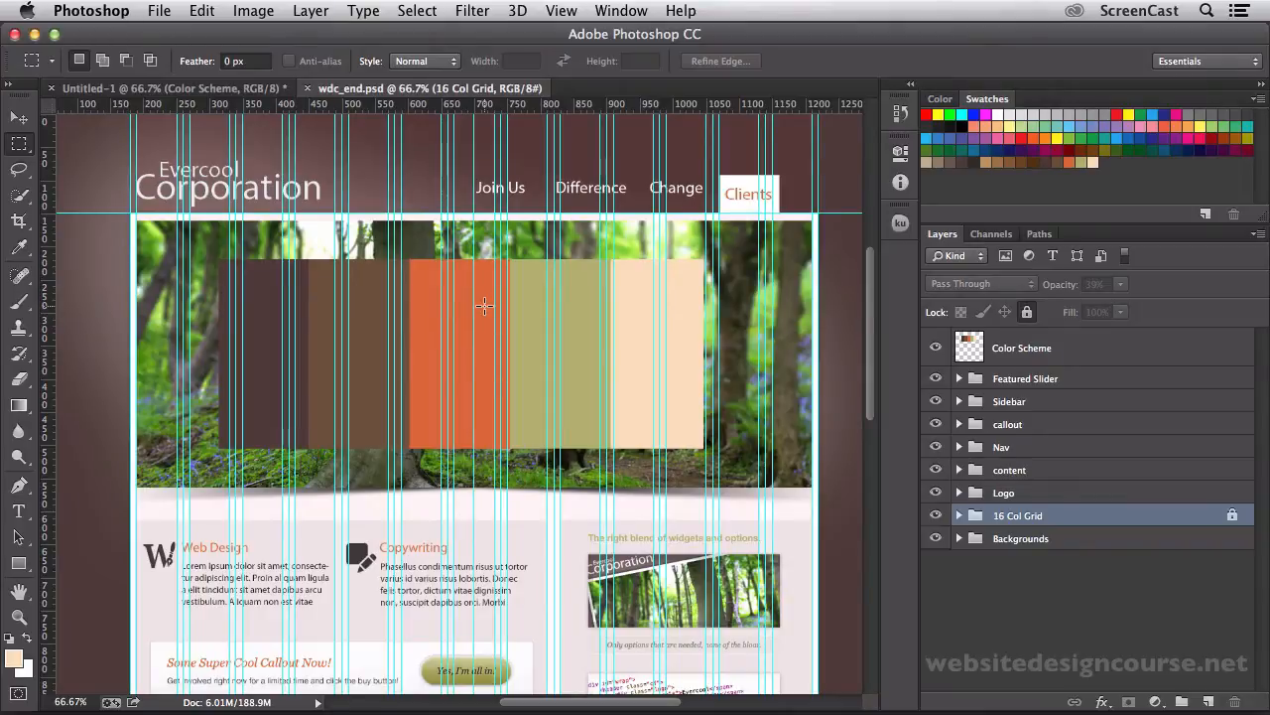
pyautogui.moveTo(435, 290)
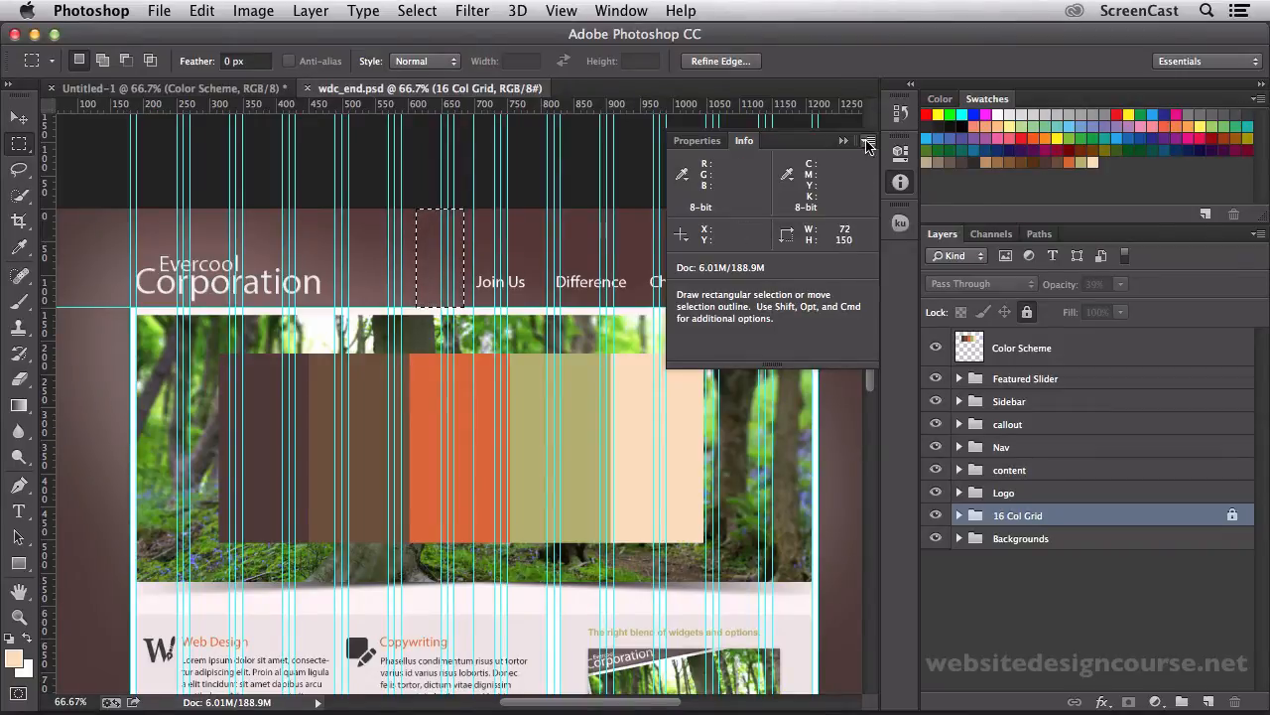
# - Set the Info panel readout options and measure the height above the header with the Ruler
pyautogui.click(865, 141)
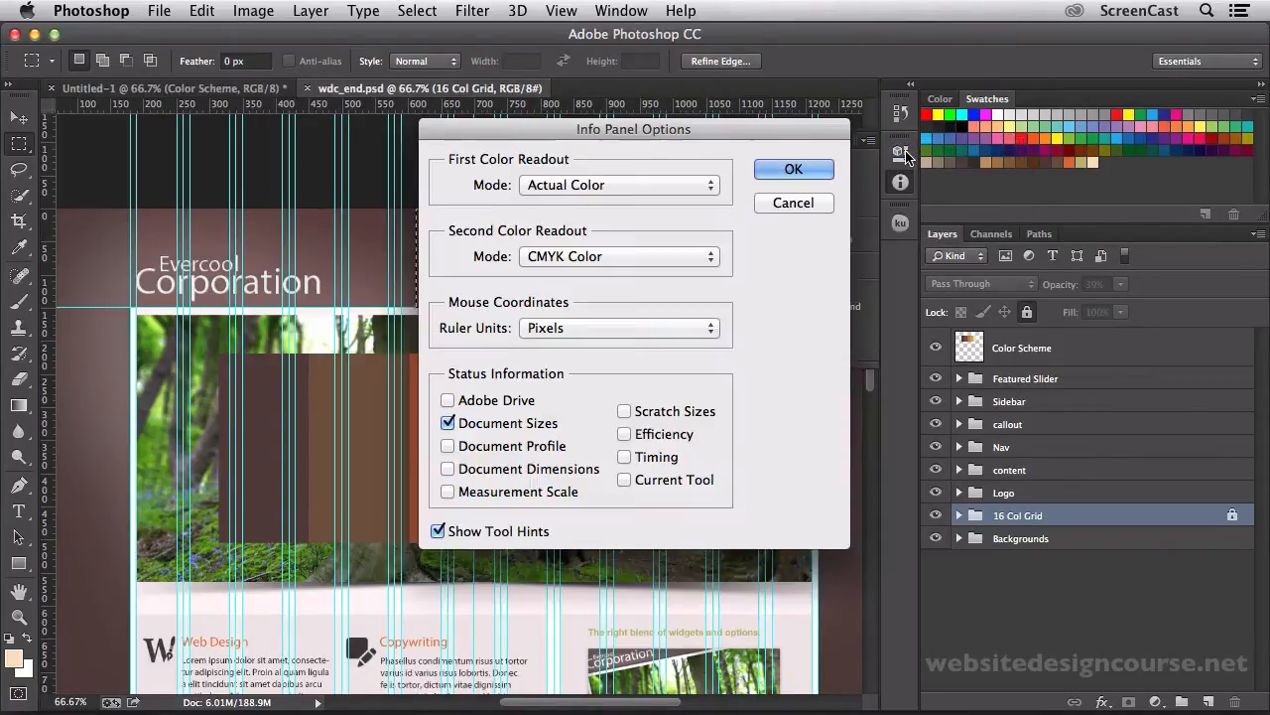
pyautogui.moveTo(460, 337)
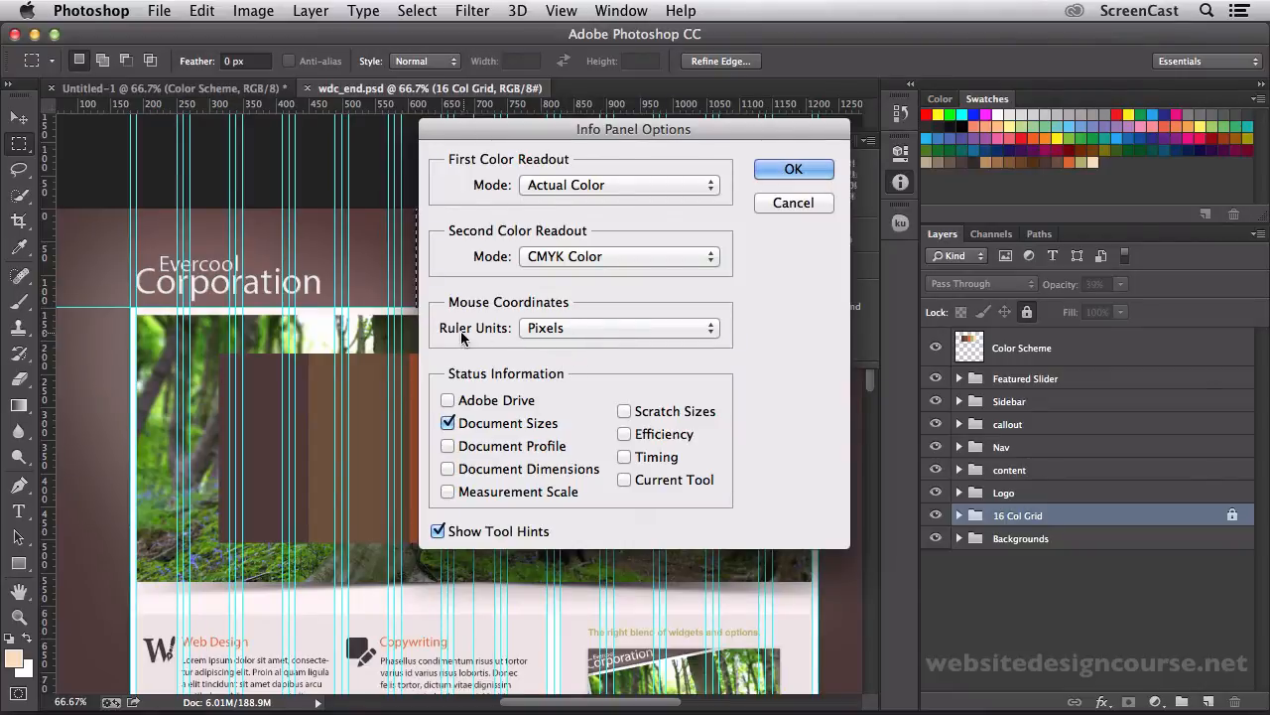
pyautogui.moveTo(713, 230)
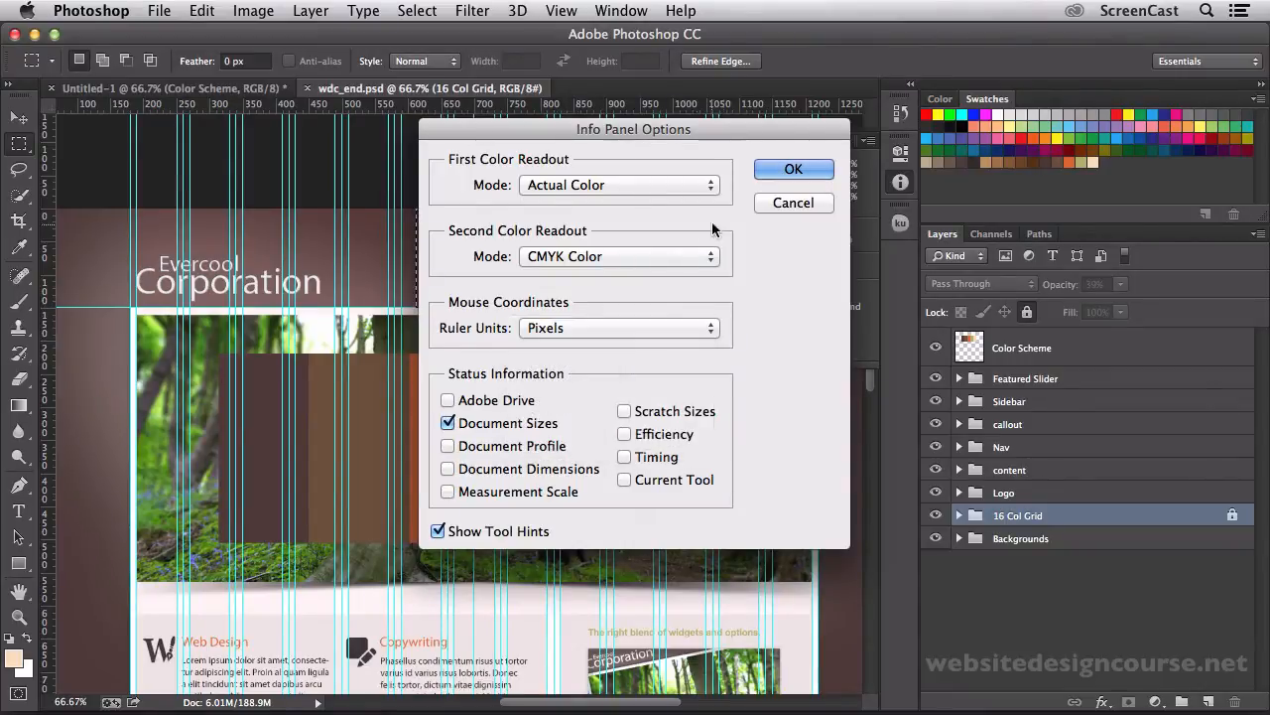
pyautogui.click(794, 169)
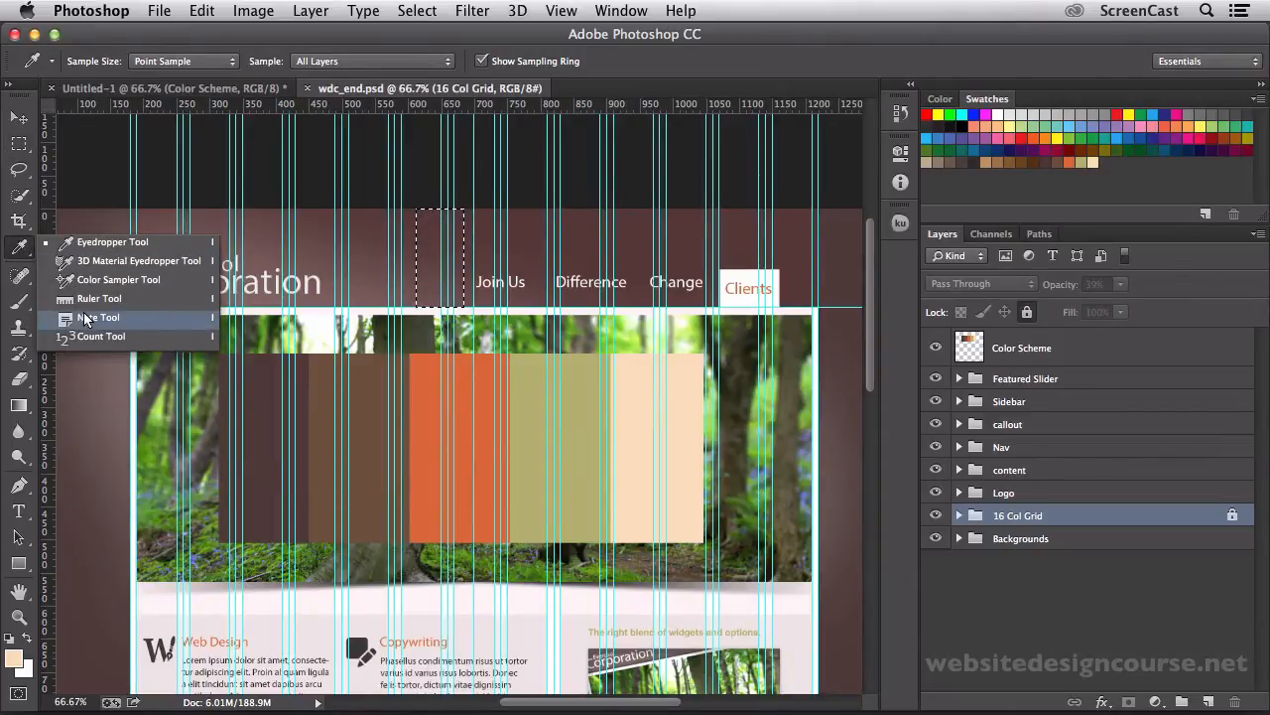
pyautogui.click(99, 298)
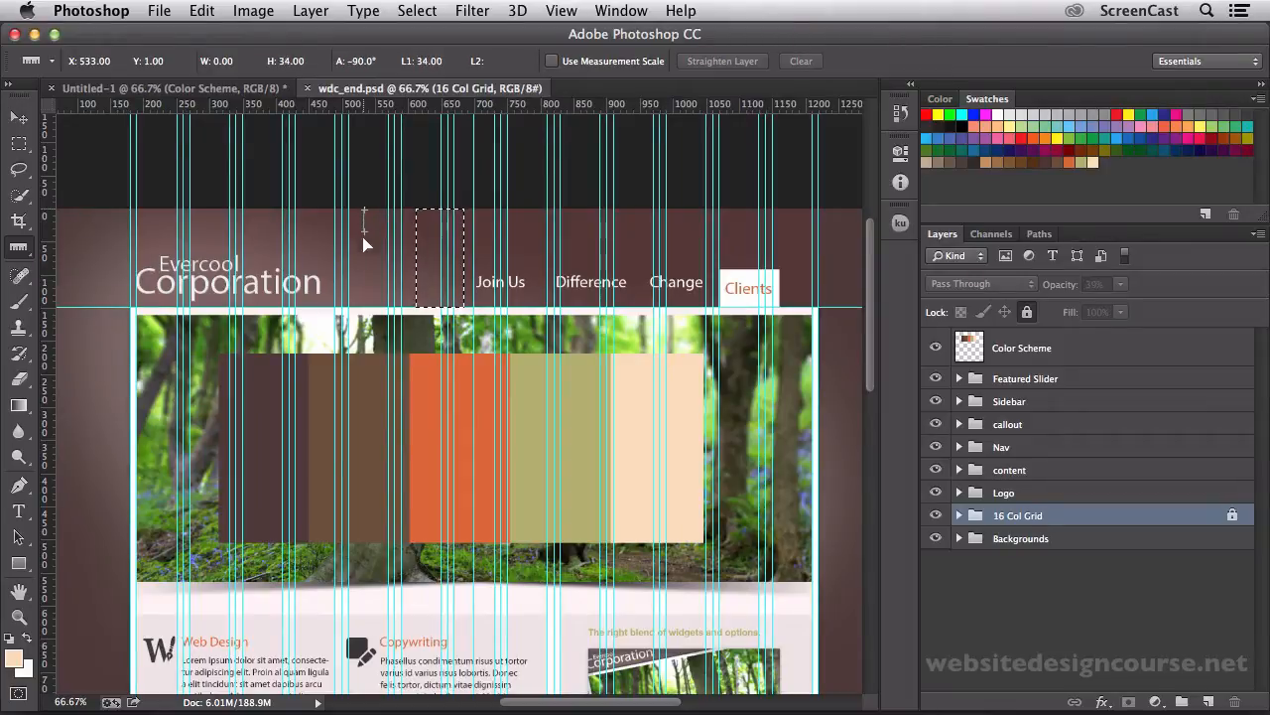
pyautogui.moveTo(365, 238); pyautogui.dragTo(365, 308)
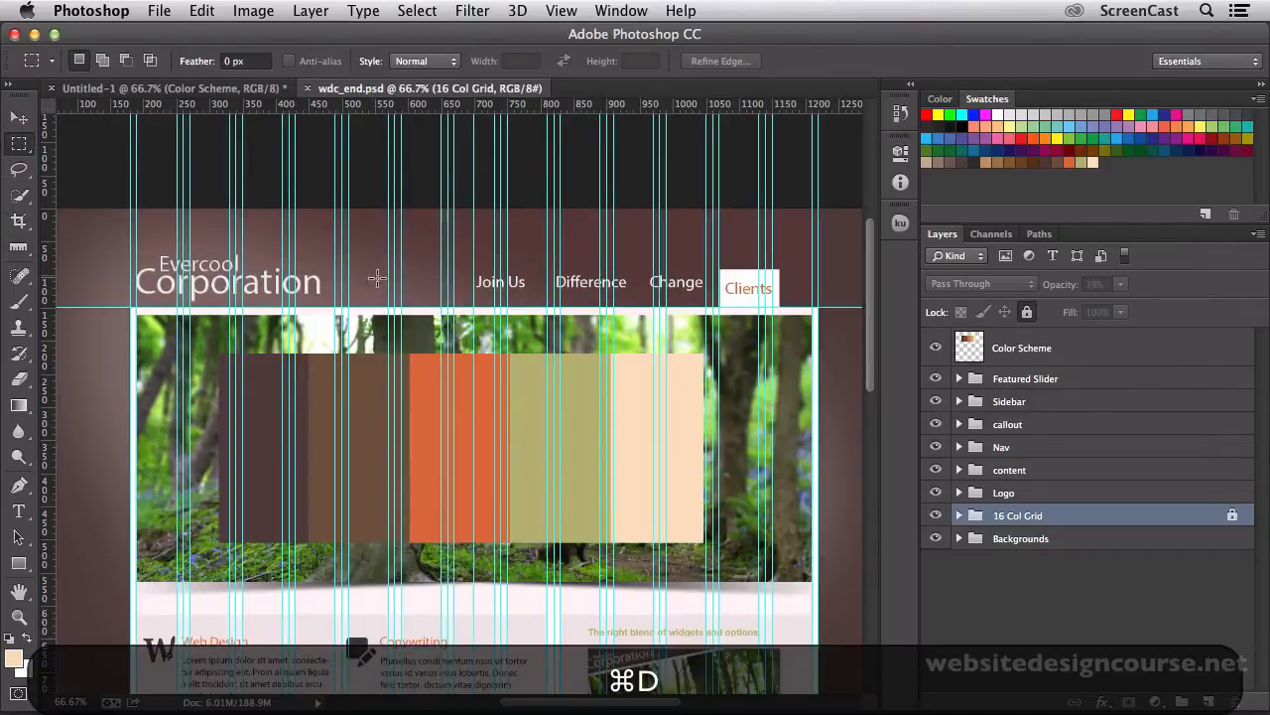
# - Marquee the header band across the layout, about 960 by 133 px
pyautogui.moveTo(129, 215); pyautogui.dragTo(775, 294)
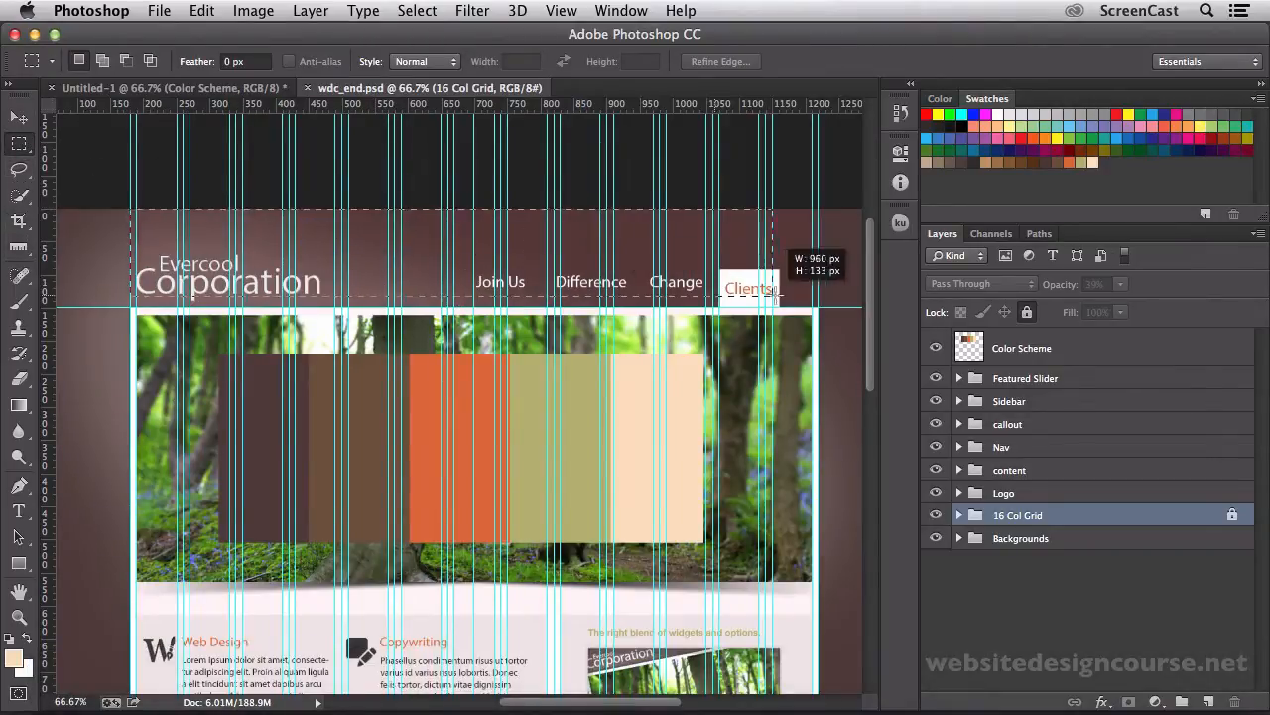
pyautogui.moveTo(755, 282); pyautogui.dragTo(814, 301)
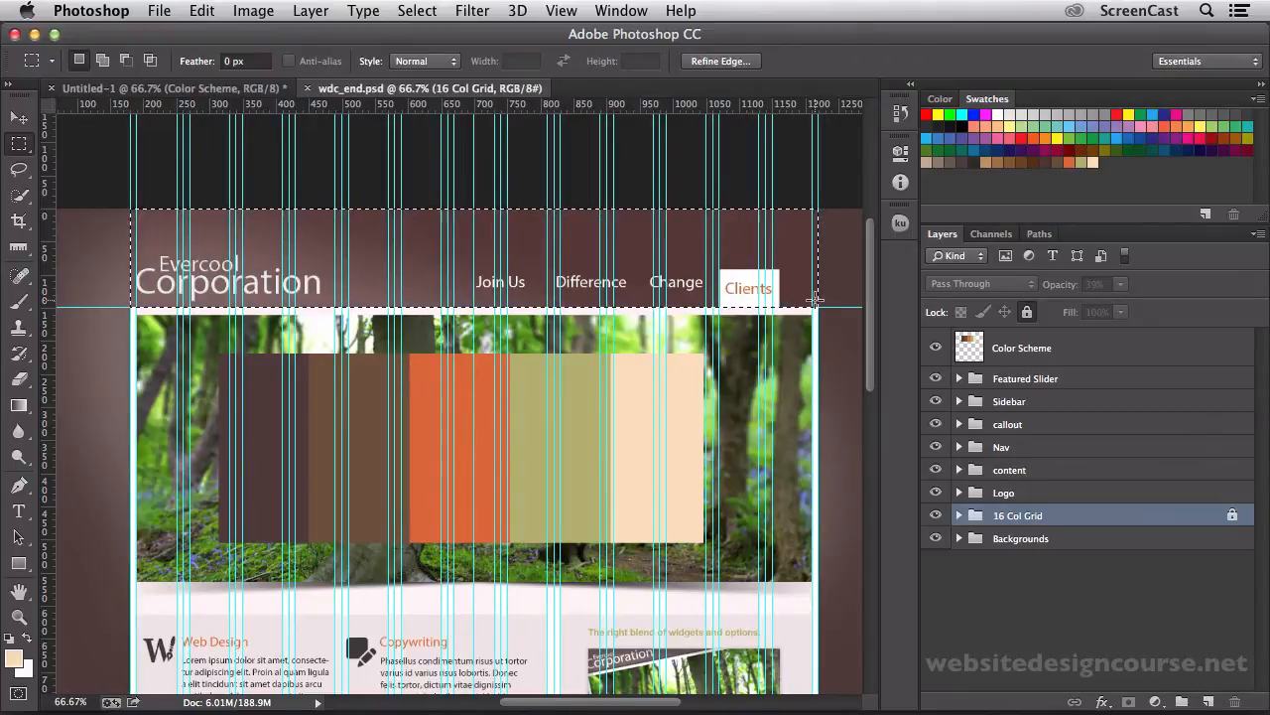
pyautogui.press('cmd+d')
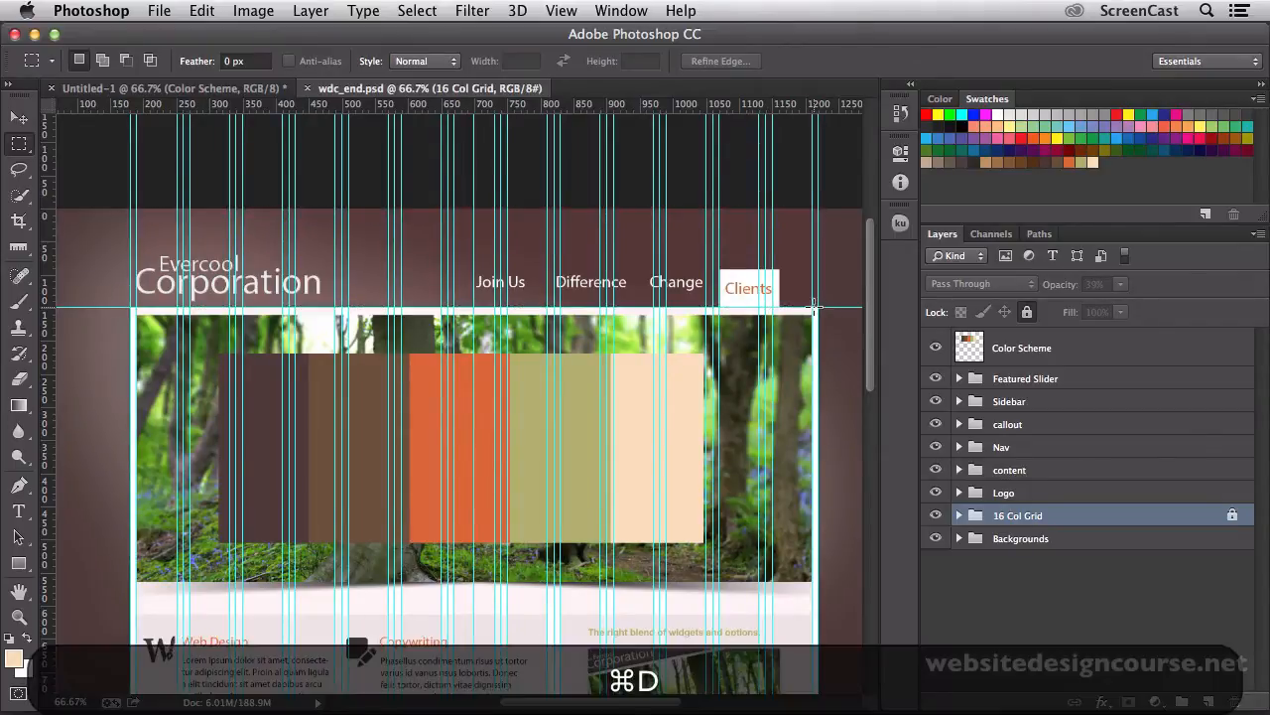
pyautogui.scroll(-3)
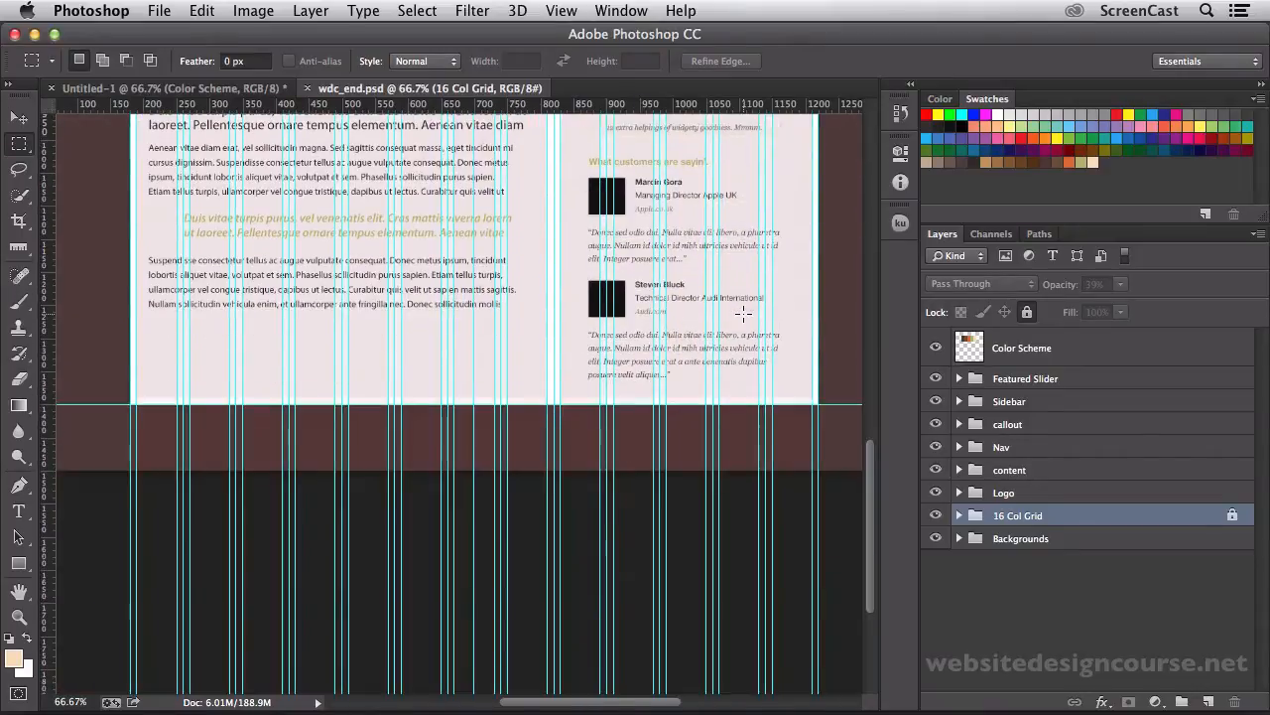
pyautogui.scroll(-3)
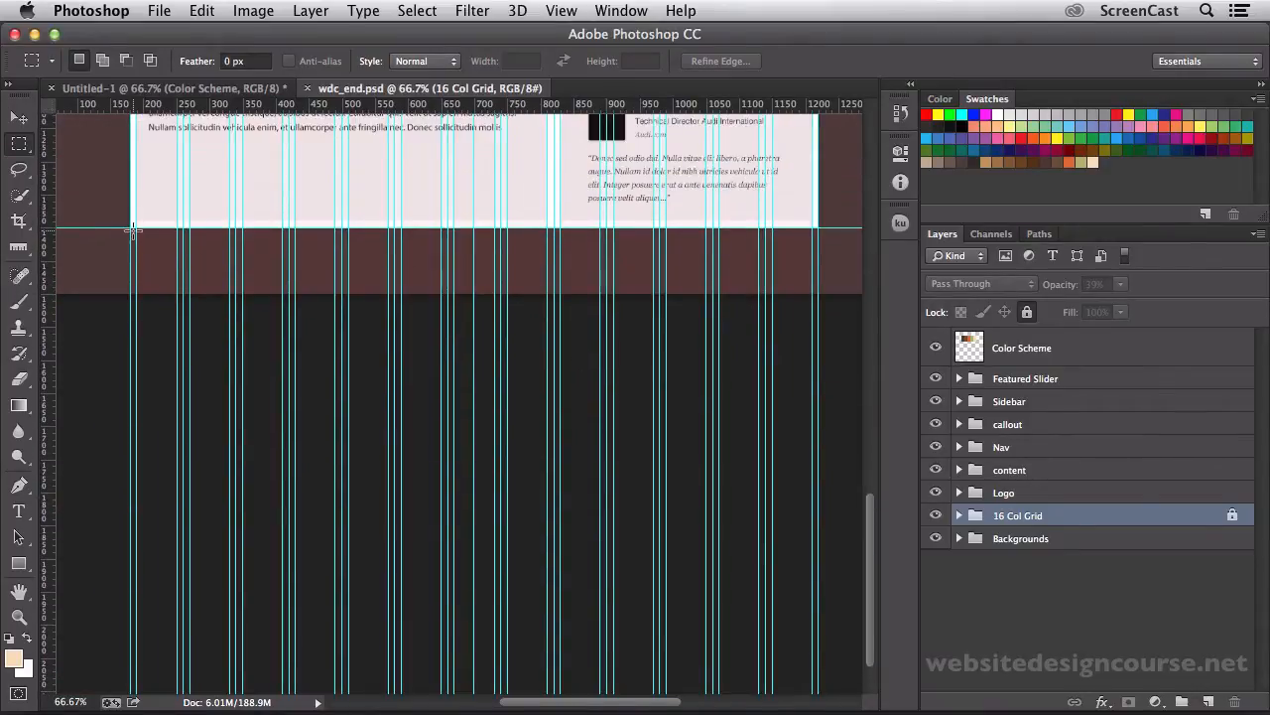
pyautogui.moveTo(131, 230); pyautogui.dragTo(182, 290)
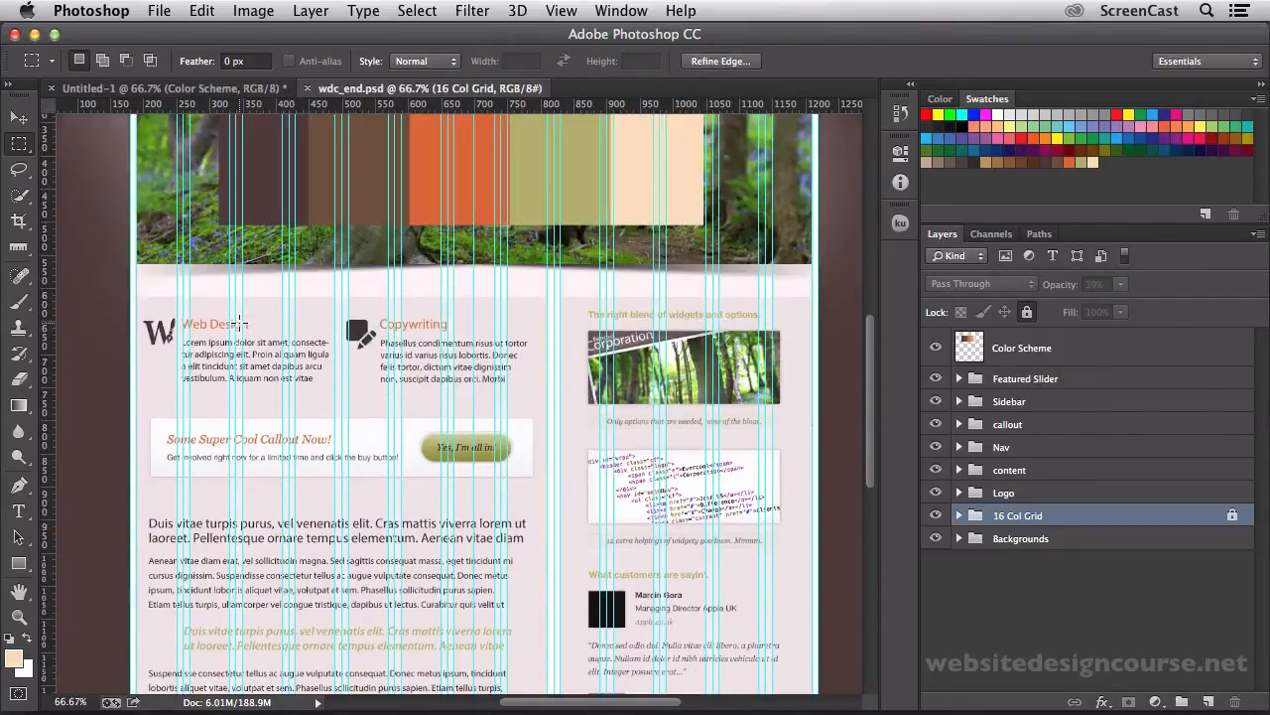
pyautogui.scroll(-3)
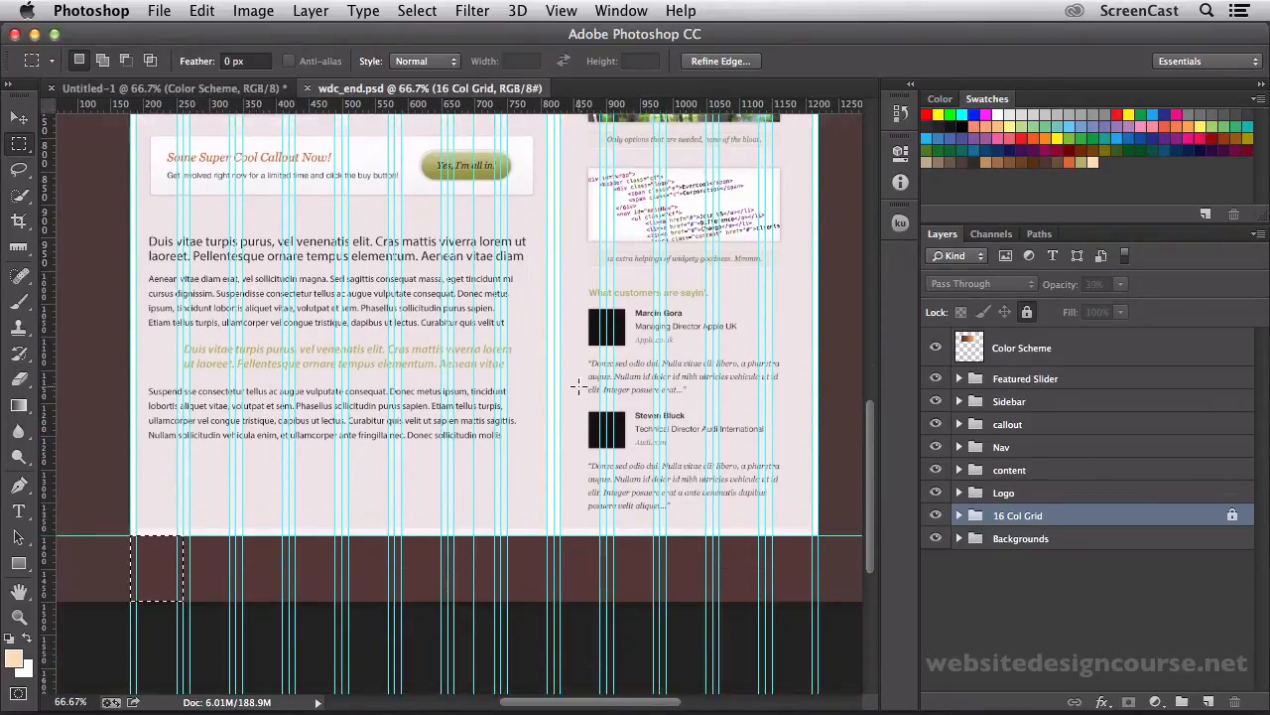
pyautogui.scroll(-3)
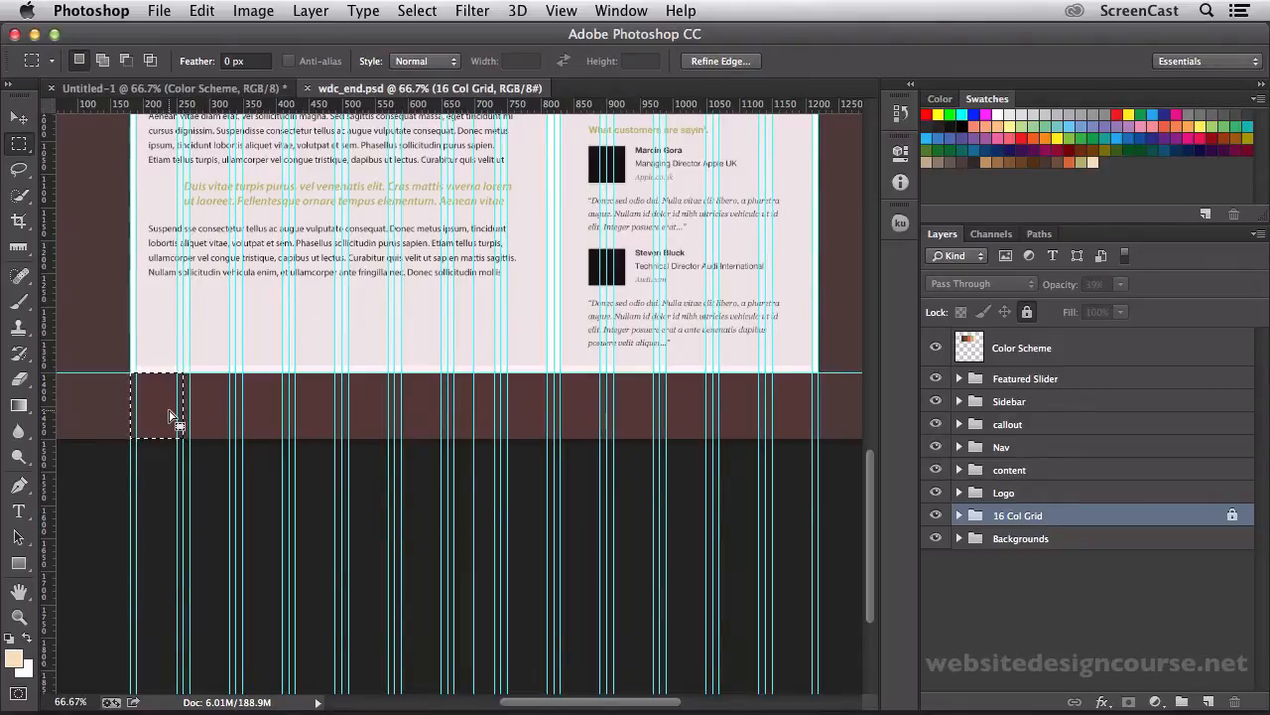
pyautogui.moveTo(532, 410)
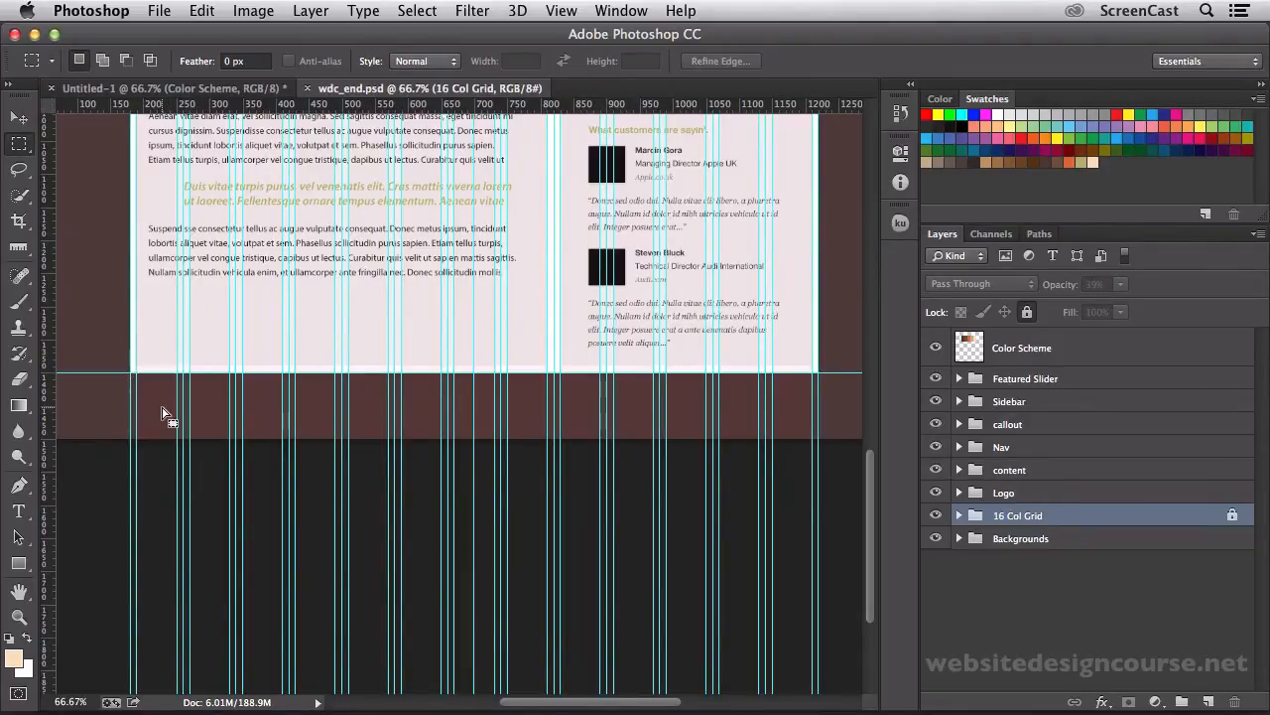
pyautogui.scroll(3)
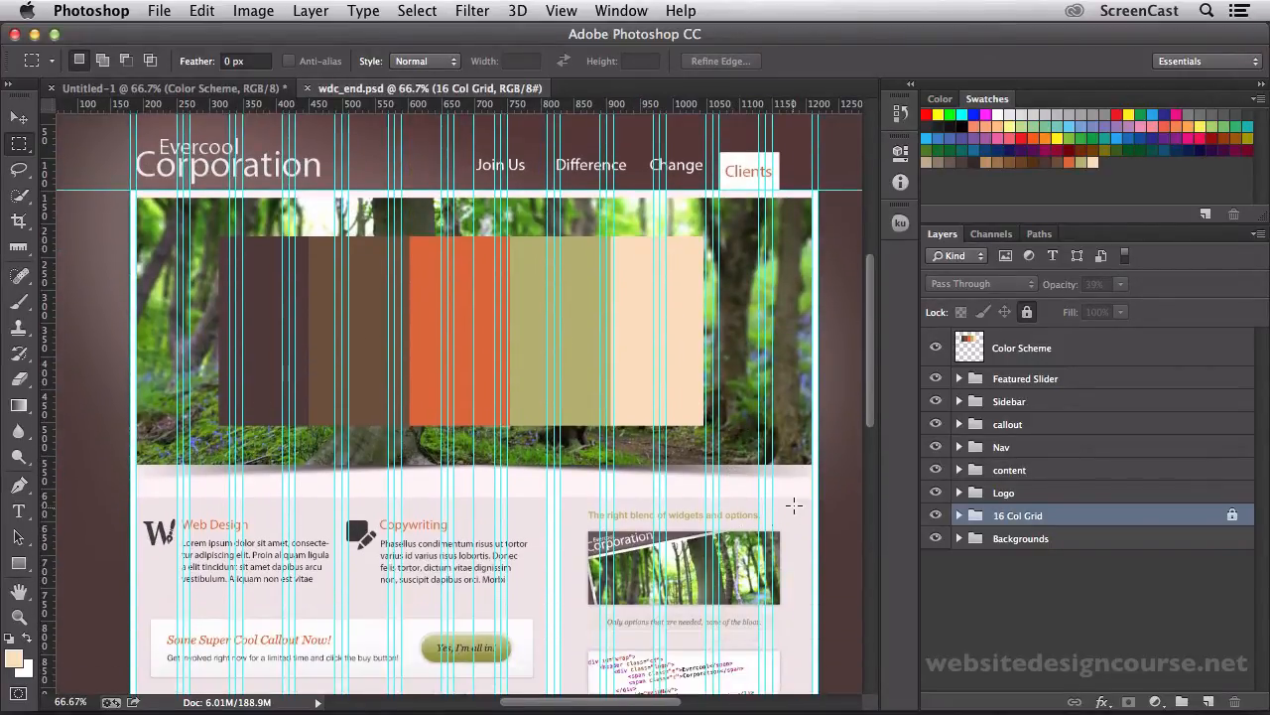
pyautogui.moveTo(591, 499)
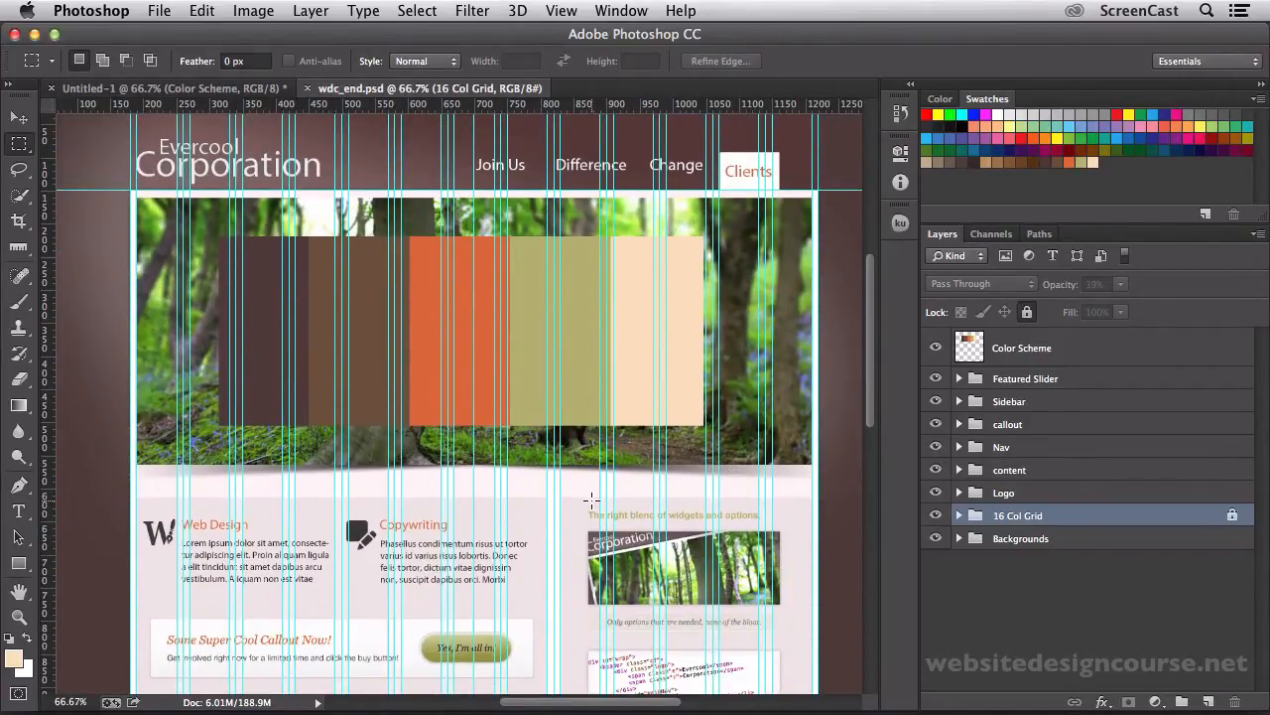
pyautogui.scroll(-3)
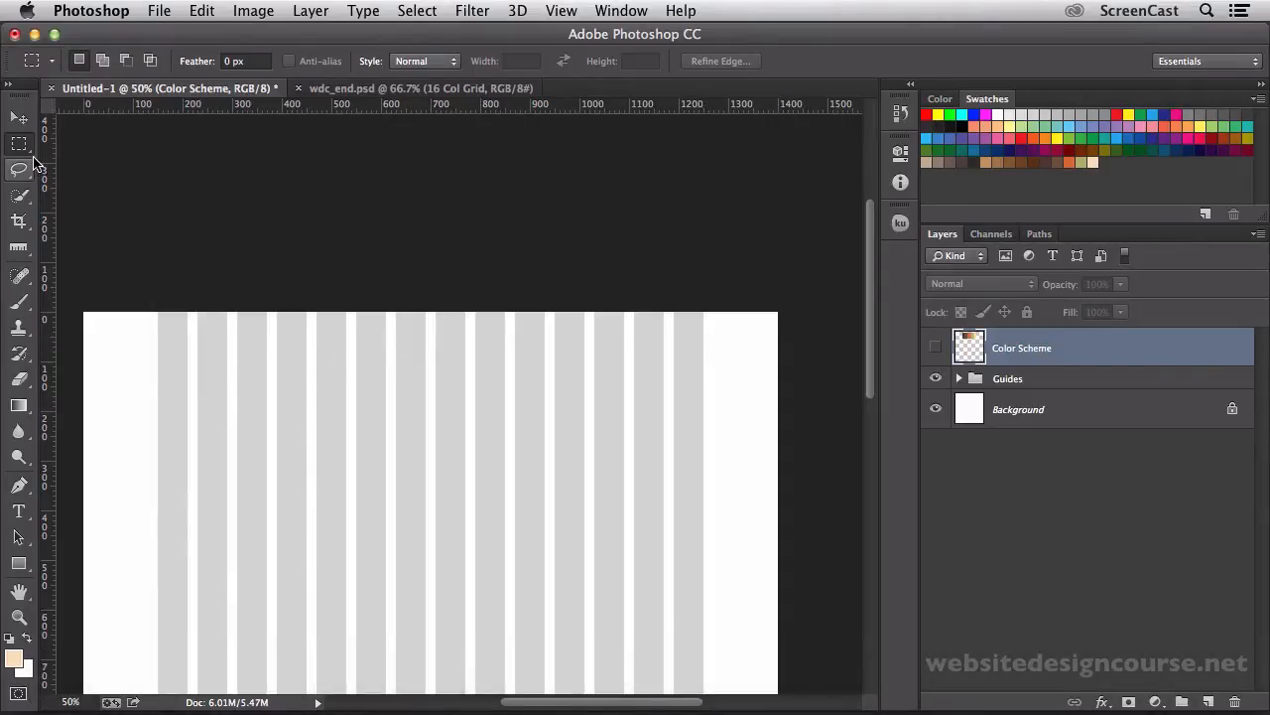
pyautogui.moveTo(250, 302)
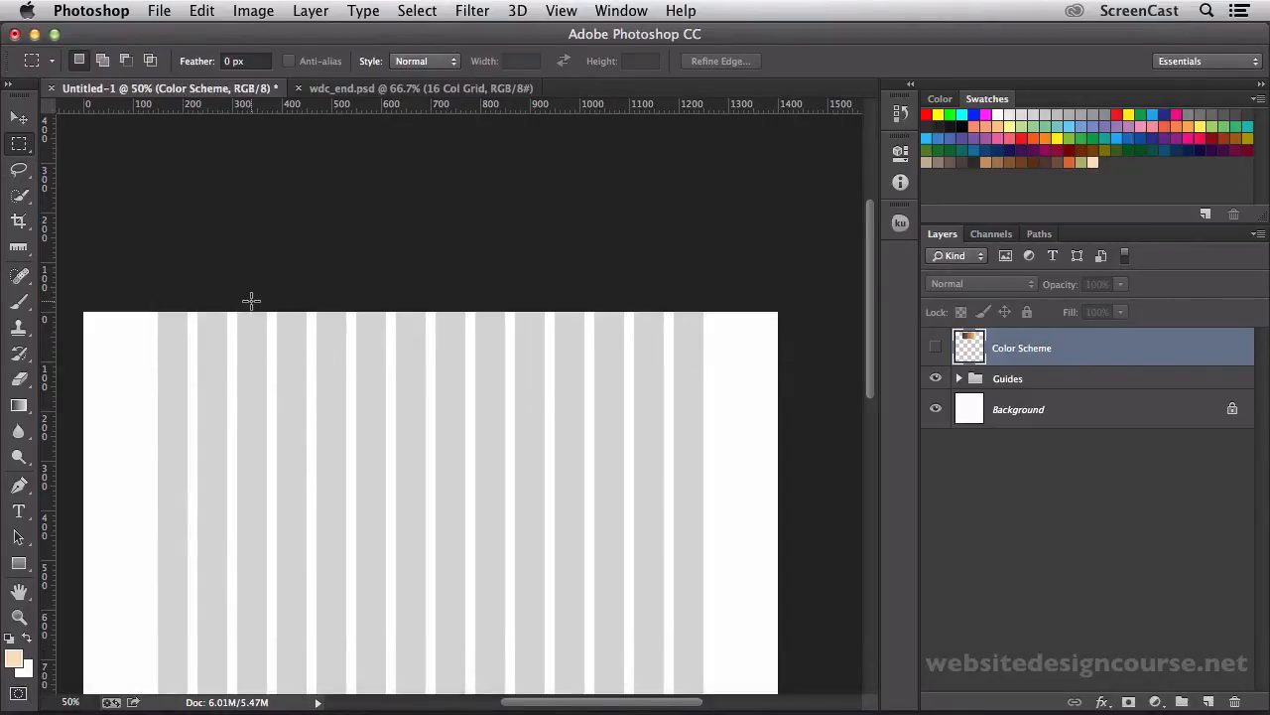
# - Mark out a rough measuring box near the top of the grid page
pyautogui.moveTo(250, 302); pyautogui.dragTo(339, 357)
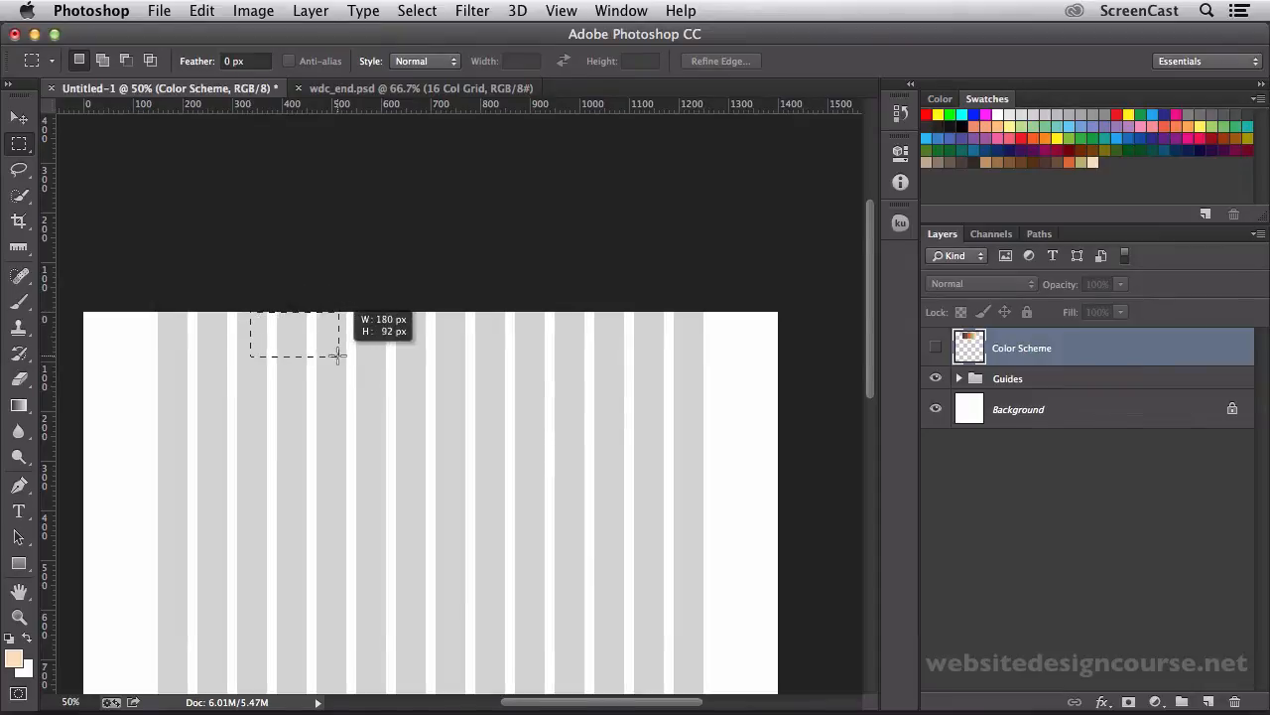
pyautogui.moveTo(337, 355); pyautogui.dragTo(329, 393)
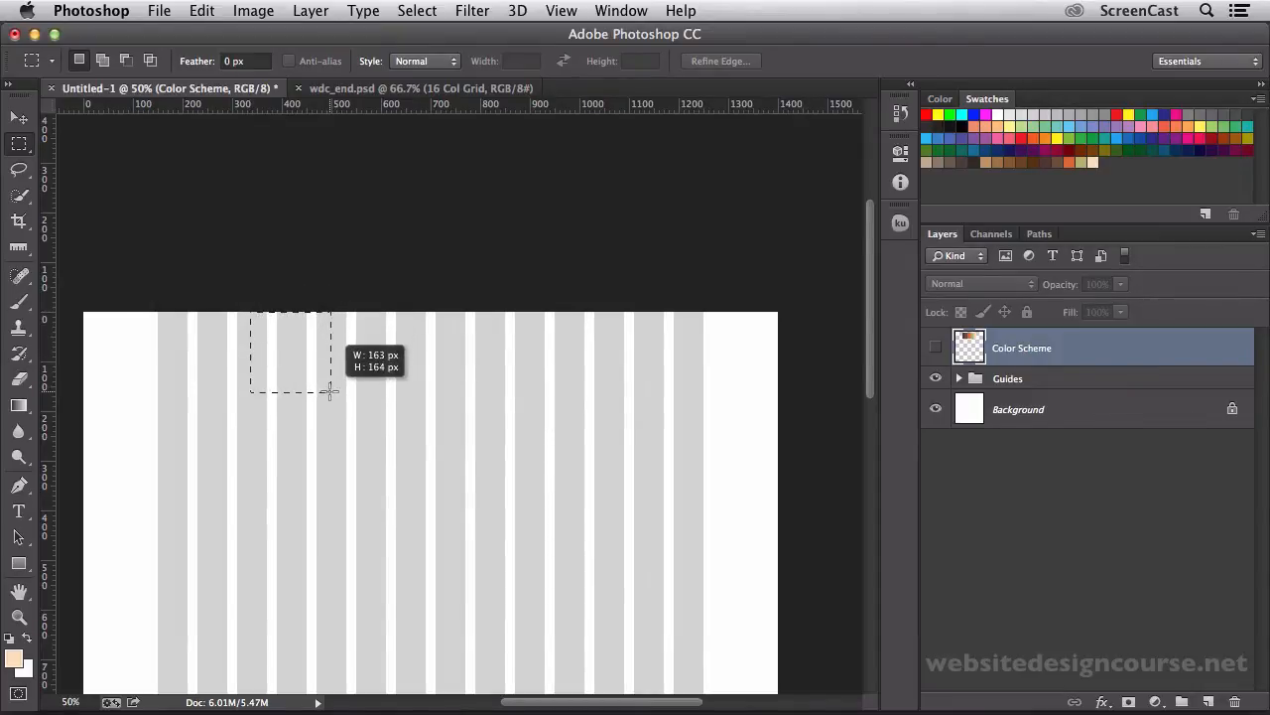
pyautogui.moveTo(333, 393); pyautogui.dragTo(328, 386)
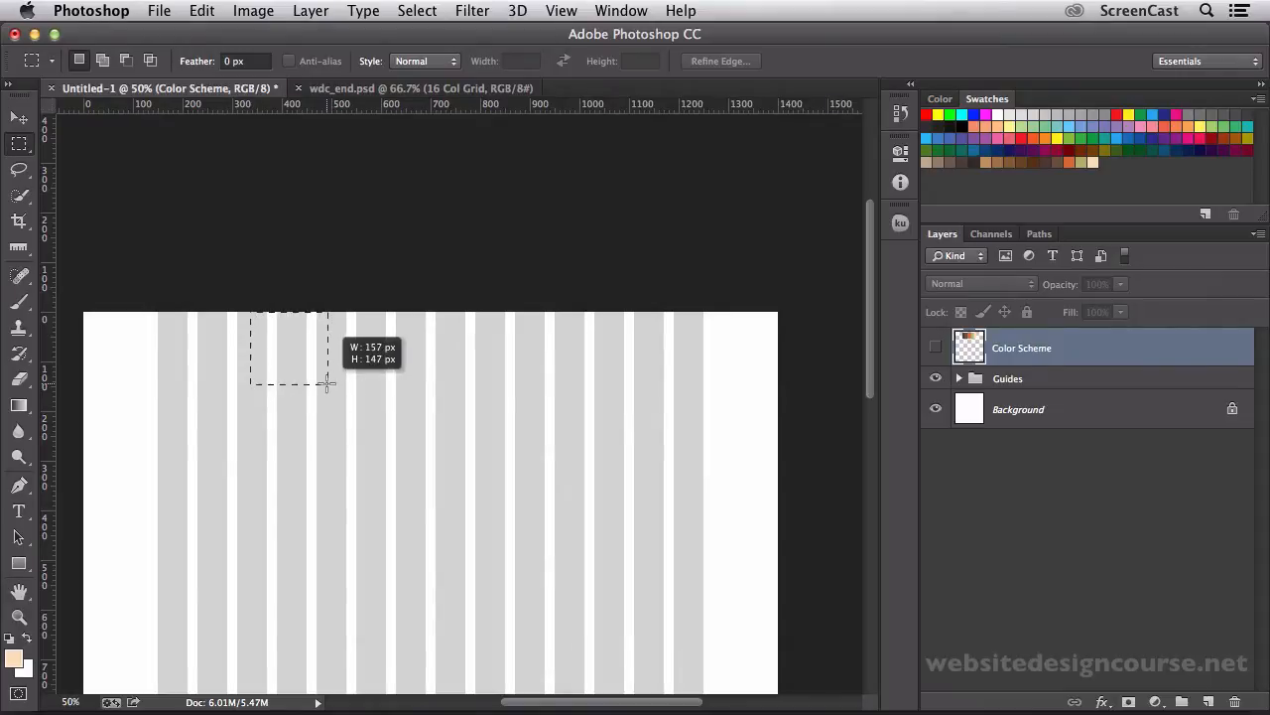
pyautogui.moveTo(327, 385); pyautogui.dragTo(318, 387)
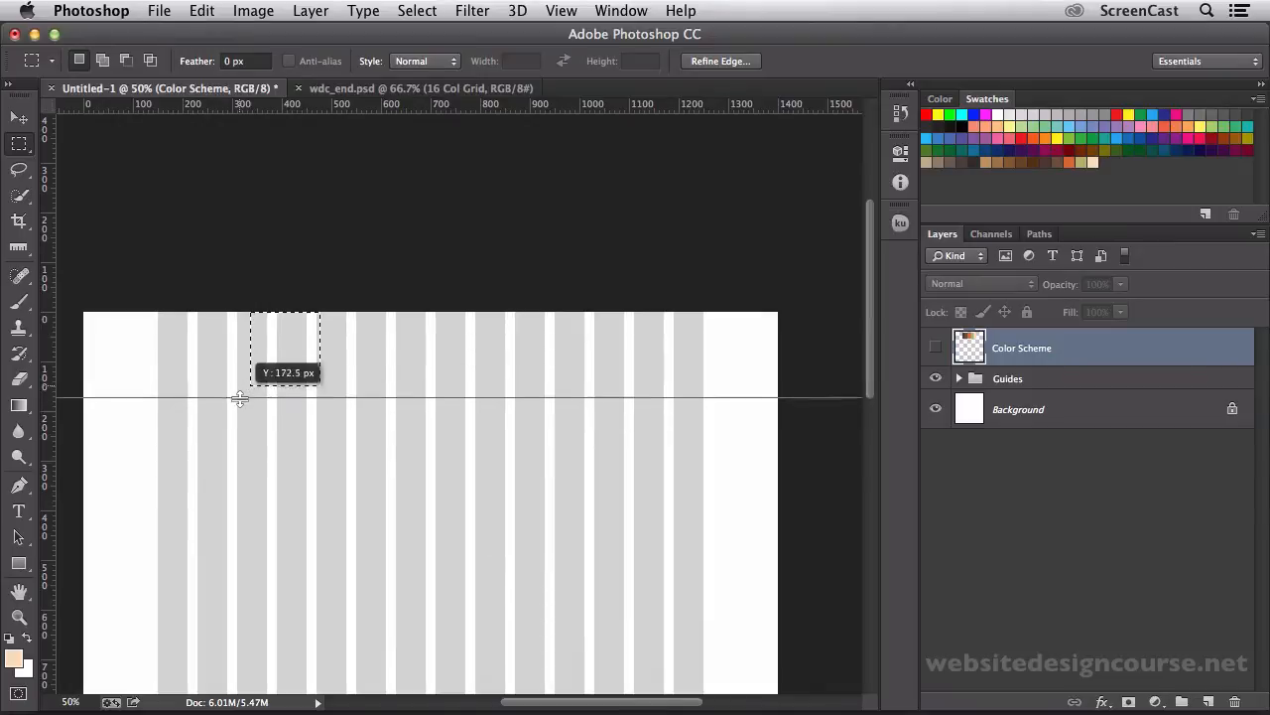
# - Place a horizontal guide at about 172 px and clear the temporary selection
pyautogui.moveTo(242, 401); pyautogui.dragTo(242, 387)
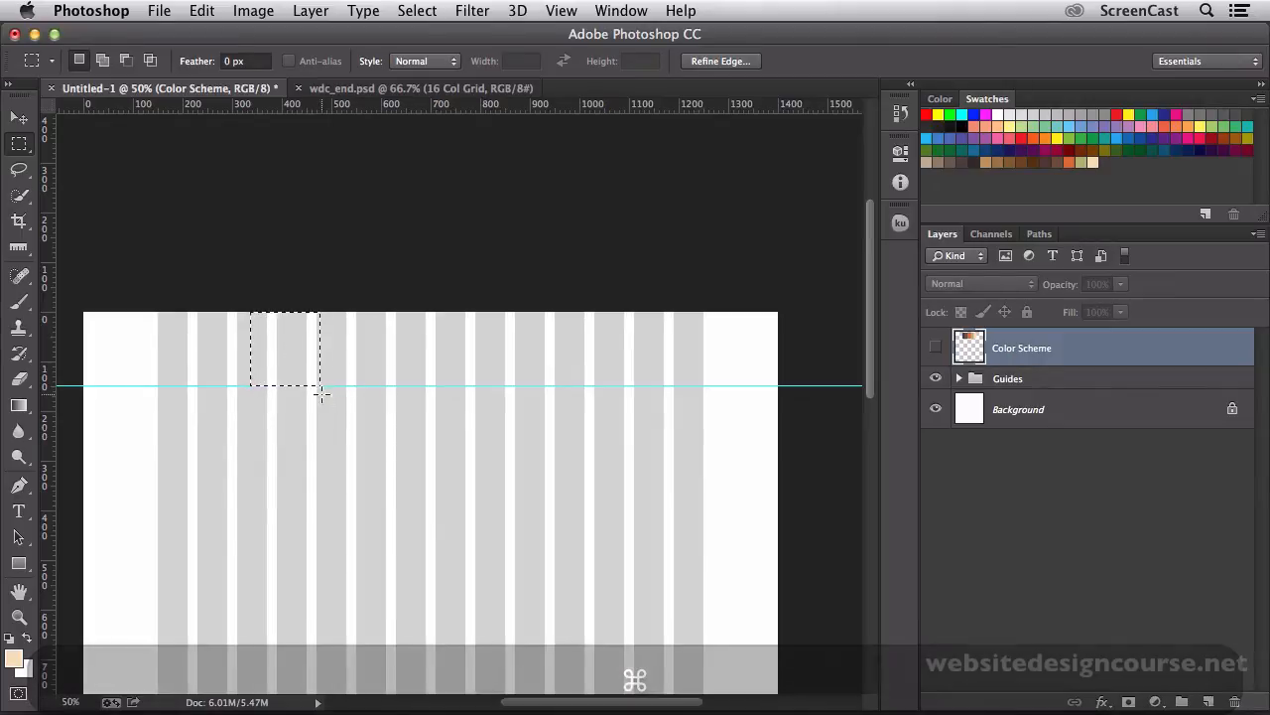
pyautogui.press('cmd+d')
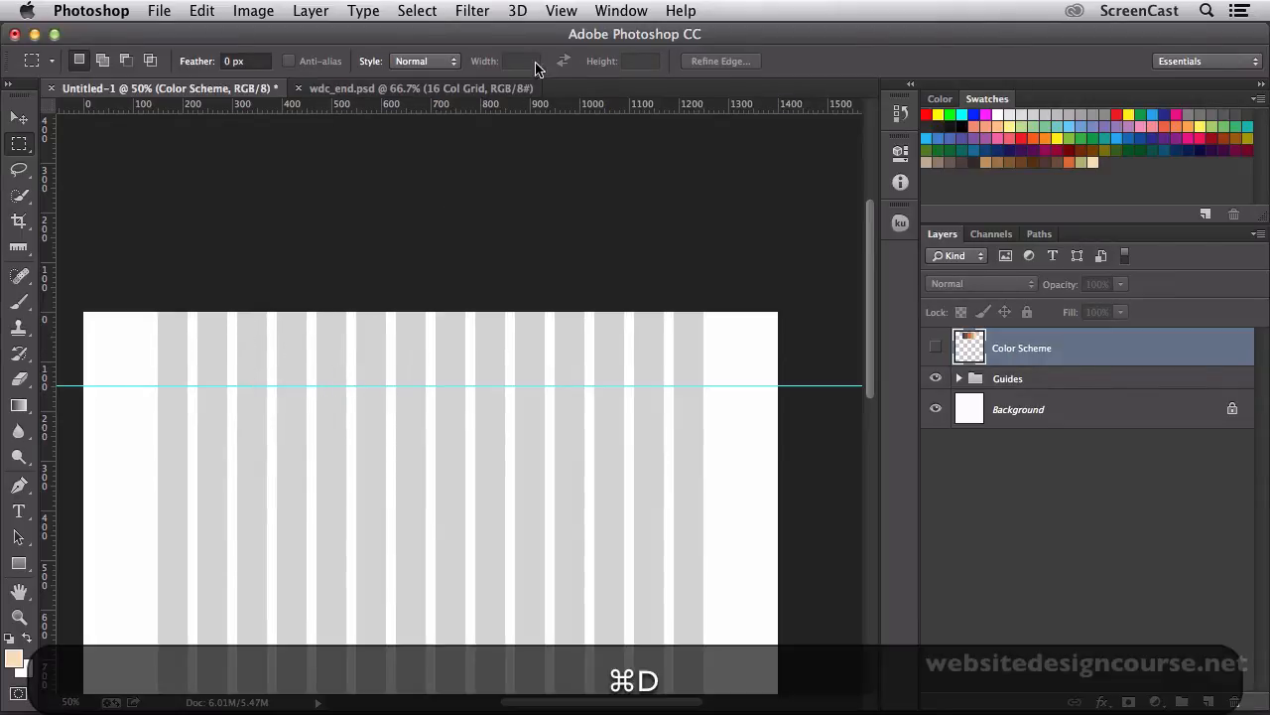
pyautogui.click(562, 12)
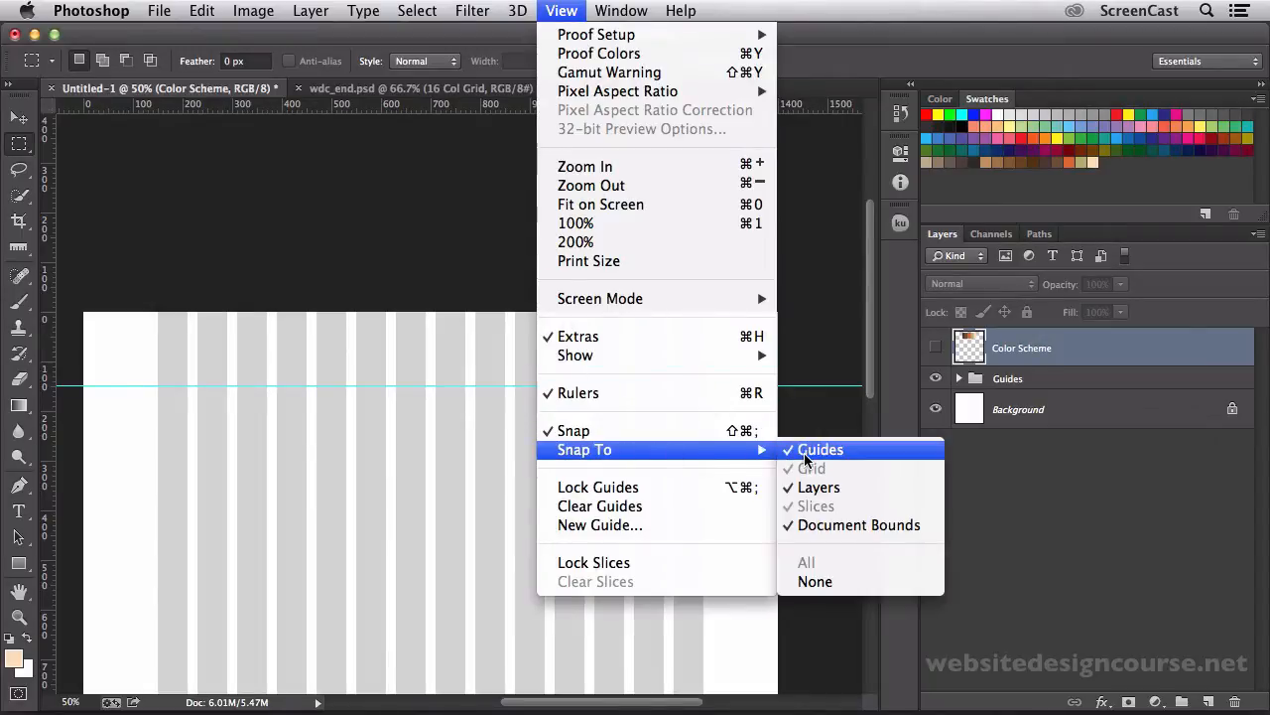
pyautogui.moveTo(818, 486)
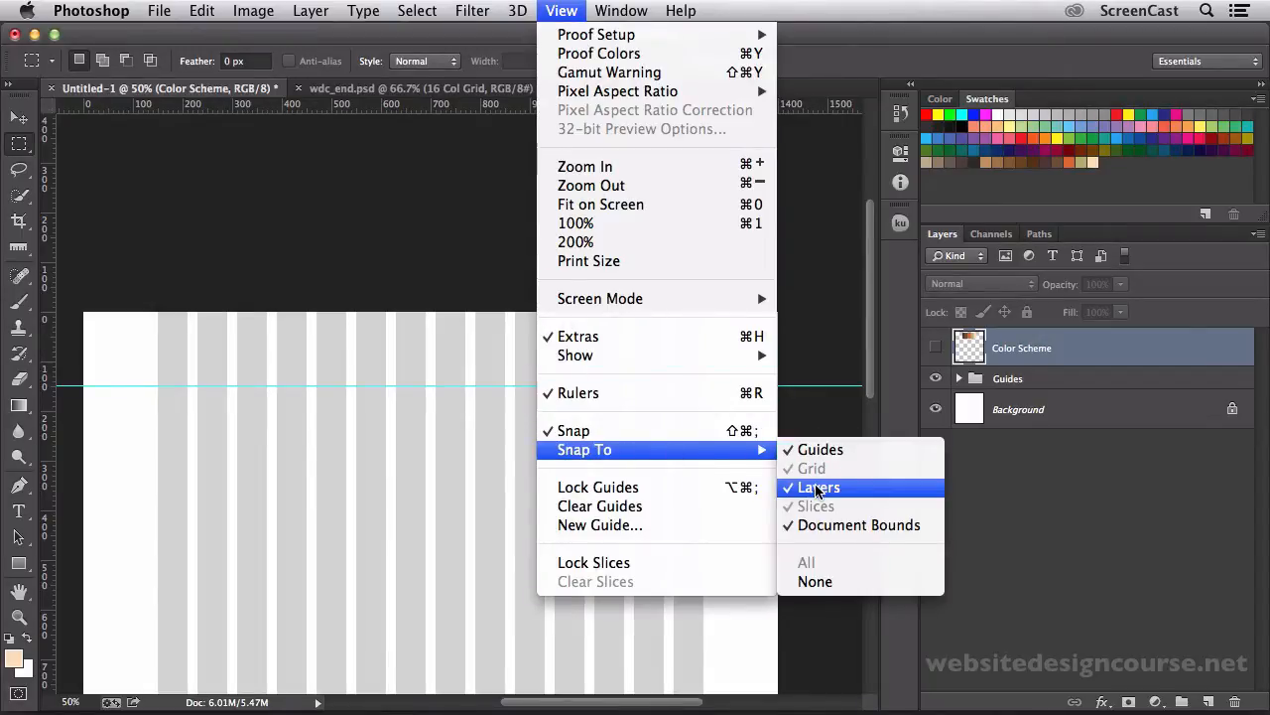
pyautogui.moveTo(857, 524)
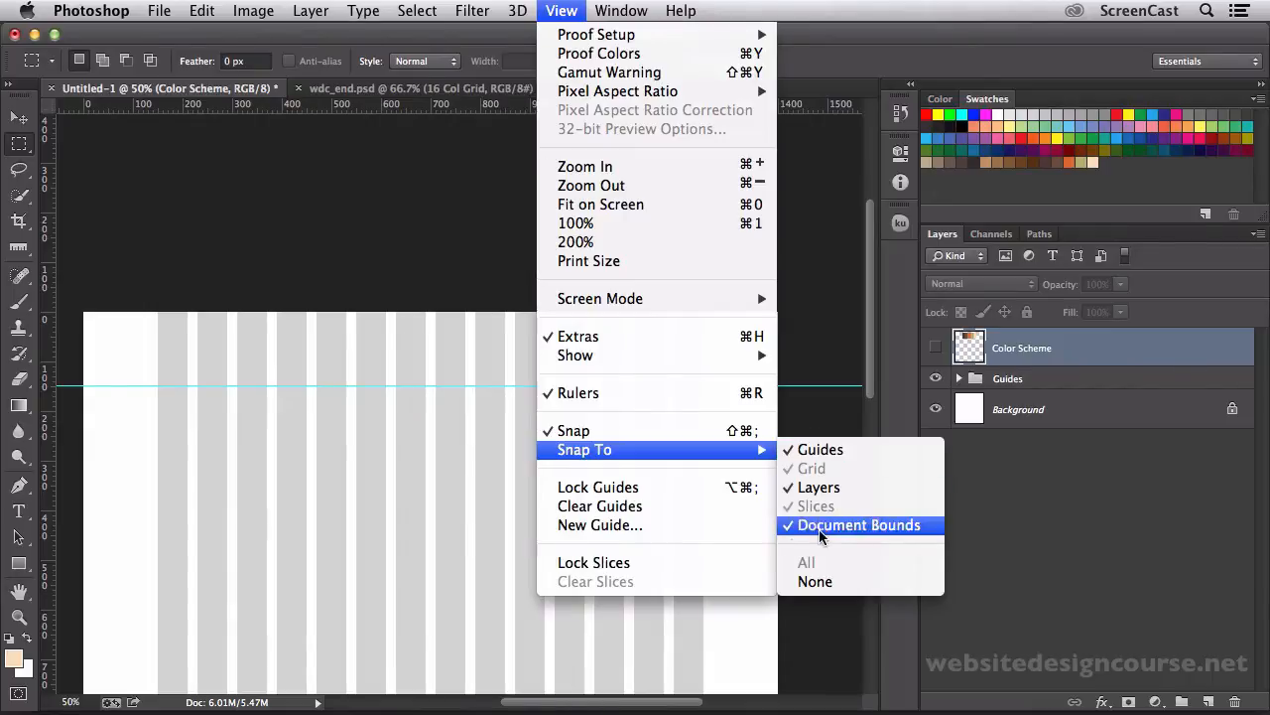
pyautogui.moveTo(764, 458)
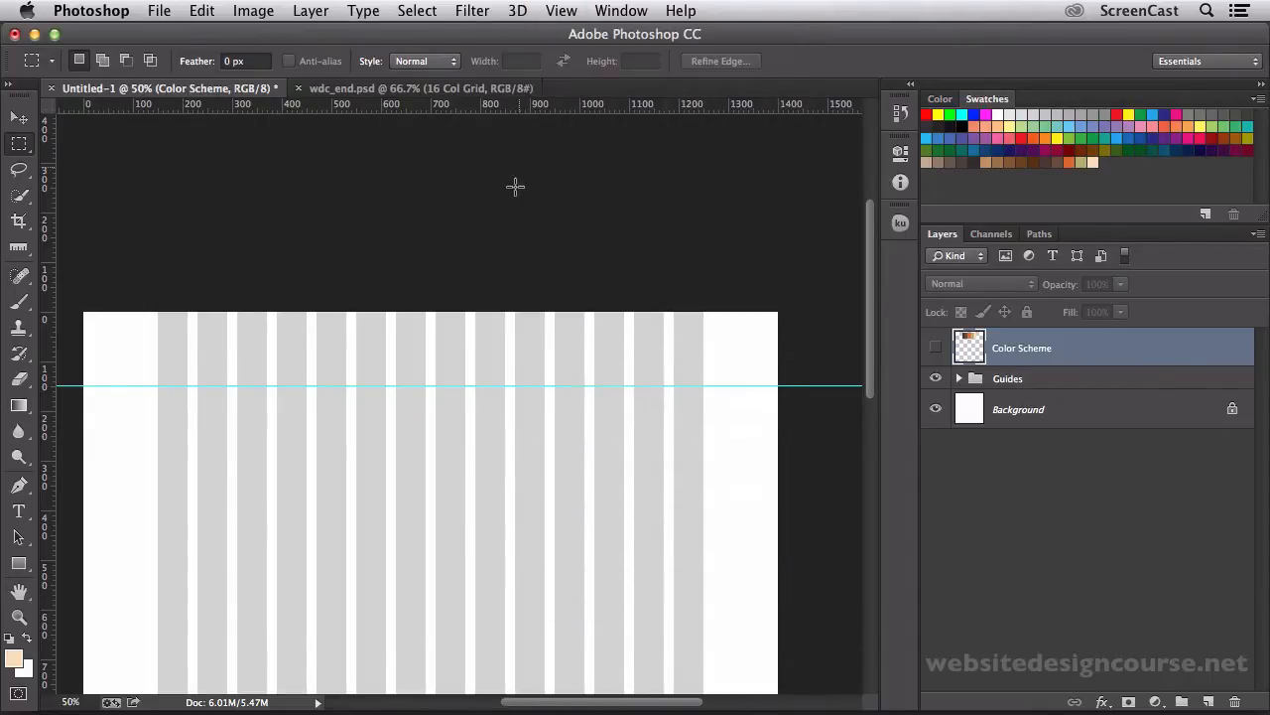
pyautogui.scroll(3)
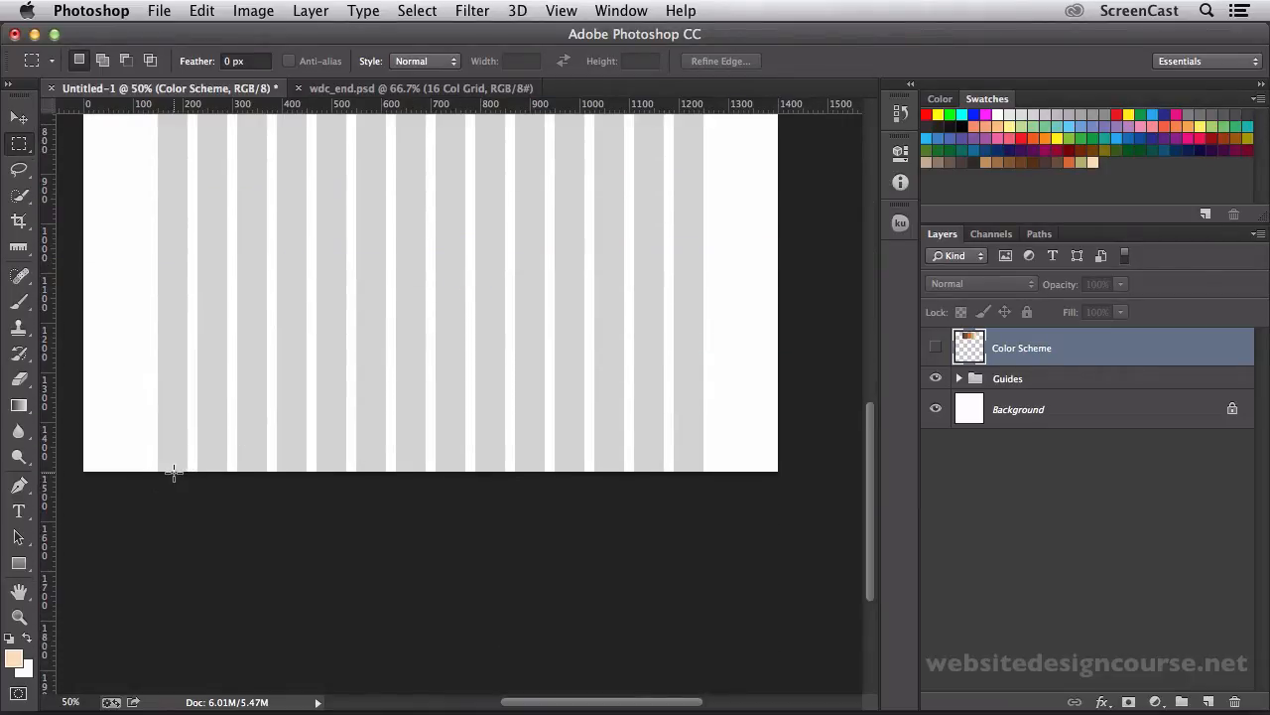
pyautogui.moveTo(175, 447); pyautogui.dragTo(182, 473)
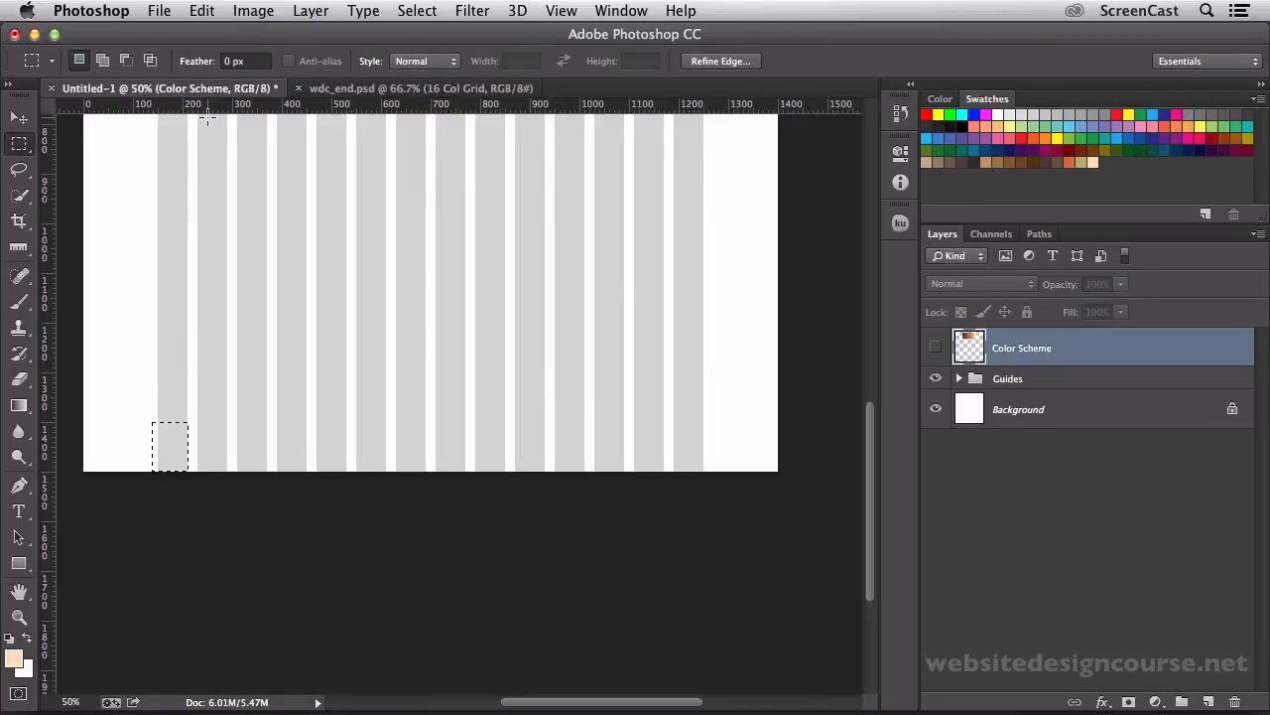
pyautogui.moveTo(206, 111); pyautogui.dragTo(206, 421)
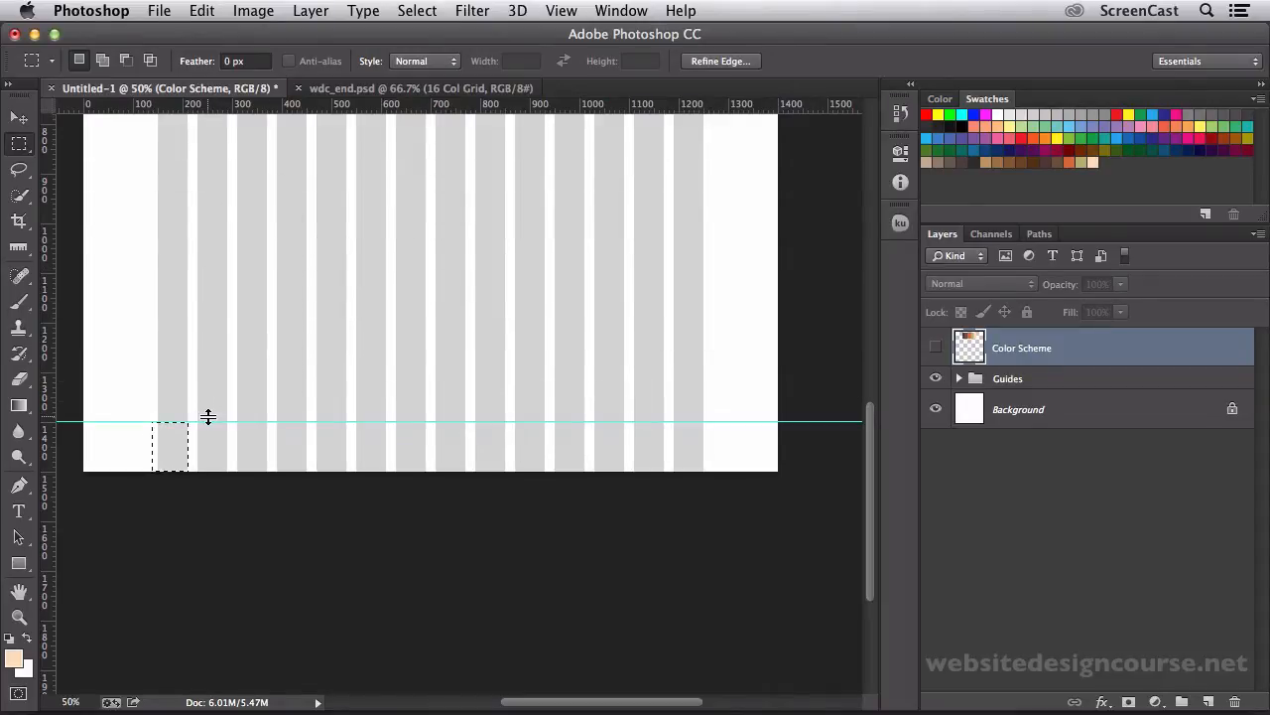
pyautogui.scroll(-3)
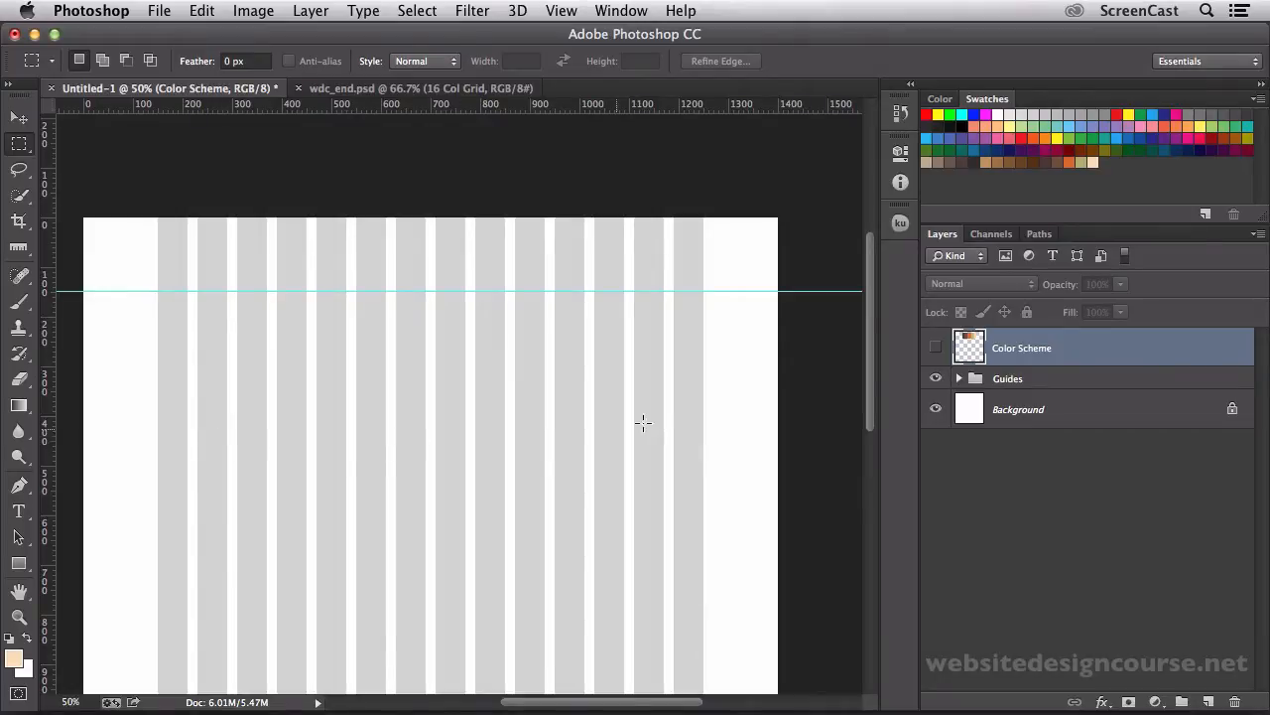
pyautogui.moveTo(683, 393)
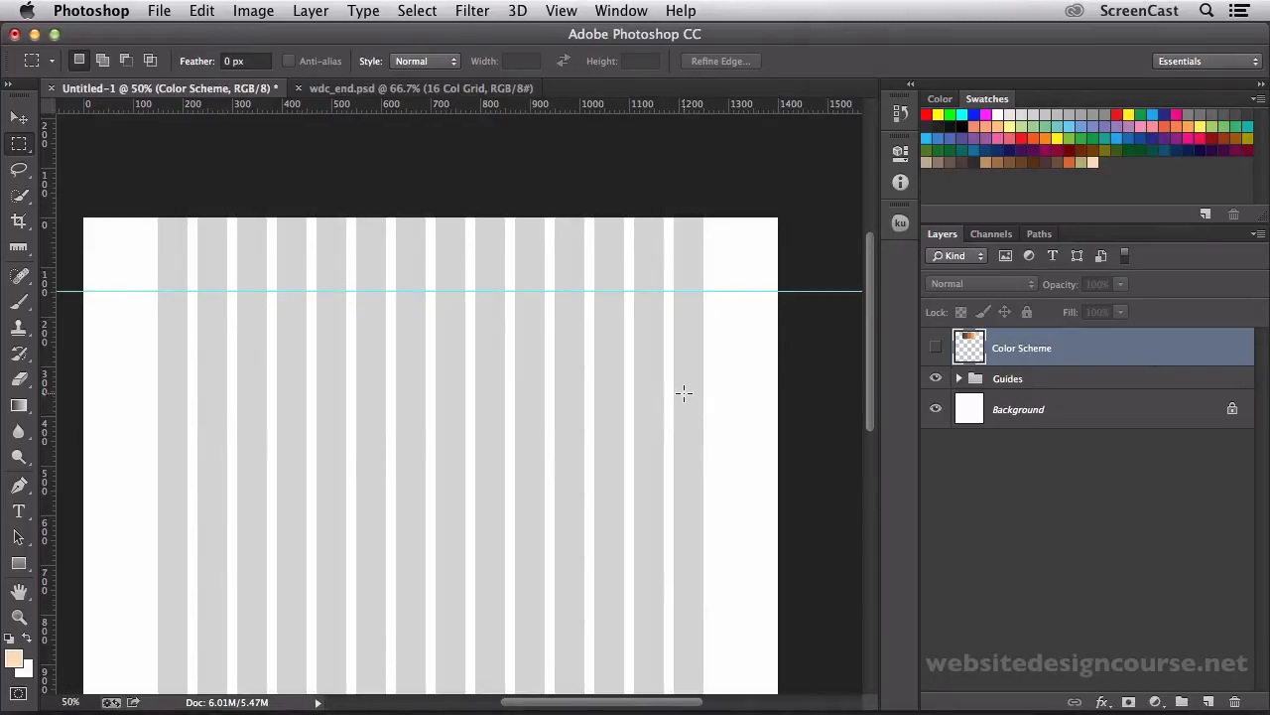
pyautogui.moveTo(691, 362)
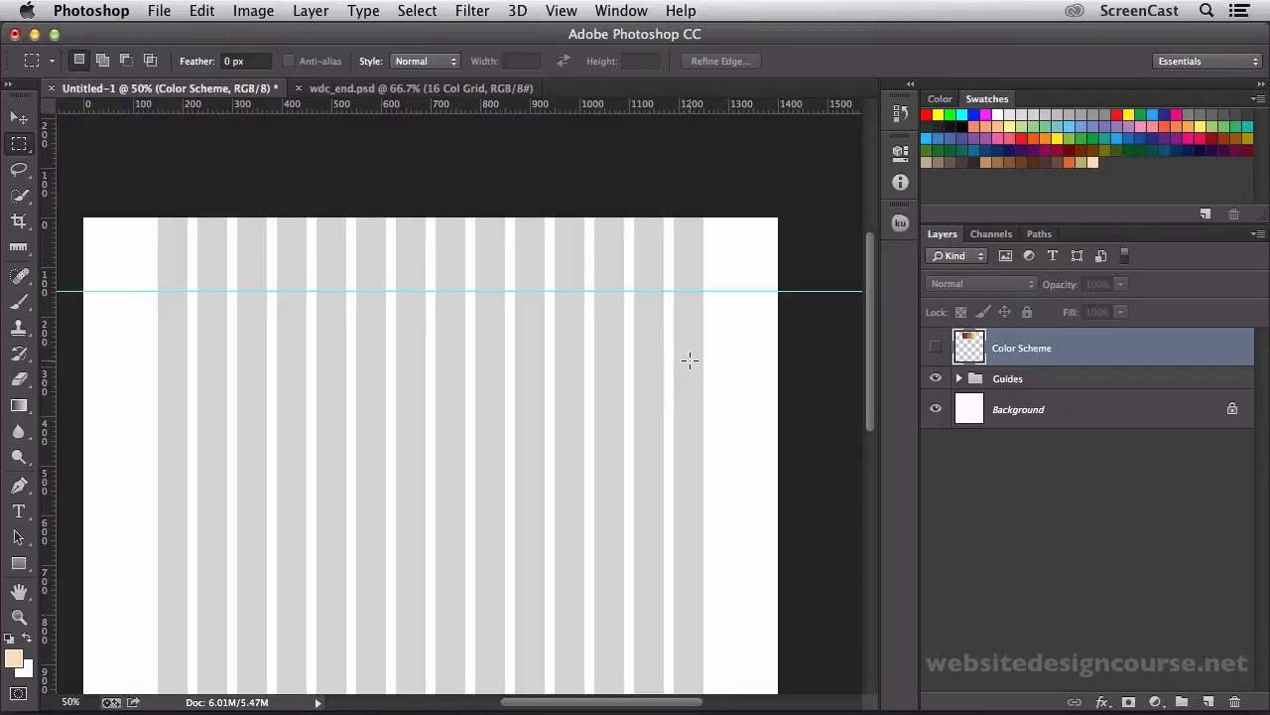
pyautogui.moveTo(532, 367)
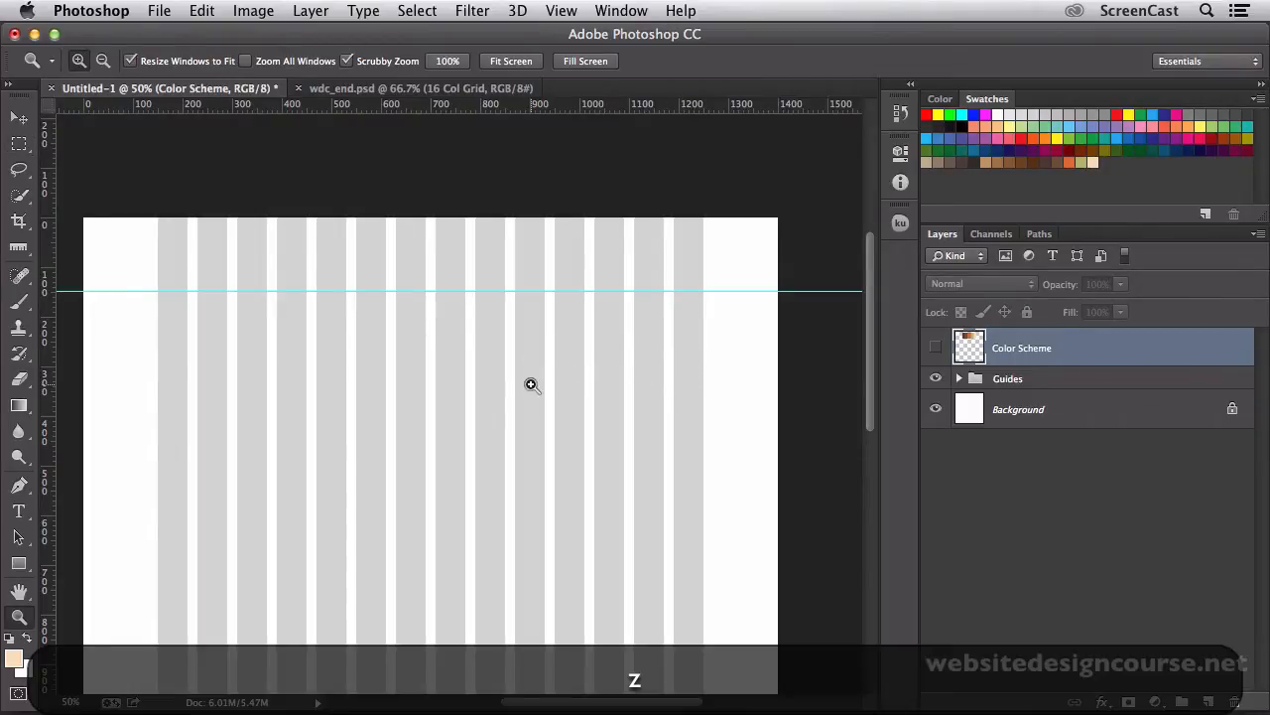
pyautogui.click(532, 385)
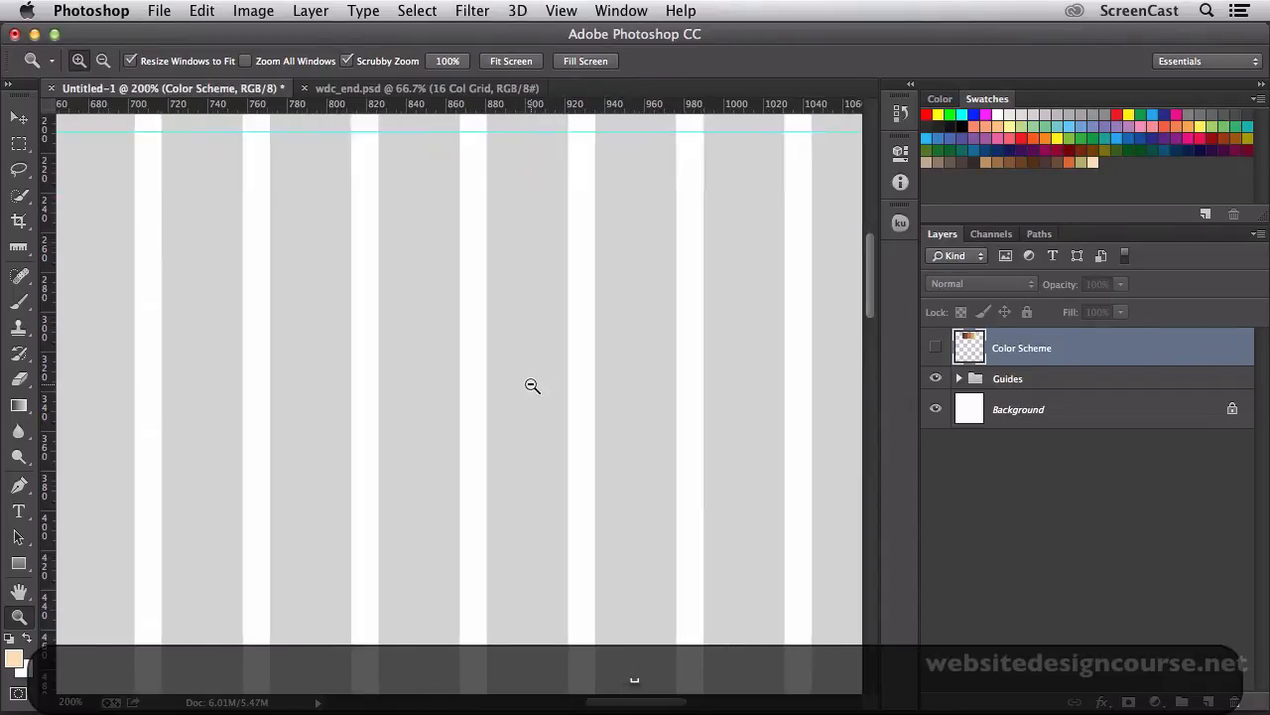
pyautogui.click(512, 60)
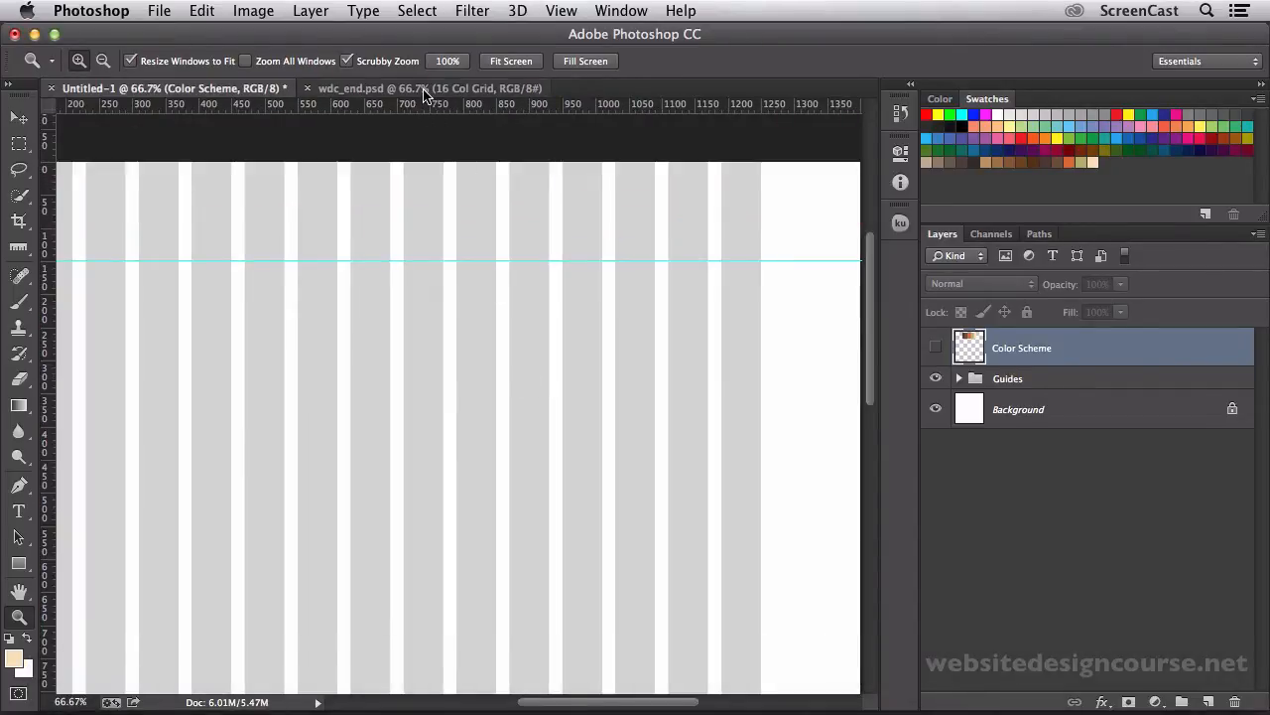
pyautogui.click(426, 87)
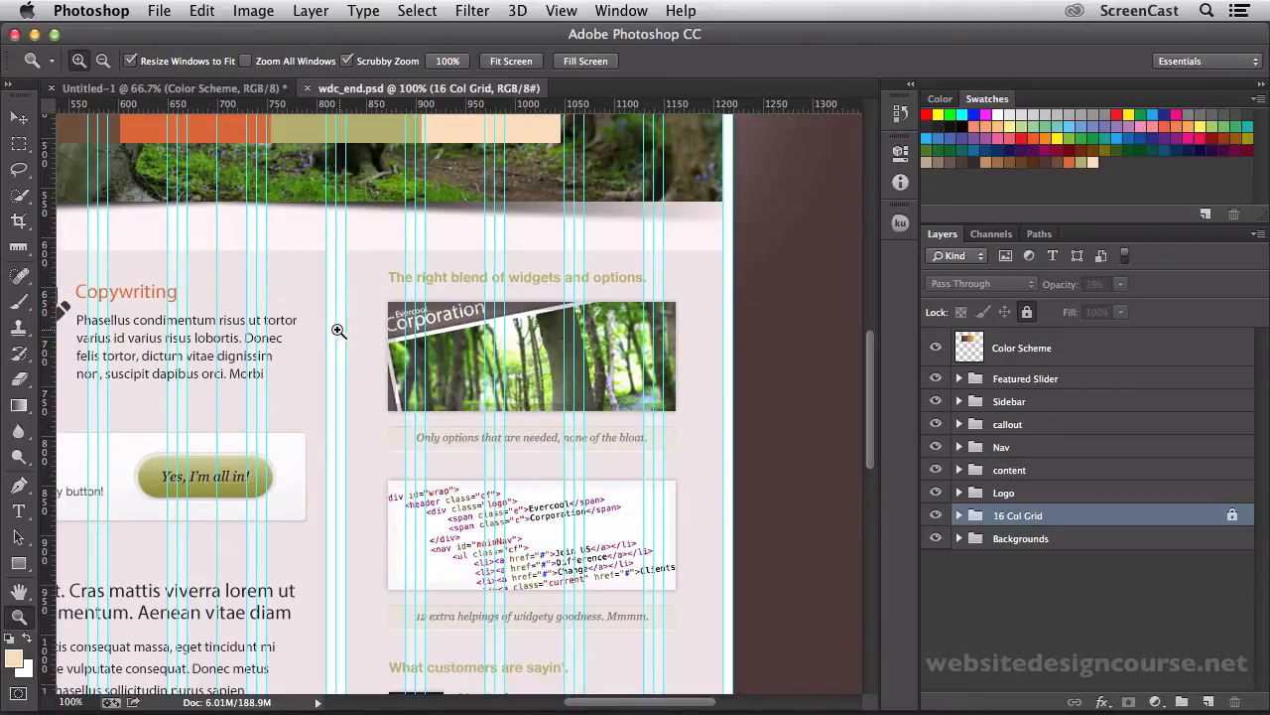
pyautogui.moveTo(355, 336)
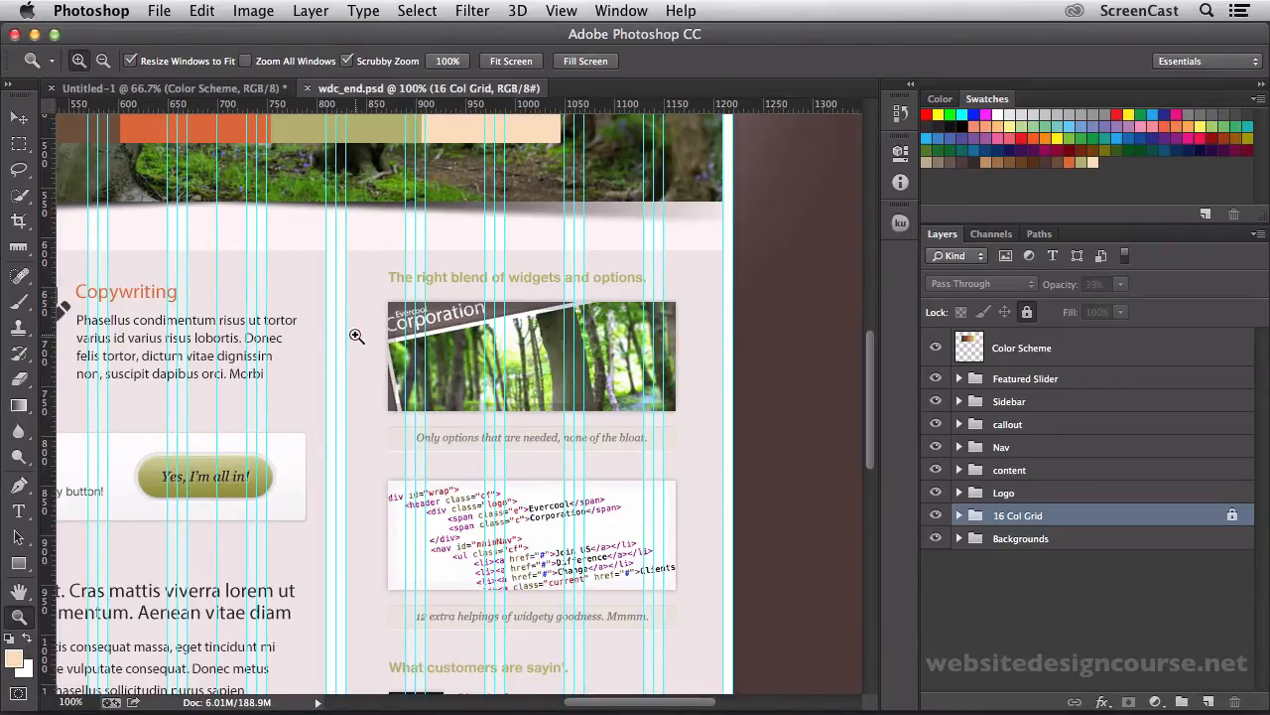
pyautogui.moveTo(335, 353)
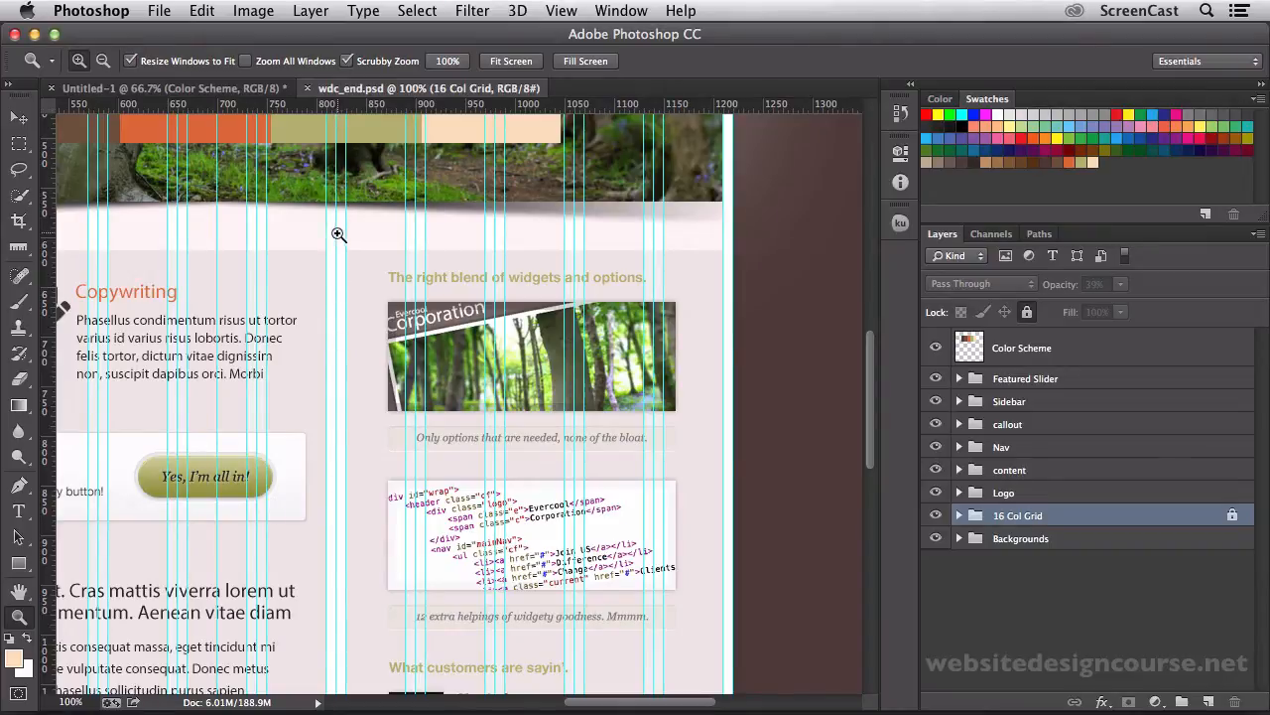
pyautogui.moveTo(383, 114)
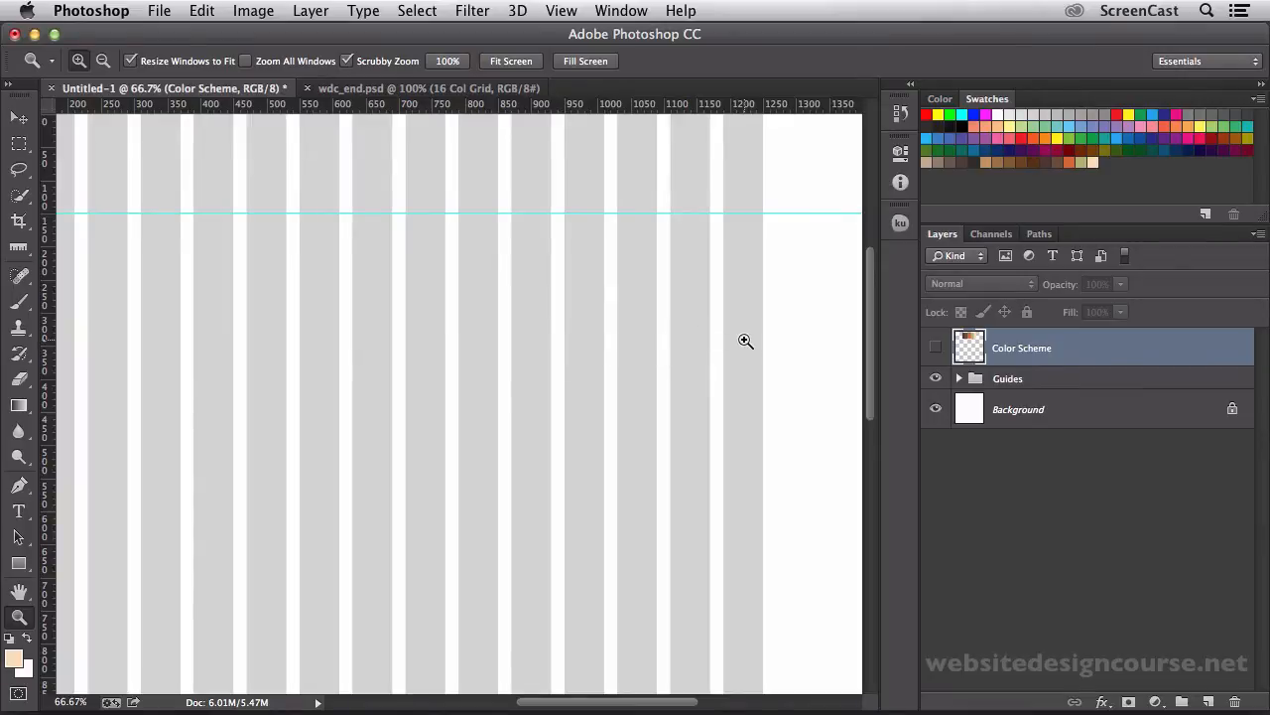
pyautogui.moveTo(560, 350)
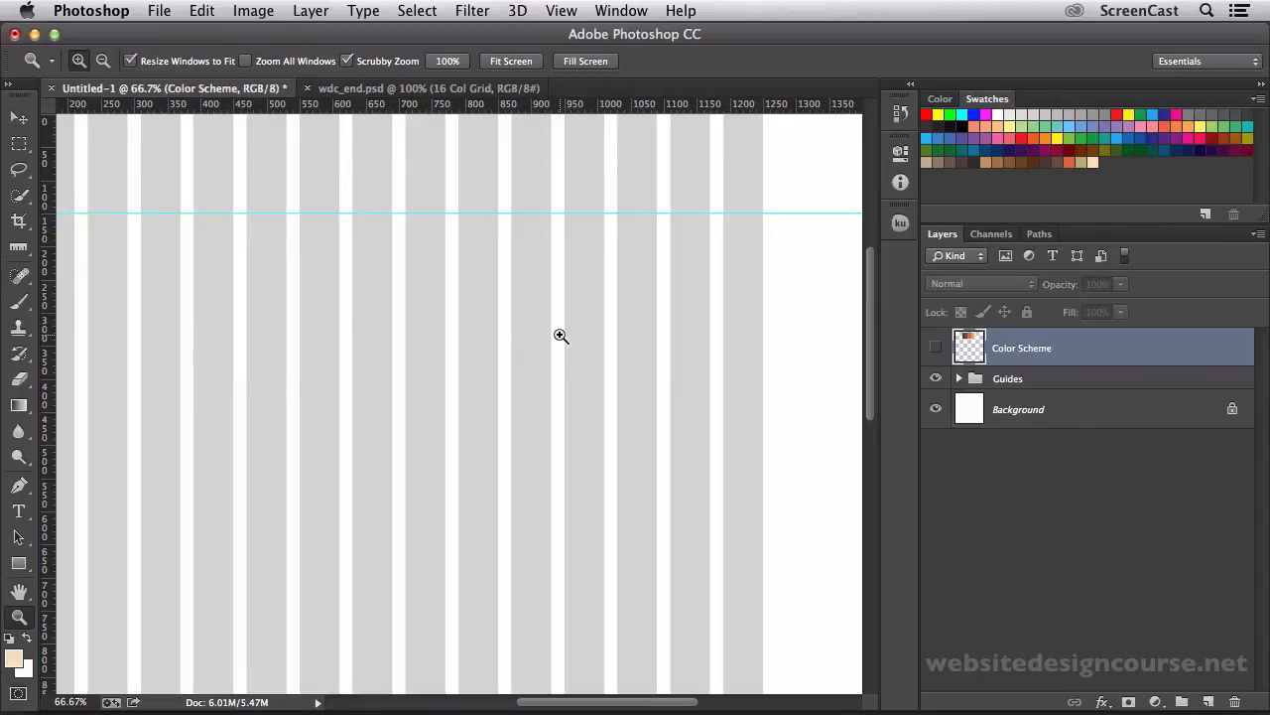
pyautogui.click(556, 334)
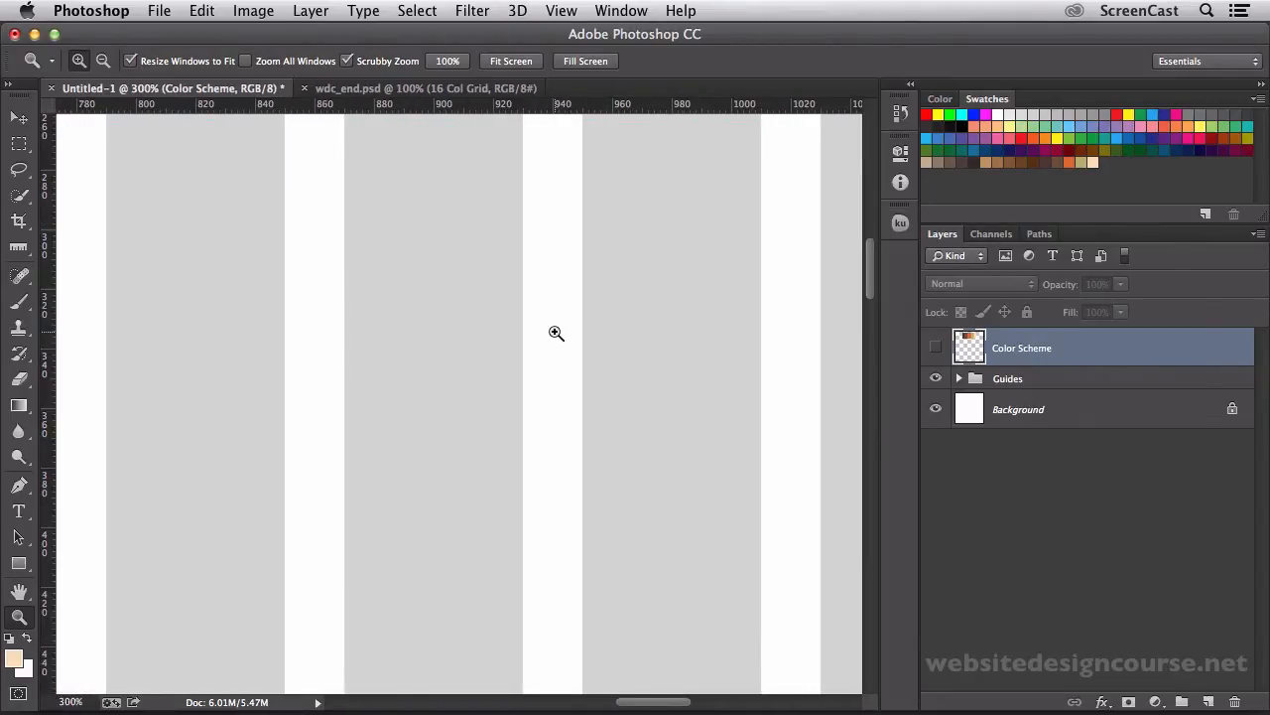
pyautogui.click(473, 12)
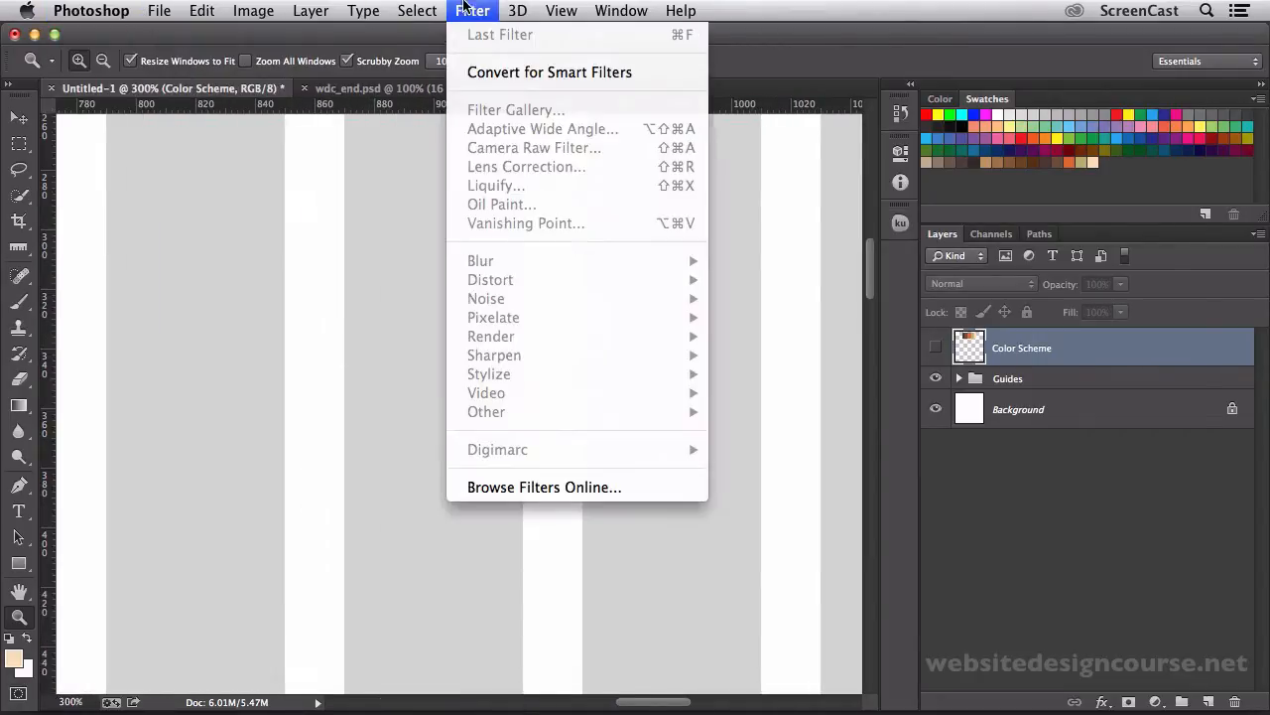
pyautogui.click(560, 12)
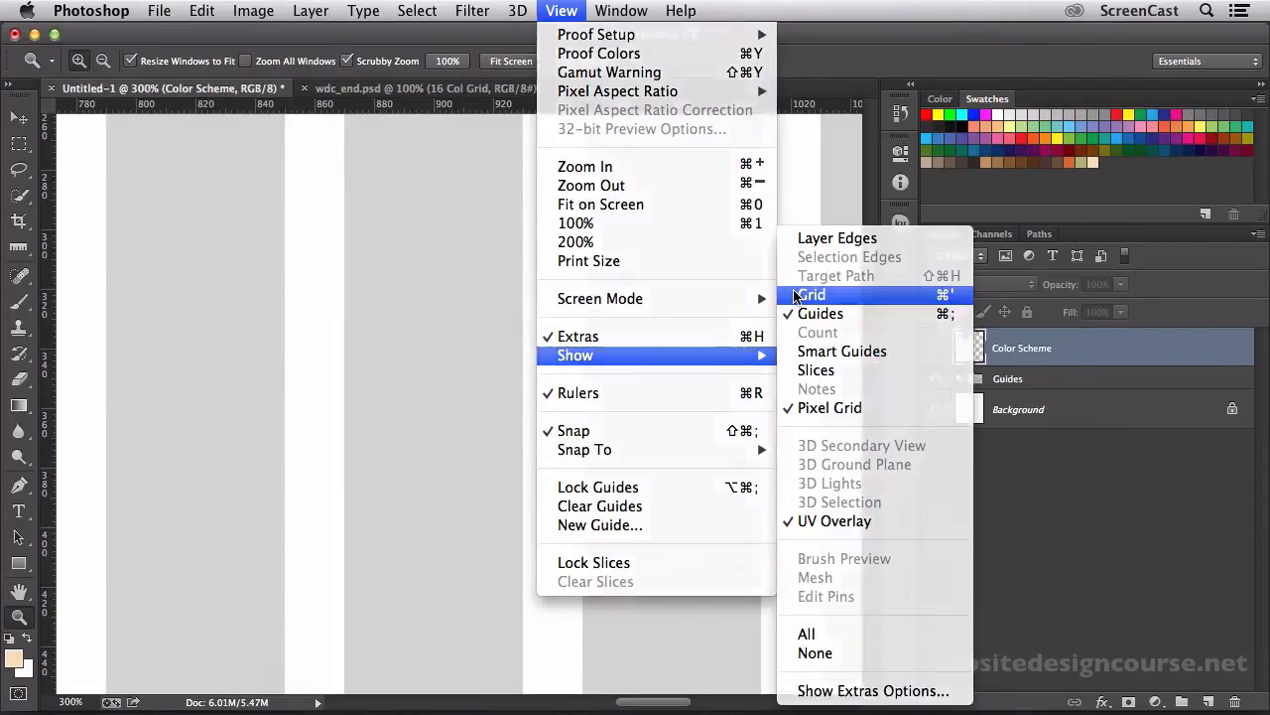
pyautogui.click(810, 294)
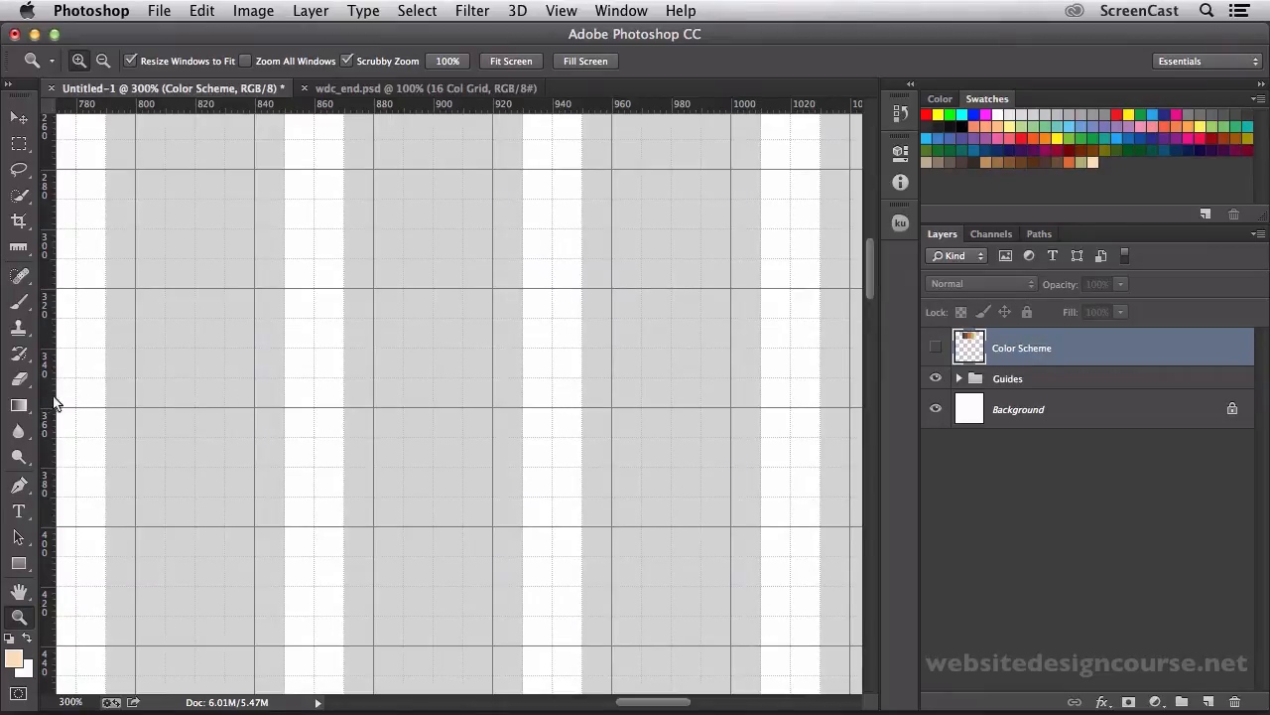
pyautogui.moveTo(55, 401); pyautogui.dragTo(547, 401)
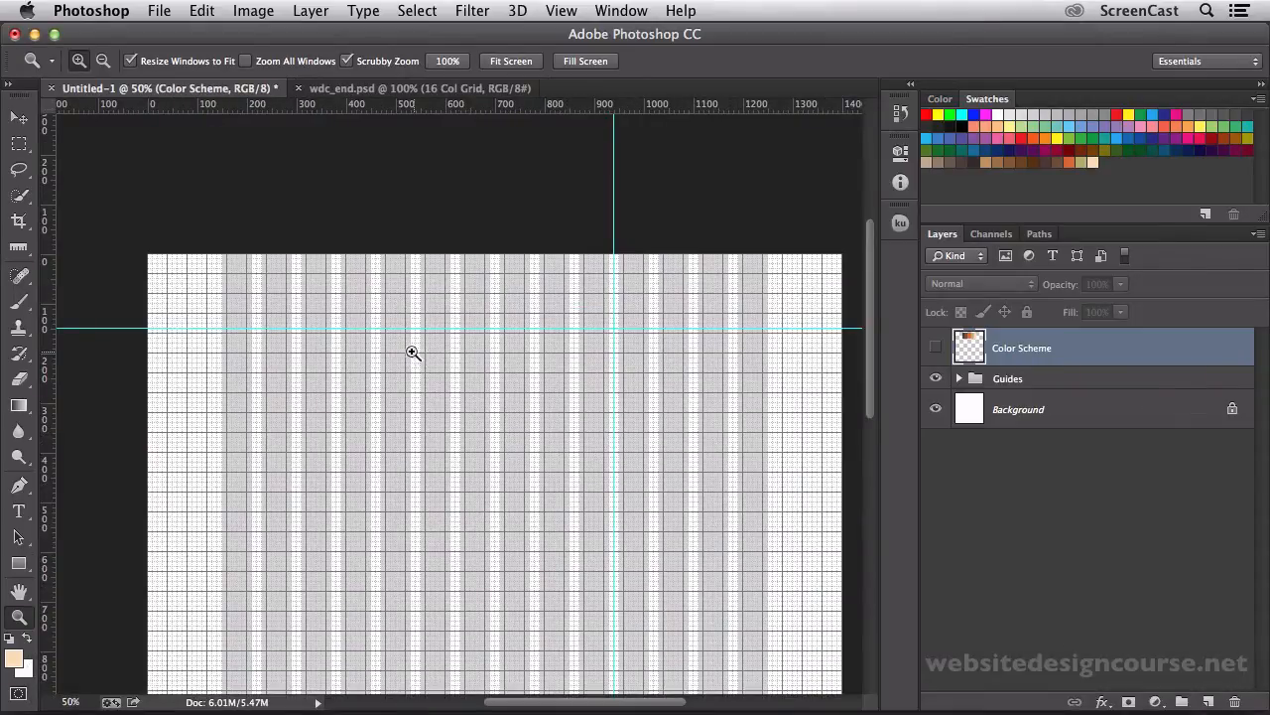
pyautogui.moveTo(699, 399)
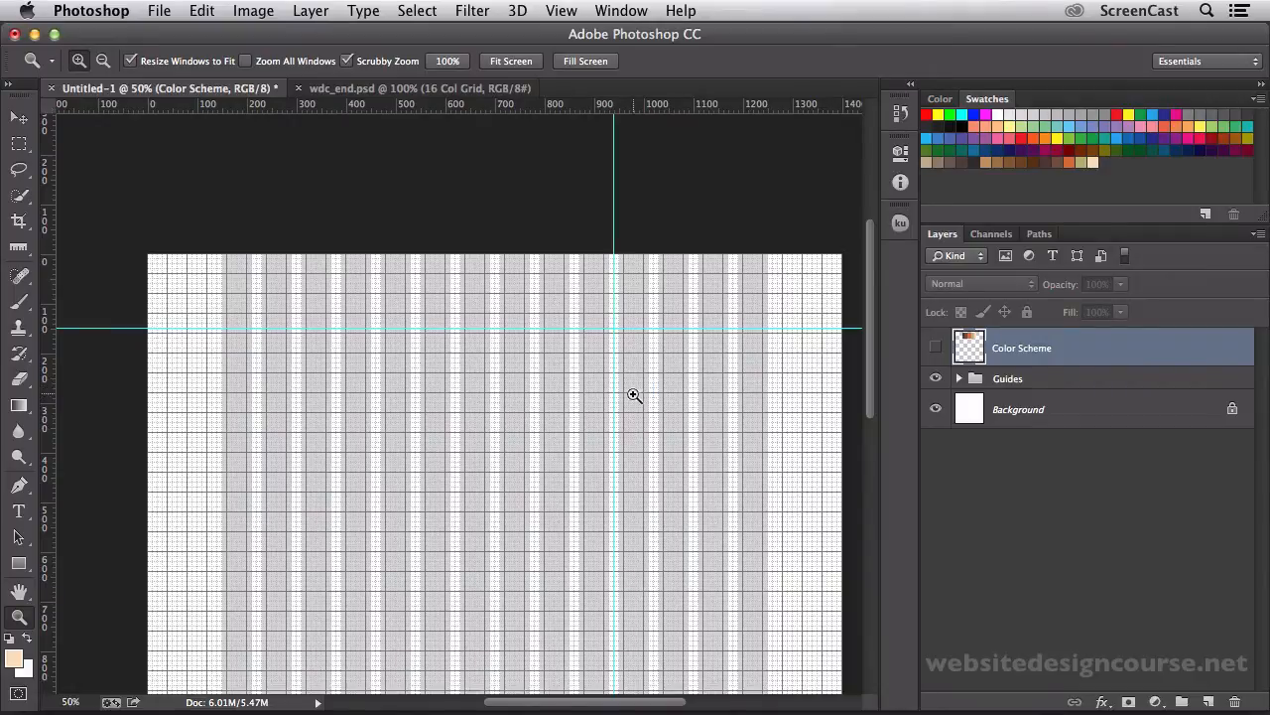
pyautogui.click(20, 117)
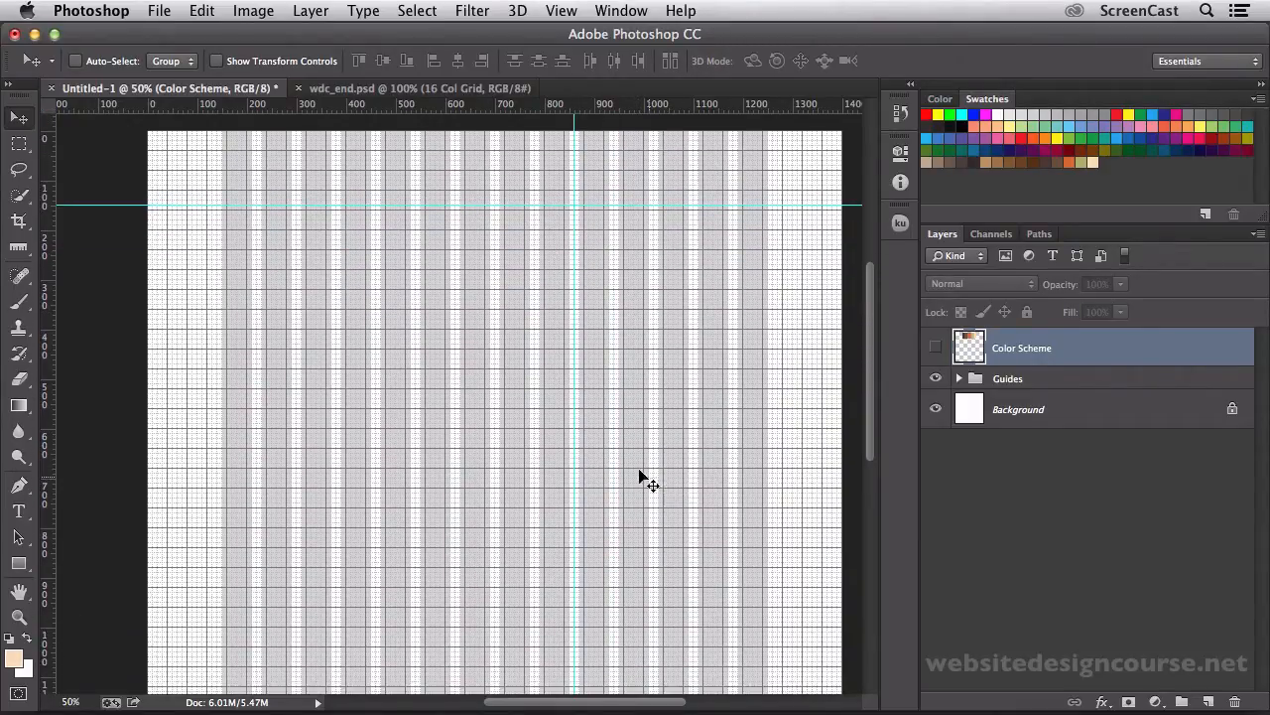
pyautogui.moveTo(377, 449)
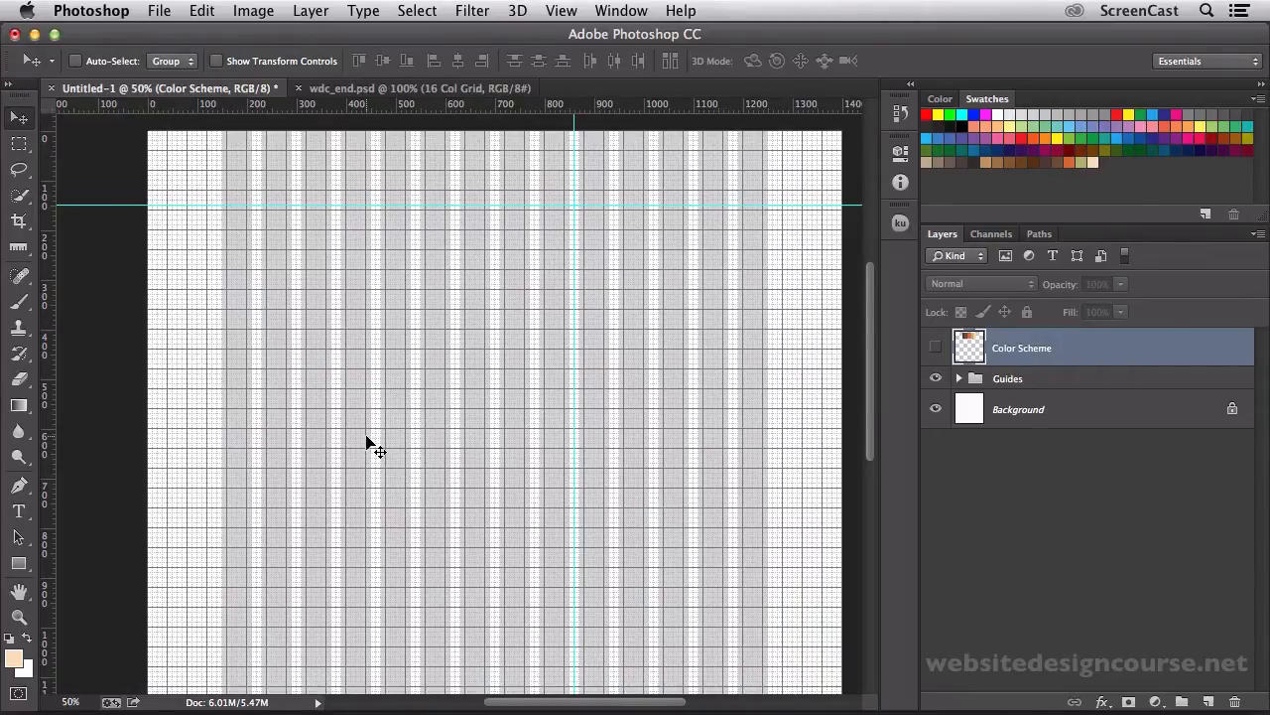
pyautogui.press('z')
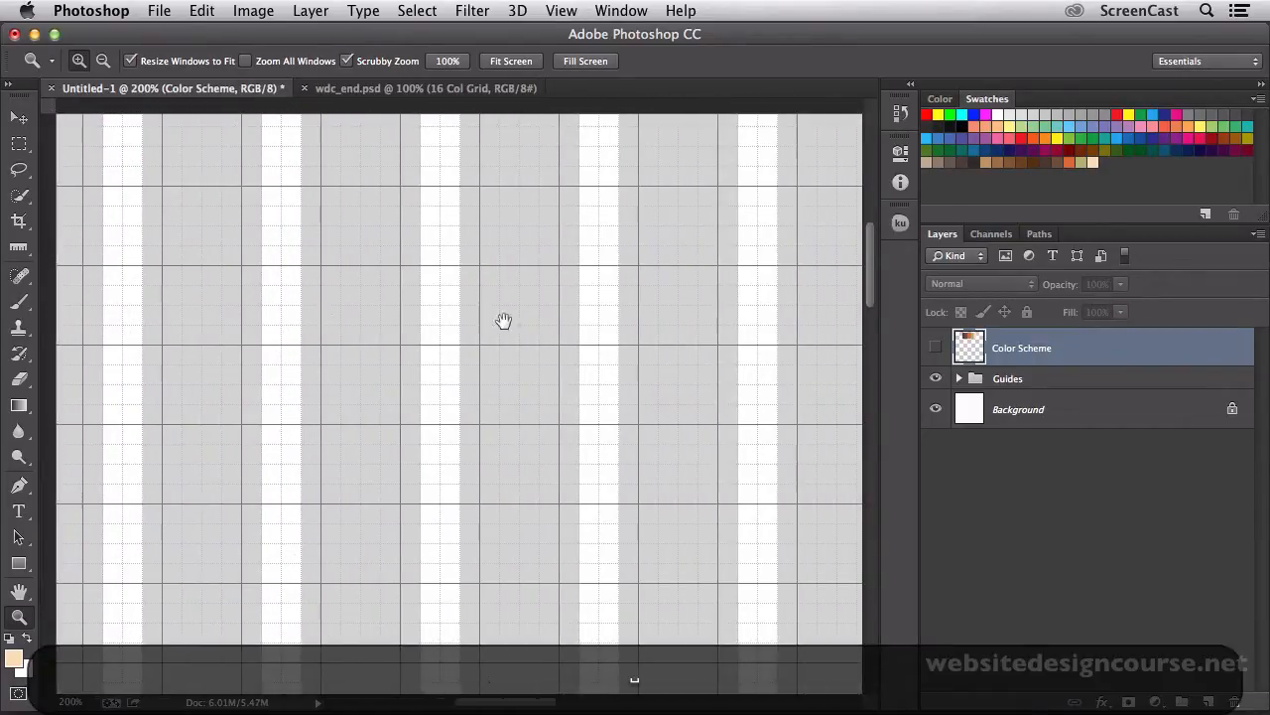
pyautogui.moveTo(504, 322); pyautogui.dragTo(735, 309)
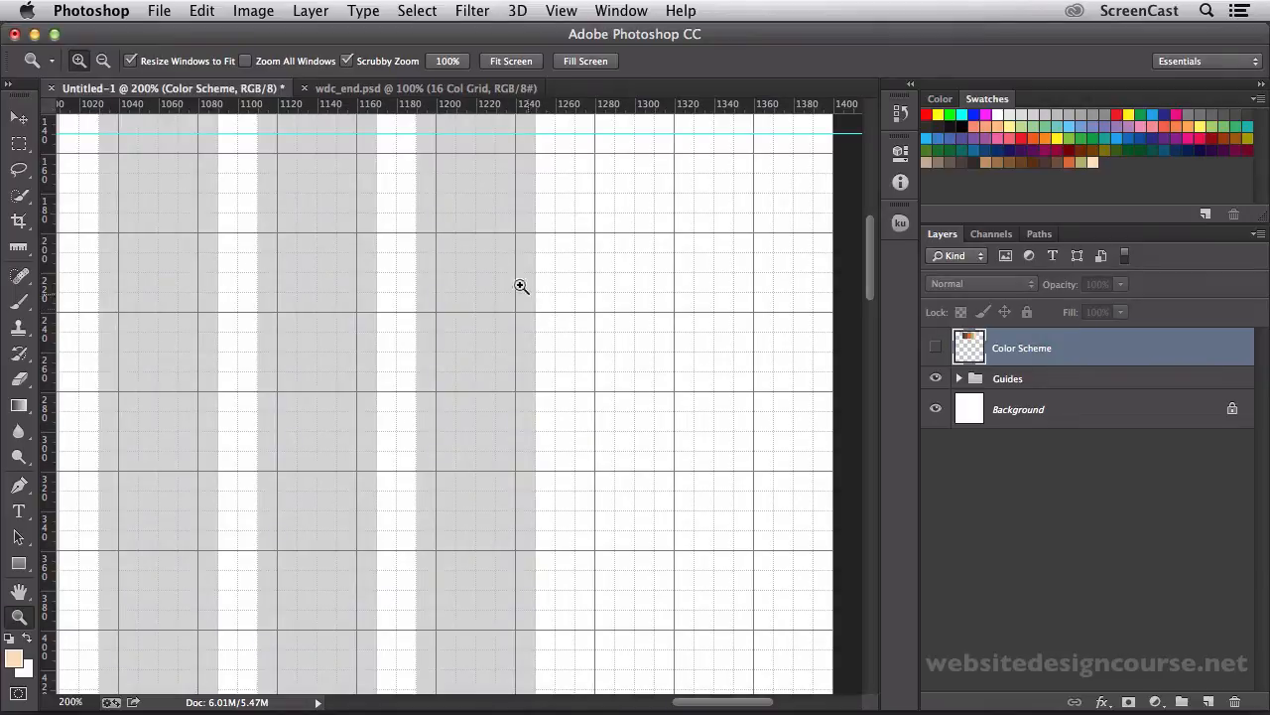
pyautogui.click(425, 88)
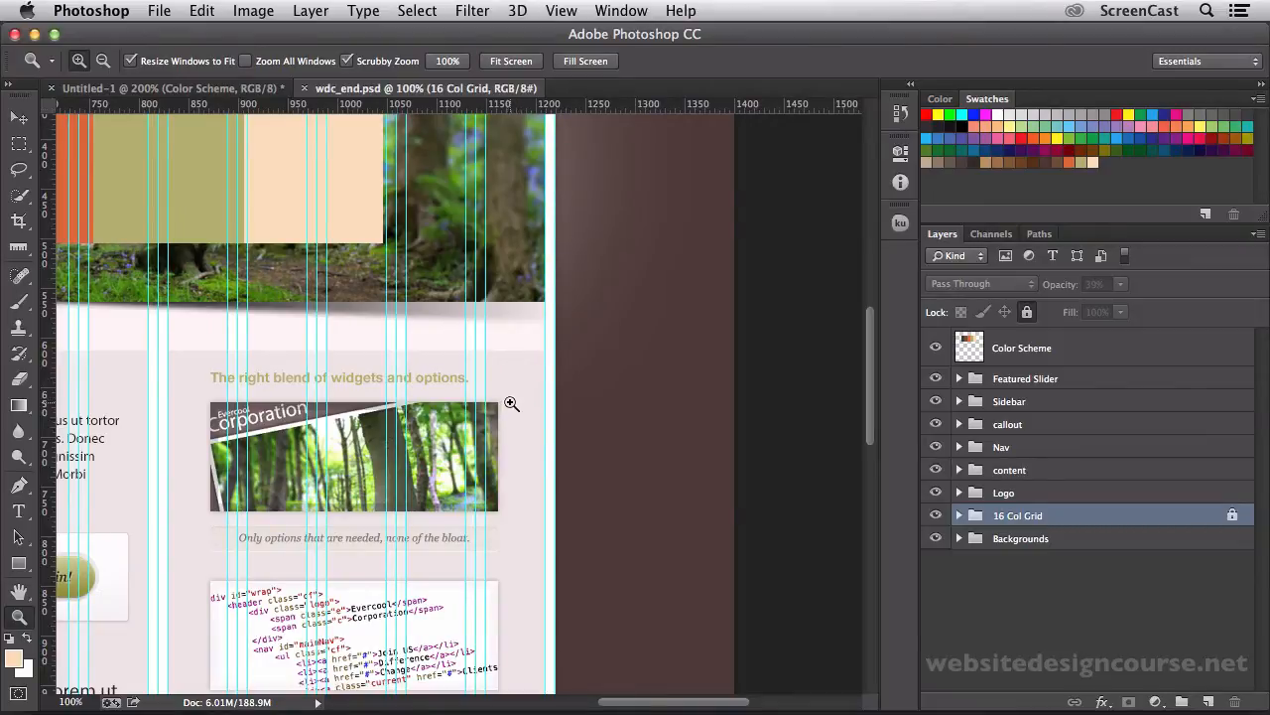
pyautogui.moveTo(542, 397)
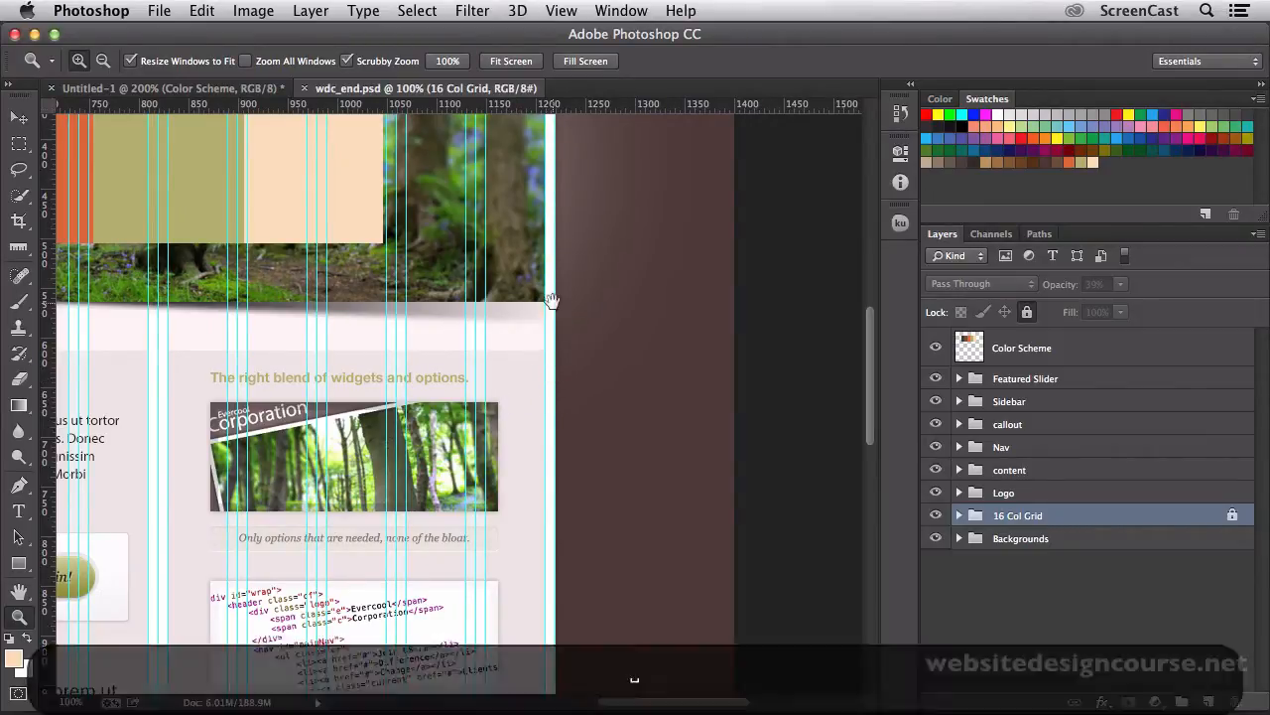
pyautogui.scroll(3)
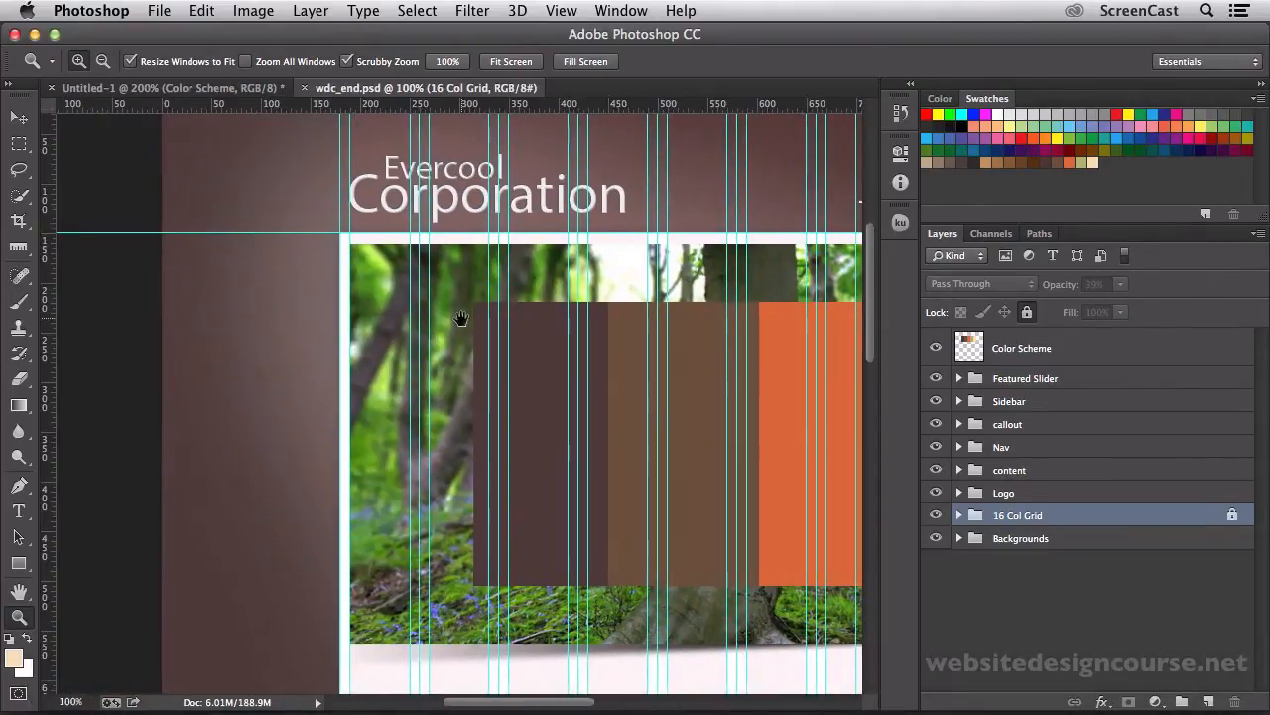
pyautogui.scroll(-3)
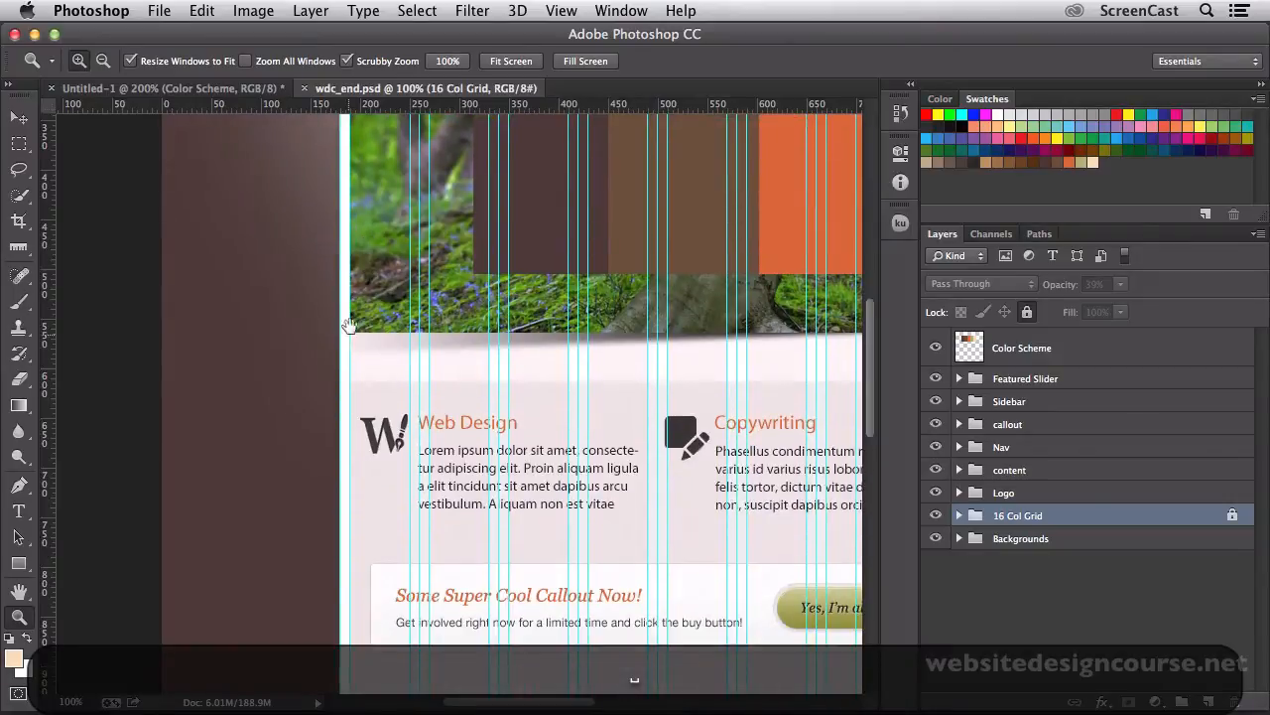
pyautogui.click(169, 87)
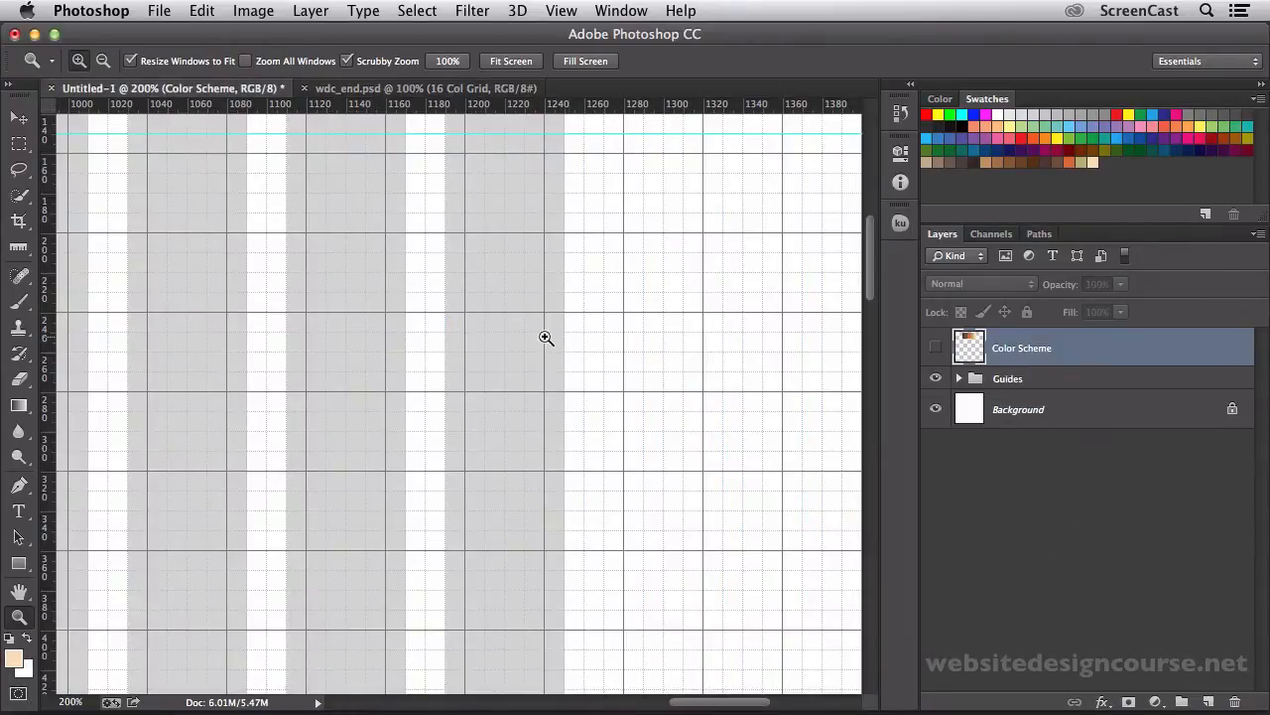
pyautogui.moveTo(546, 338); pyautogui.dragTo(609, 325)
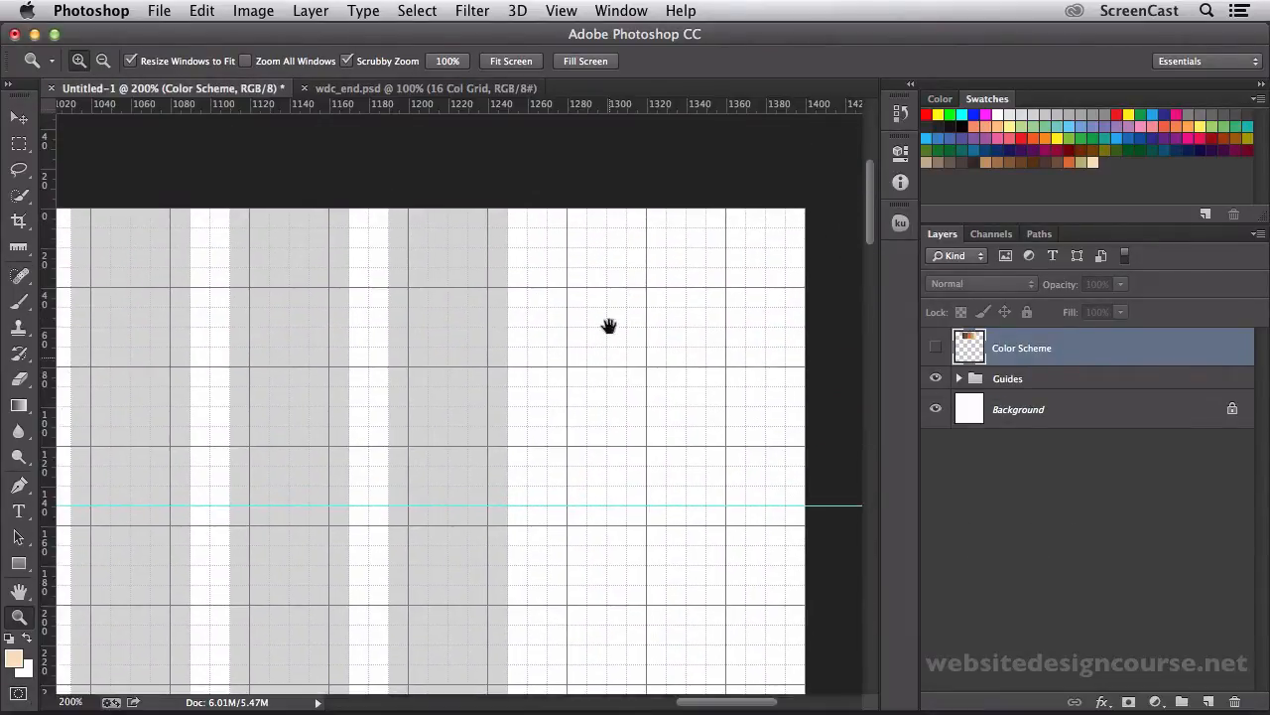
pyautogui.moveTo(611, 326); pyautogui.dragTo(508, 357)
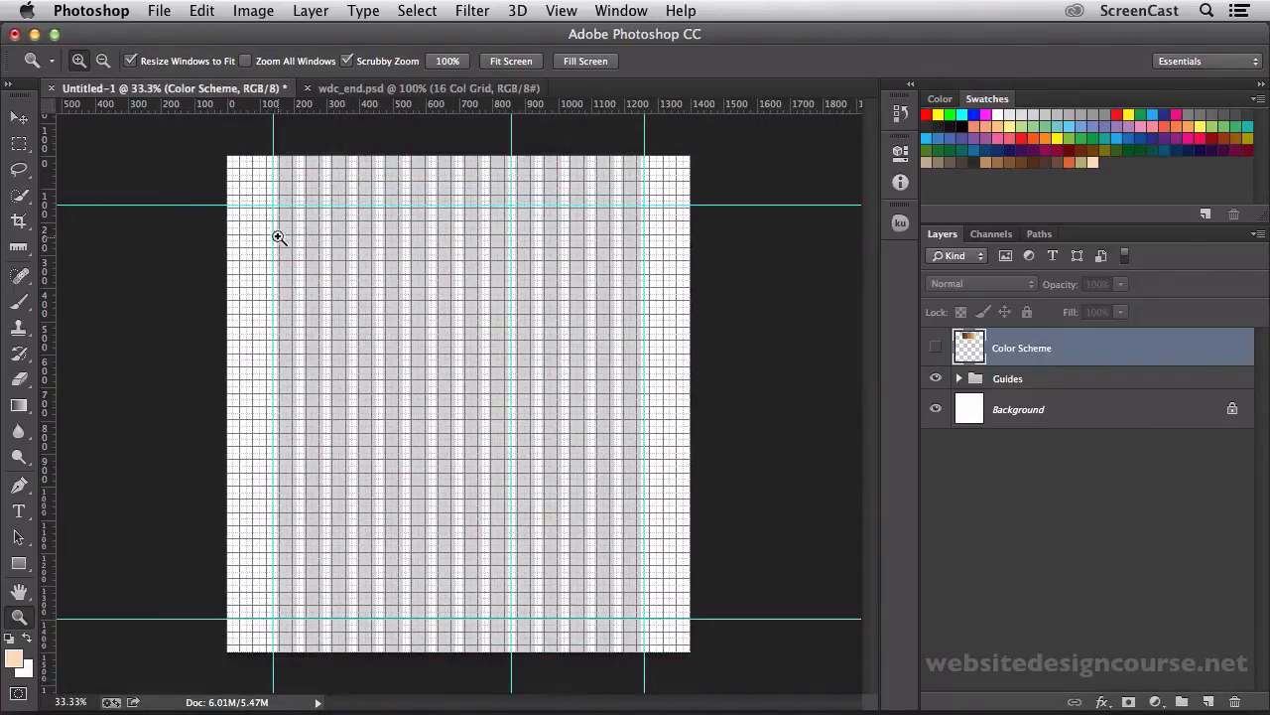
pyautogui.moveTo(625, 304)
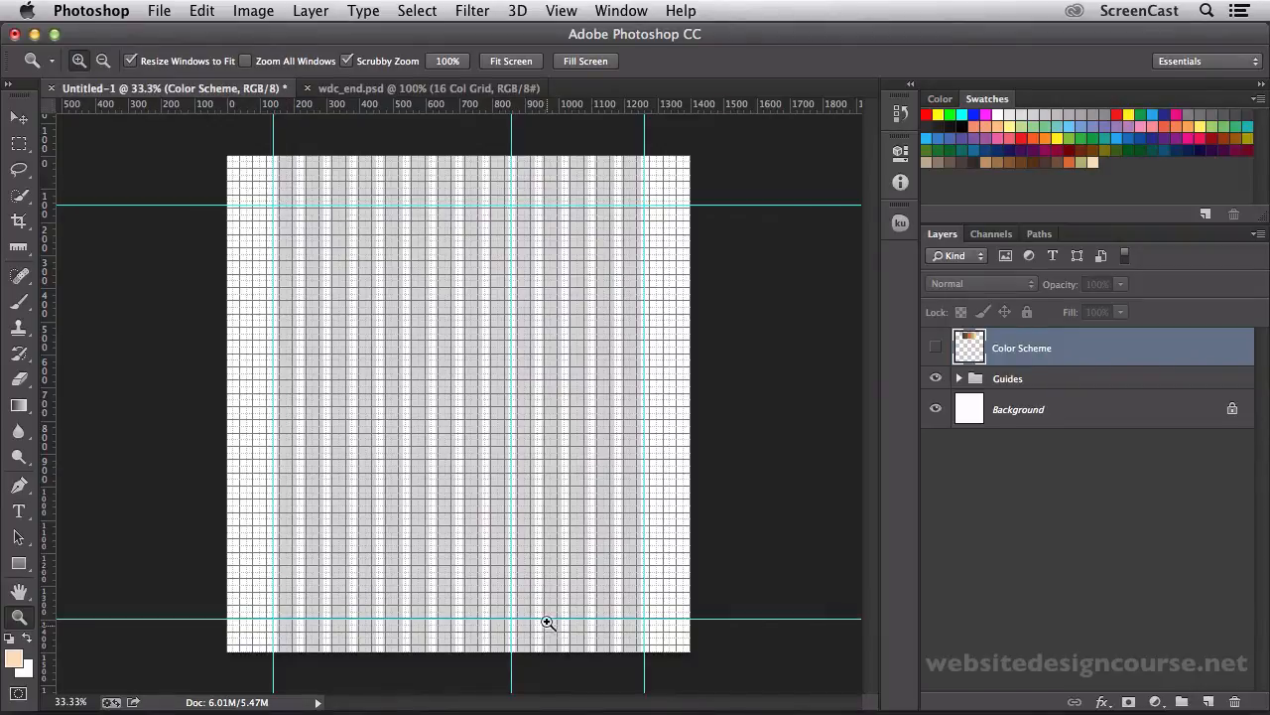
pyautogui.moveTo(568, 532)
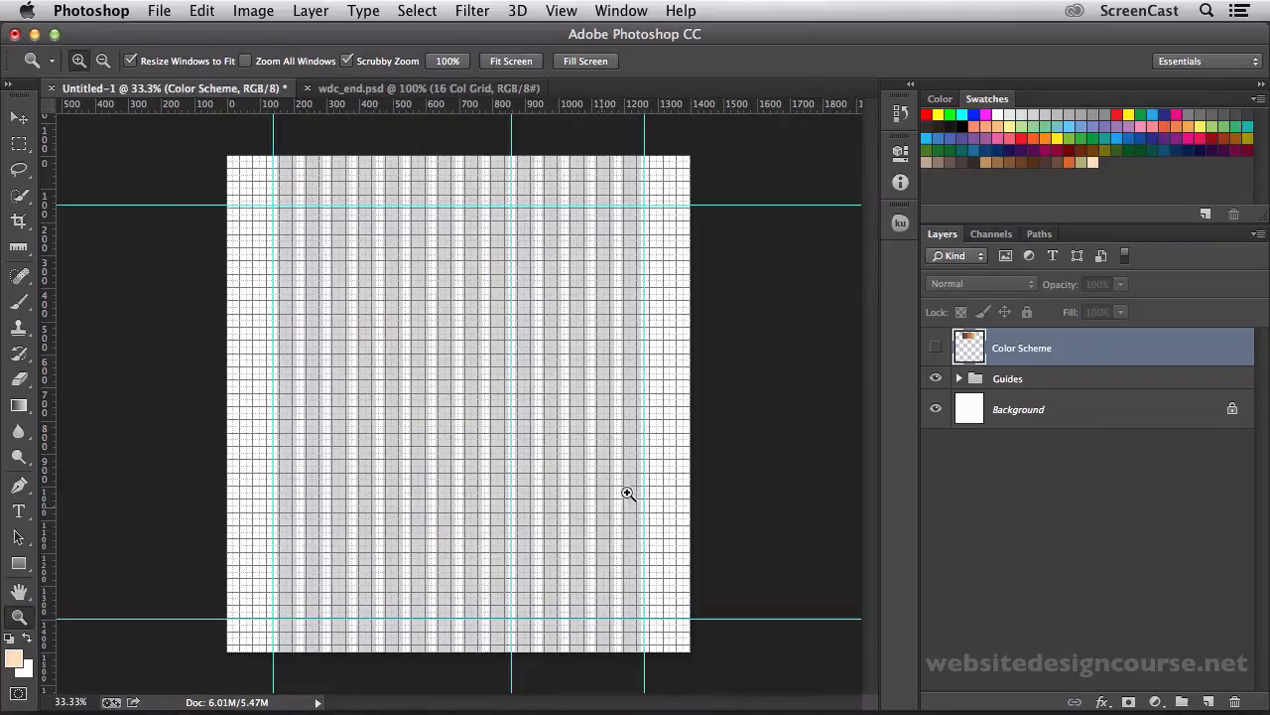
# - Show the Color Scheme layer's swatches and hide the document grid via View > Show > Grid
pyautogui.click(935, 346)
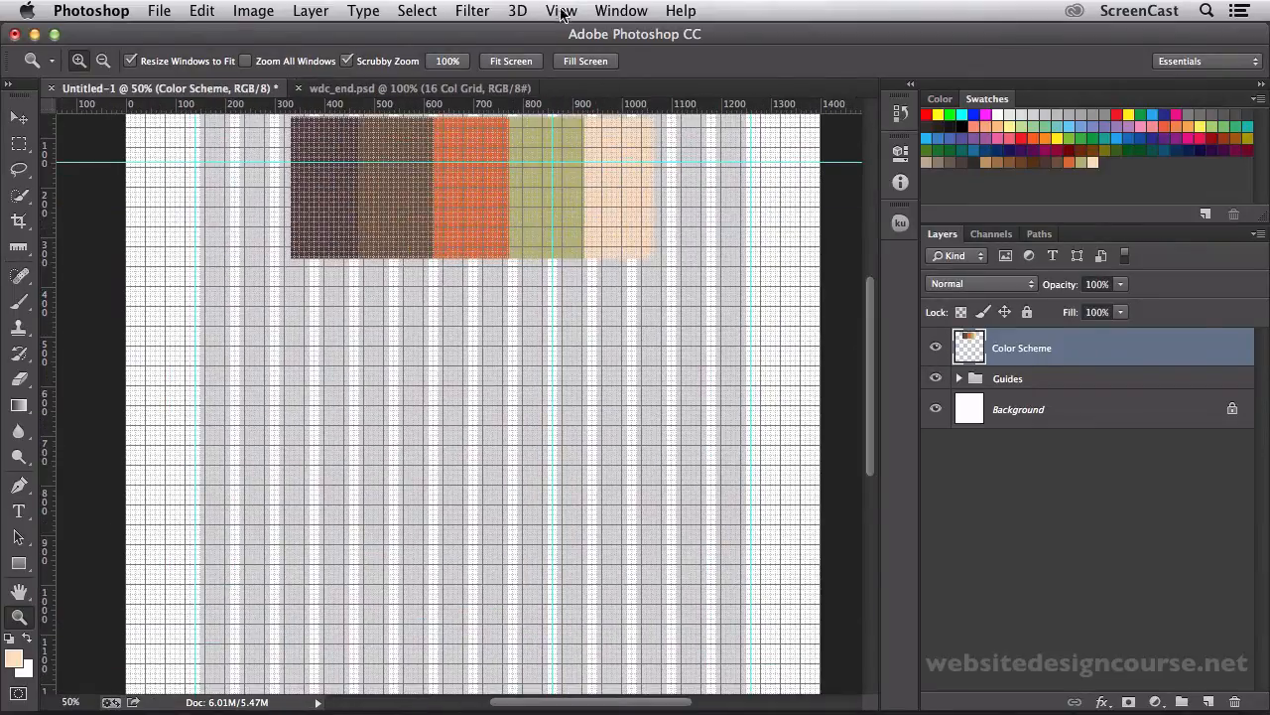
pyautogui.click(560, 12)
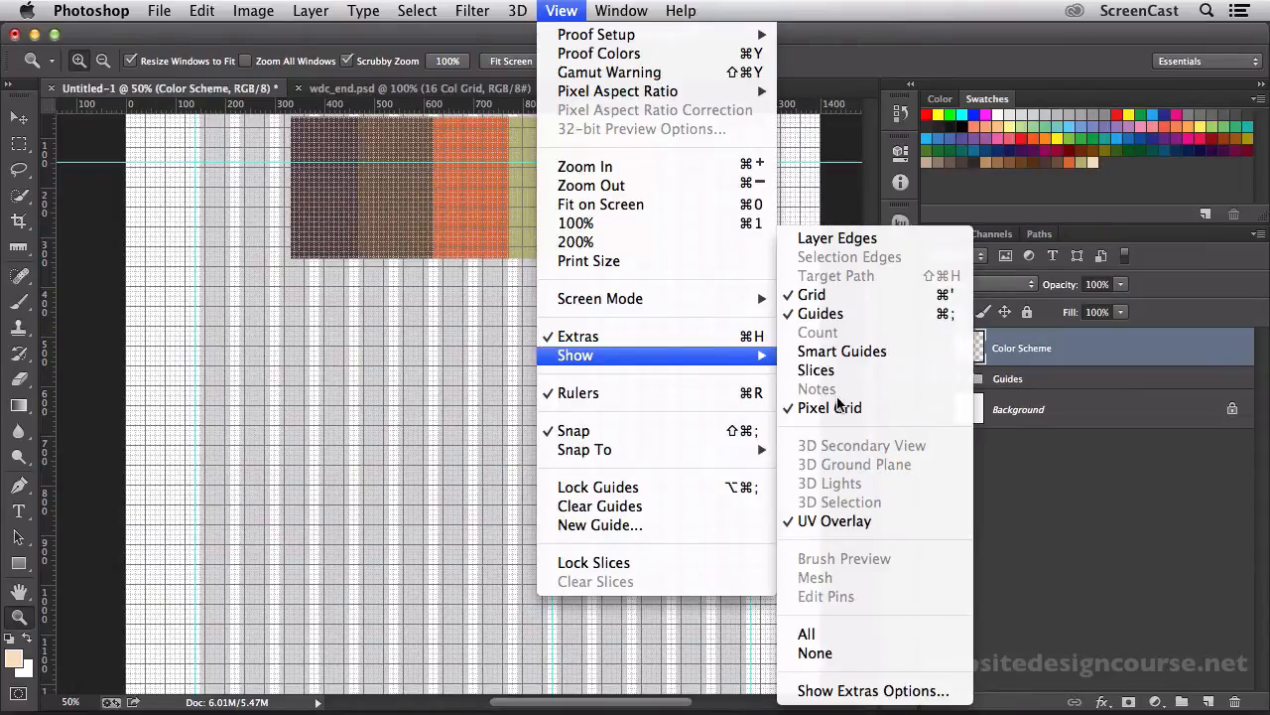
pyautogui.moveTo(812, 294)
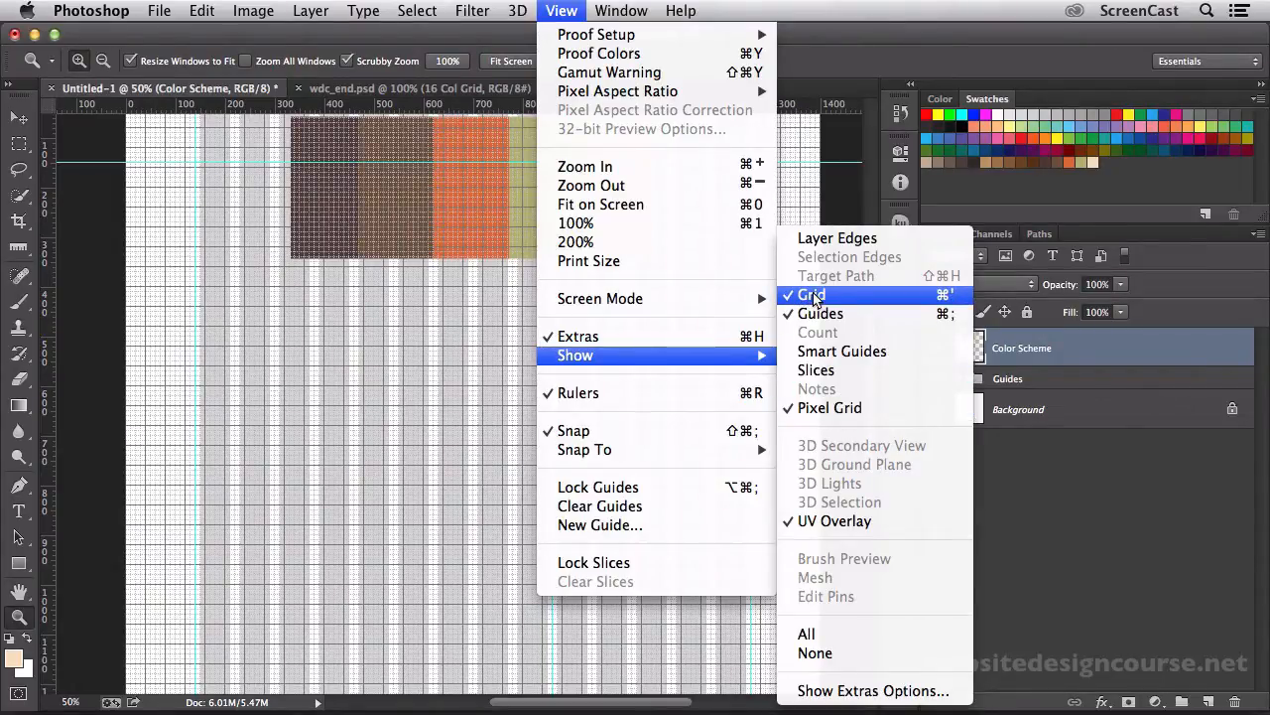
pyautogui.click(812, 294)
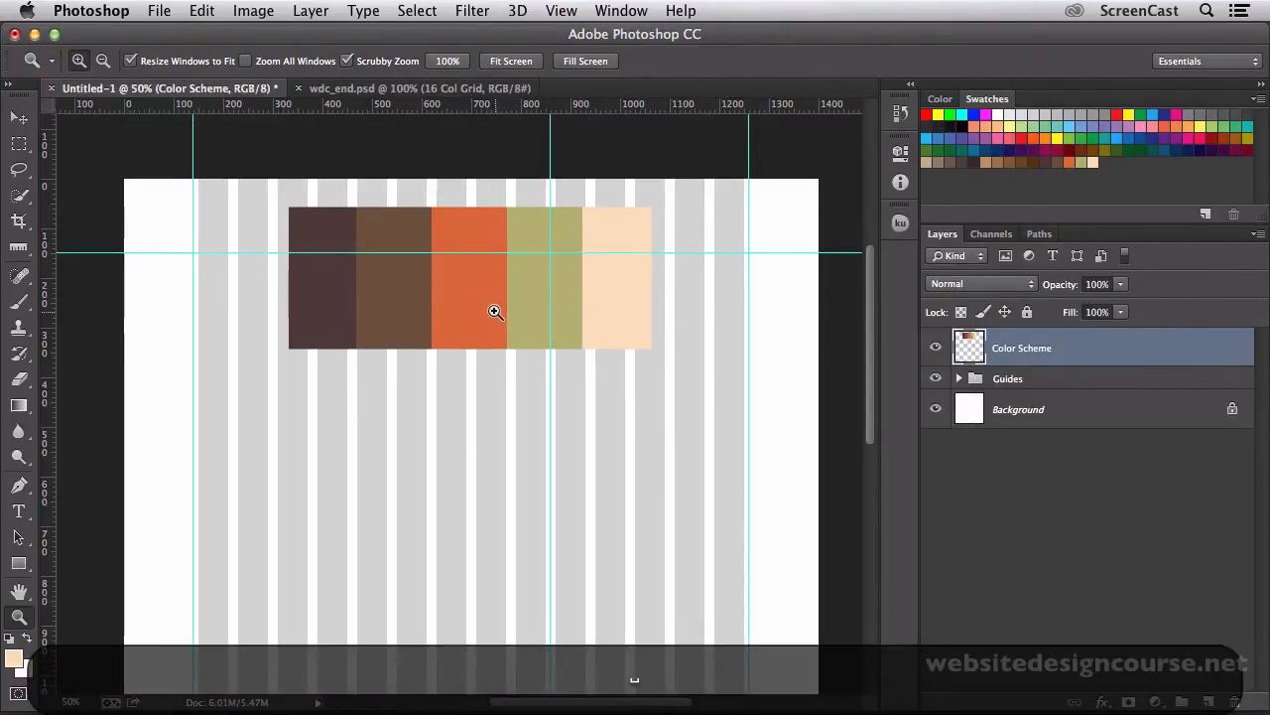
# - Zoom in on the orange swatch to pixel level and hide the pixel grid
pyautogui.click(494, 309)
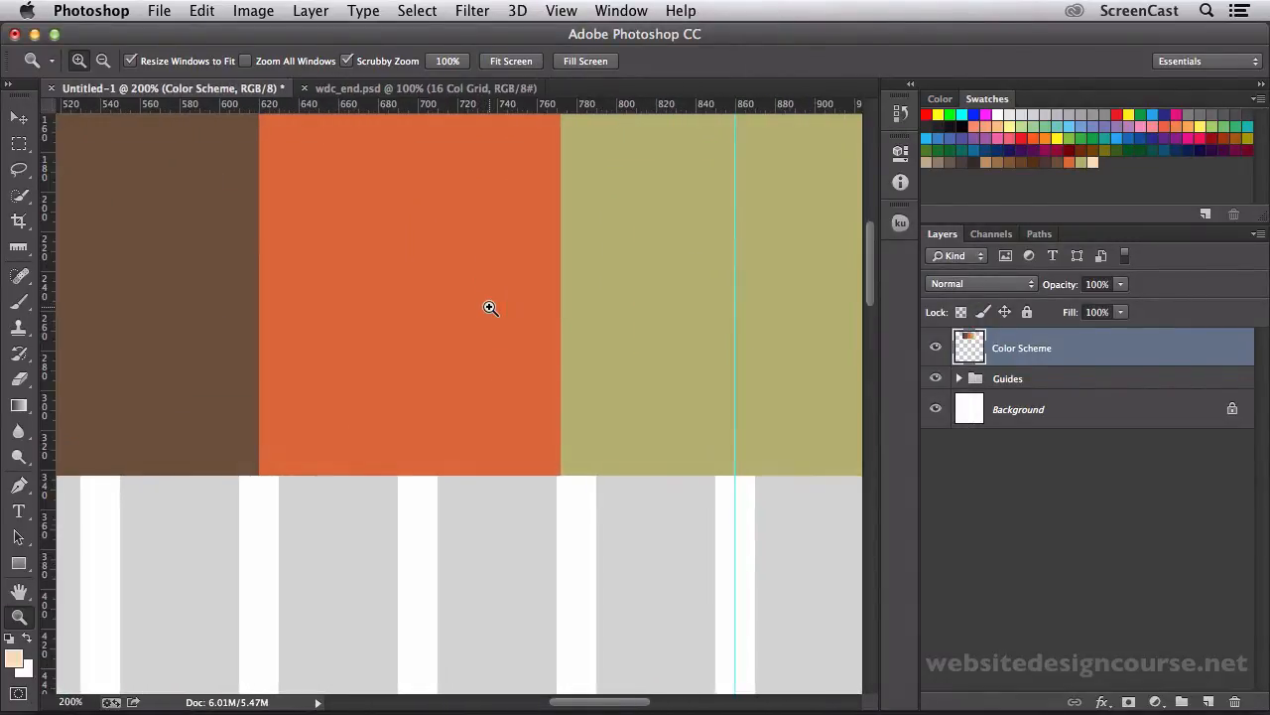
pyautogui.click(489, 308)
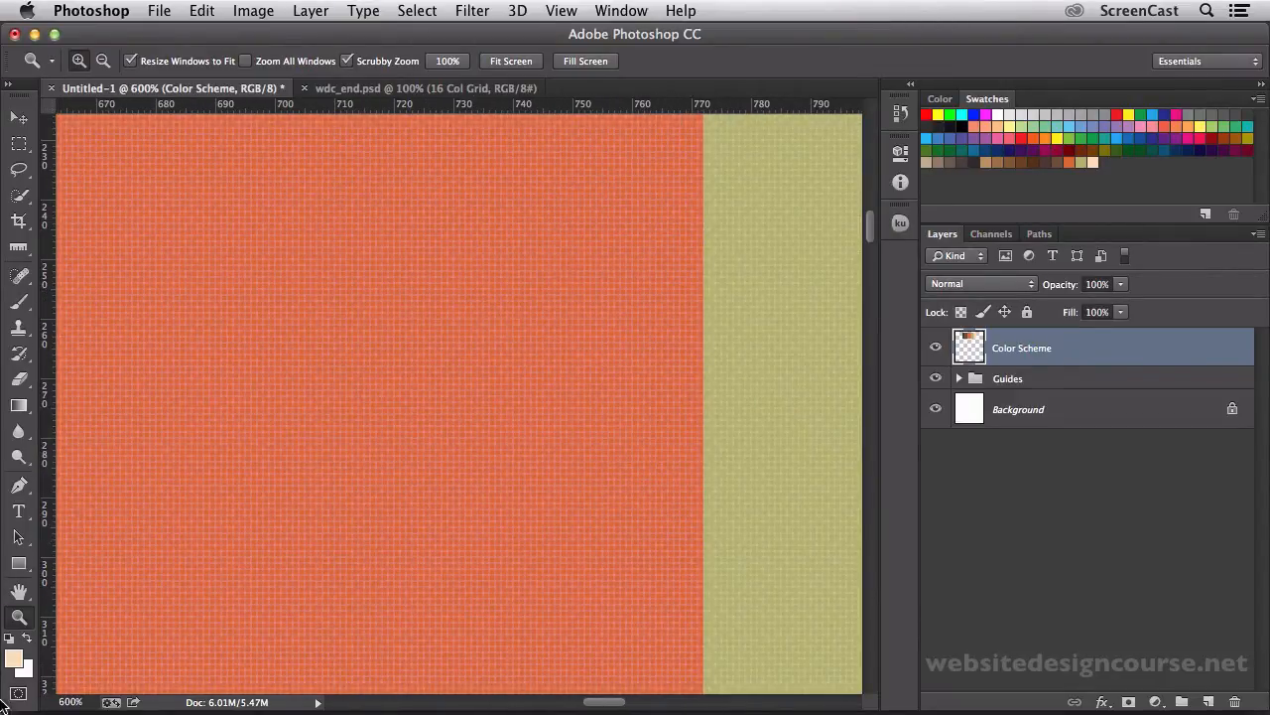
pyautogui.click(556, 355)
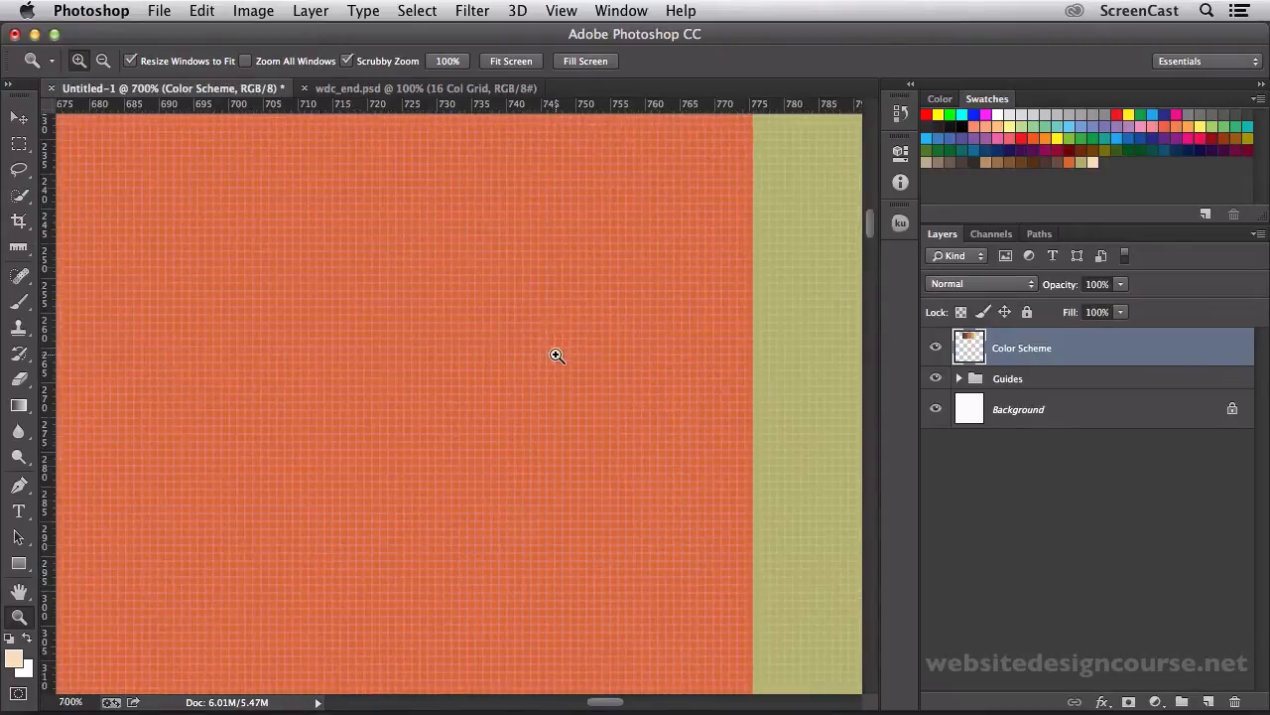
pyautogui.click(556, 356)
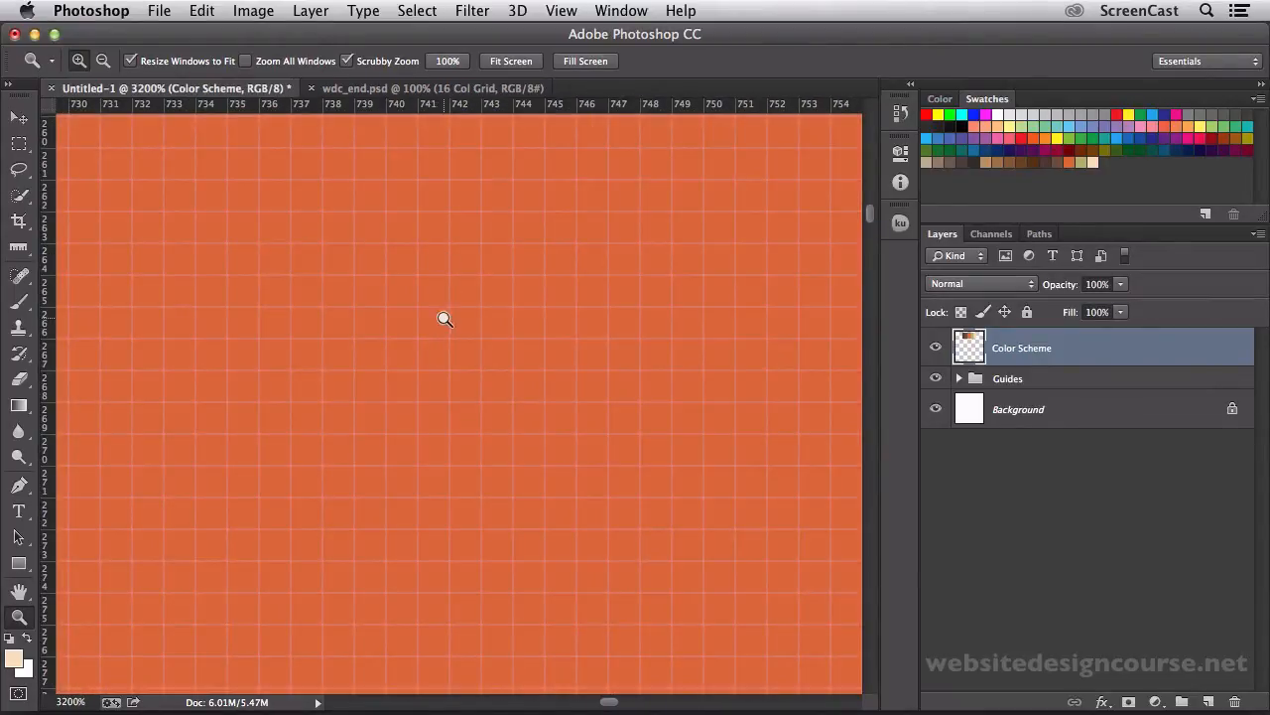
pyautogui.moveTo(614, 324)
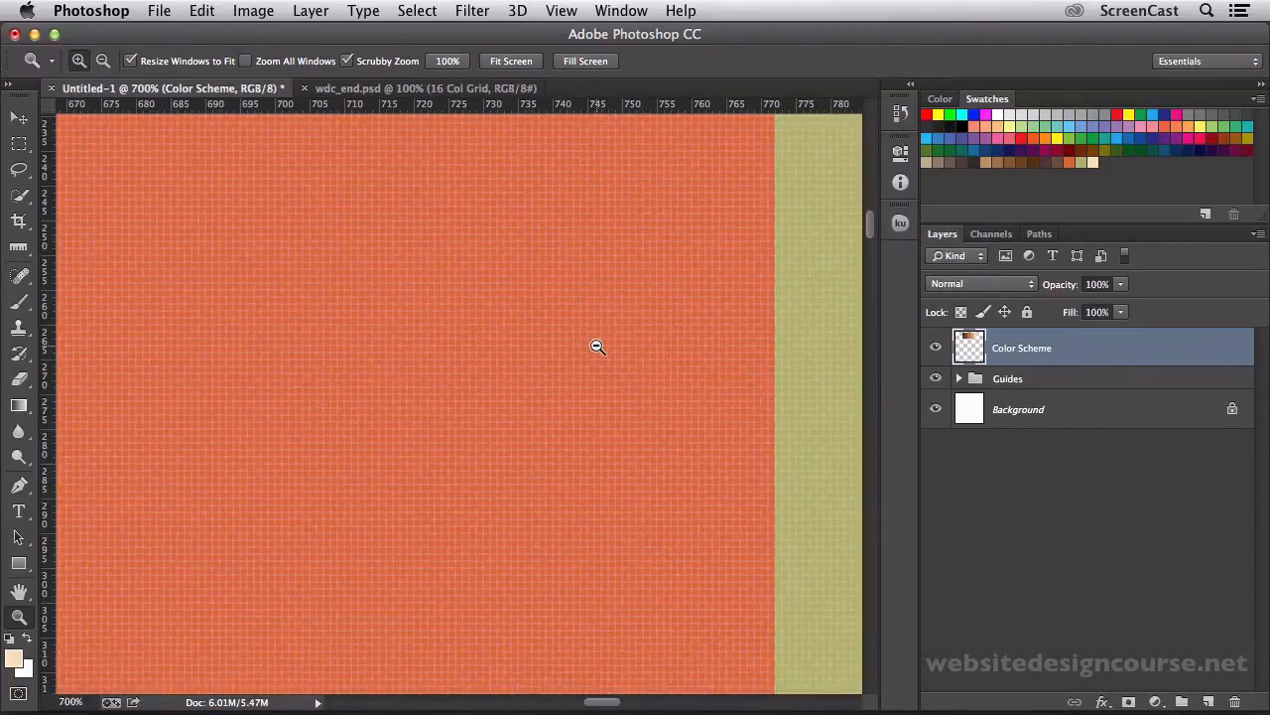
pyautogui.moveTo(576, 327)
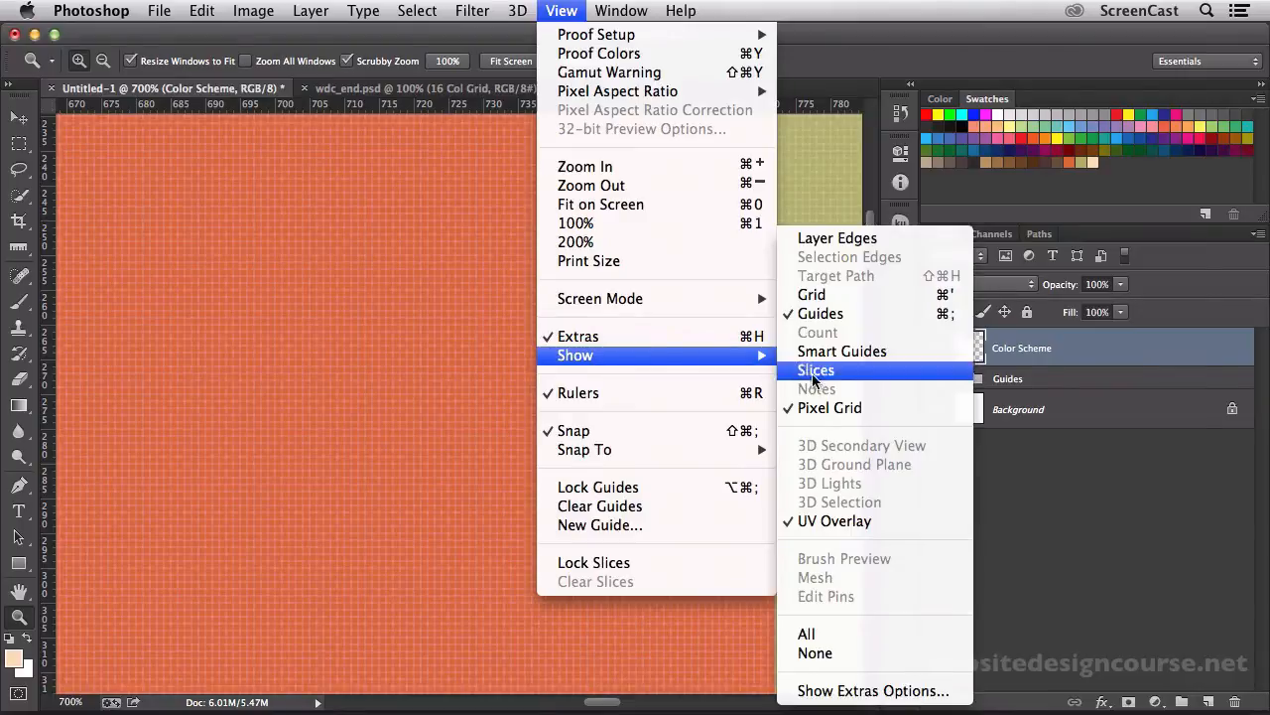
pyautogui.click(816, 369)
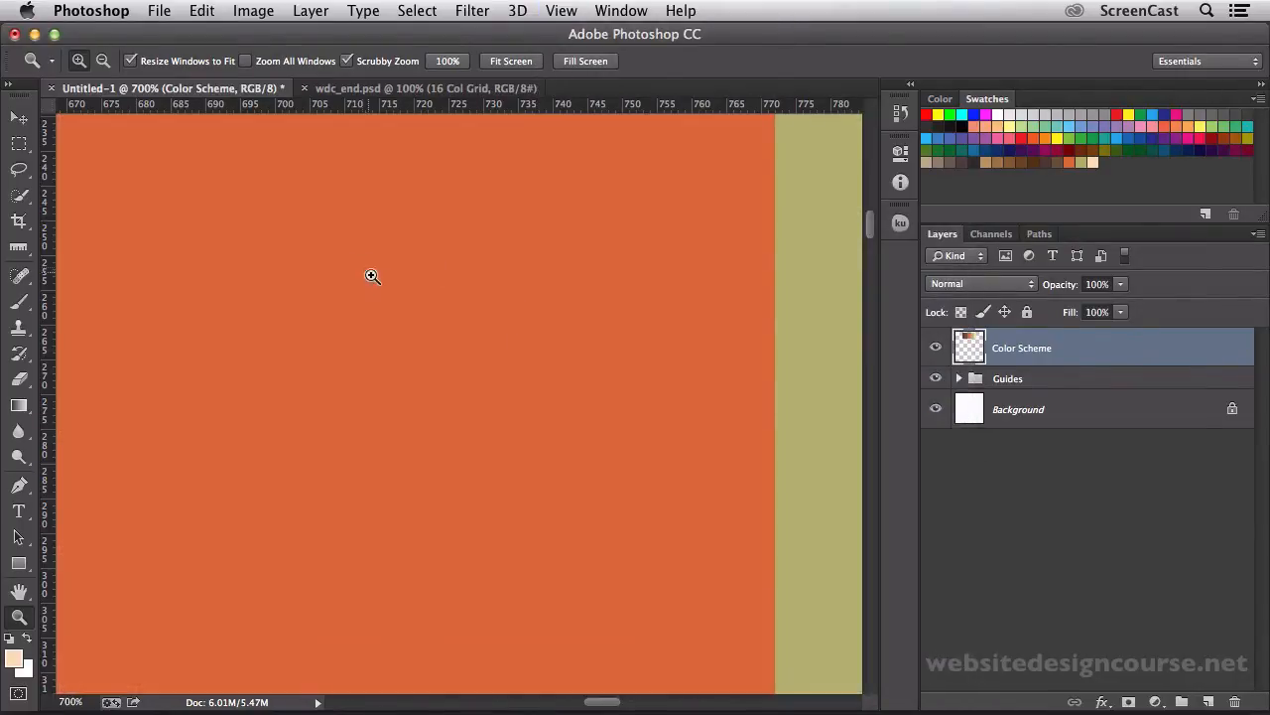
pyautogui.moveTo(466, 354)
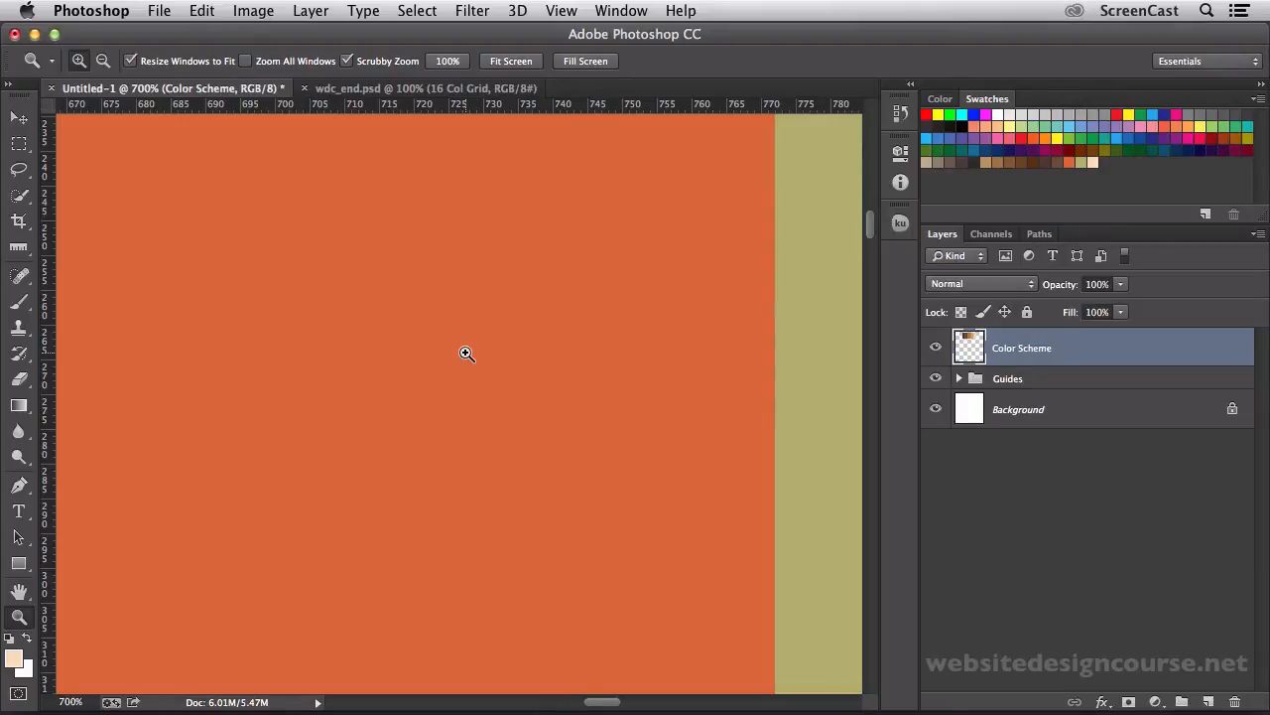
# - Fit the whole page in the window with the Zoom tool's Fit Screen
pyautogui.click(1207, 12)
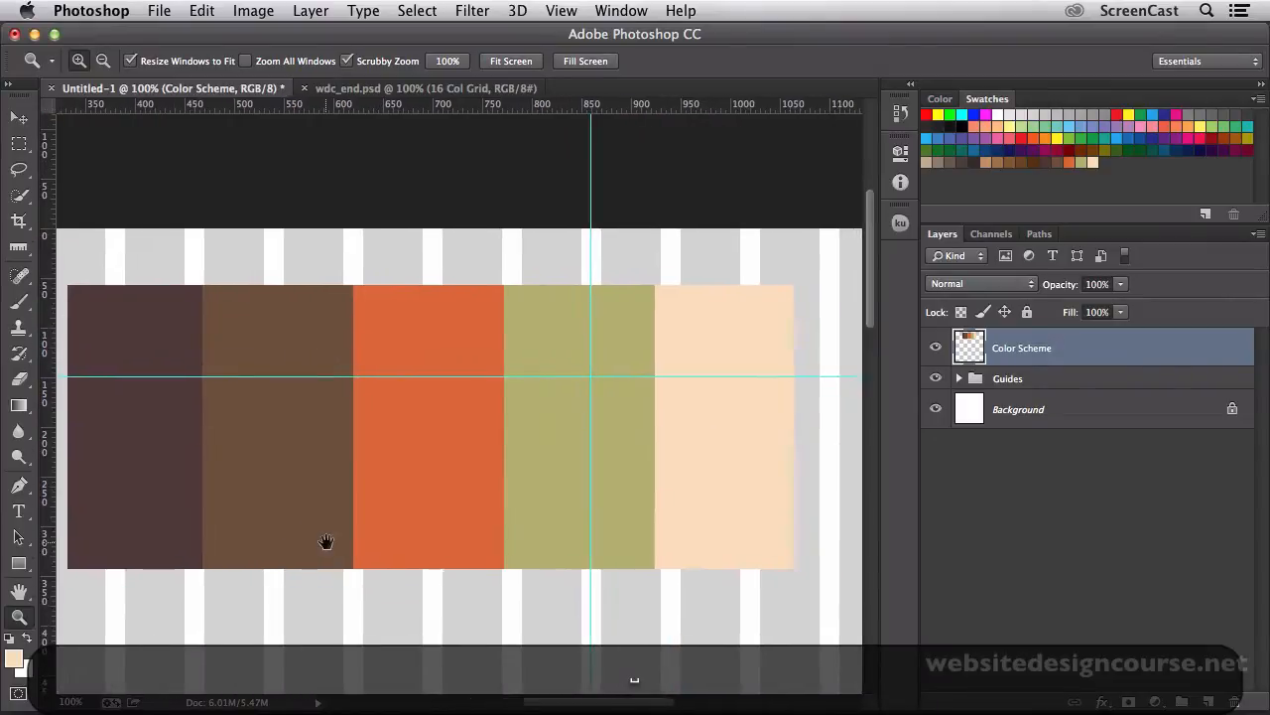
pyautogui.click(20, 591)
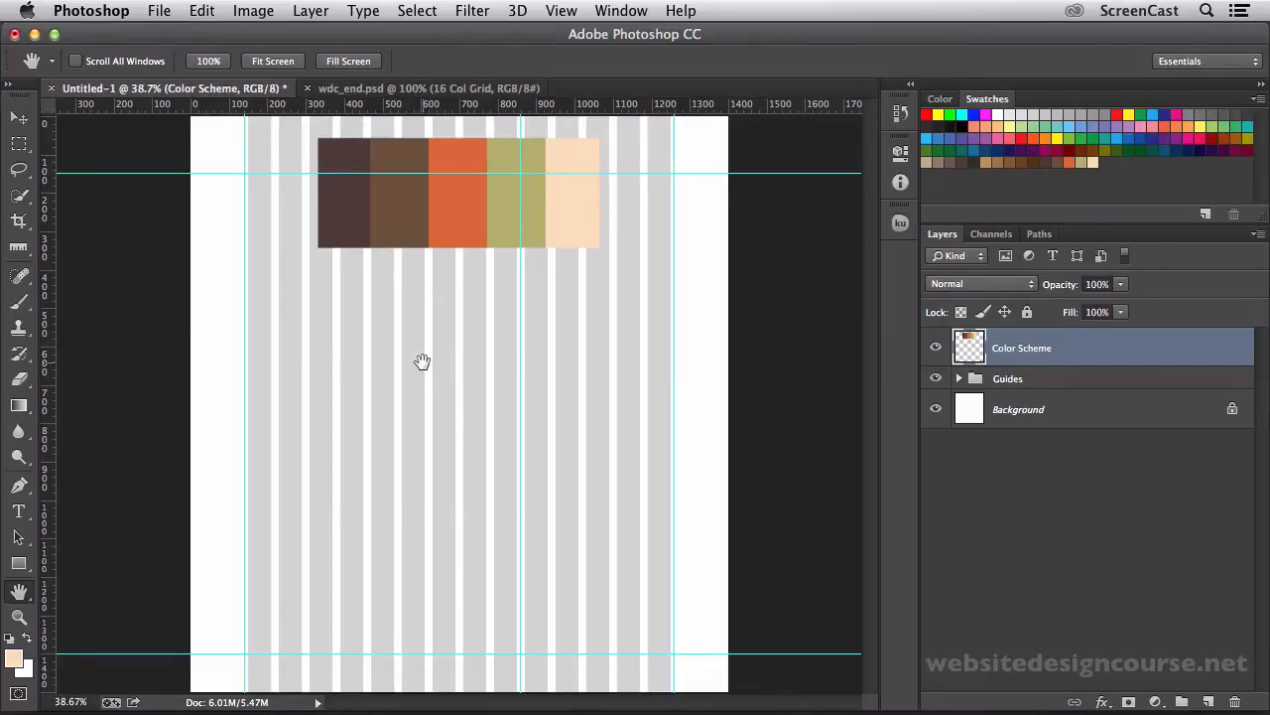
pyautogui.moveTo(744, 137)
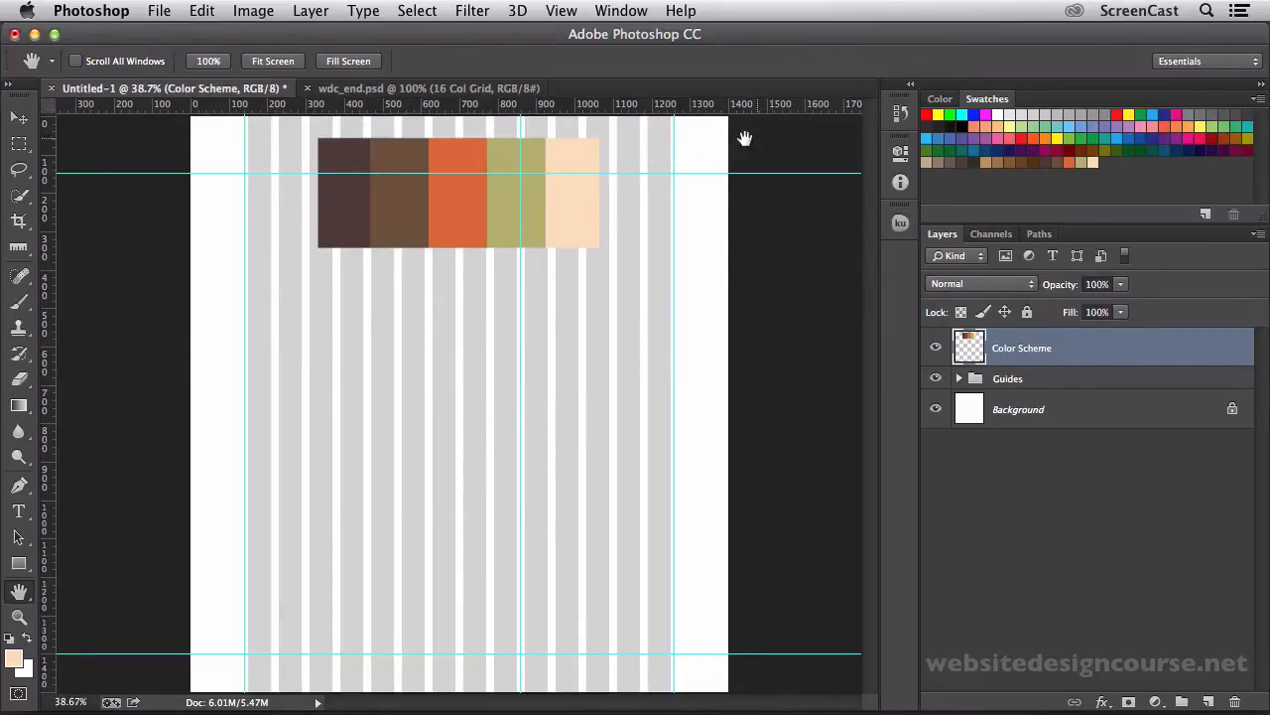
pyautogui.moveTo(766, 544)
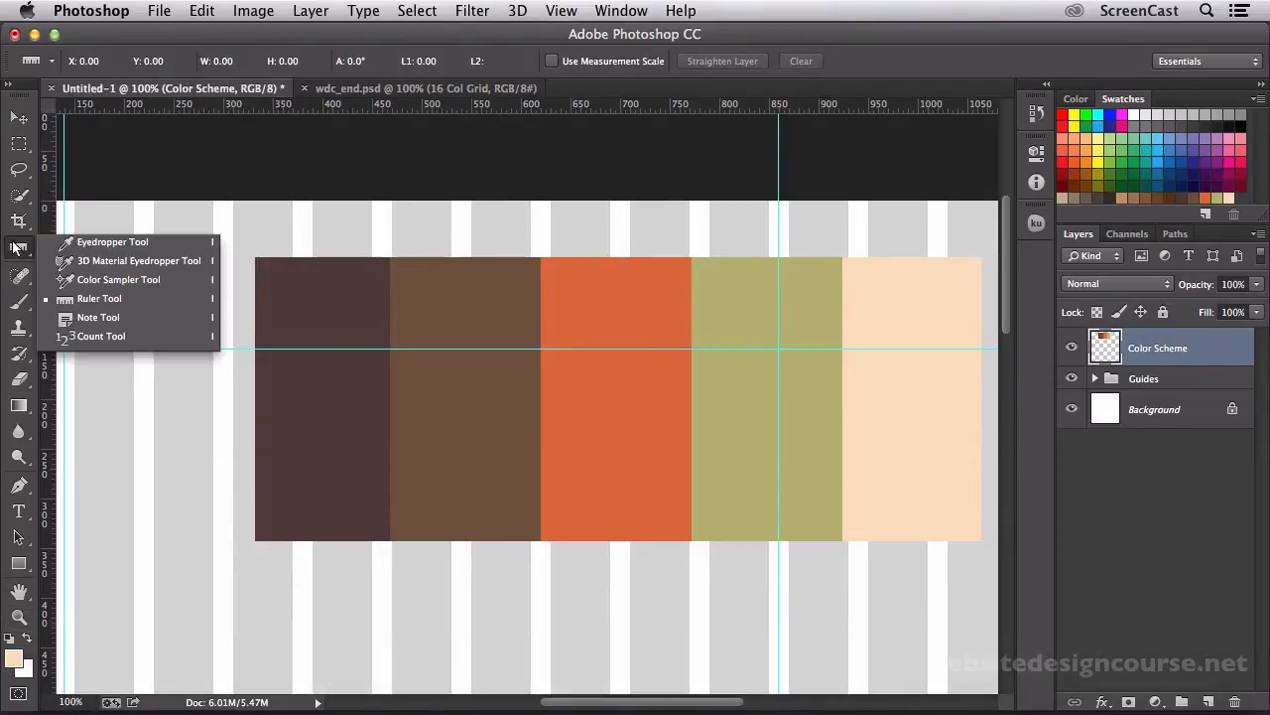
# - Try the Note and Move tools, then settle on the Eyedropper for colour sampling
pyautogui.click(111, 242)
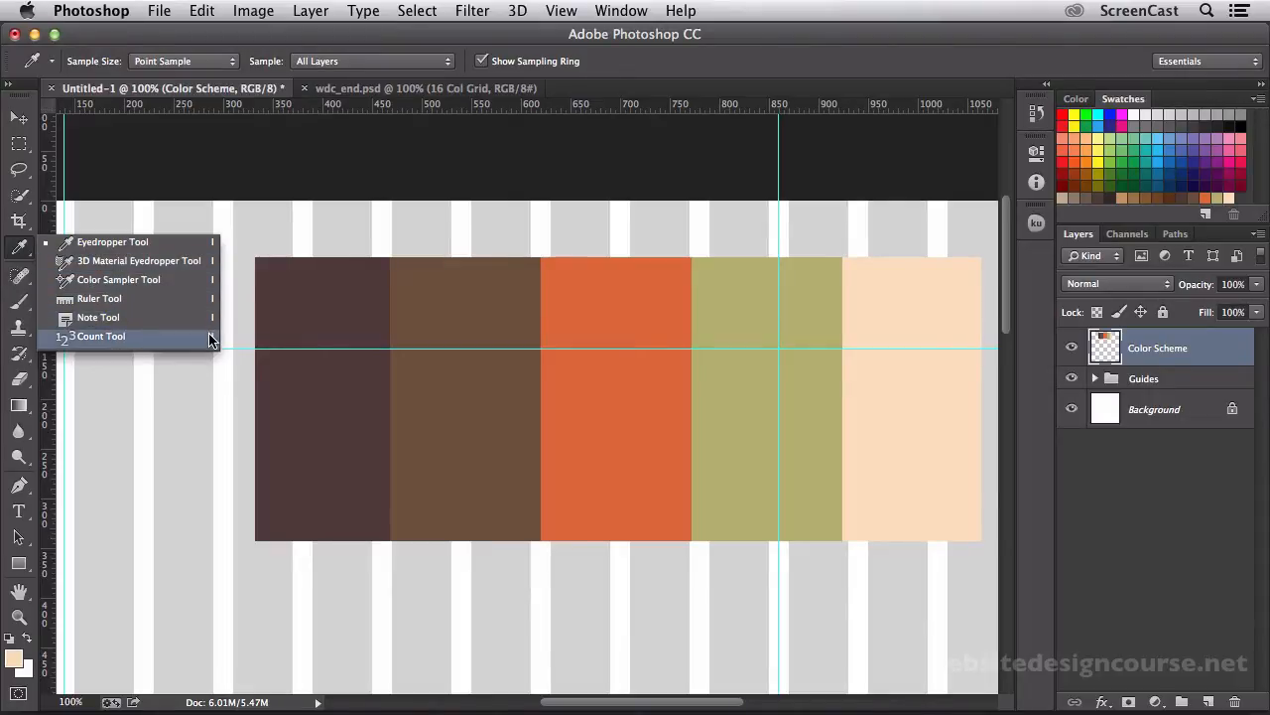
pyautogui.click(99, 318)
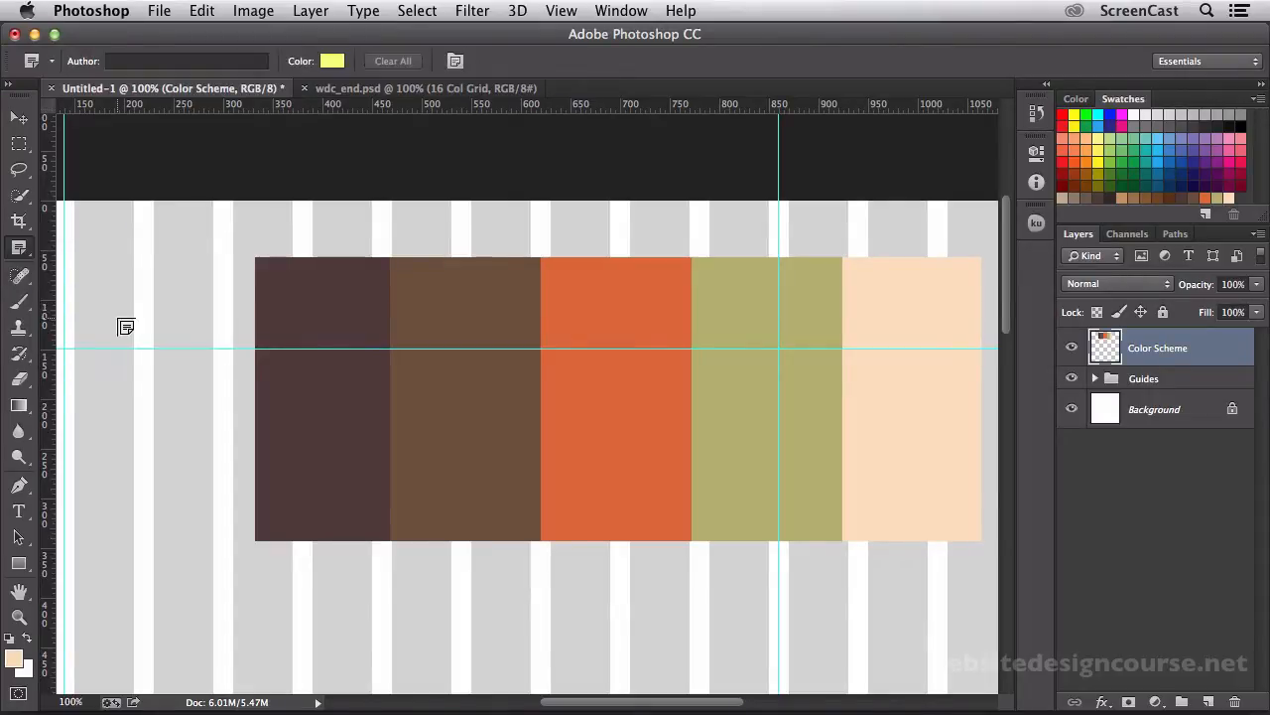
pyautogui.click(19, 119)
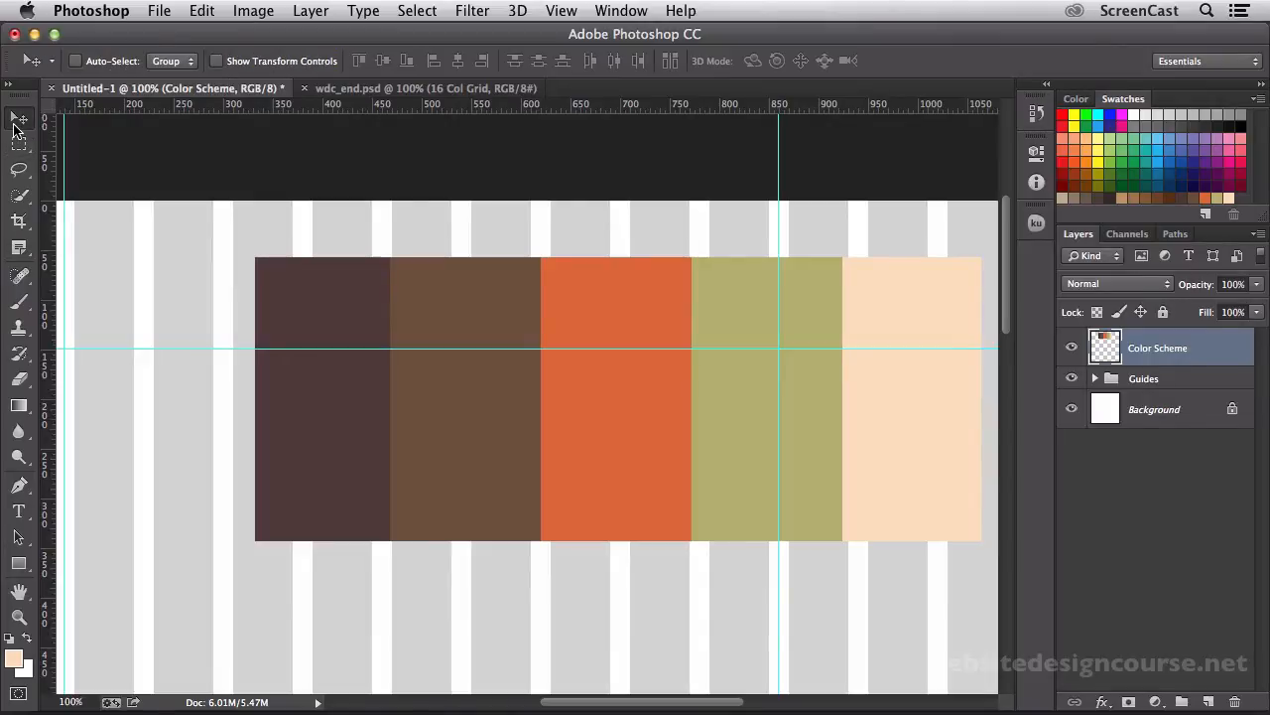
pyautogui.click(20, 248)
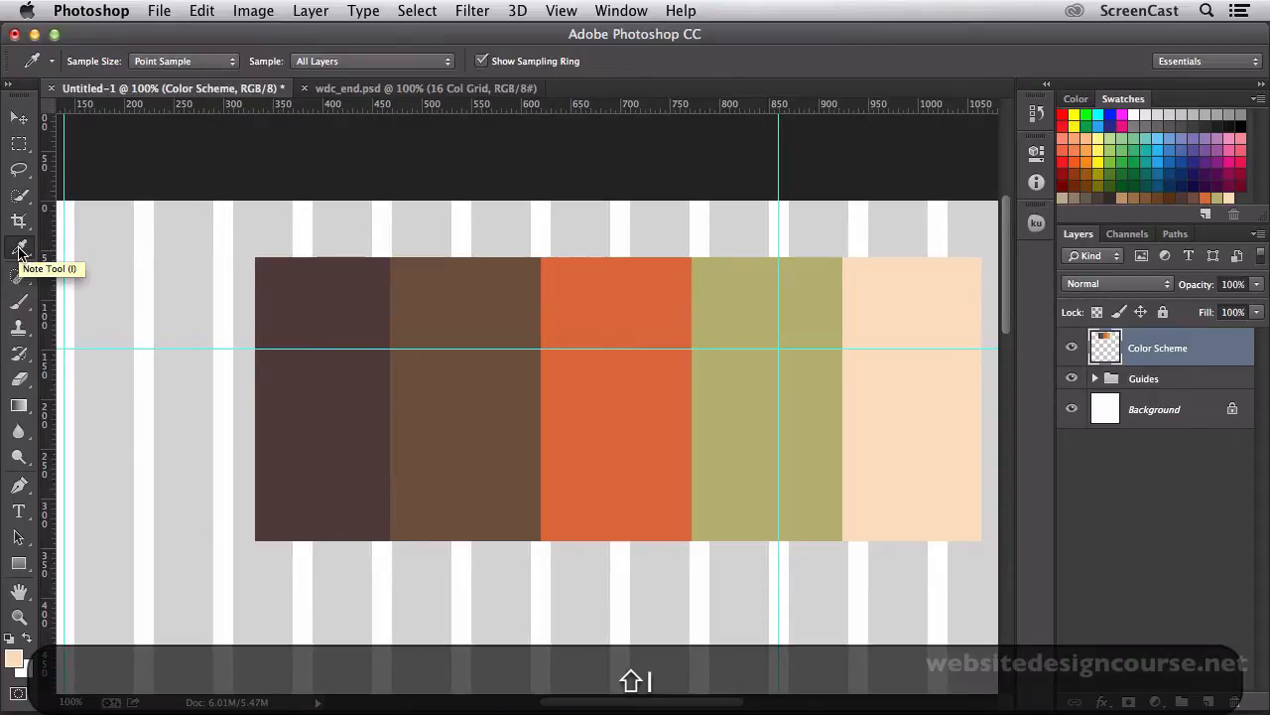
pyautogui.moveTo(20, 250)
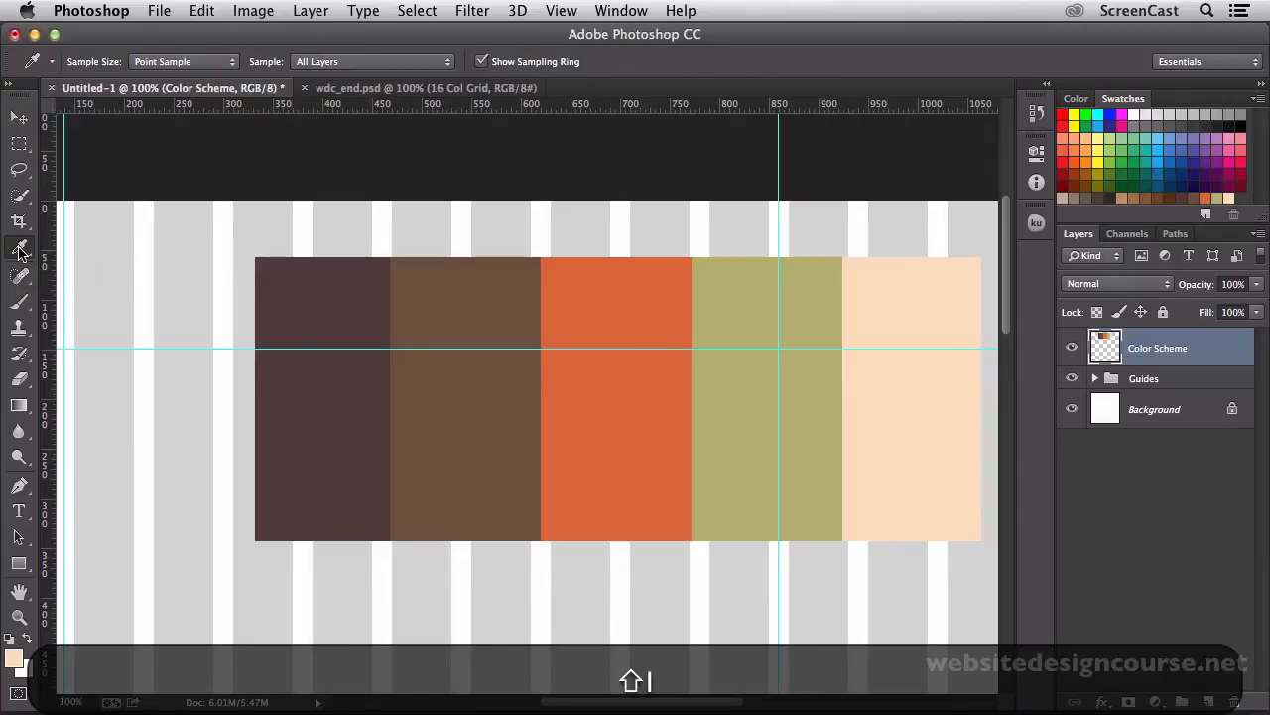
pyautogui.click(20, 248)
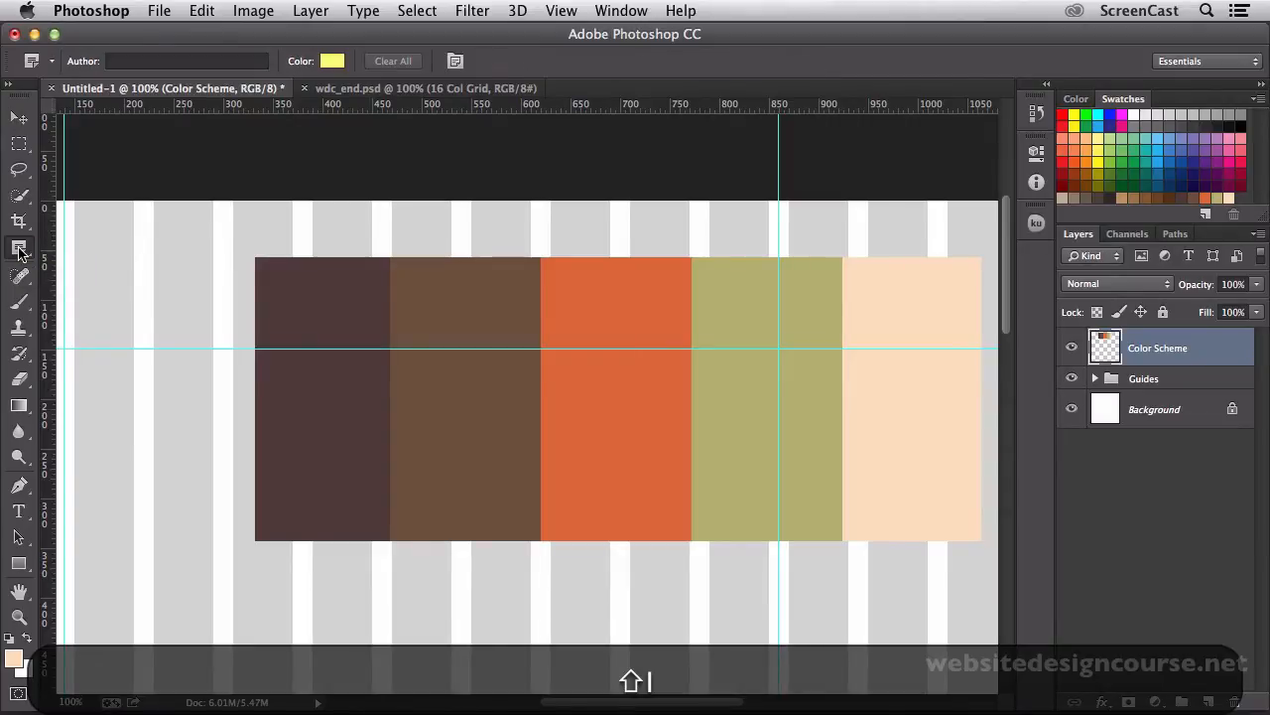
pyautogui.click(20, 248)
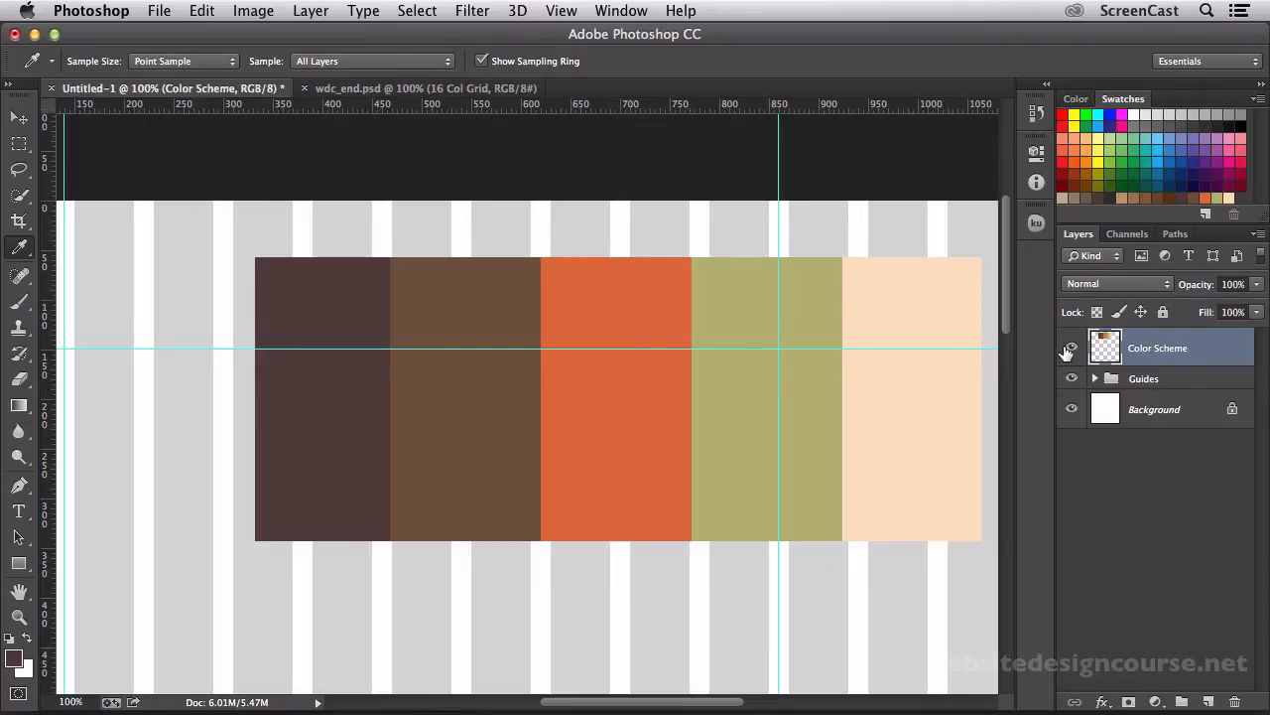
# - Zoom out, sample the dark brown and make the Background layer active
pyautogui.click(832, 368)
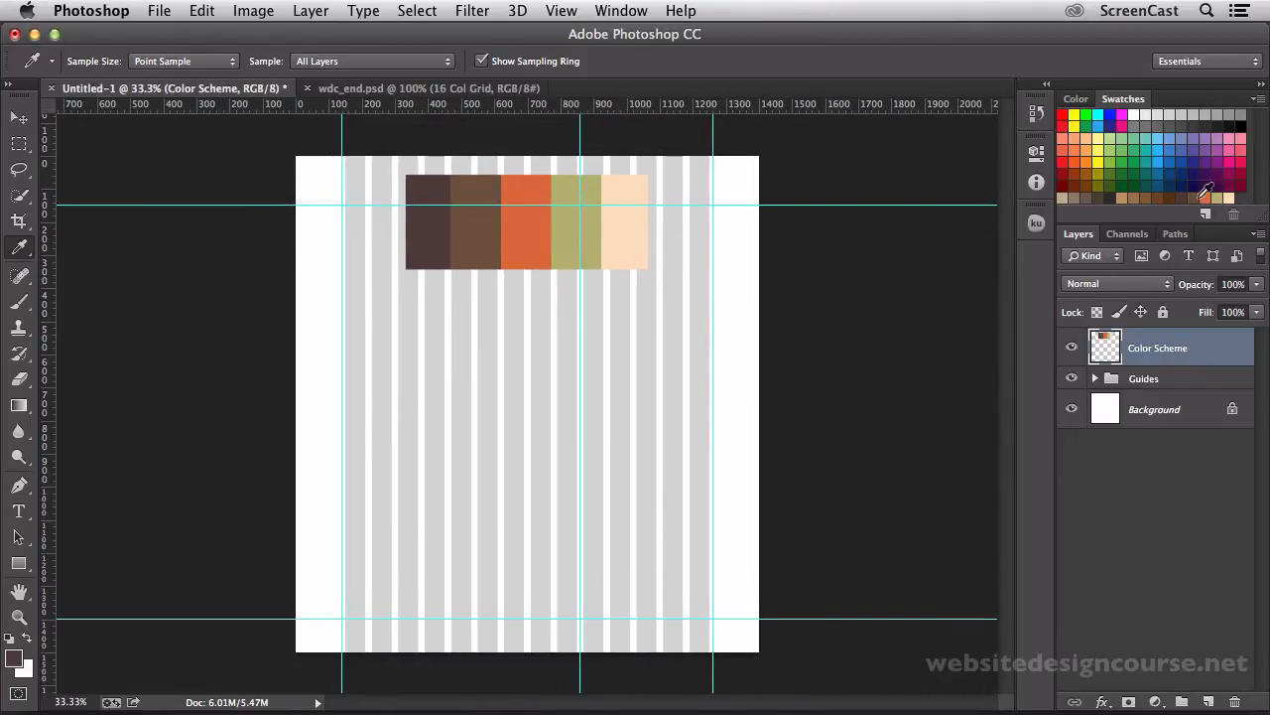
pyautogui.moveTo(508, 123)
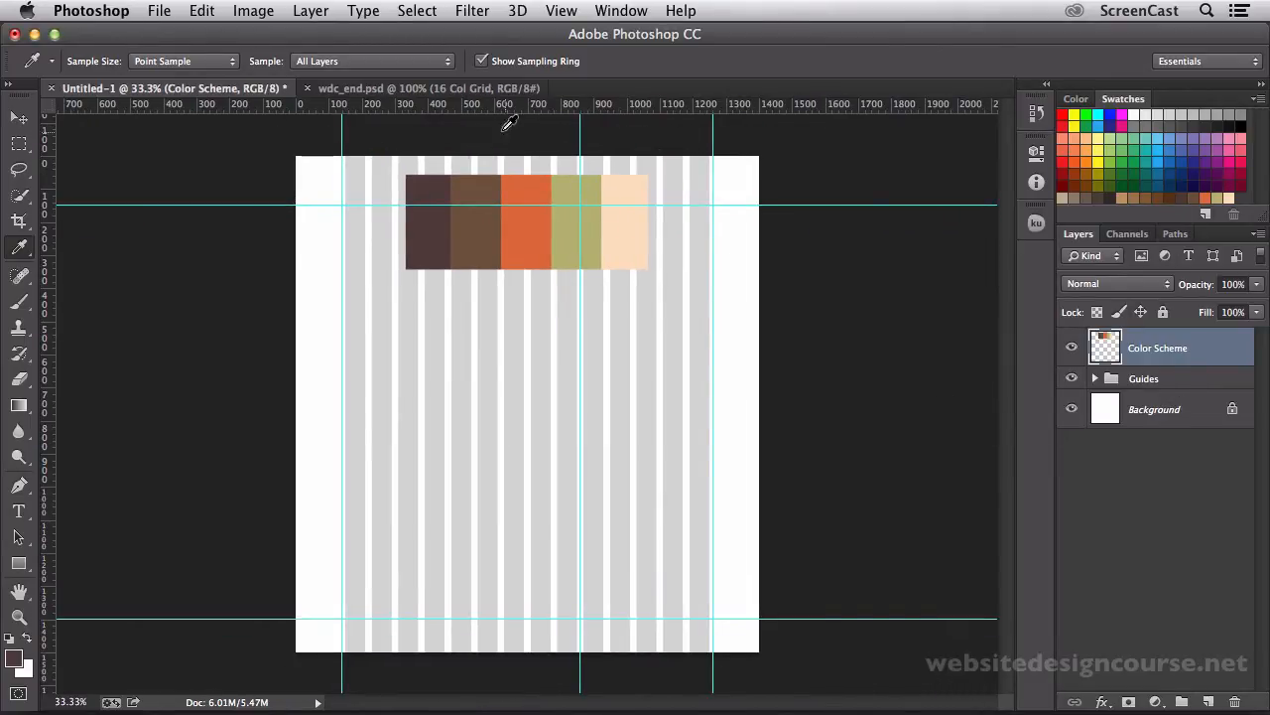
pyautogui.click(429, 87)
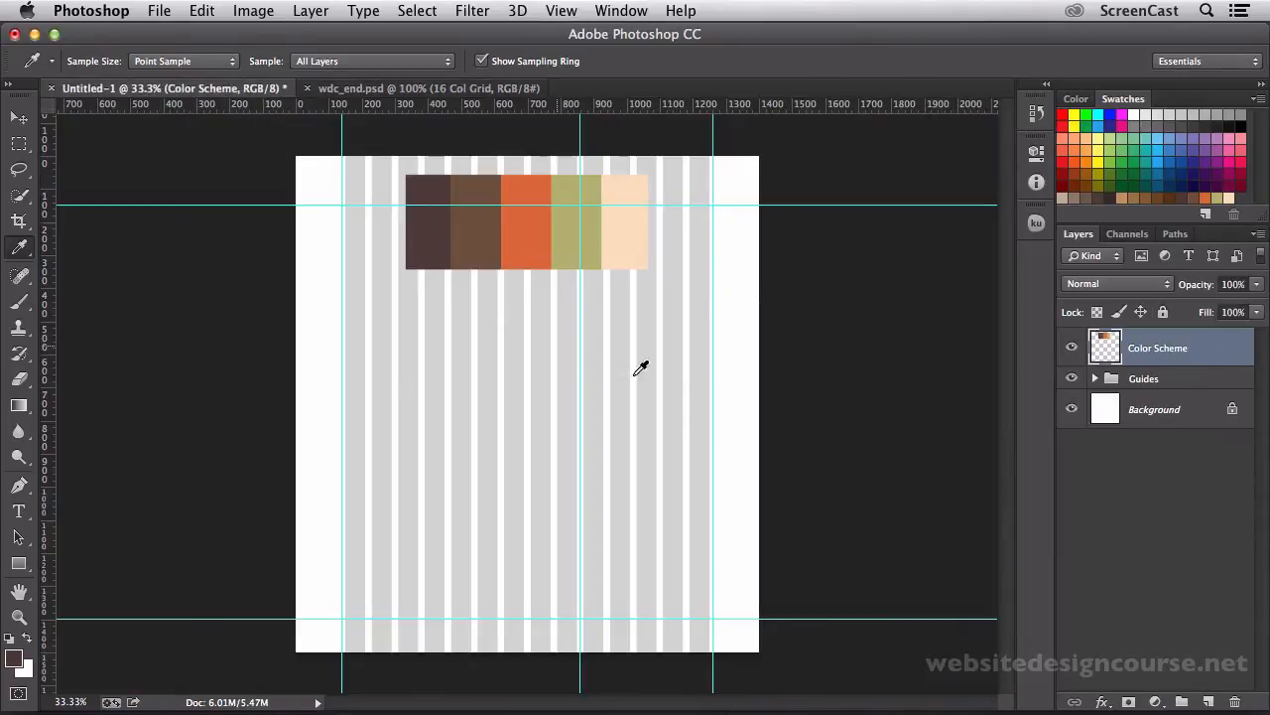
pyautogui.click(1155, 408)
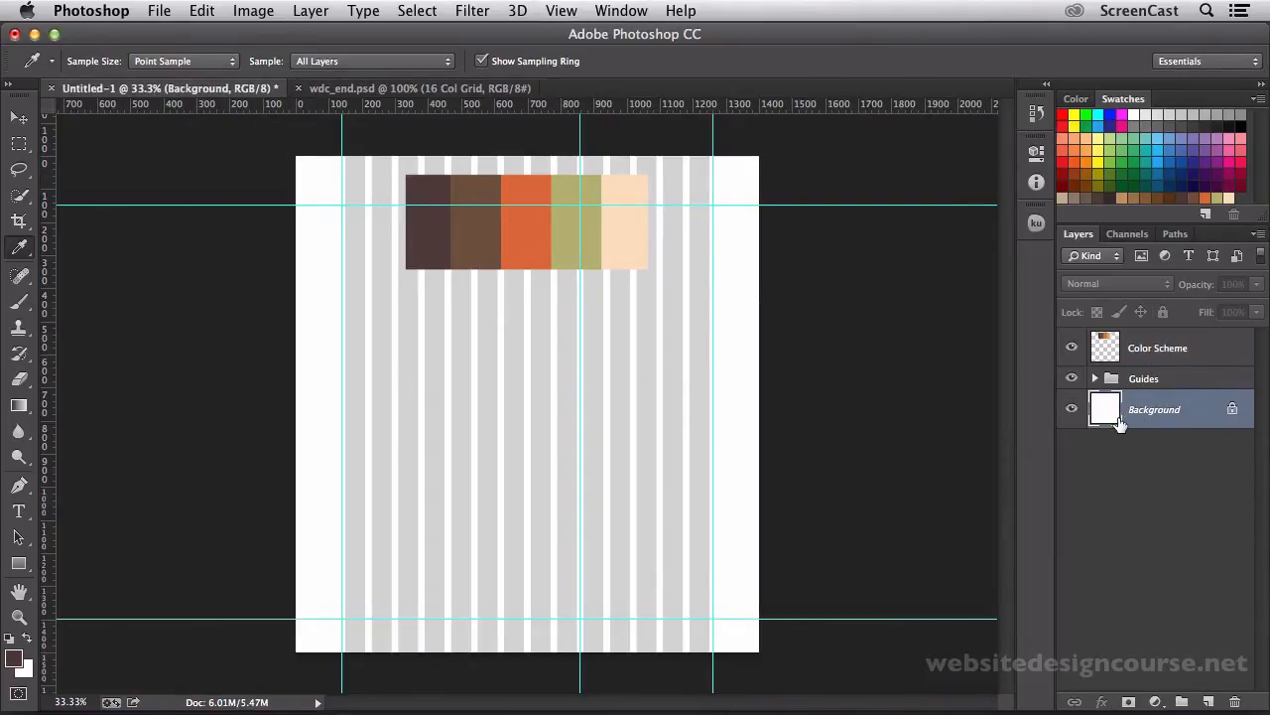
pyautogui.moveTo(1035, 466)
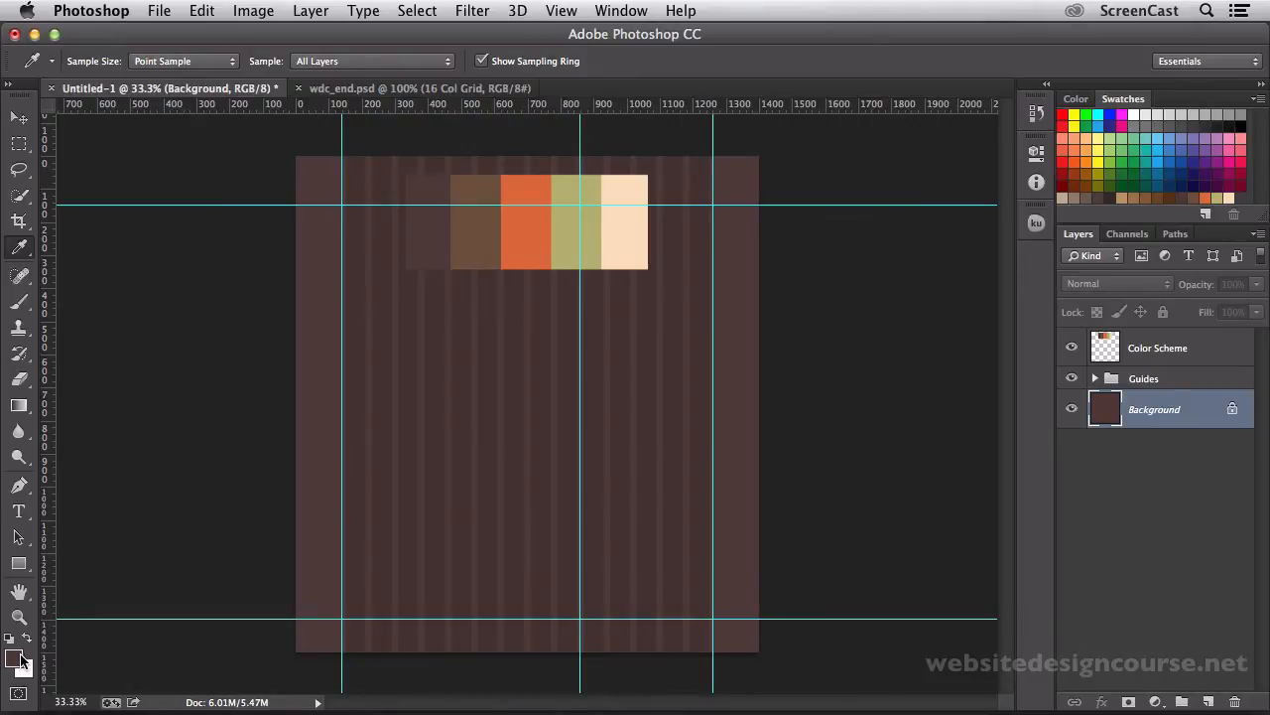
pyautogui.moveTo(145, 608)
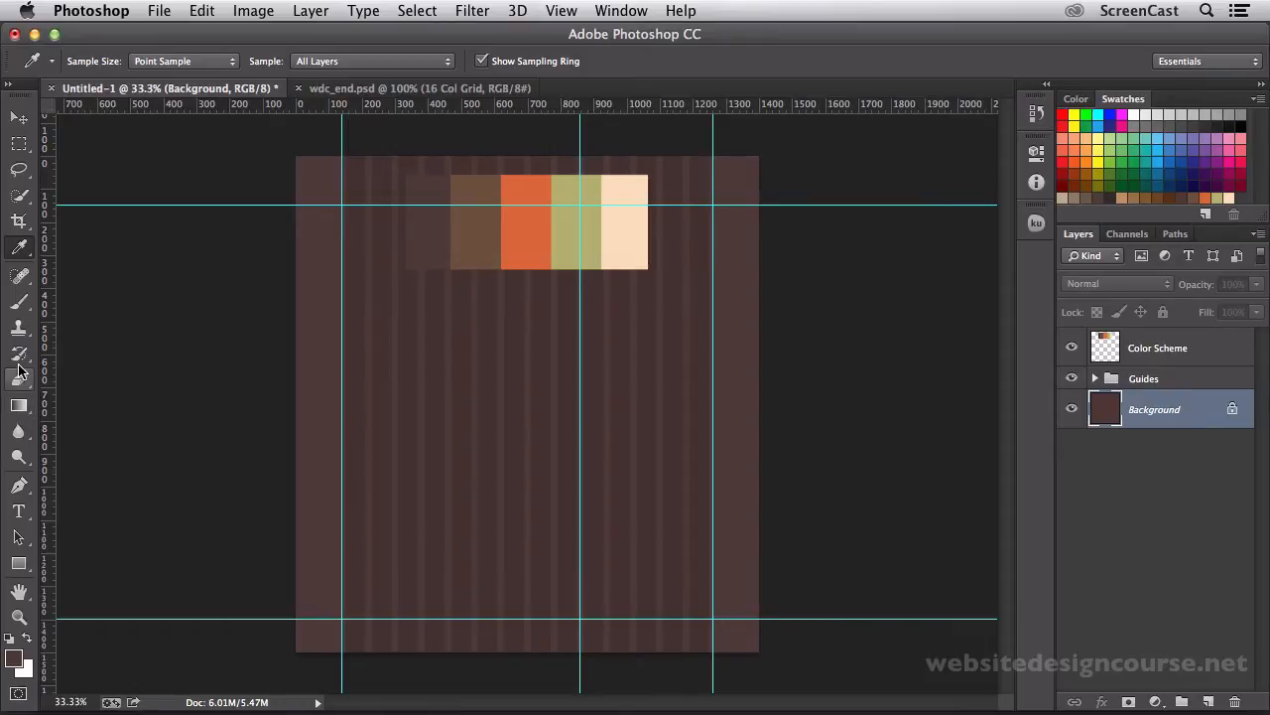
pyautogui.moveTo(18, 358)
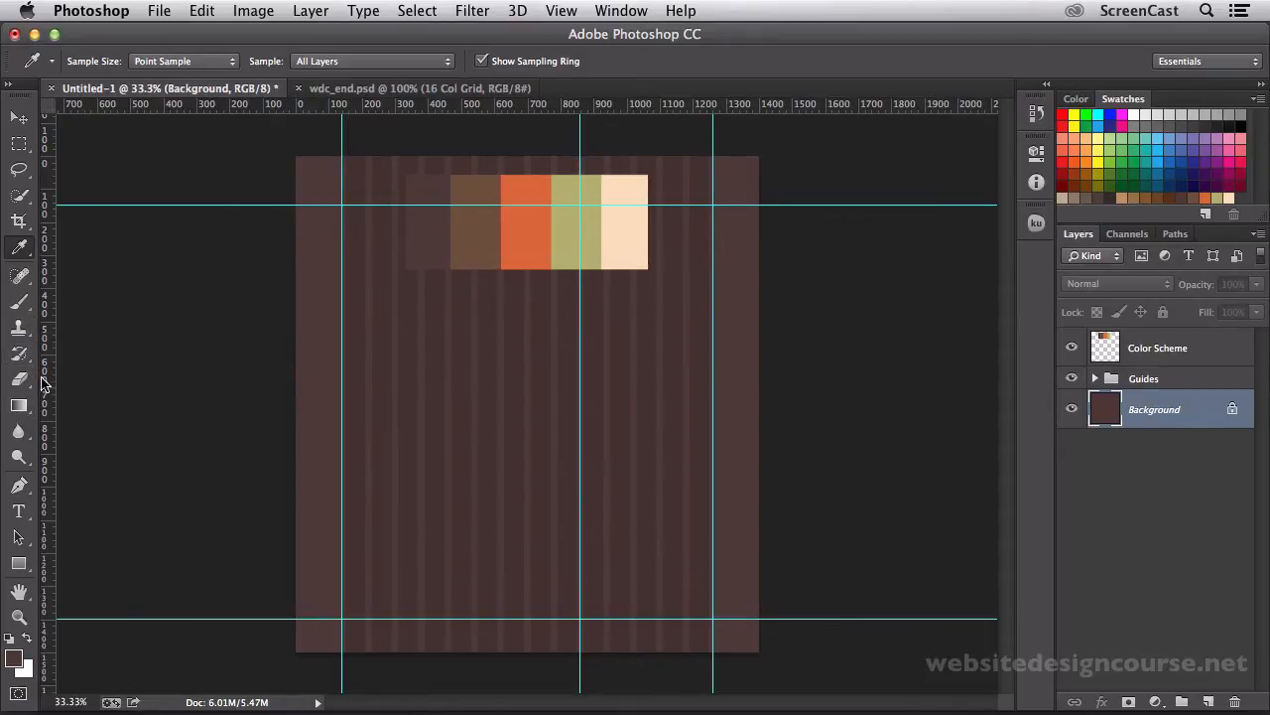
pyautogui.click(20, 377)
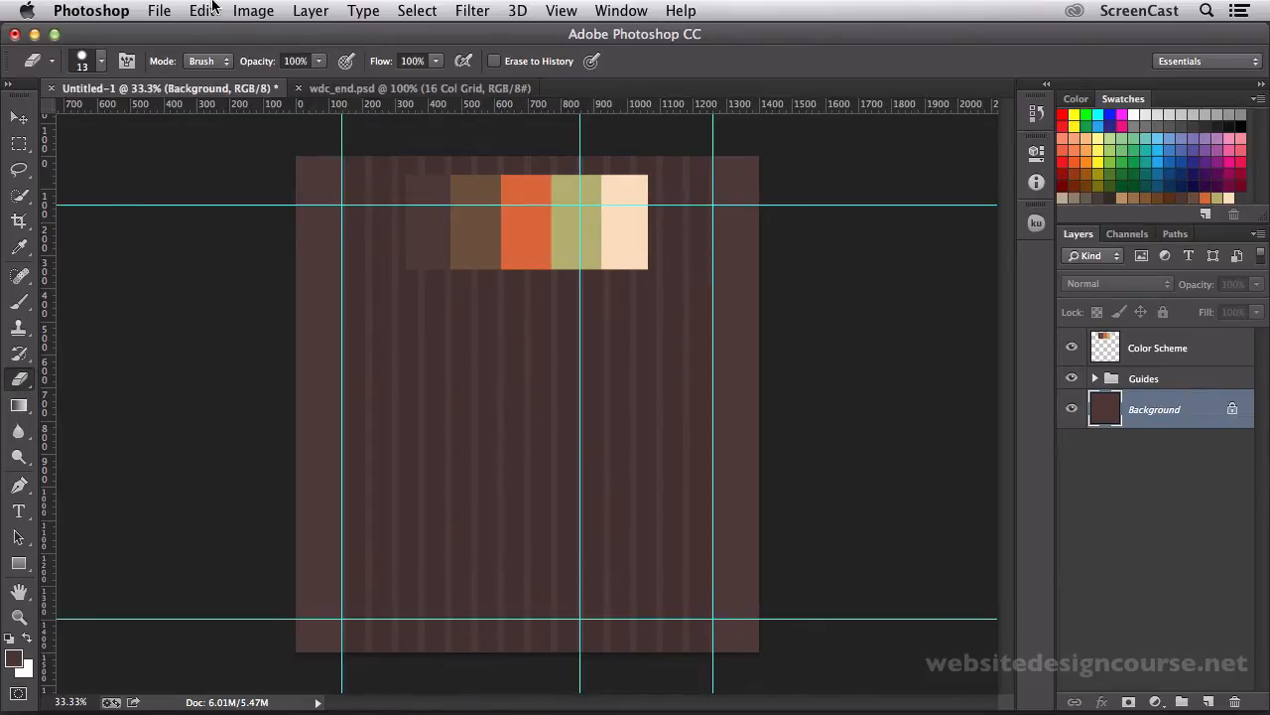
pyautogui.click(203, 12)
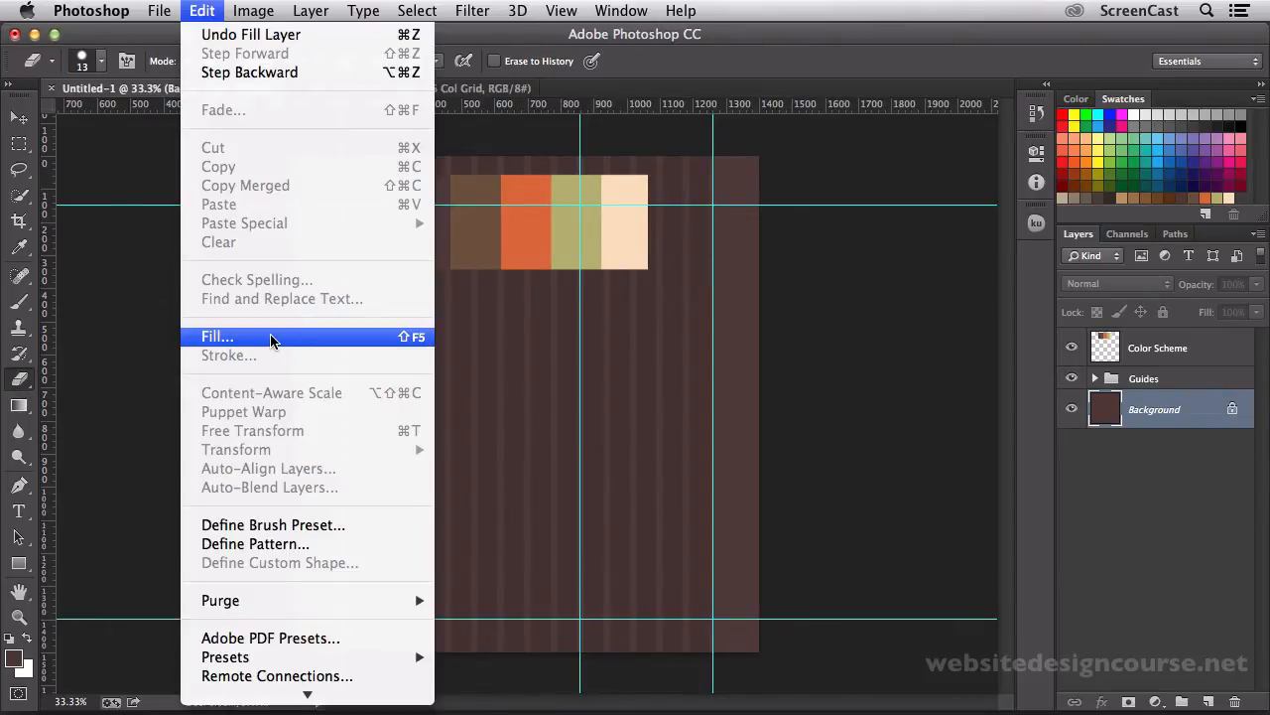
pyautogui.click(217, 338)
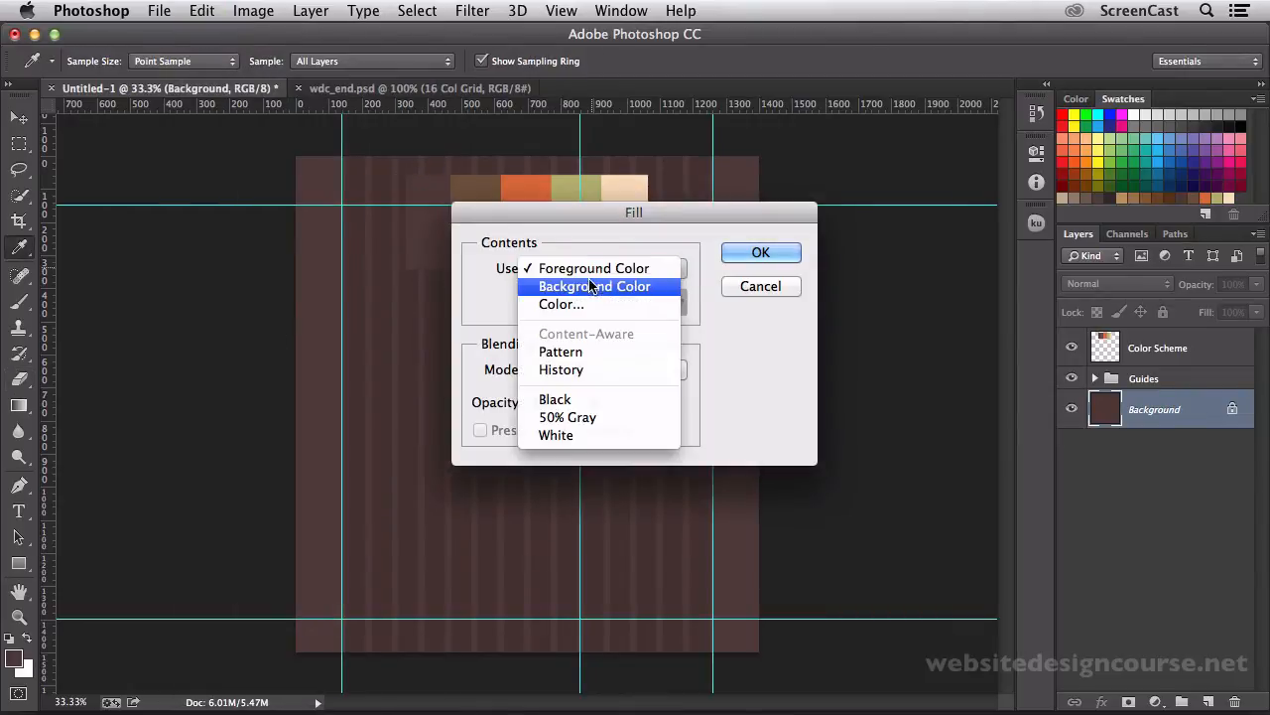
pyautogui.moveTo(593, 268)
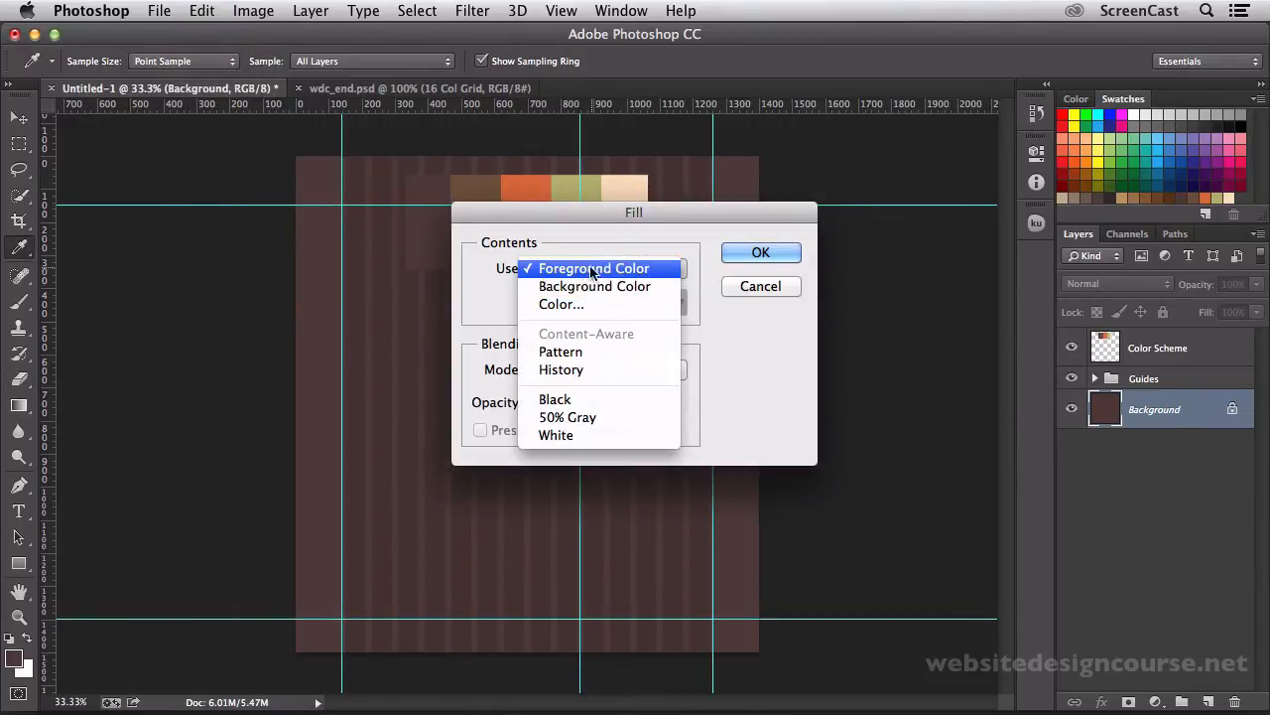
pyautogui.click(762, 252)
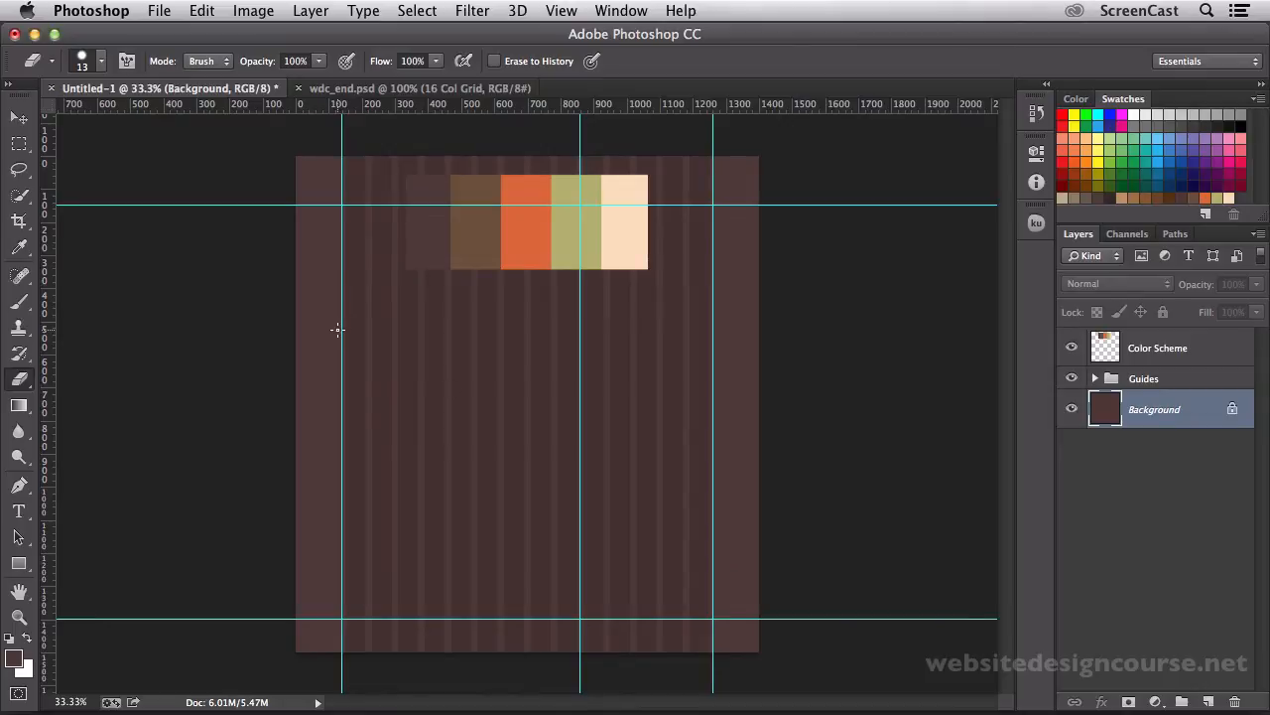
pyautogui.click(202, 12)
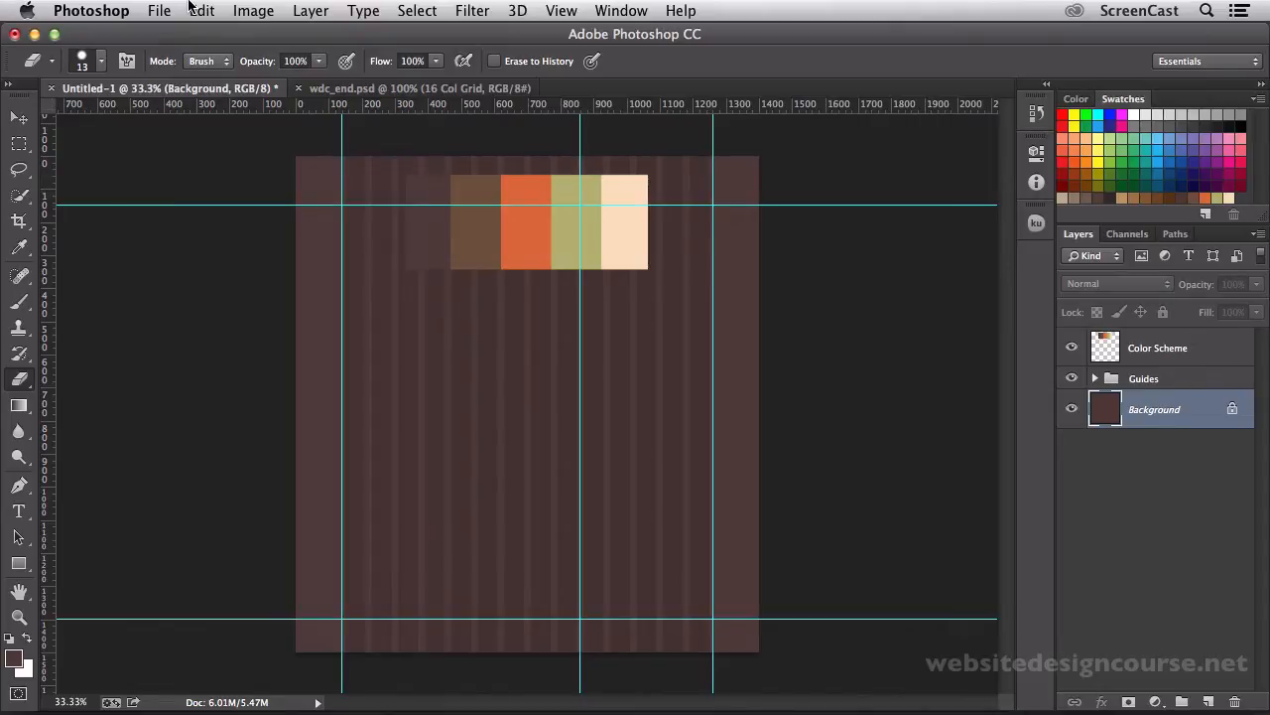
pyautogui.moveTo(1181, 441)
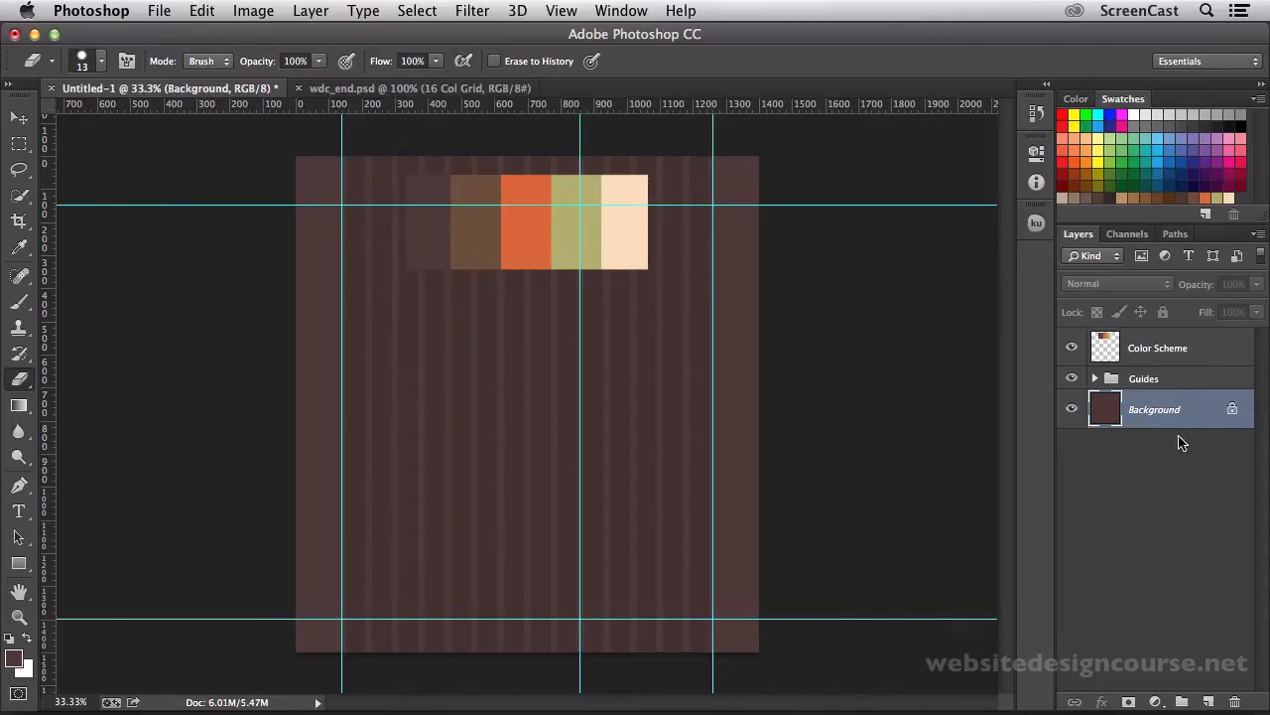
pyautogui.moveTo(1135, 421)
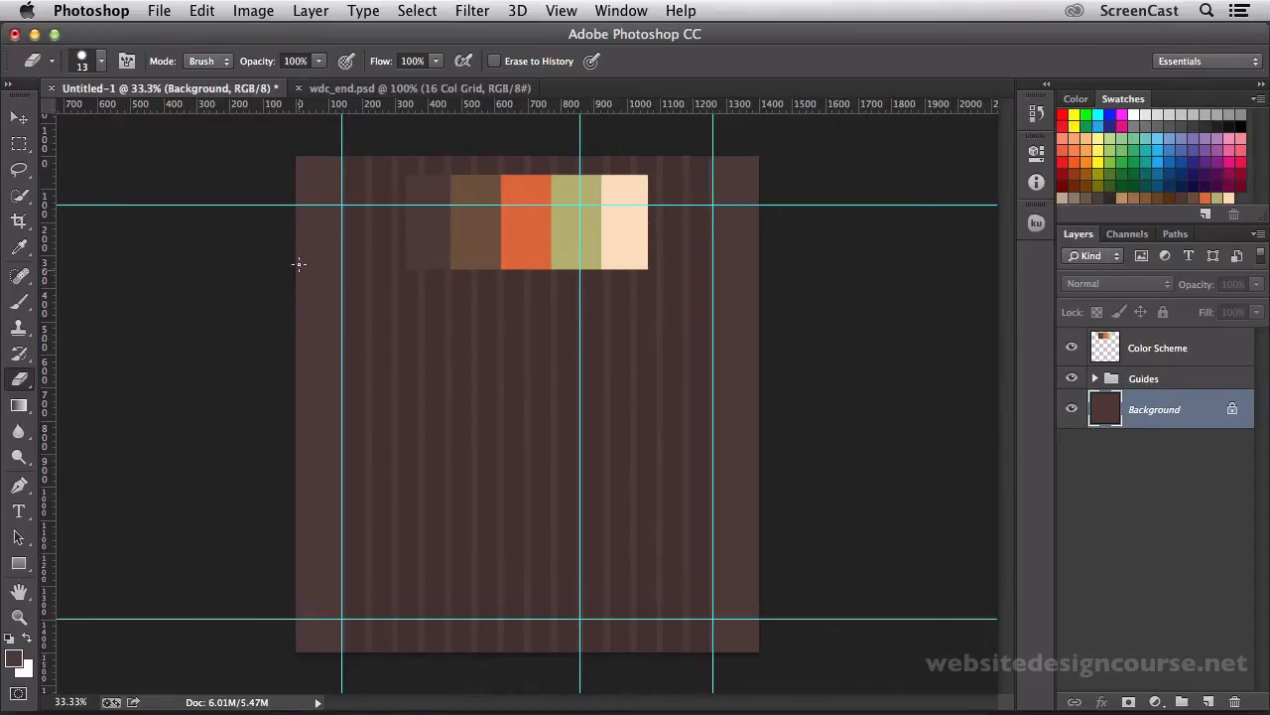
pyautogui.moveTo(326, 215)
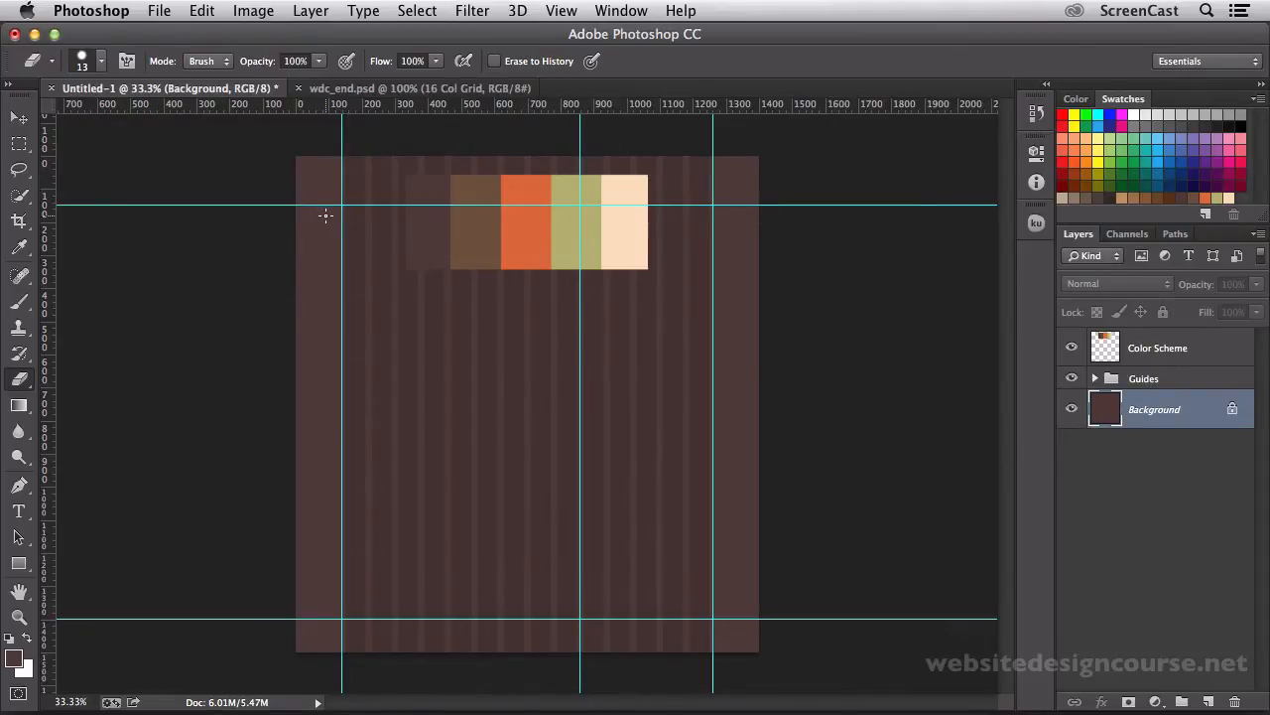
pyautogui.moveTo(695, 309)
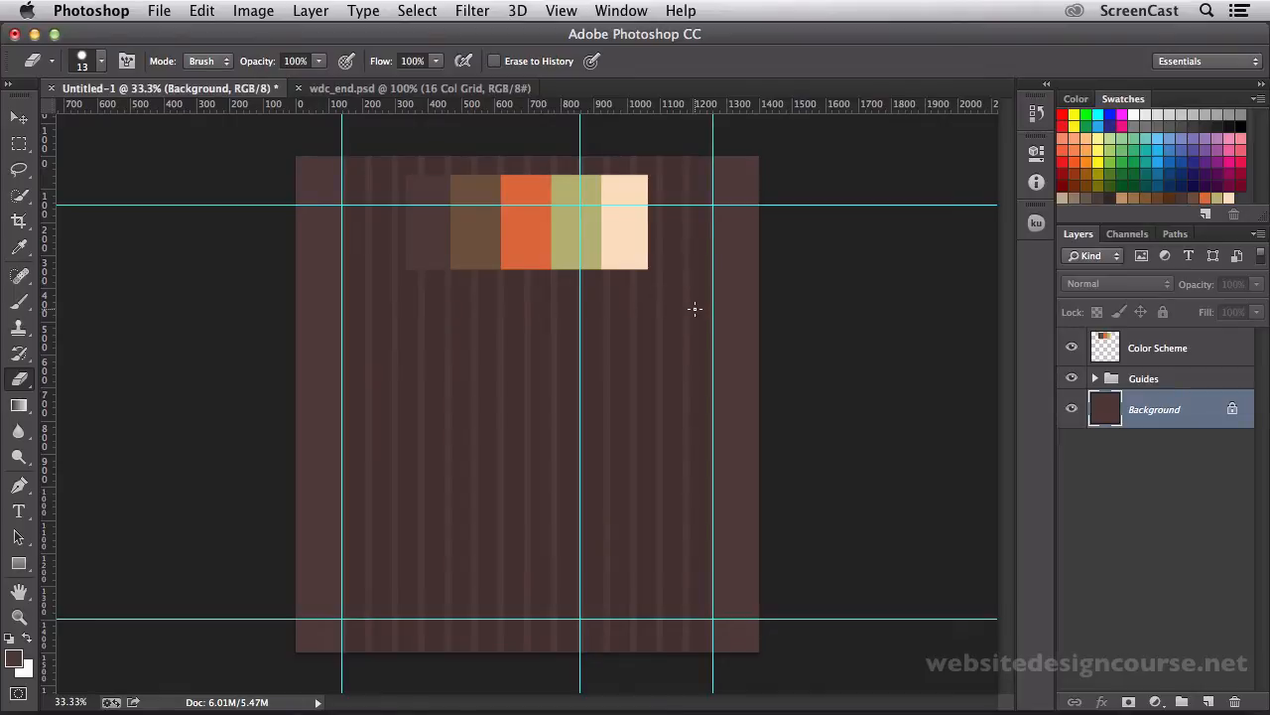
pyautogui.moveTo(500, 494)
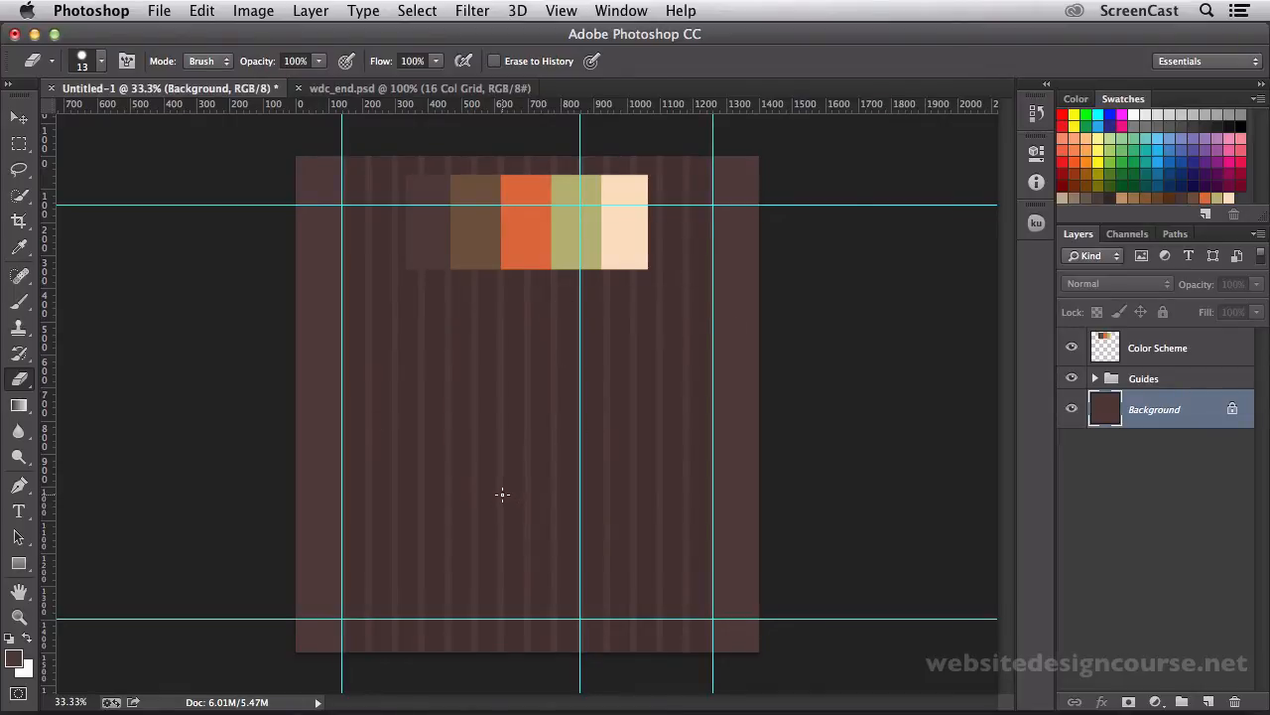
pyautogui.moveTo(433, 282)
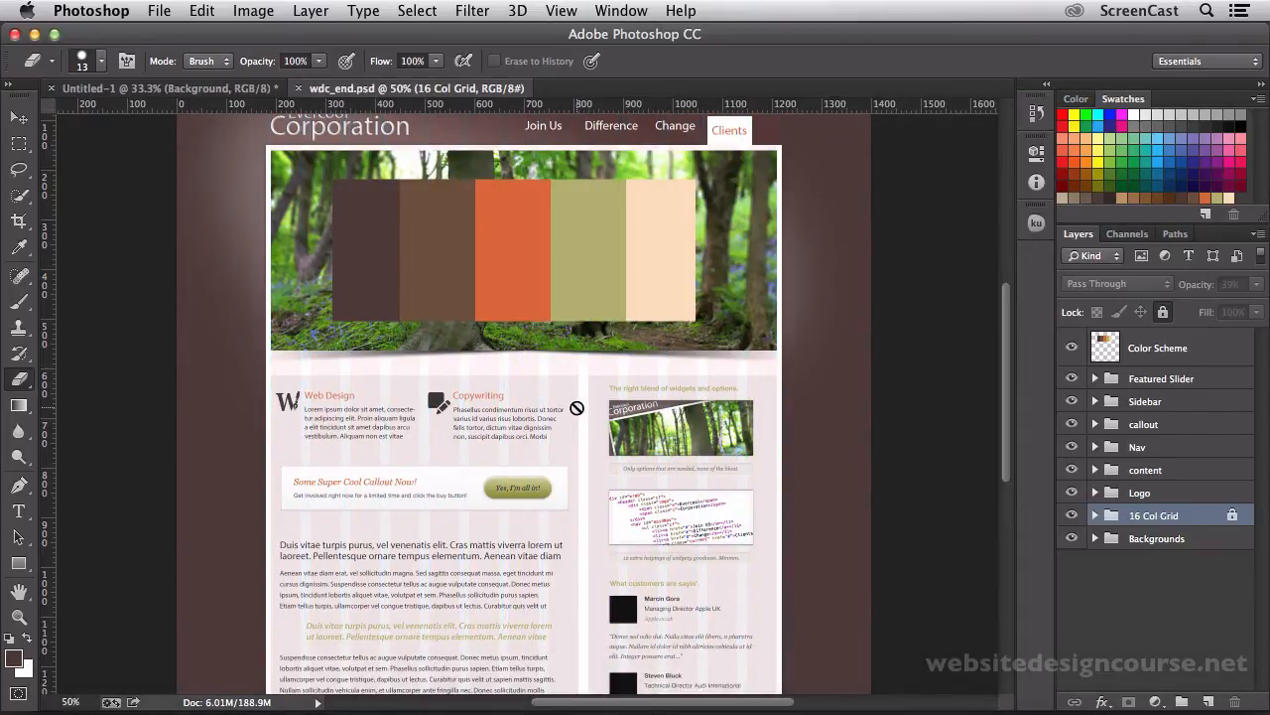
pyautogui.moveTo(973, 373)
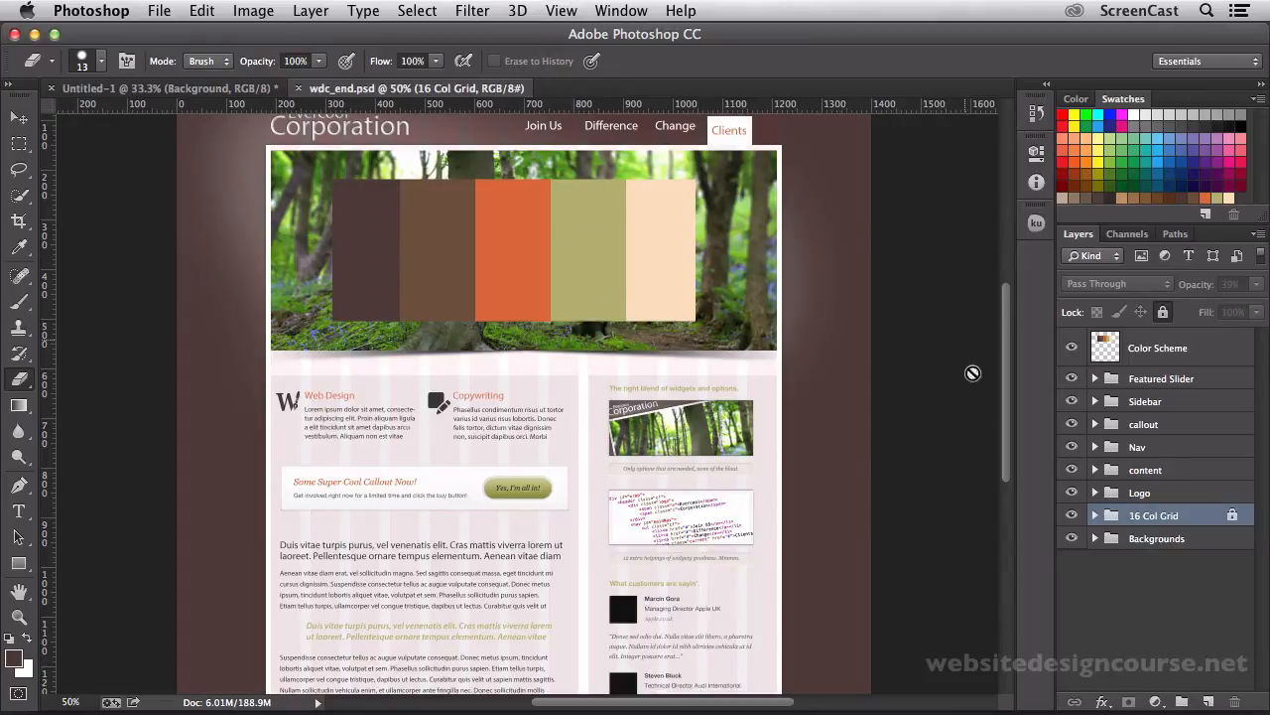
pyautogui.moveTo(1067, 552)
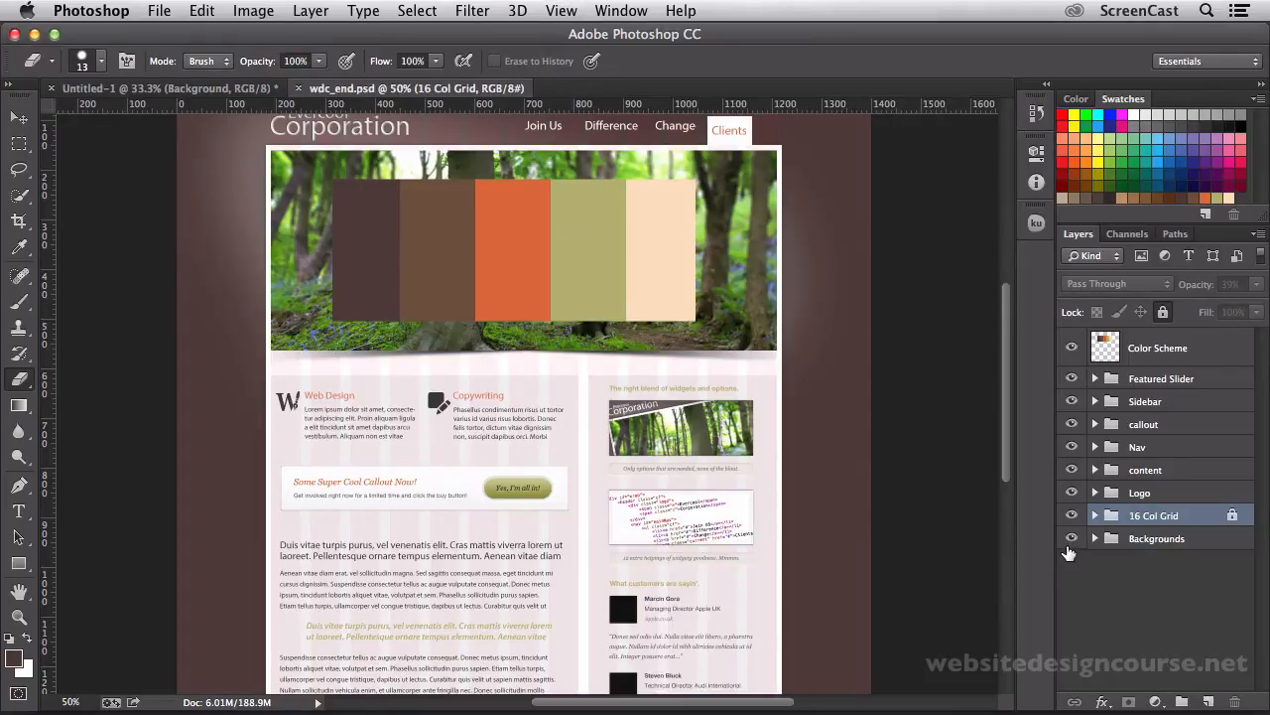
# - In wdc_end.psd, solo the Backgrounds group to reveal the plain header, content and sidebar blocks
pyautogui.click(1072, 540)
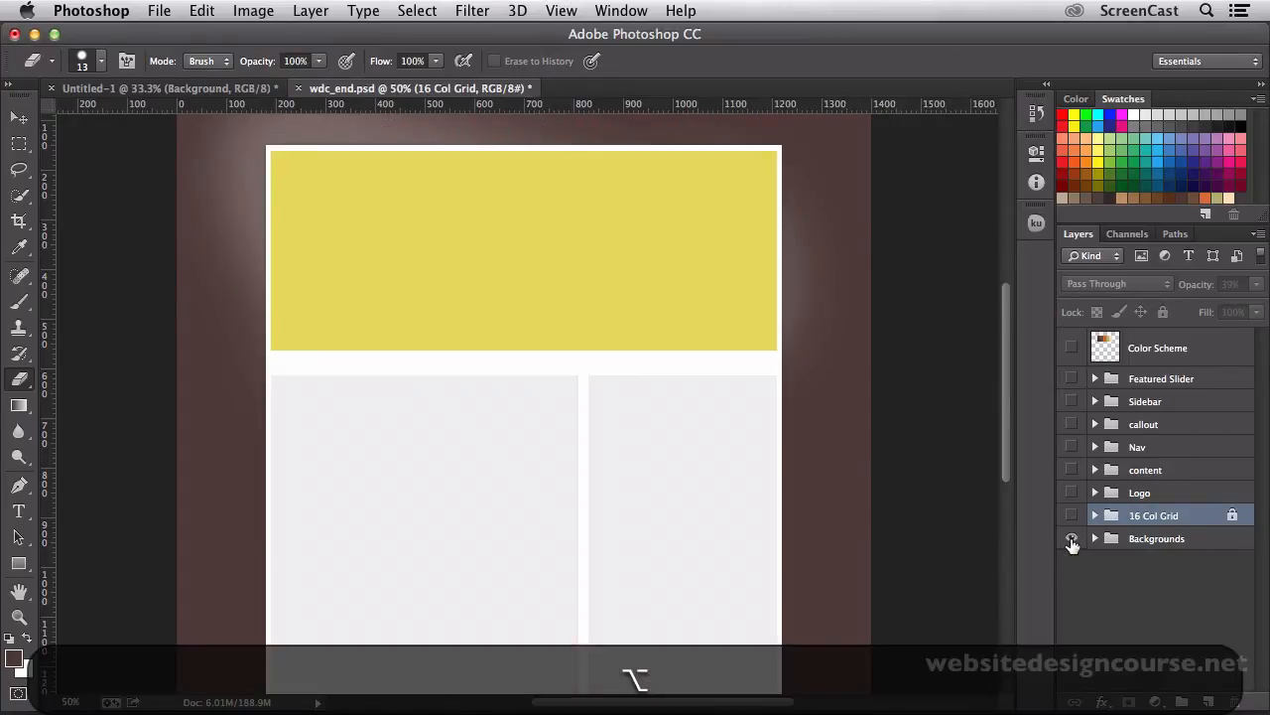
pyautogui.click(1072, 538)
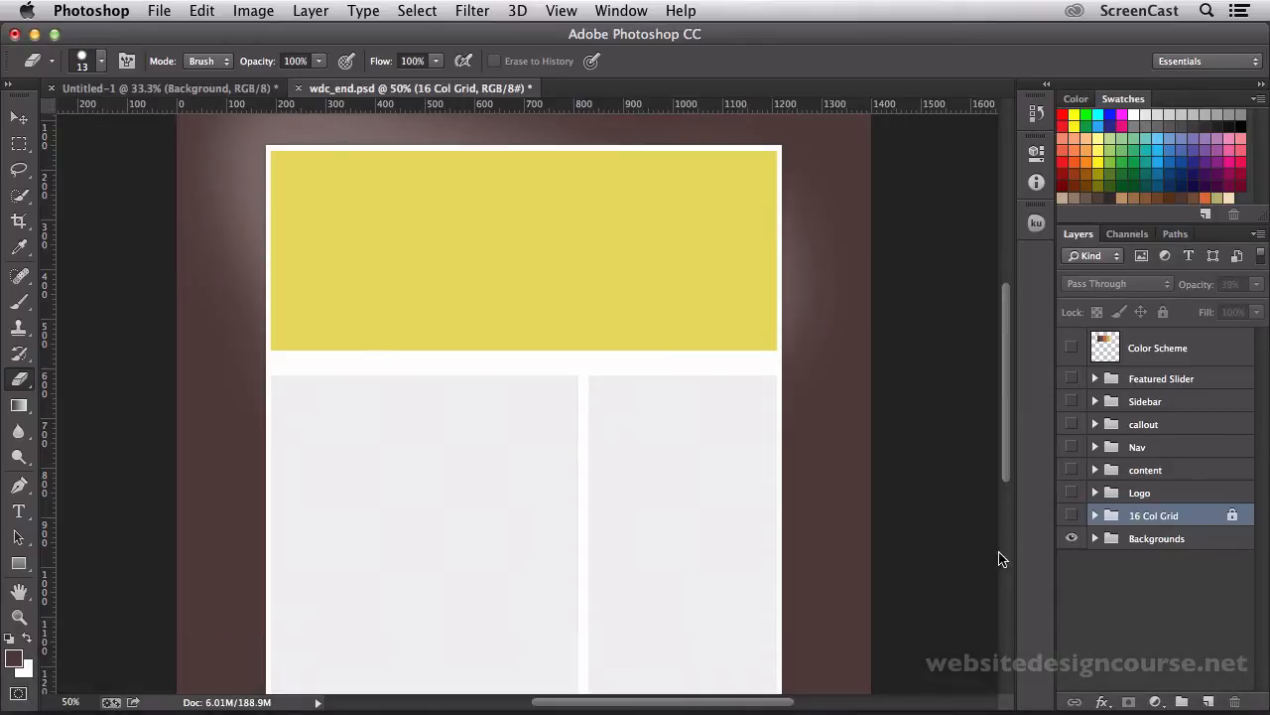
pyautogui.moveTo(806, 510)
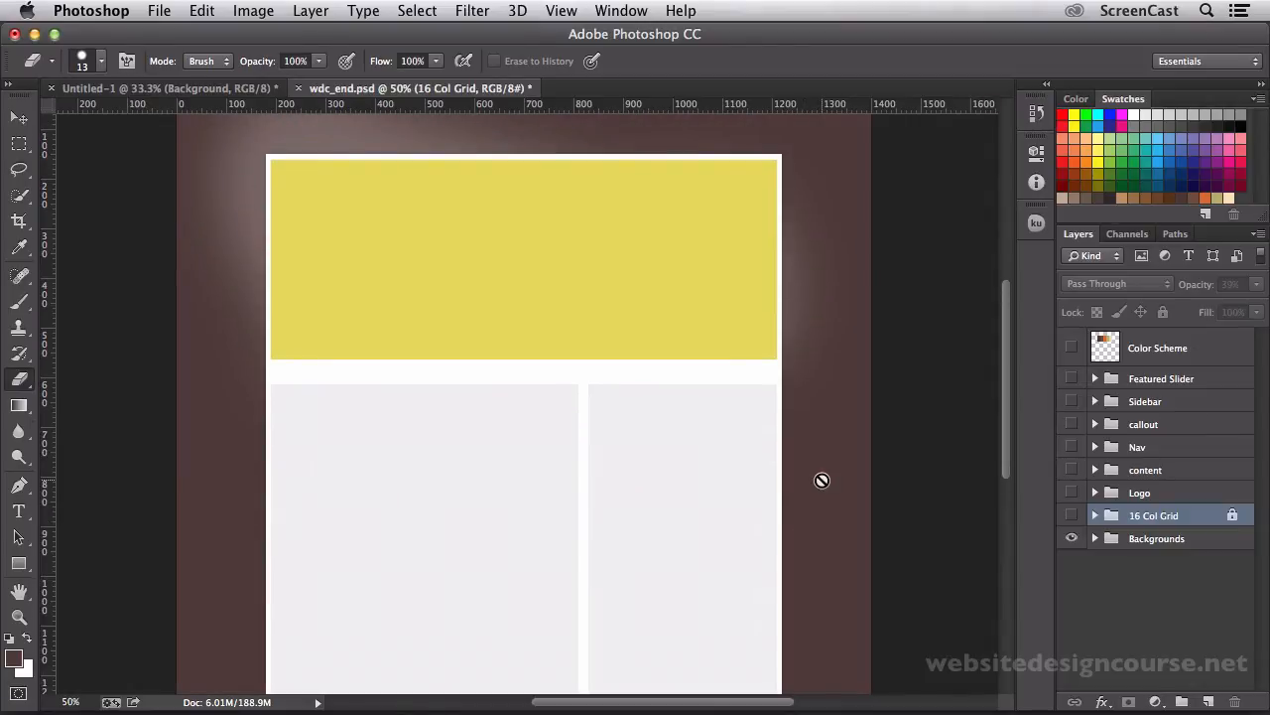
pyautogui.scroll(-3)
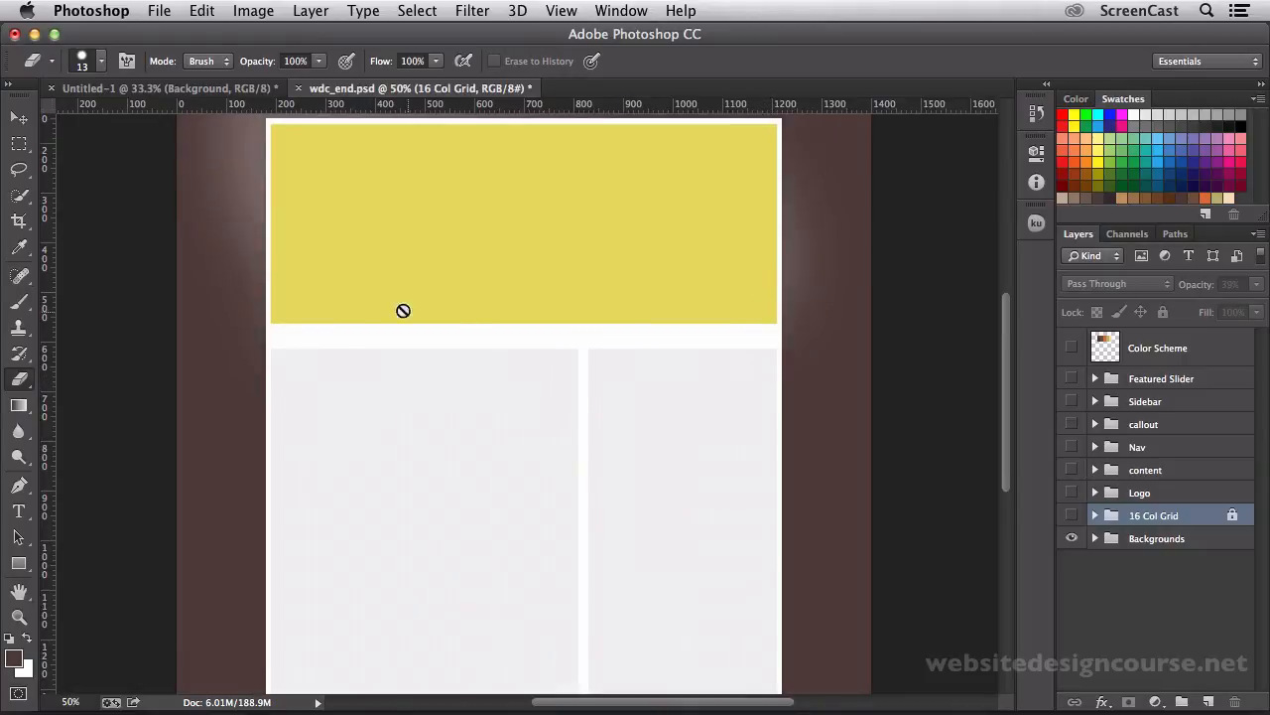
pyautogui.moveTo(565, 512)
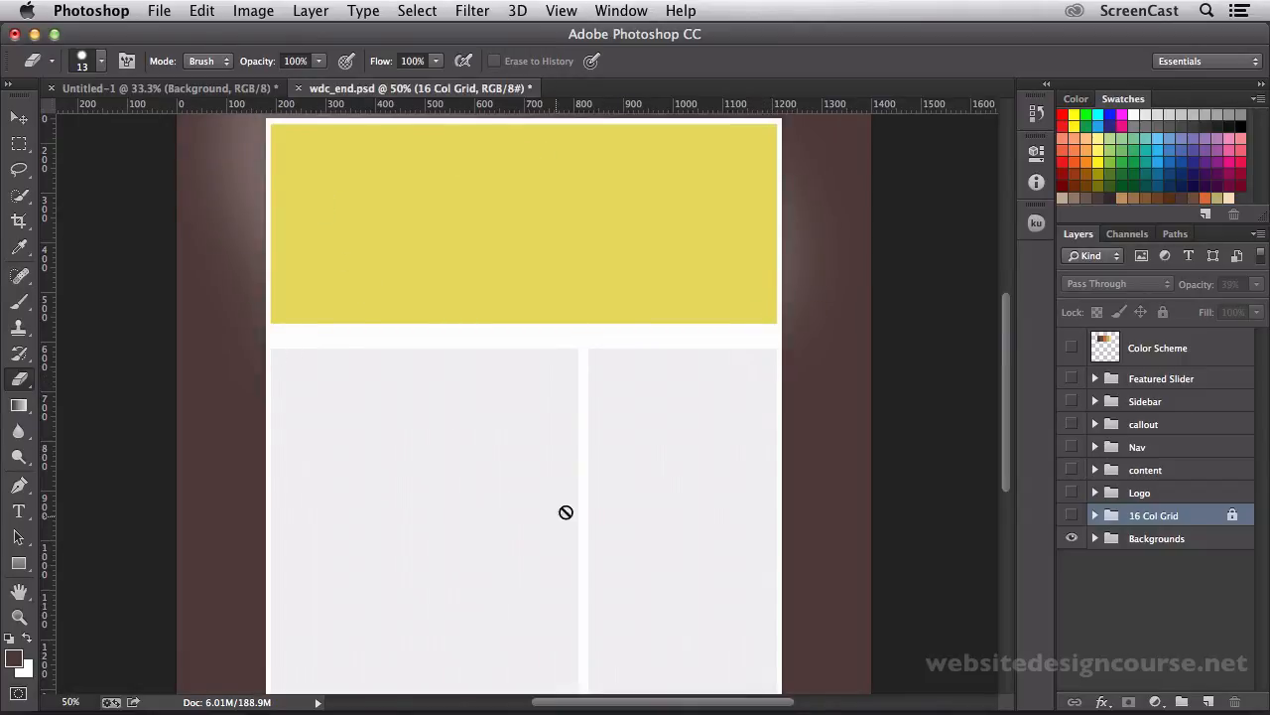
pyautogui.moveTo(532, 484)
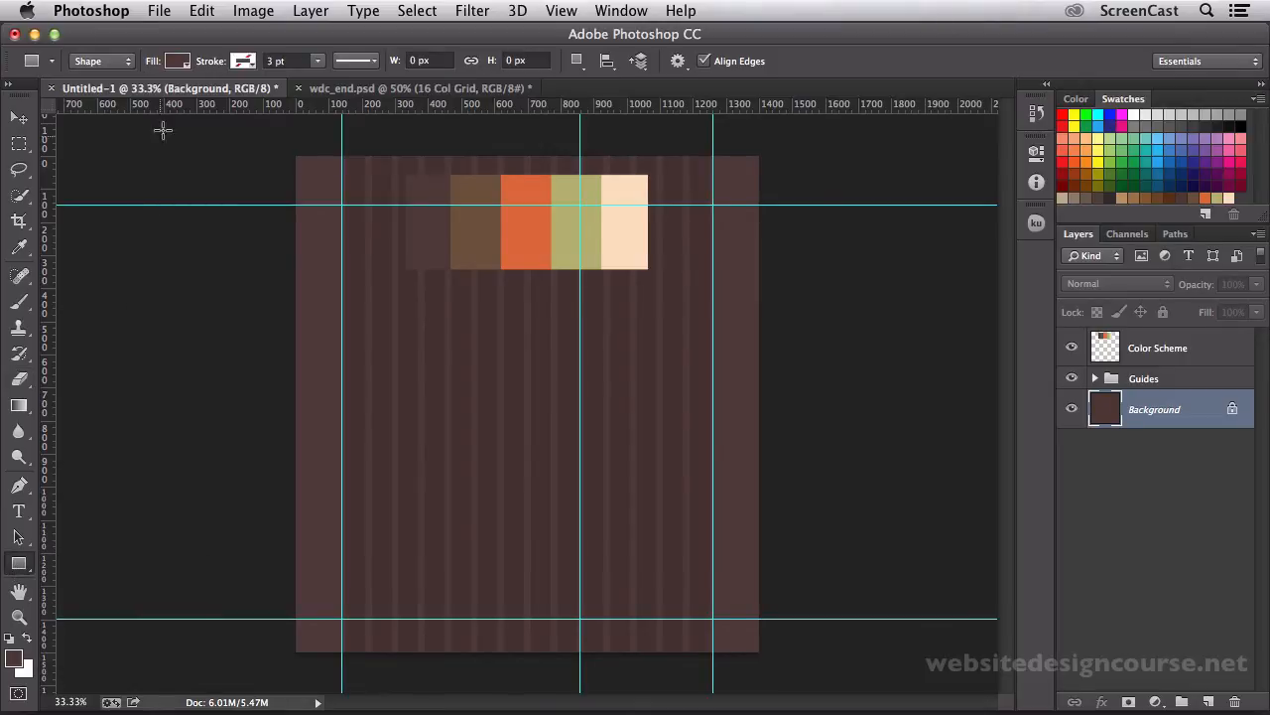
# - Draw a tall white rectangle 1120 px wide between the guides and add a new empty layer
pyautogui.click(176, 60)
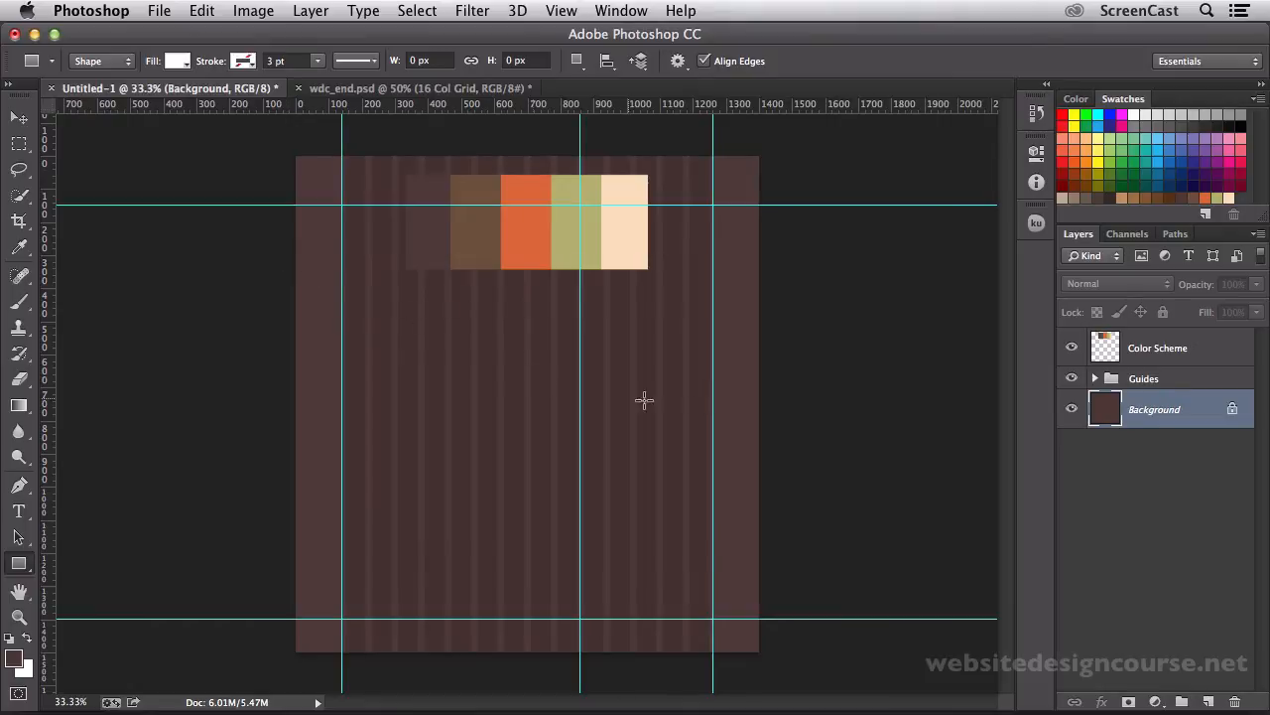
pyautogui.moveTo(355, 209)
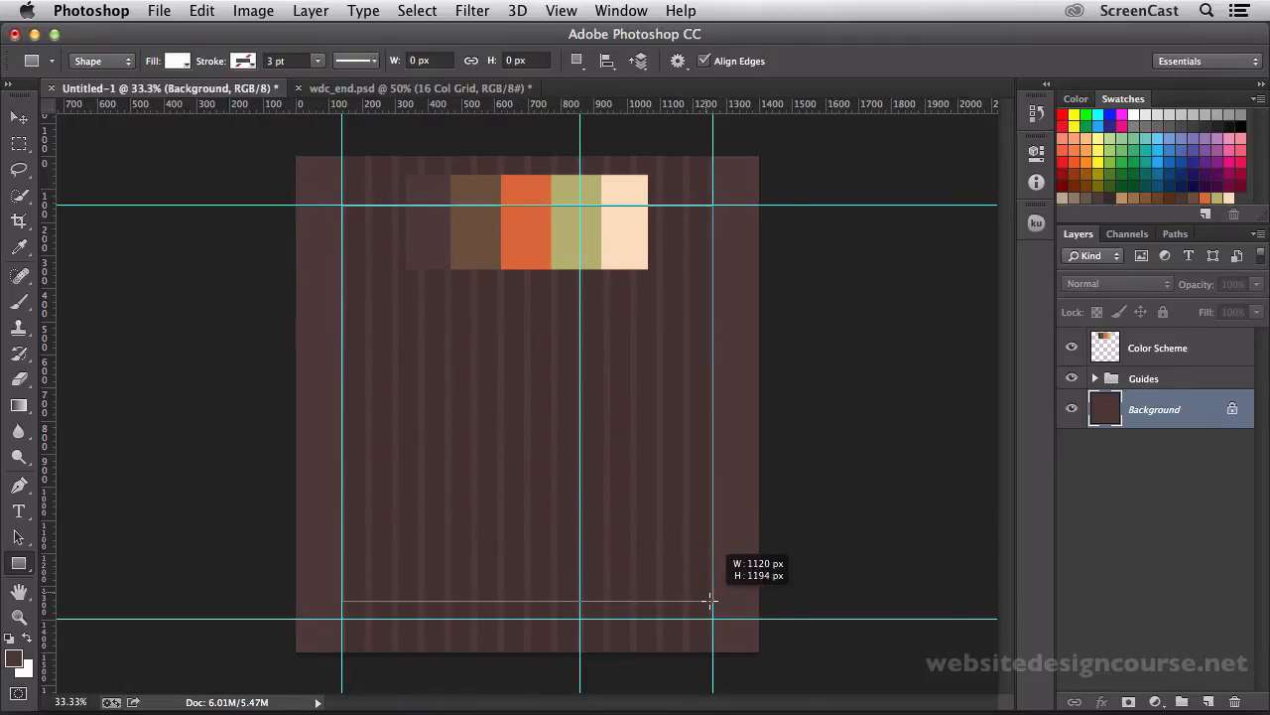
pyautogui.moveTo(342, 203); pyautogui.dragTo(713, 619)
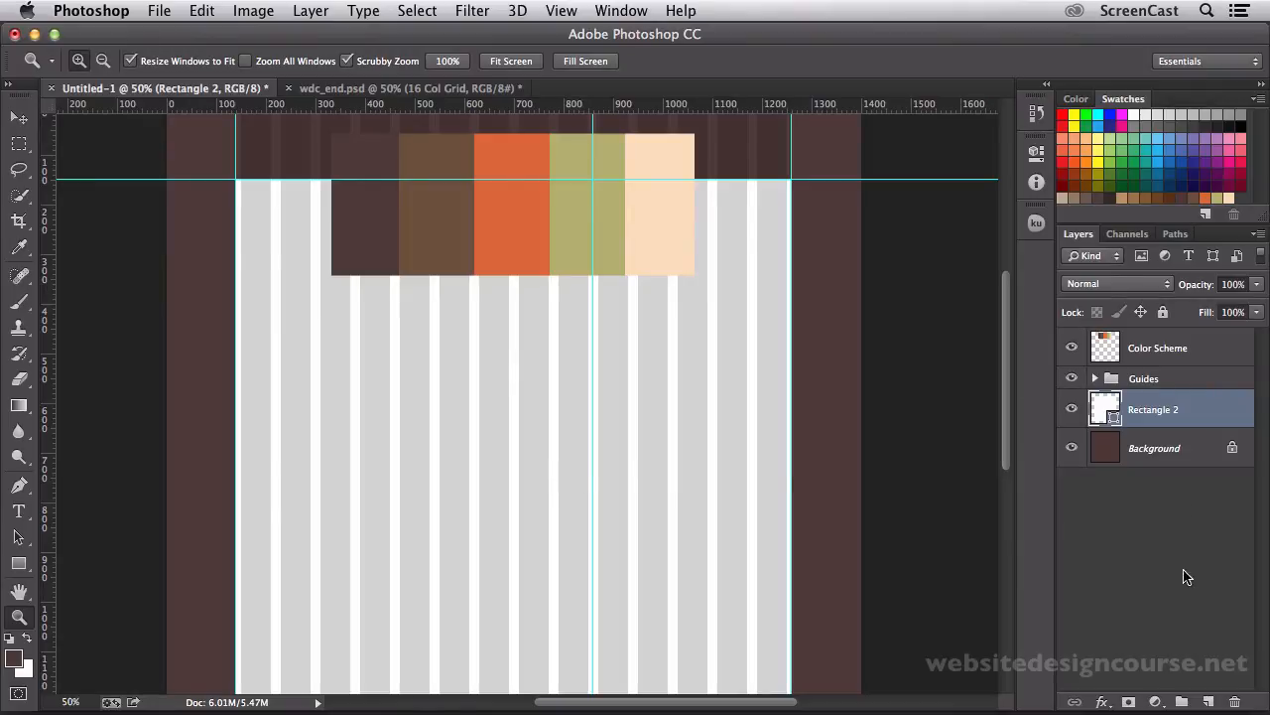
pyautogui.click(1209, 702)
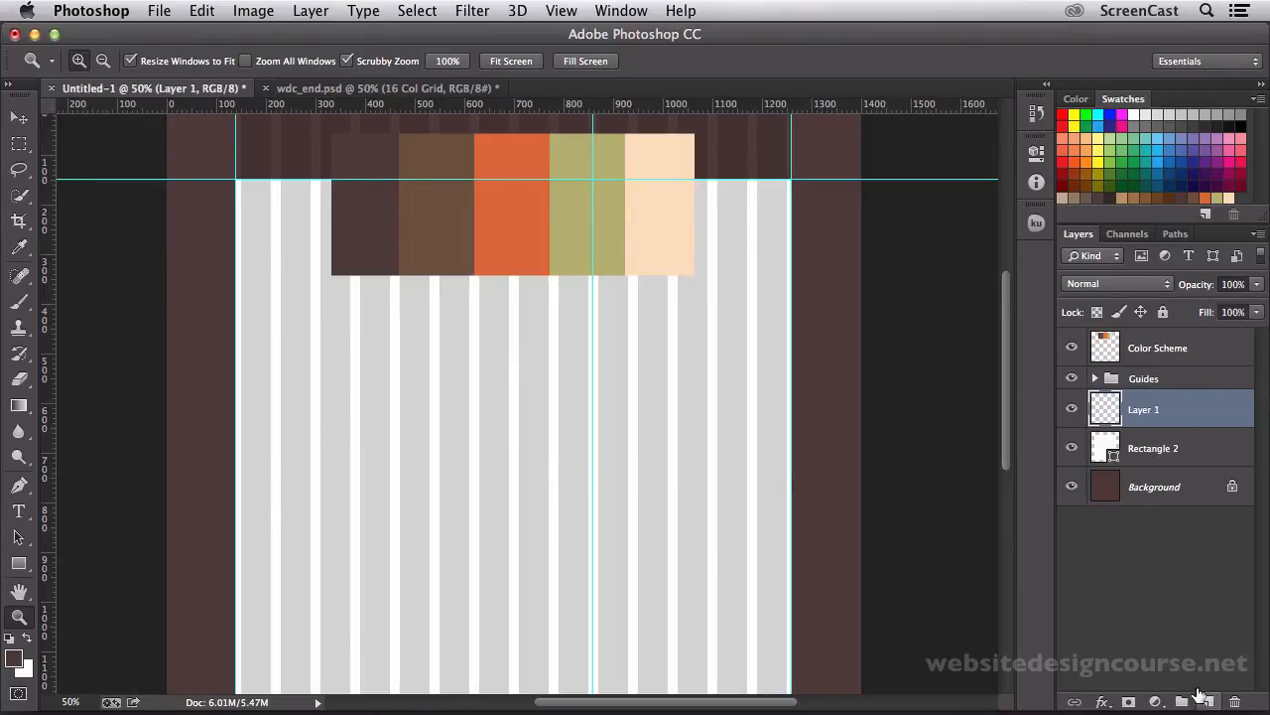
pyautogui.moveTo(137, 387)
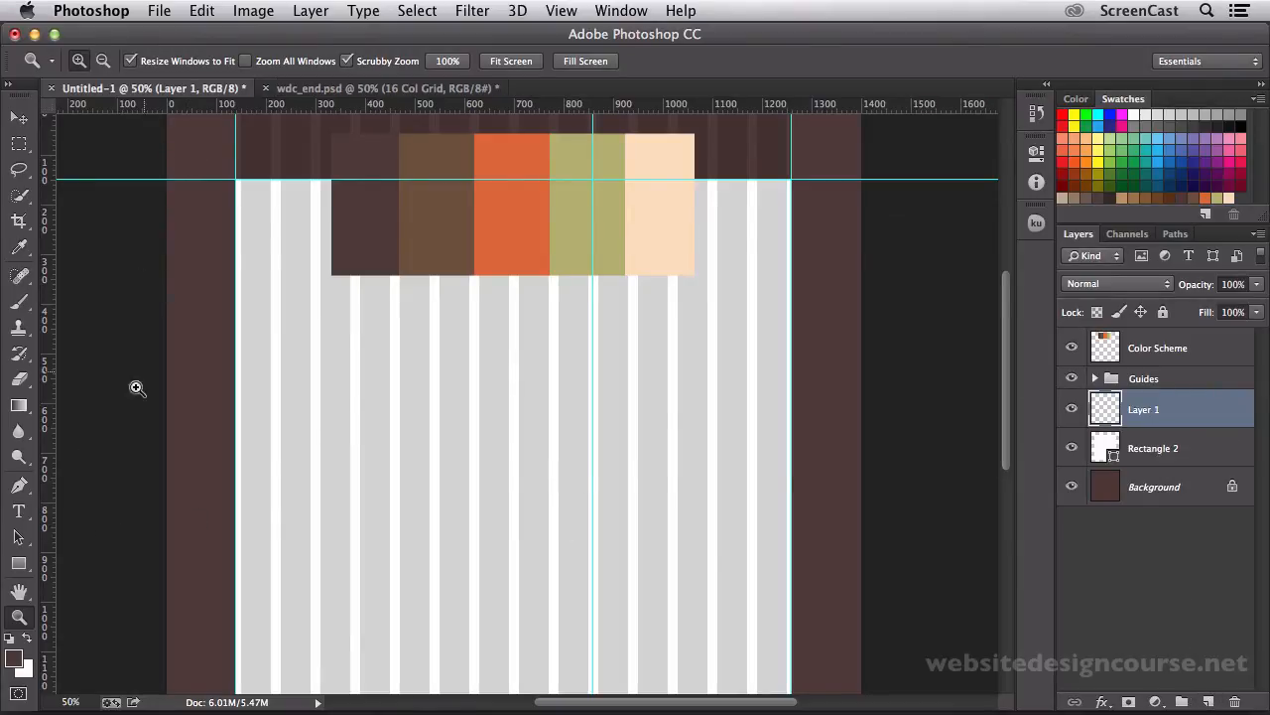
pyautogui.moveTo(155, 159)
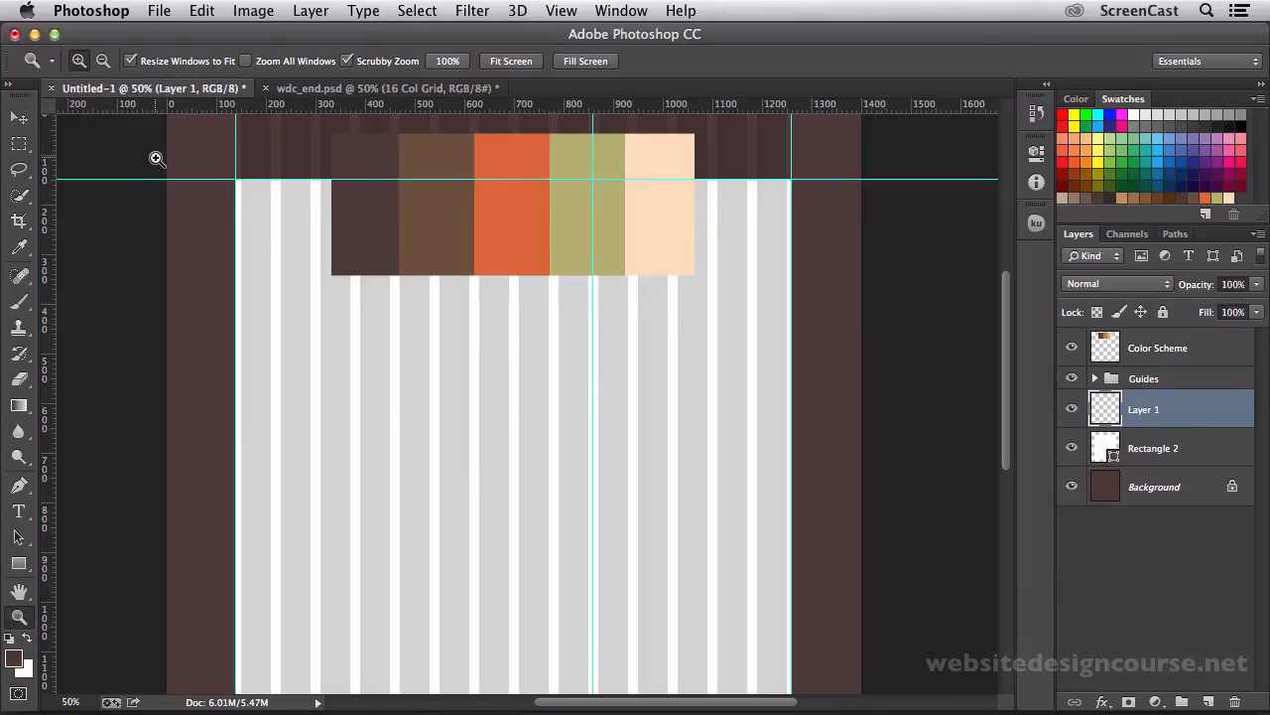
# - Draw a gray header rectangle 1120 by 430 px from the top-left guide corner
pyautogui.click(18, 564)
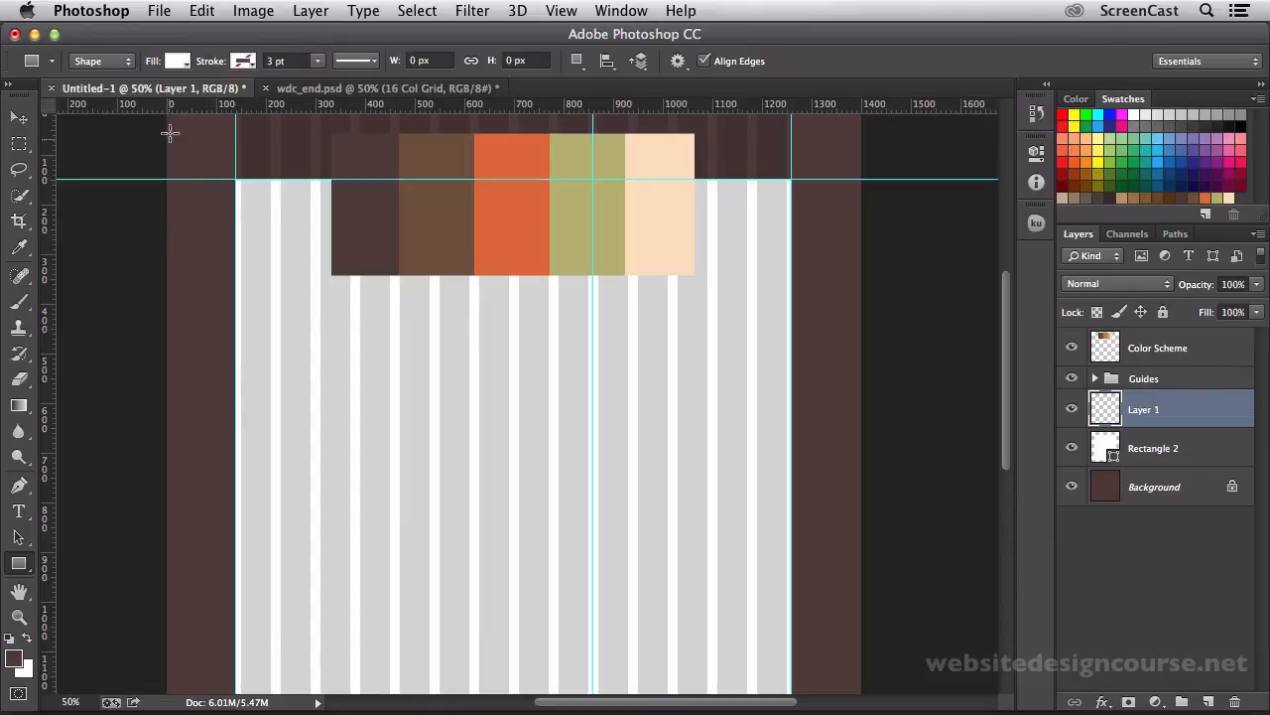
pyautogui.click(175, 59)
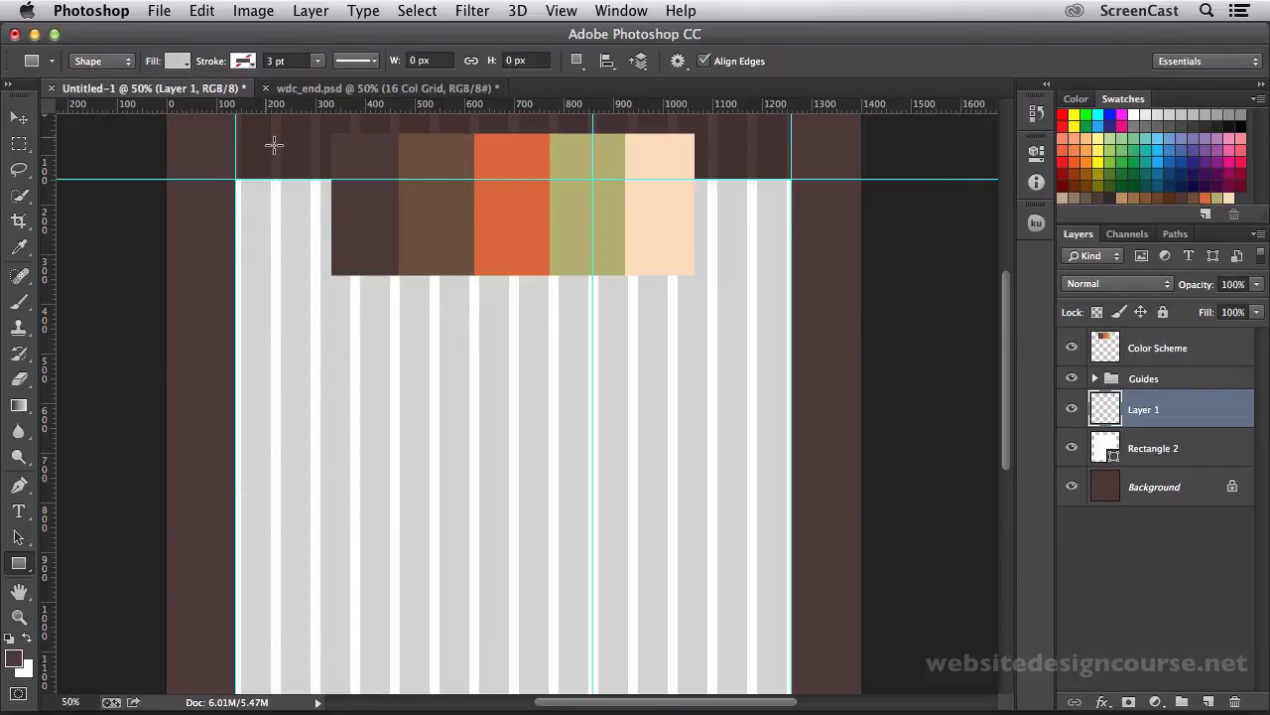
pyautogui.moveTo(247, 186)
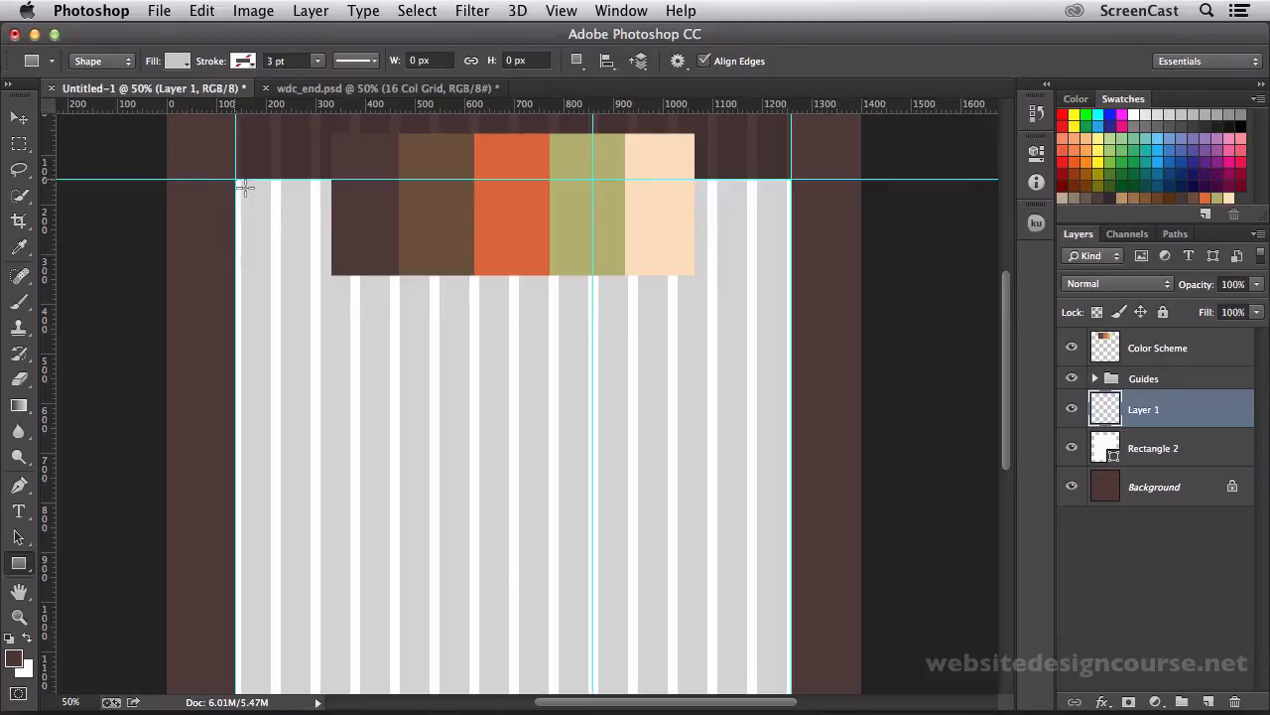
pyautogui.moveTo(238, 182); pyautogui.dragTo(730, 385)
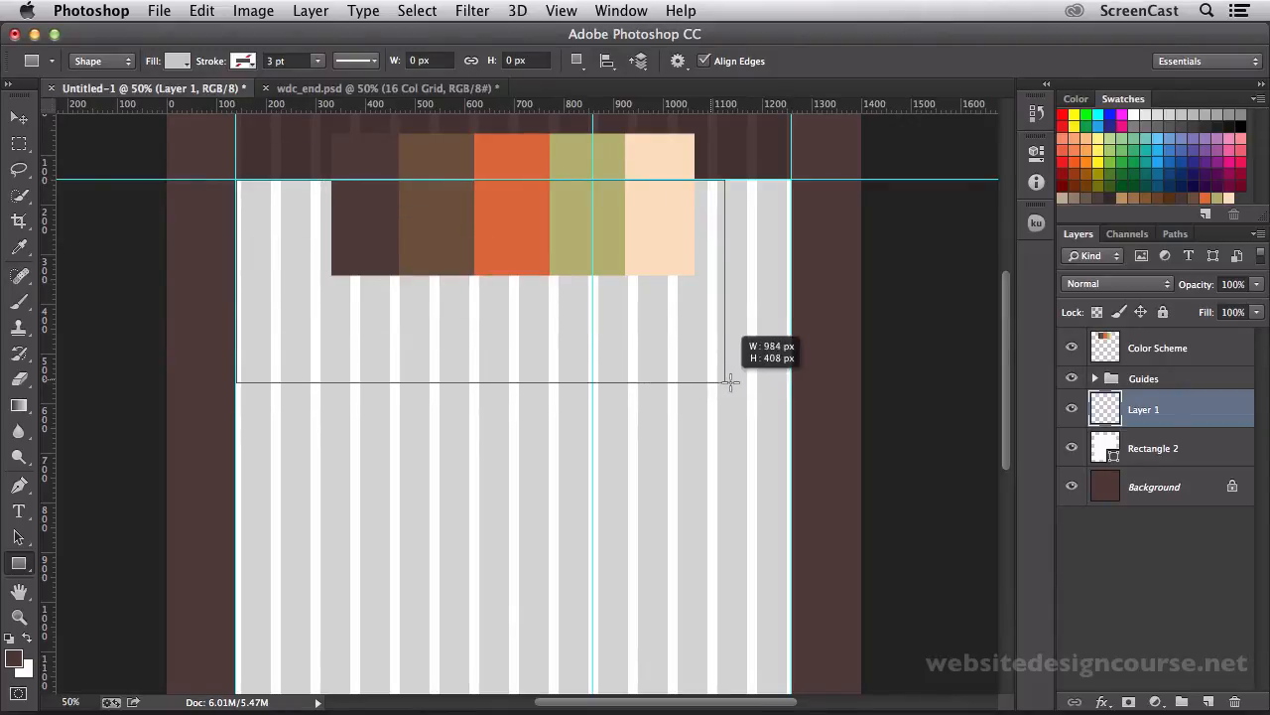
pyautogui.moveTo(731, 381); pyautogui.dragTo(791, 401)
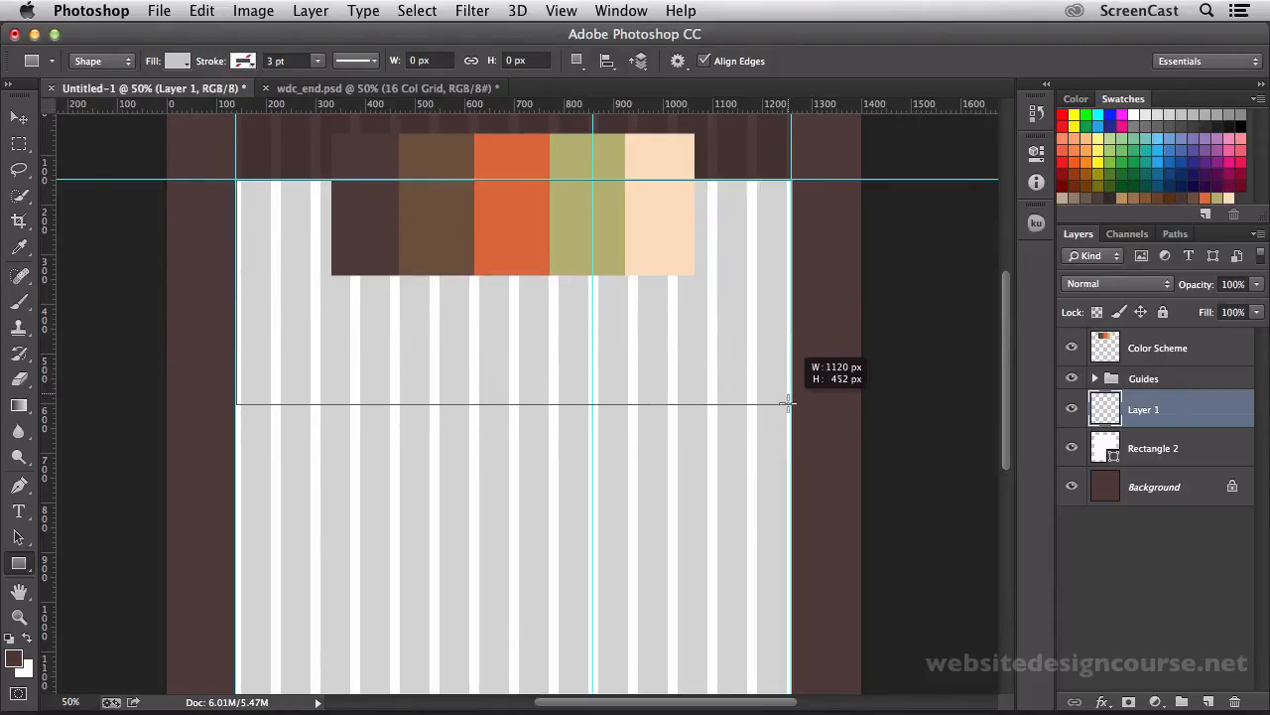
pyautogui.moveTo(790, 405); pyautogui.dragTo(790, 393)
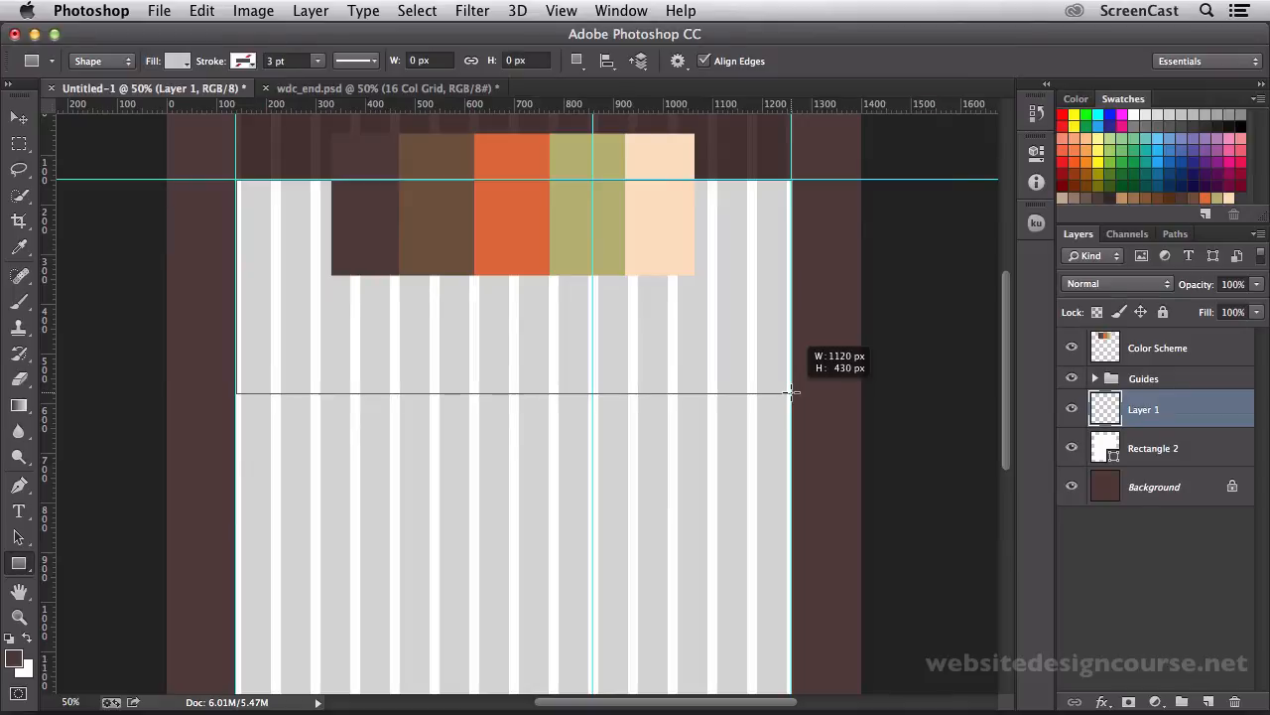
pyautogui.moveTo(236, 182); pyautogui.dragTo(792, 393)
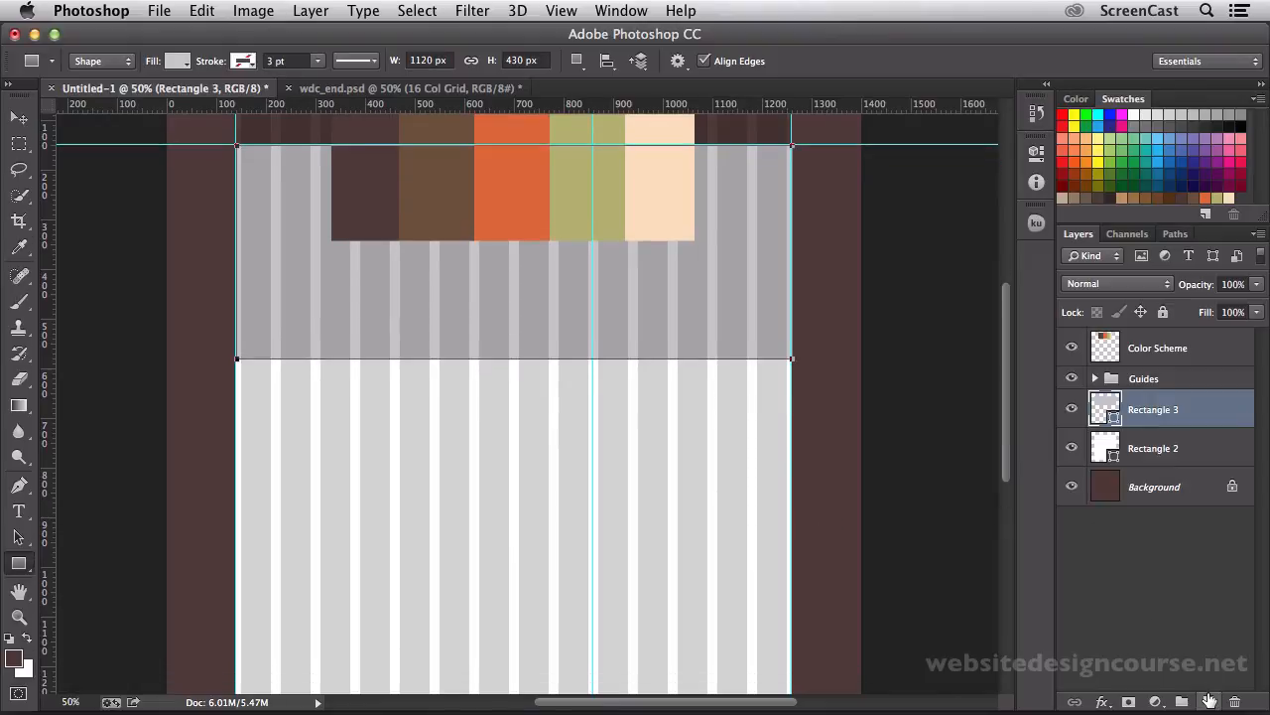
# - Add a new empty layer above the header and return to the Rectangle tool
pyautogui.click(1209, 703)
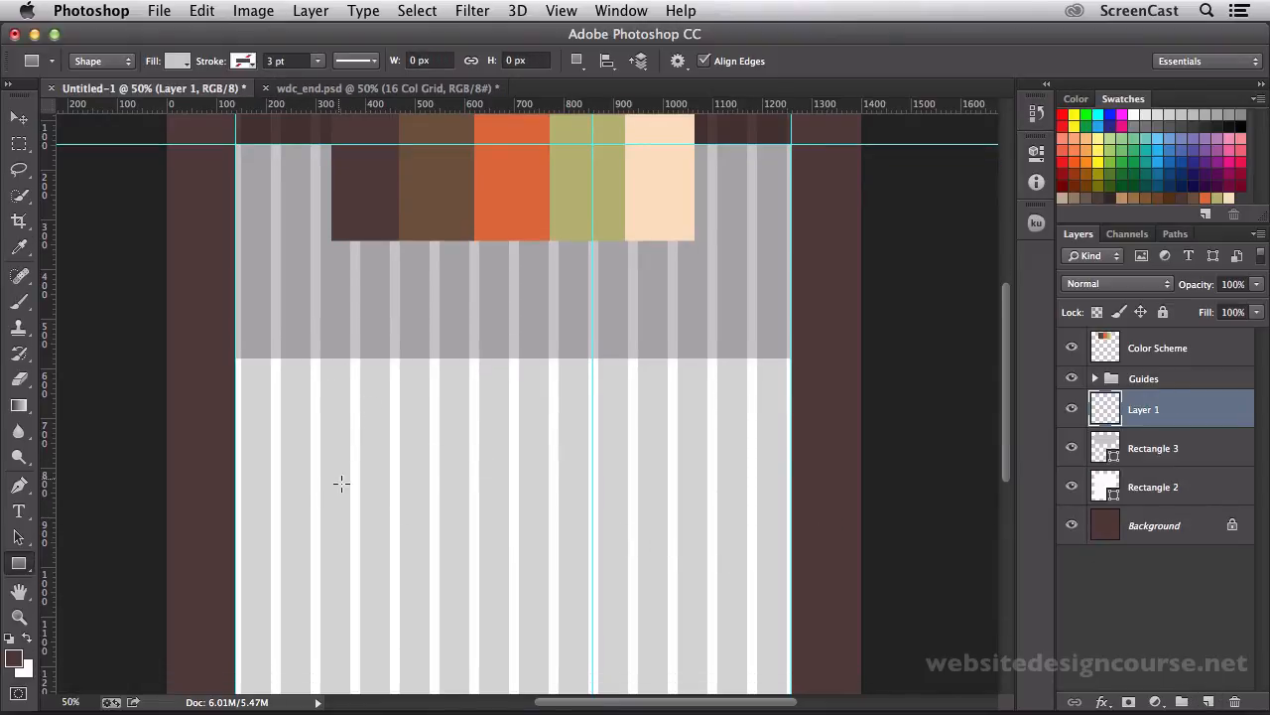
pyautogui.scroll(-3)
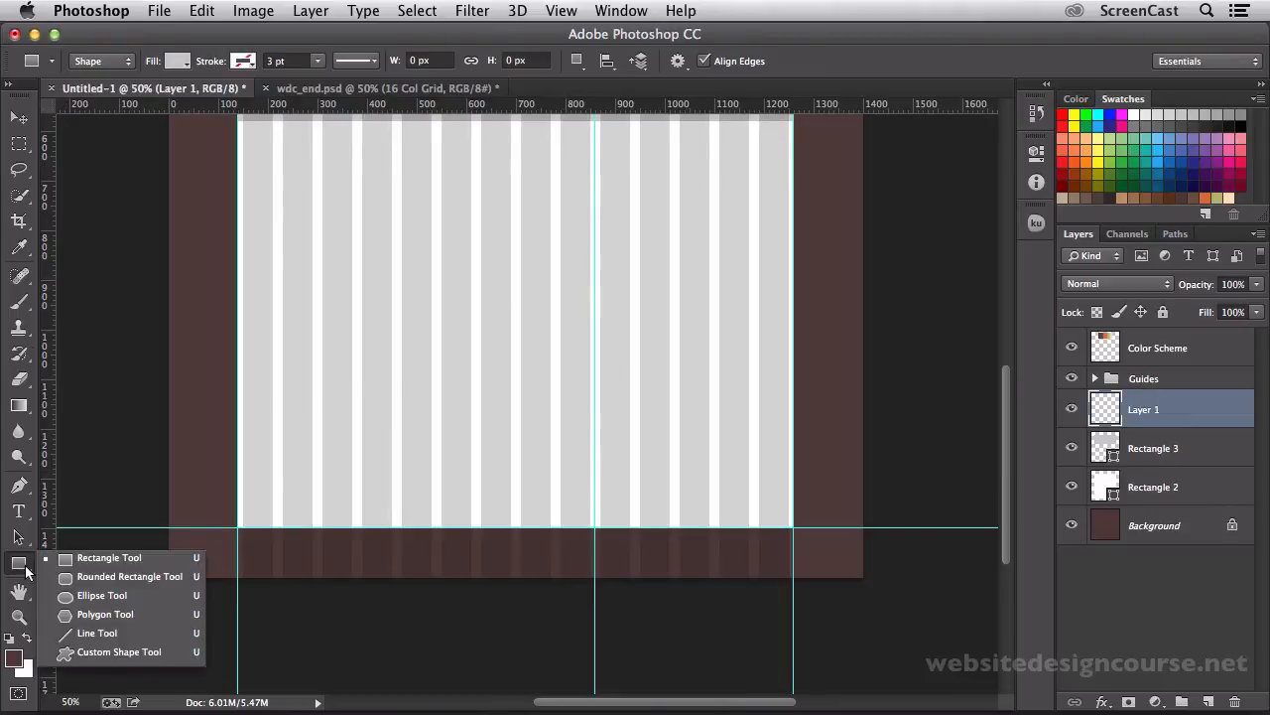
pyautogui.click(176, 59)
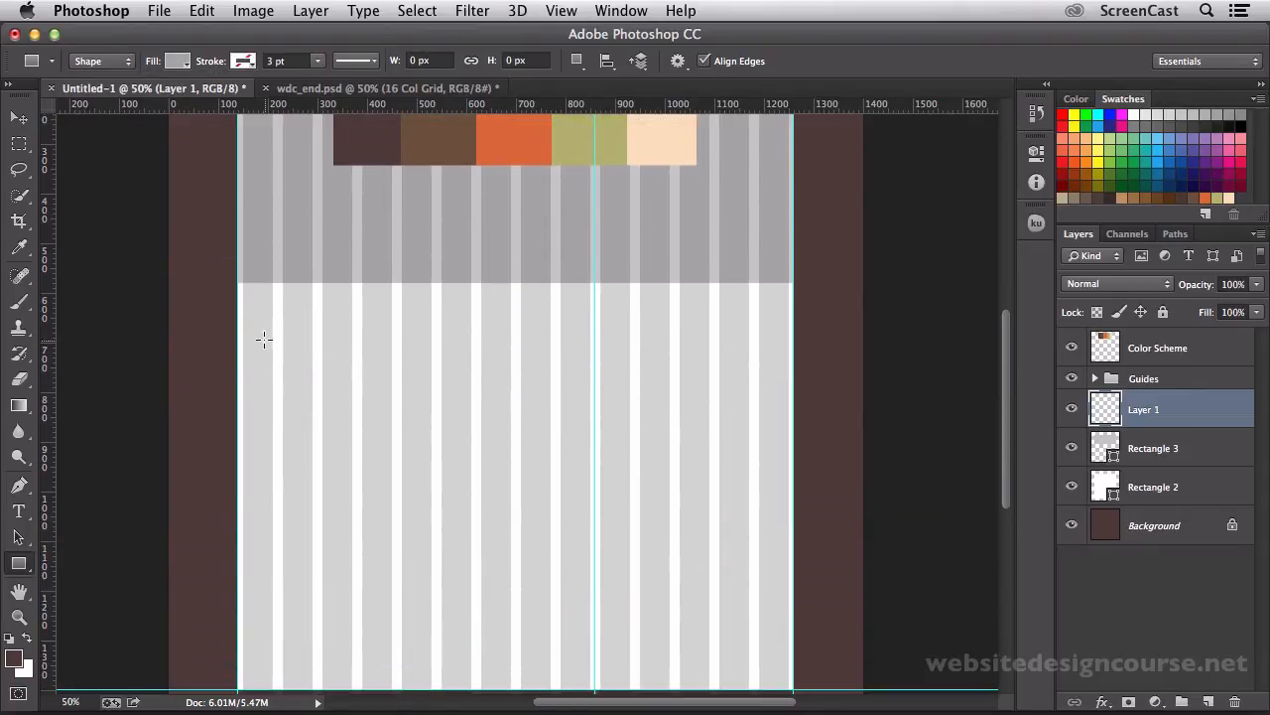
pyautogui.moveTo(238, 306)
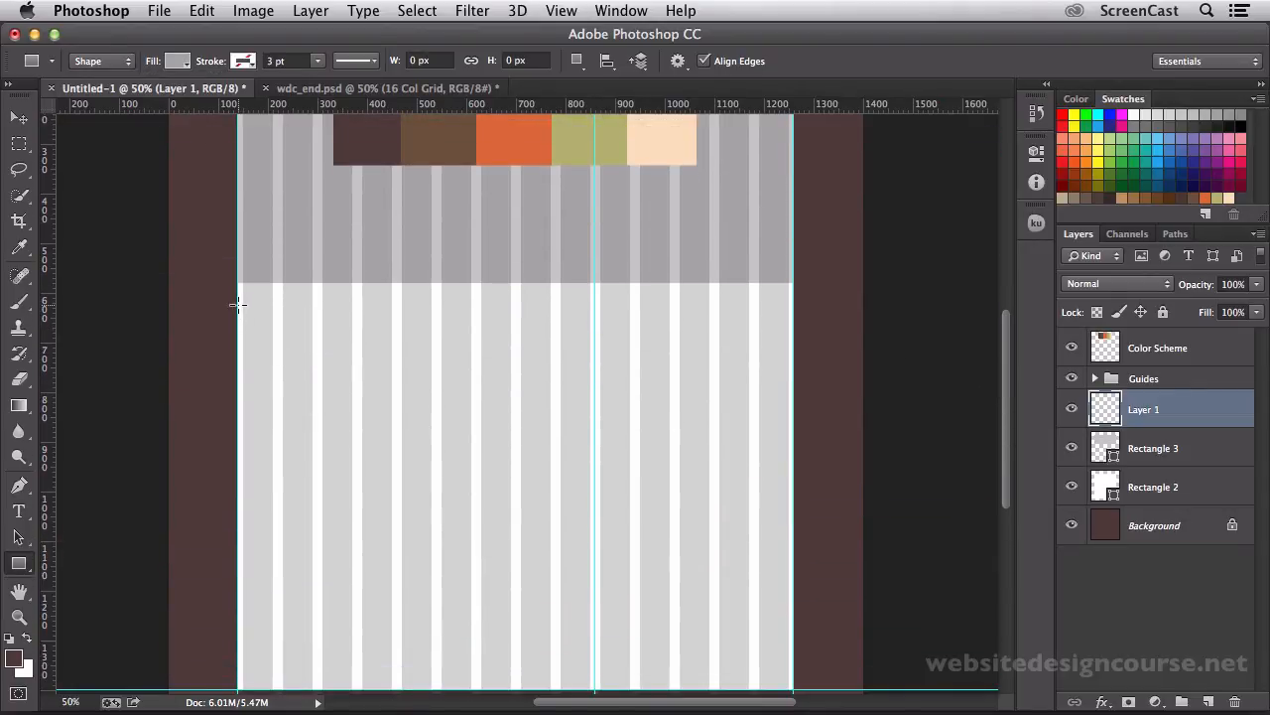
# - Draw the gray content rectangle below the header, about 720 by 776 px
pyautogui.moveTo(238, 288); pyautogui.dragTo(580, 659)
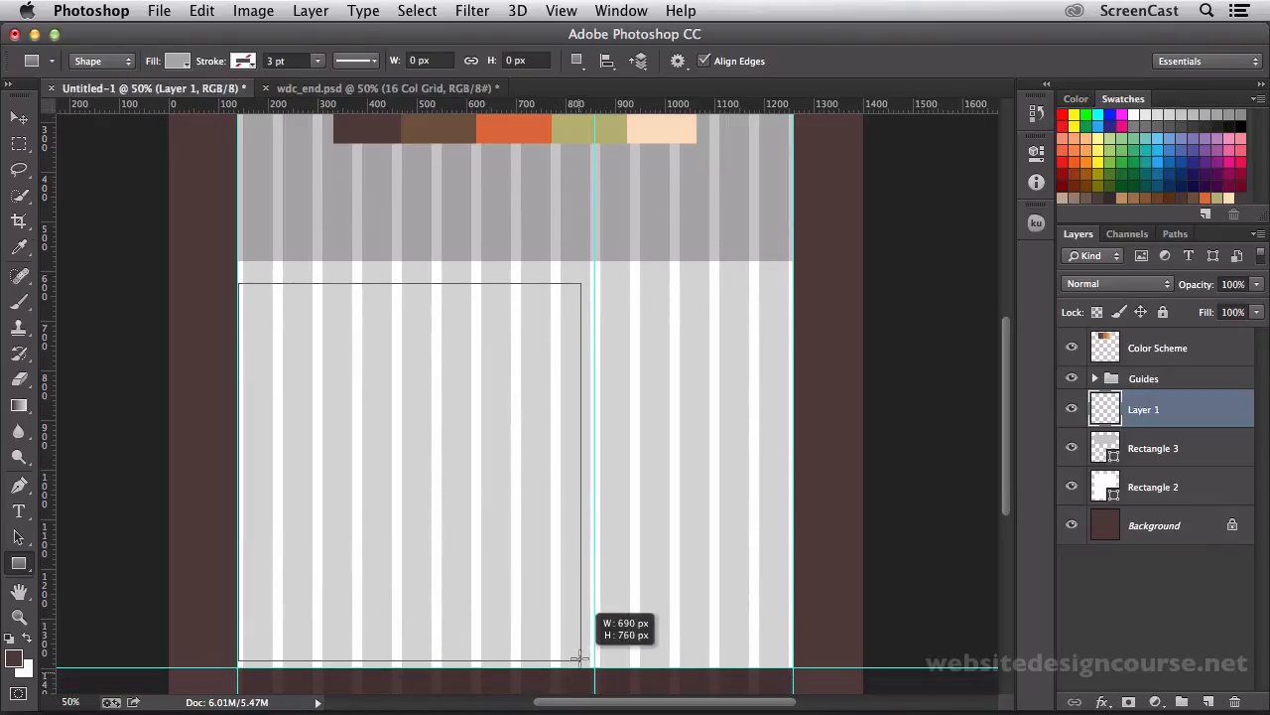
pyautogui.moveTo(580, 659); pyautogui.dragTo(587, 663)
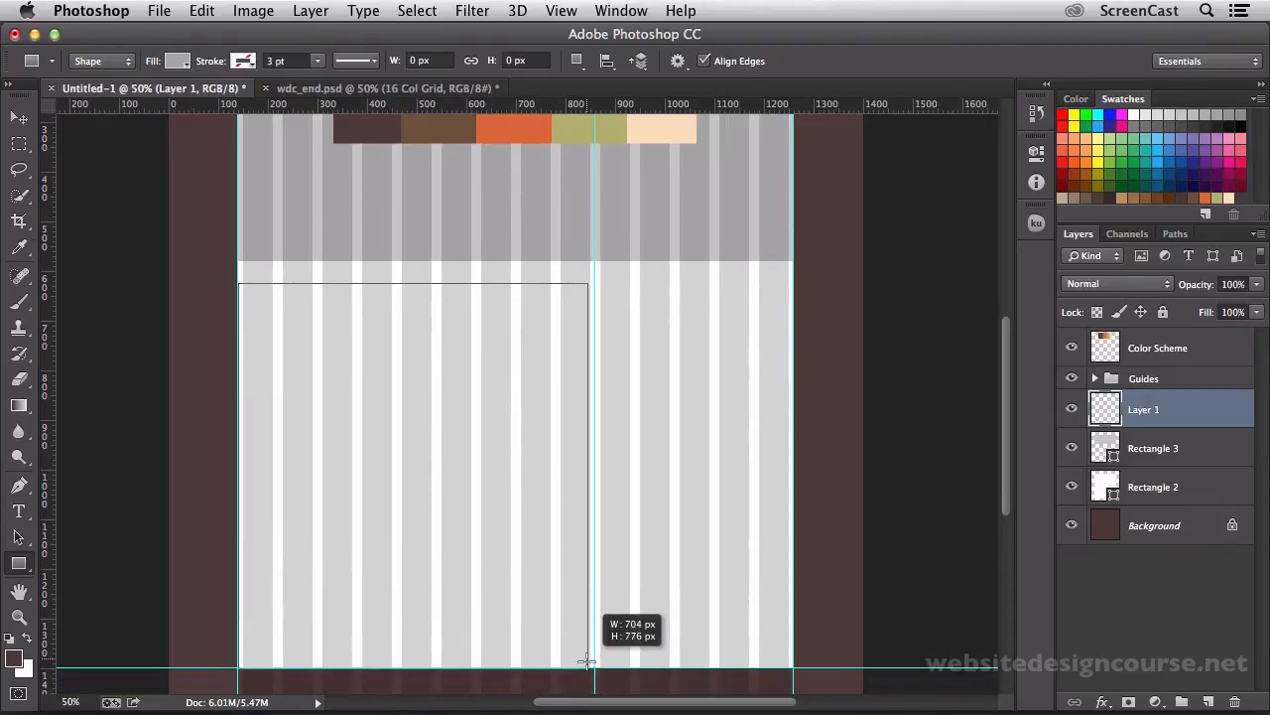
pyautogui.moveTo(587, 661); pyautogui.dragTo(596, 661)
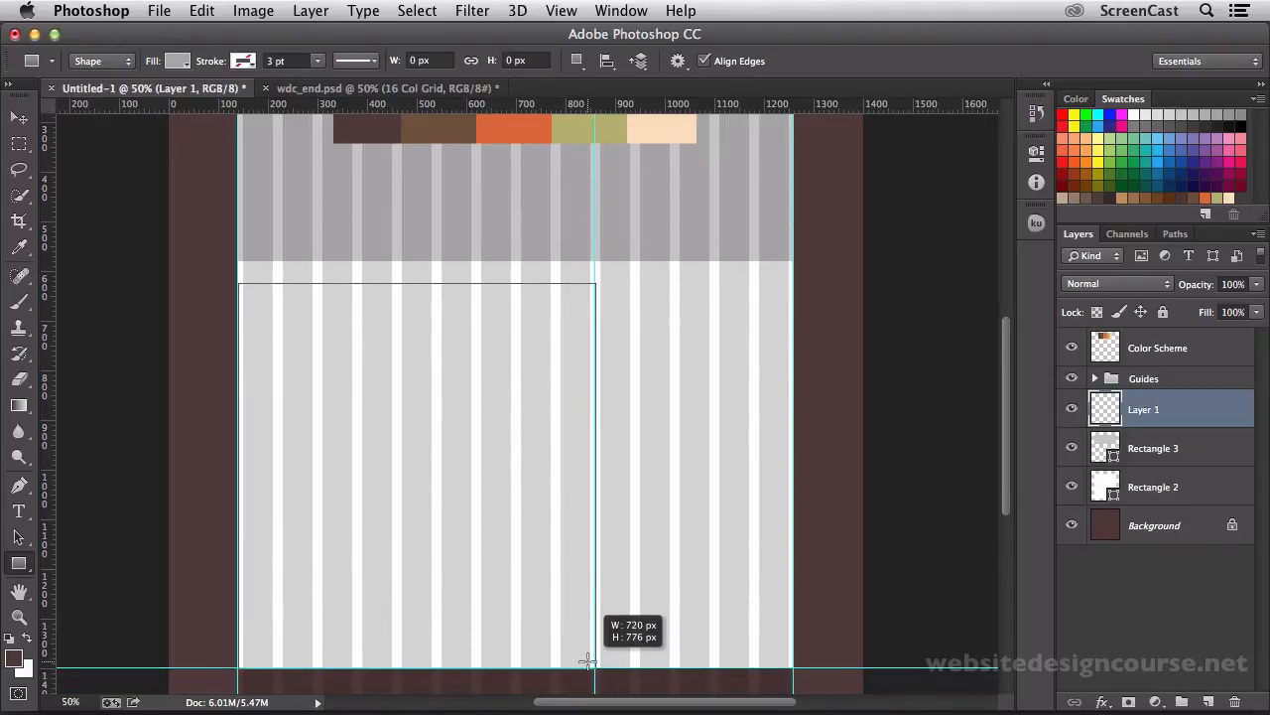
pyautogui.moveTo(596, 659); pyautogui.dragTo(588, 659)
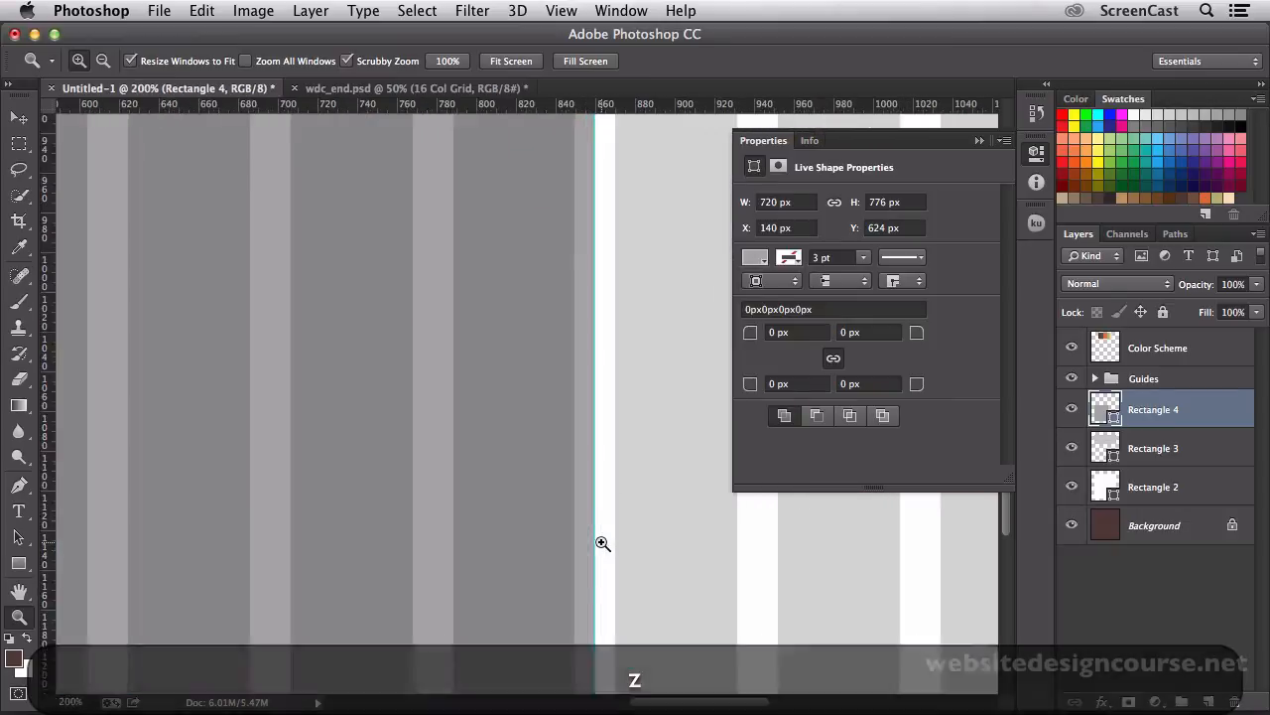
# - Narrow the content rectangle to 700 px wide at X 150 with Free Transform
pyautogui.click(604, 544)
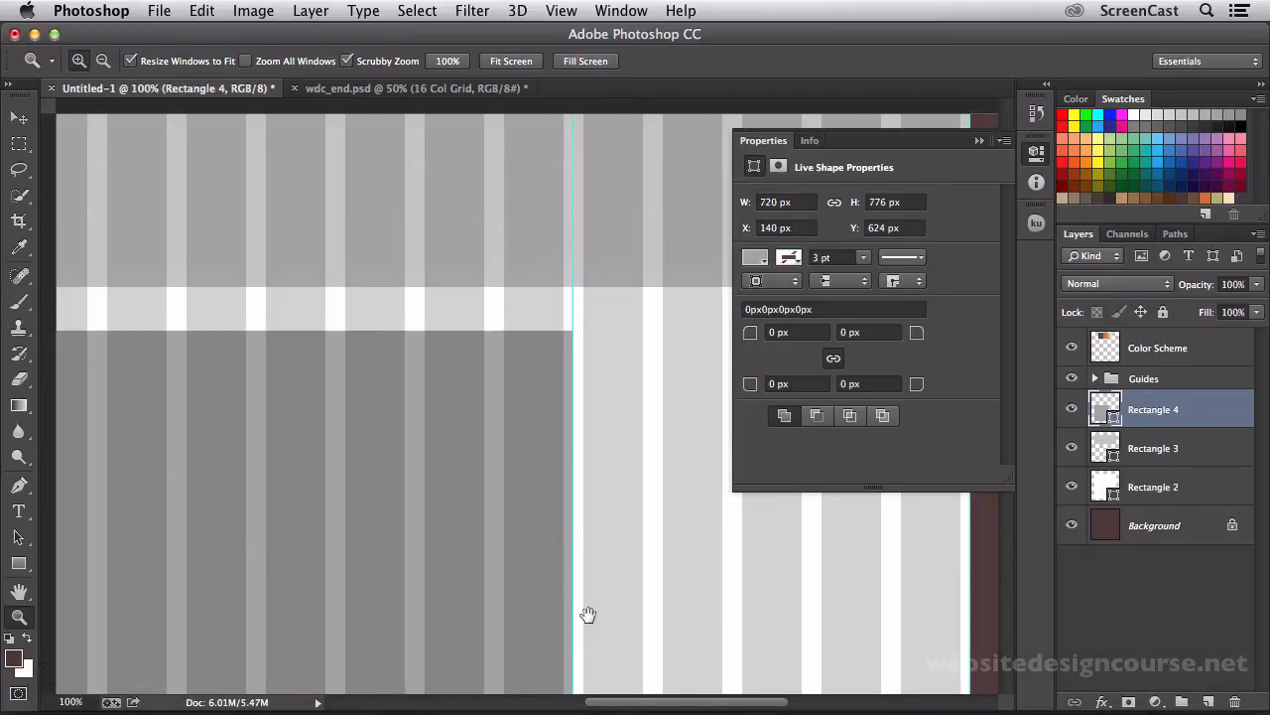
pyautogui.press('cmd+t')
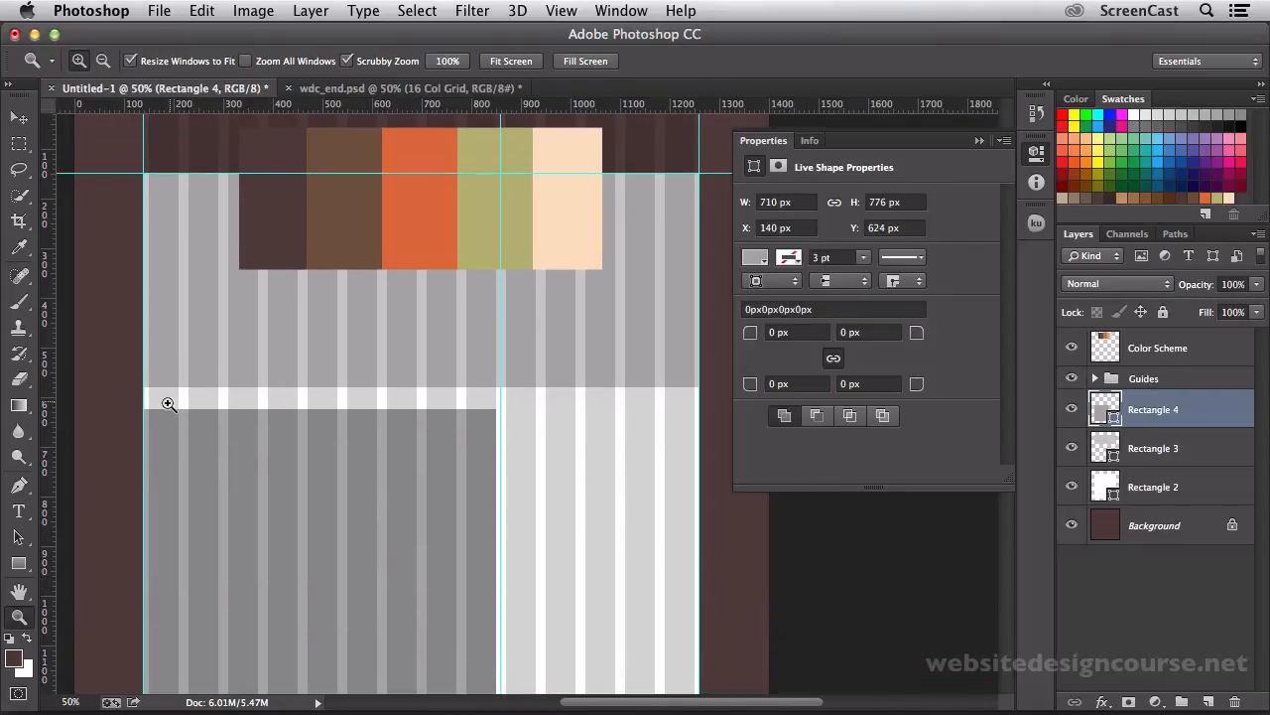
pyautogui.press('cmd+t')
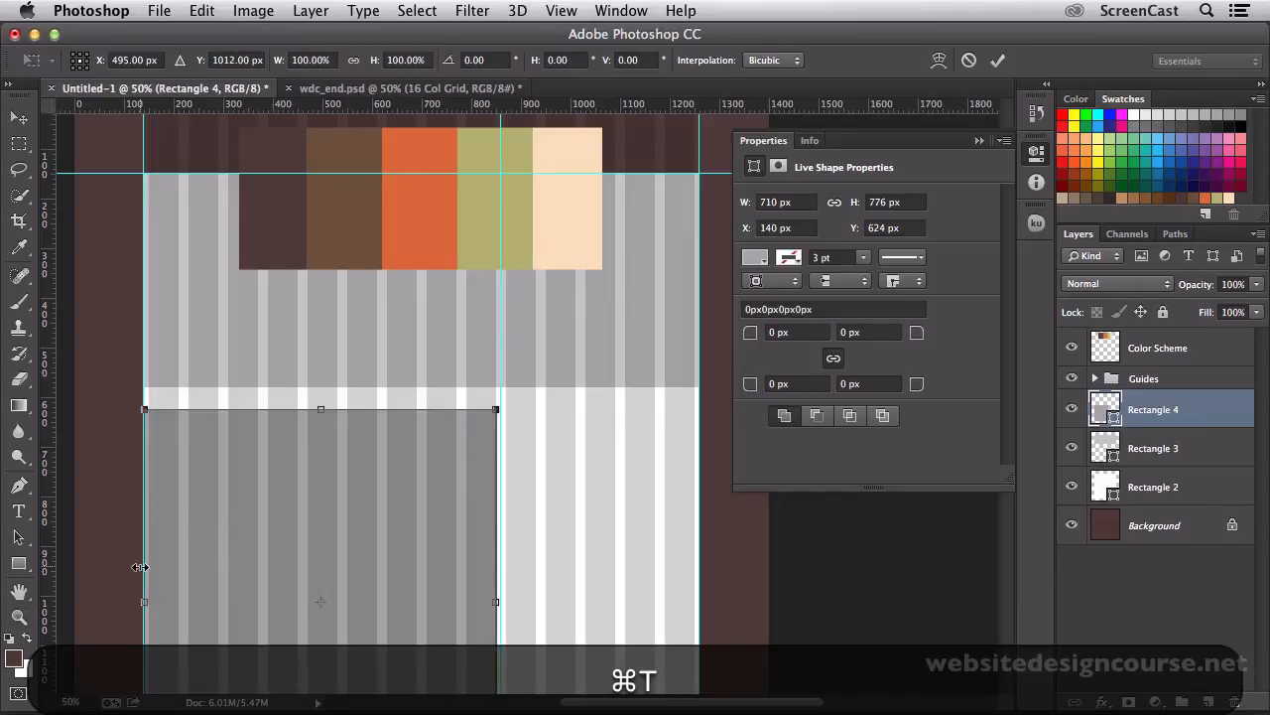
pyautogui.moveTo(143, 568); pyautogui.dragTo(149, 599)
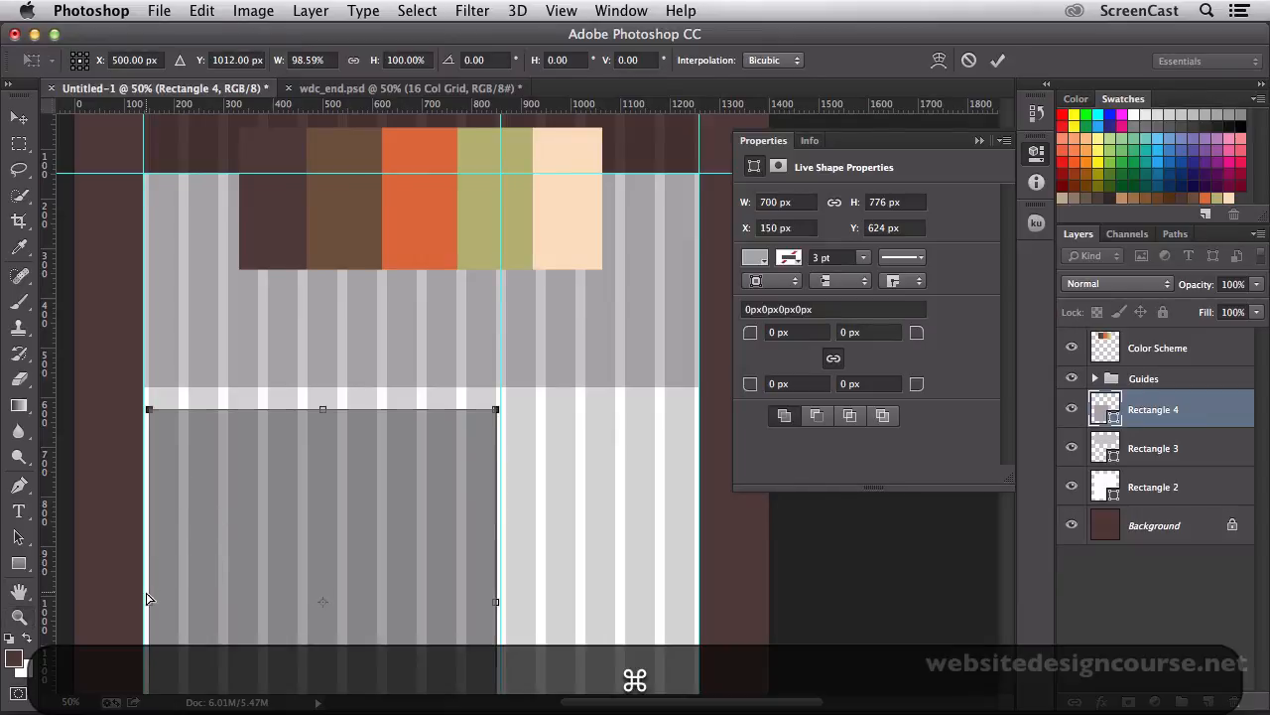
pyautogui.click(20, 616)
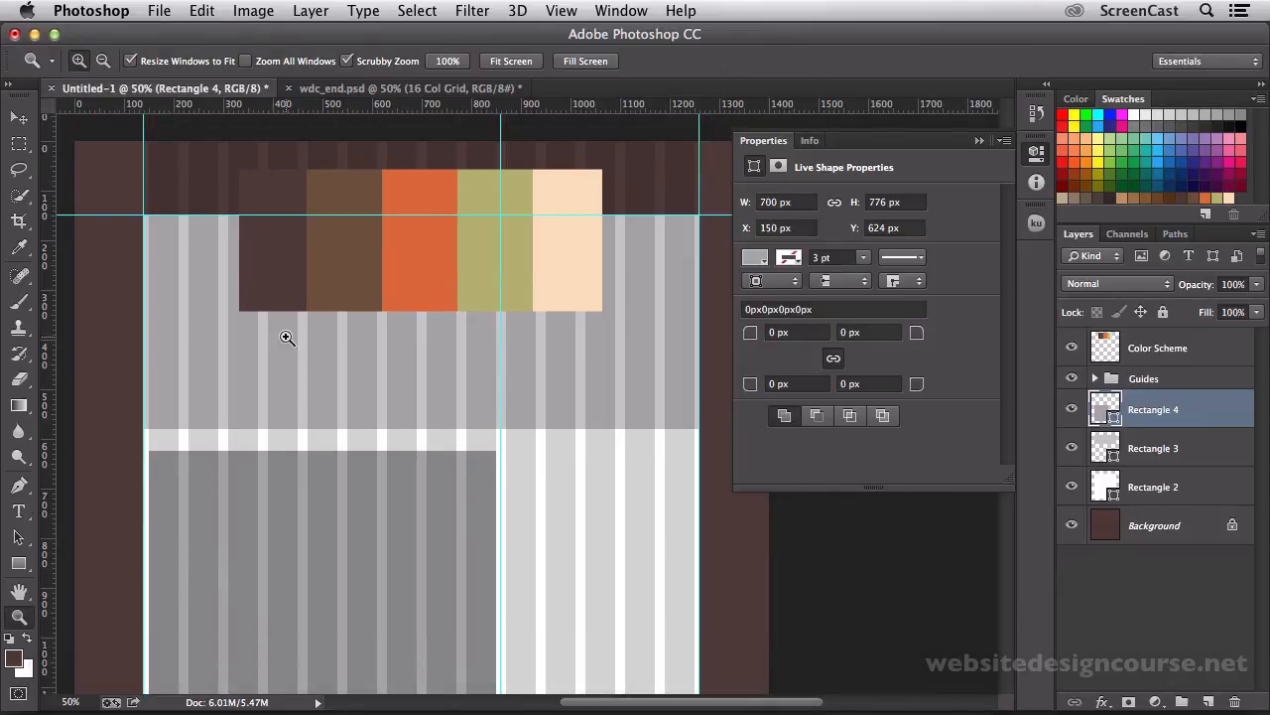
# - Zoom in to verify the header's right edge on the guide, then back out
pyautogui.click(1154, 449)
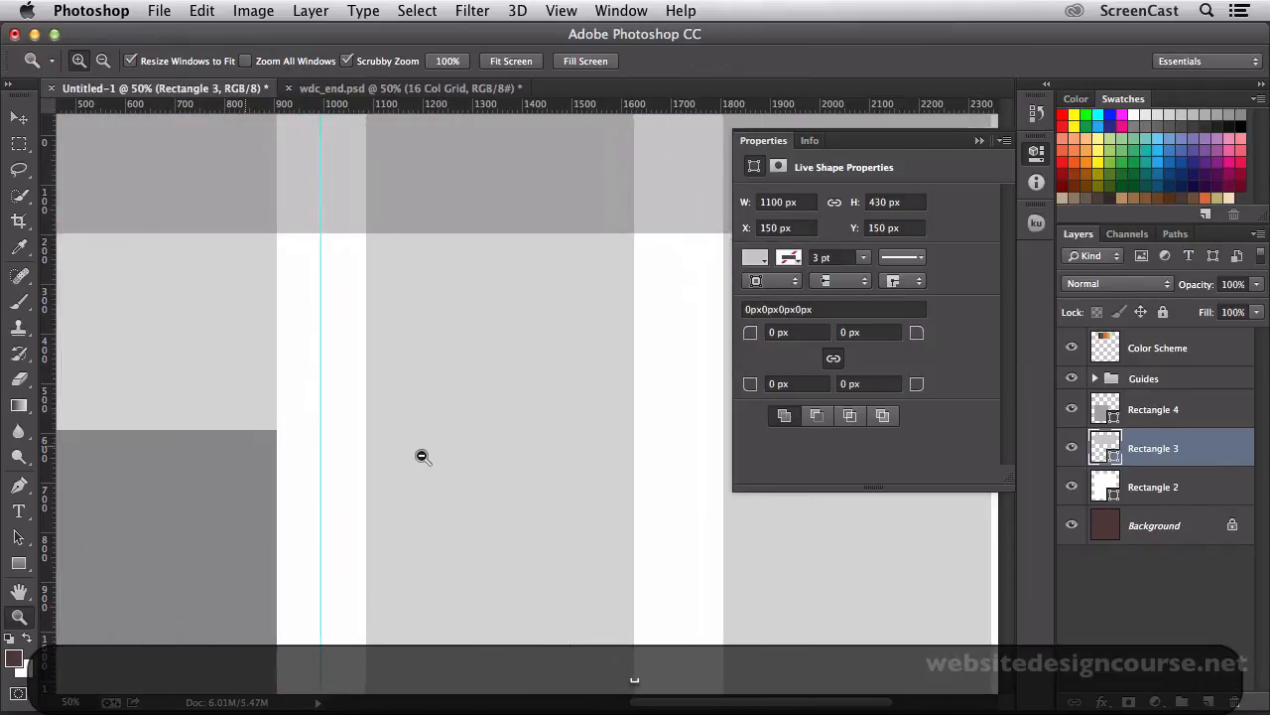
pyautogui.click(421, 456)
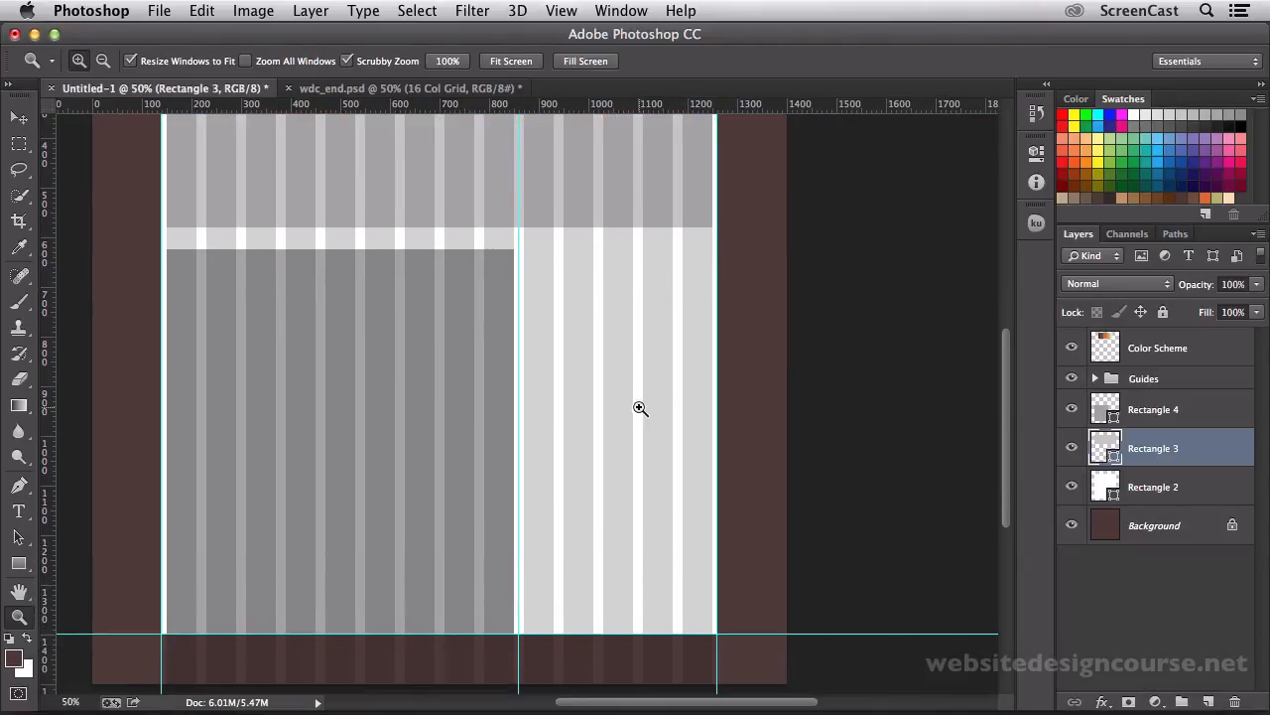
pyautogui.moveTo(177, 492)
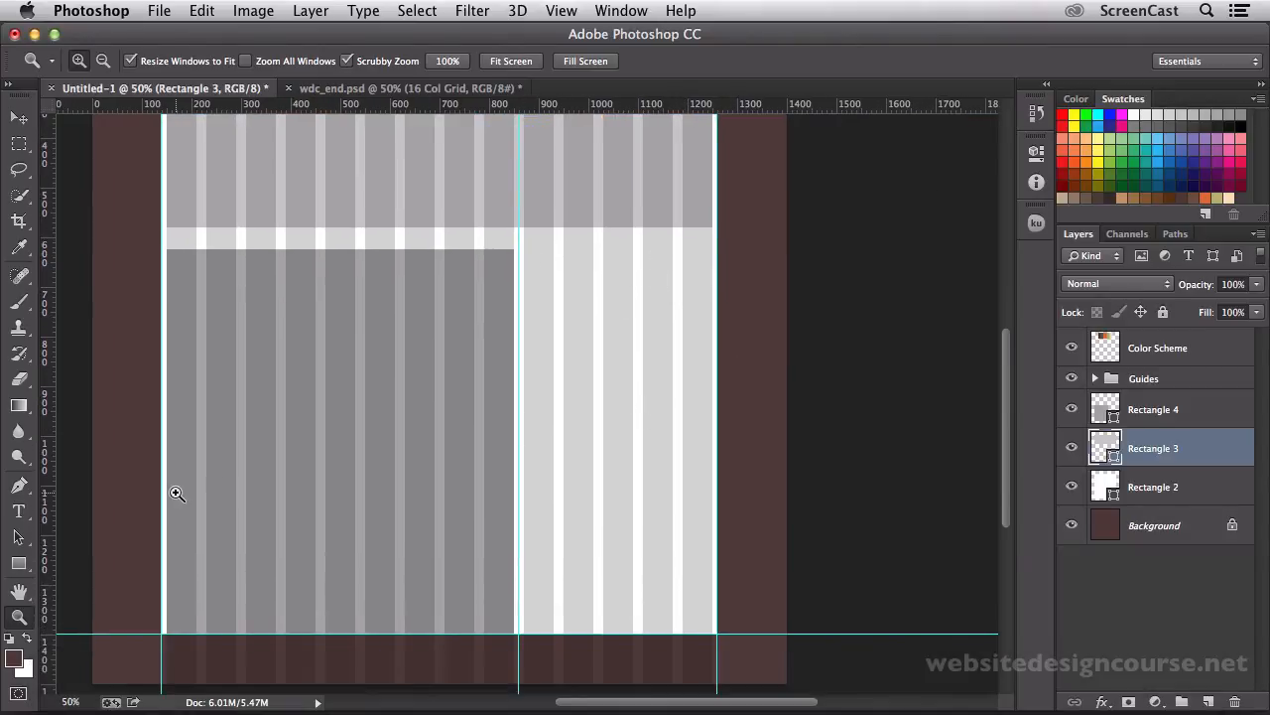
# - On a new layer, draw a 400×740 px gray sidebar rectangle in the right columns
pyautogui.click(1209, 702)
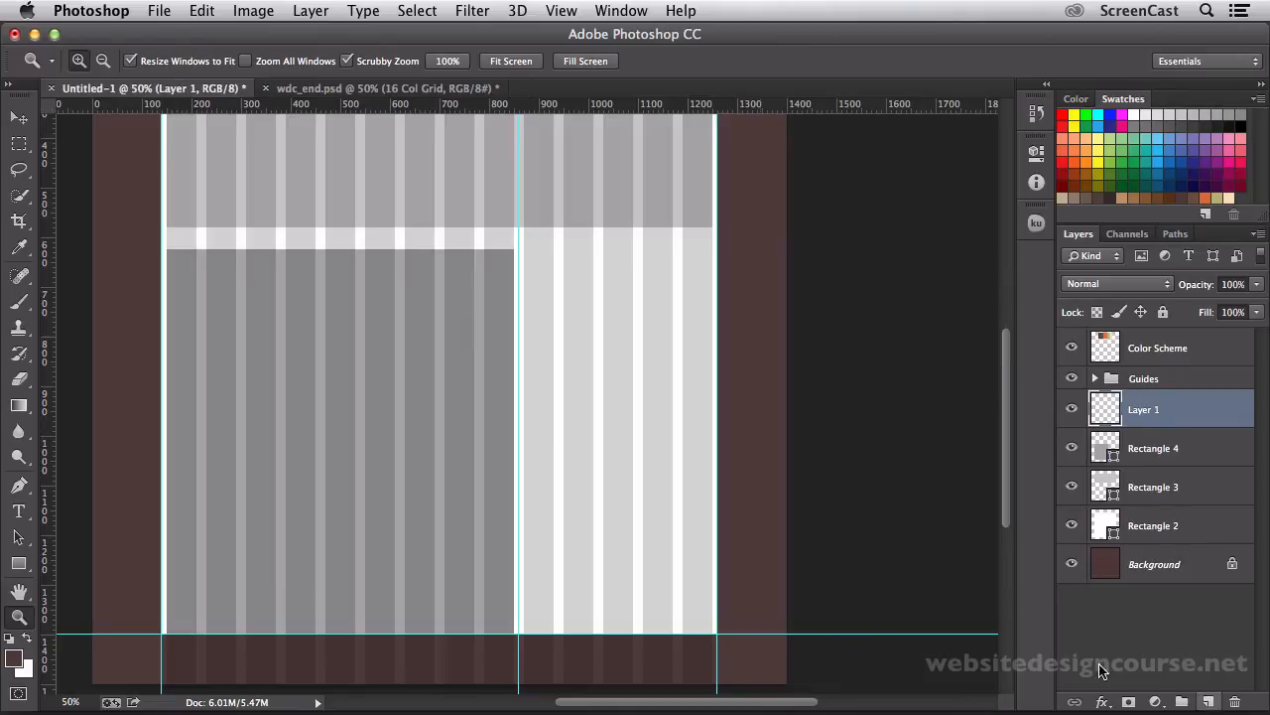
pyautogui.moveTo(67, 286)
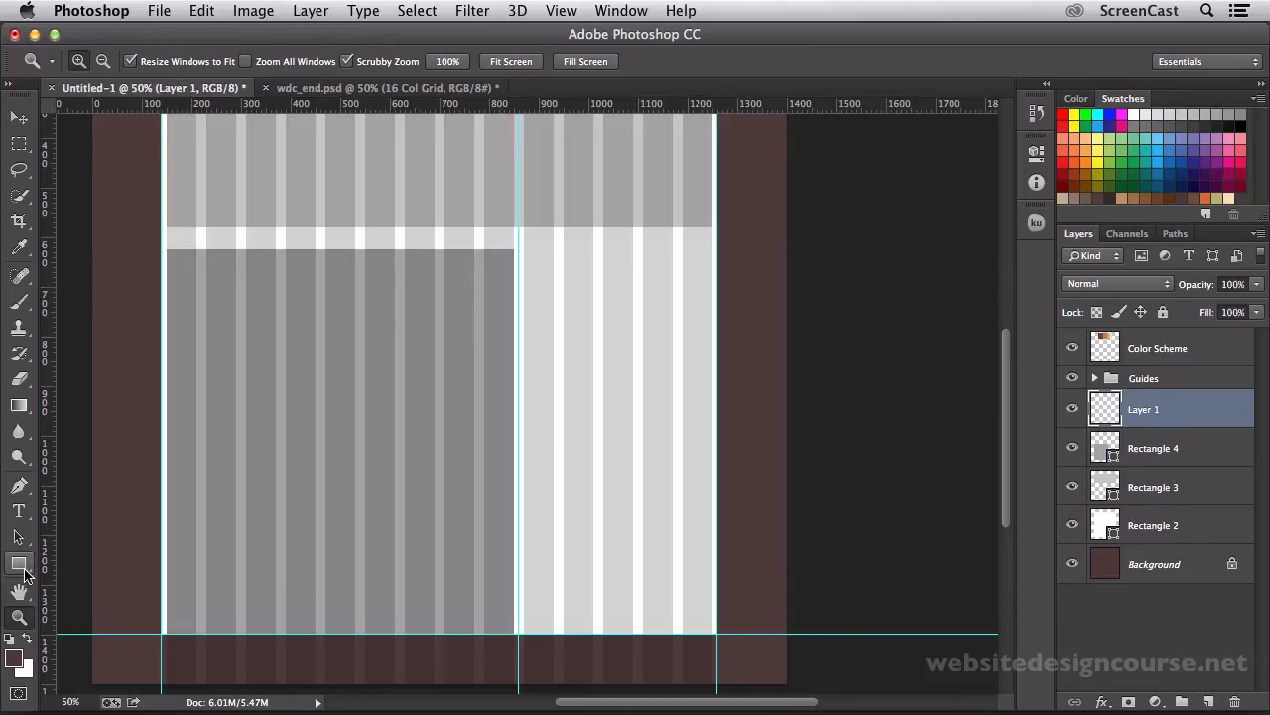
pyautogui.click(176, 59)
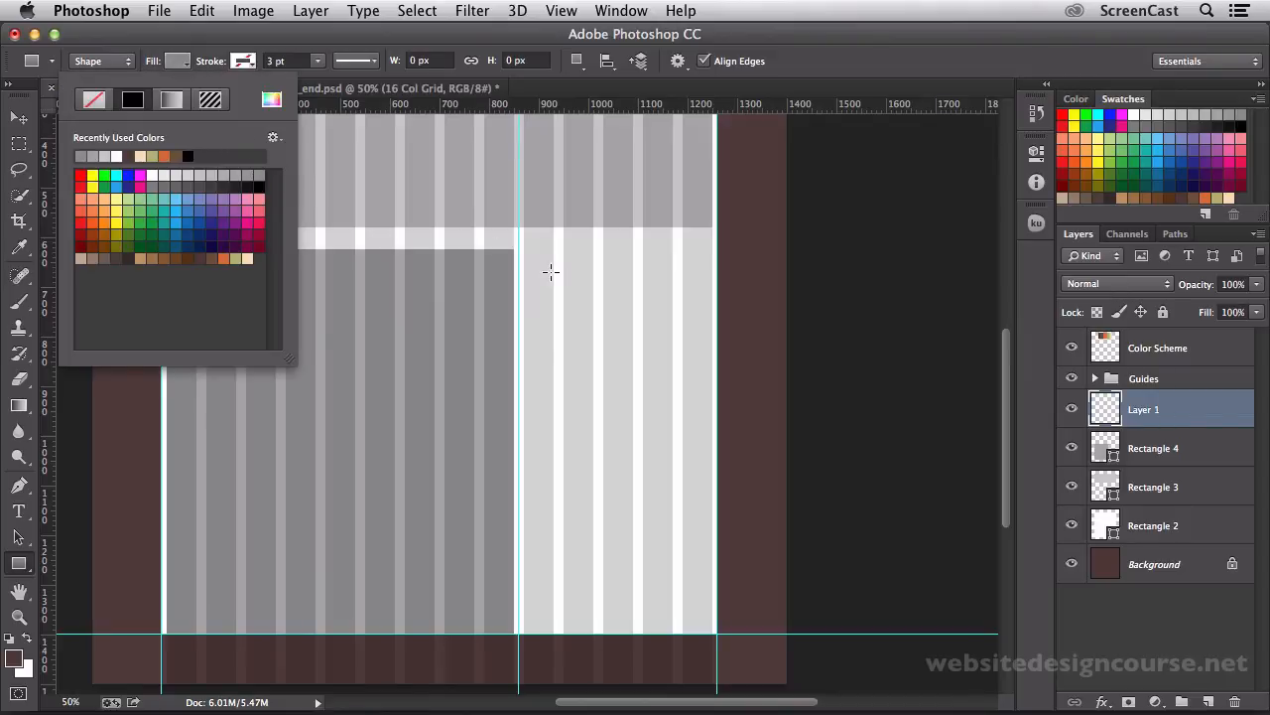
pyautogui.moveTo(707, 250)
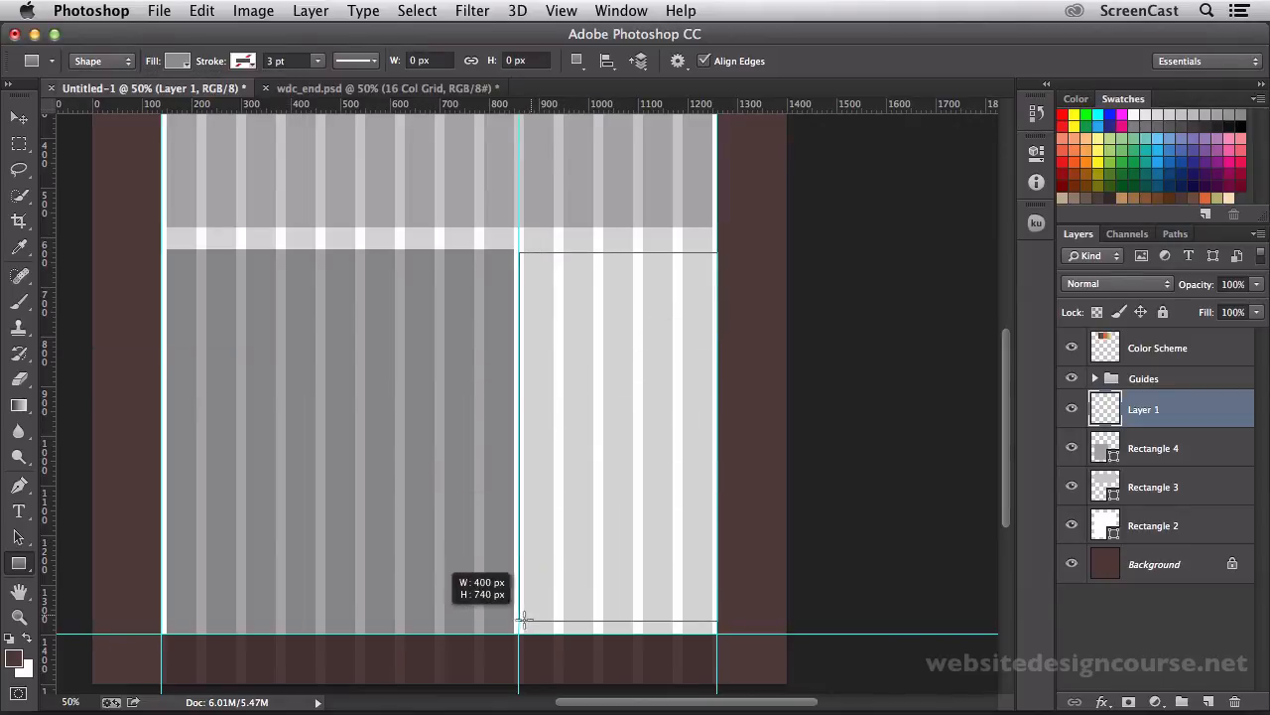
pyautogui.moveTo(524, 619); pyautogui.dragTo(526, 631)
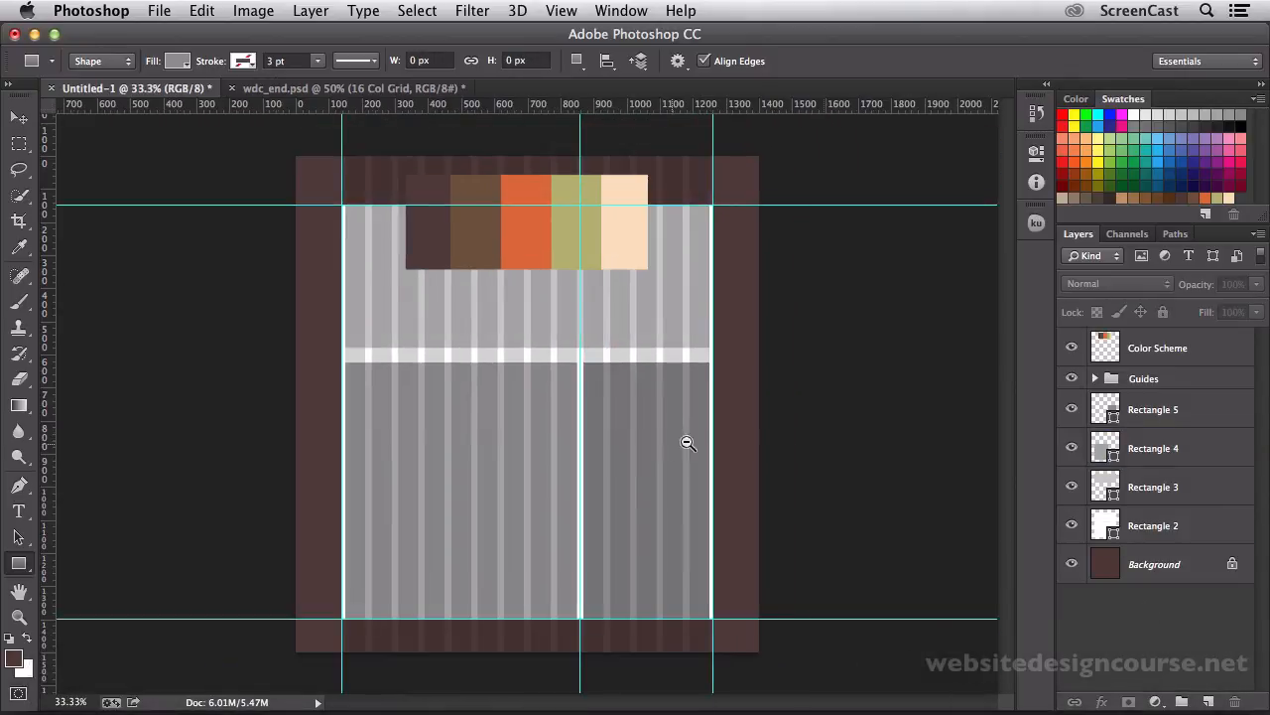
# - Hide the Color Scheme layer and switch to the wdc_end.psd document
pyautogui.click(1072, 347)
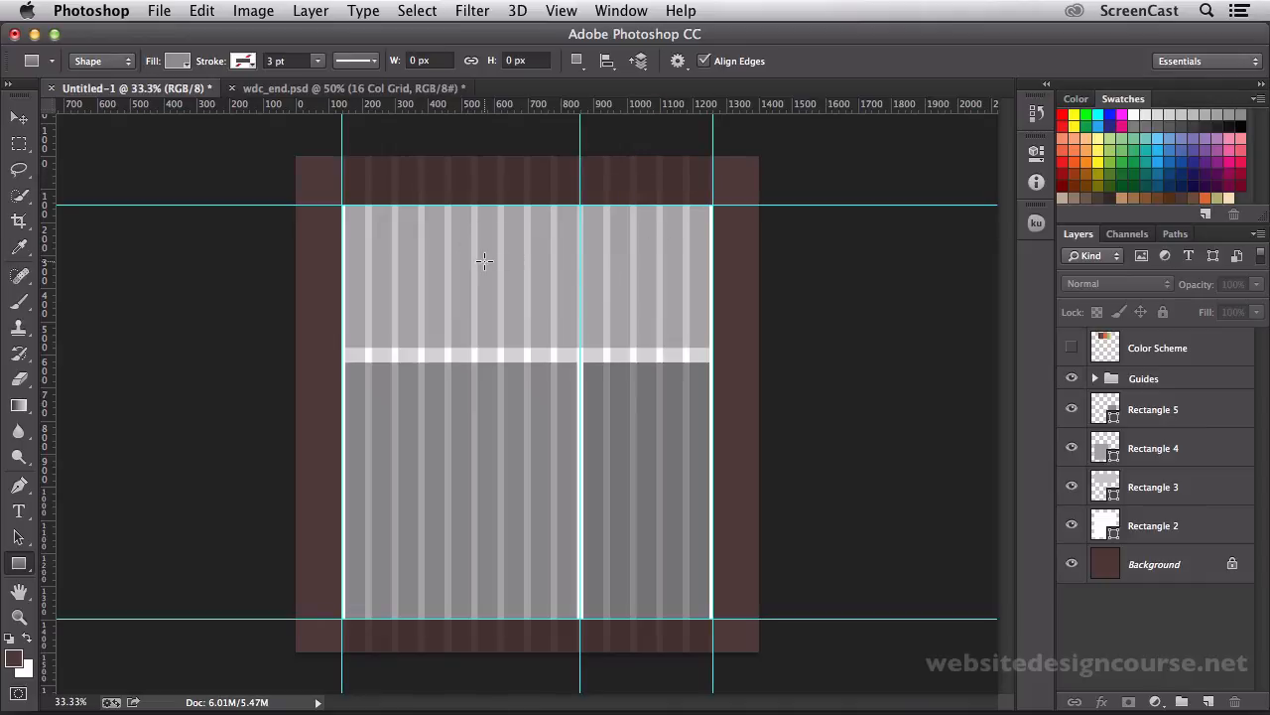
pyautogui.moveTo(471, 429)
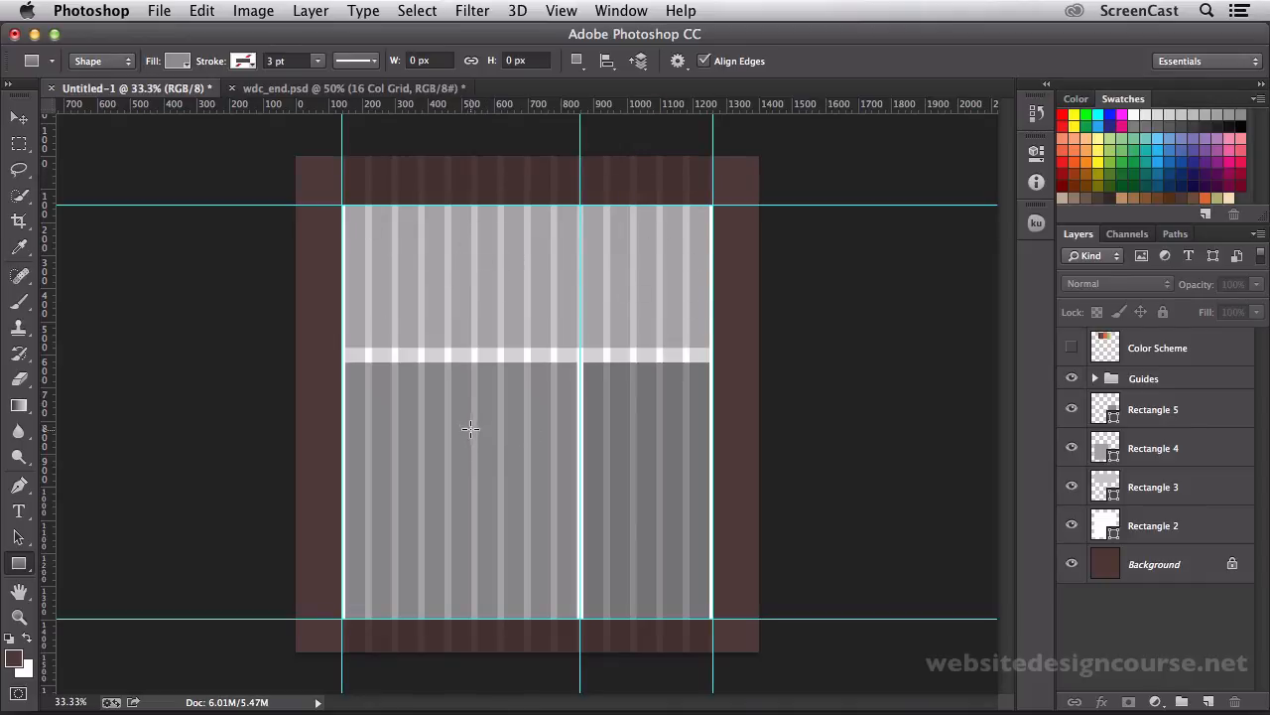
pyautogui.moveTo(643, 449)
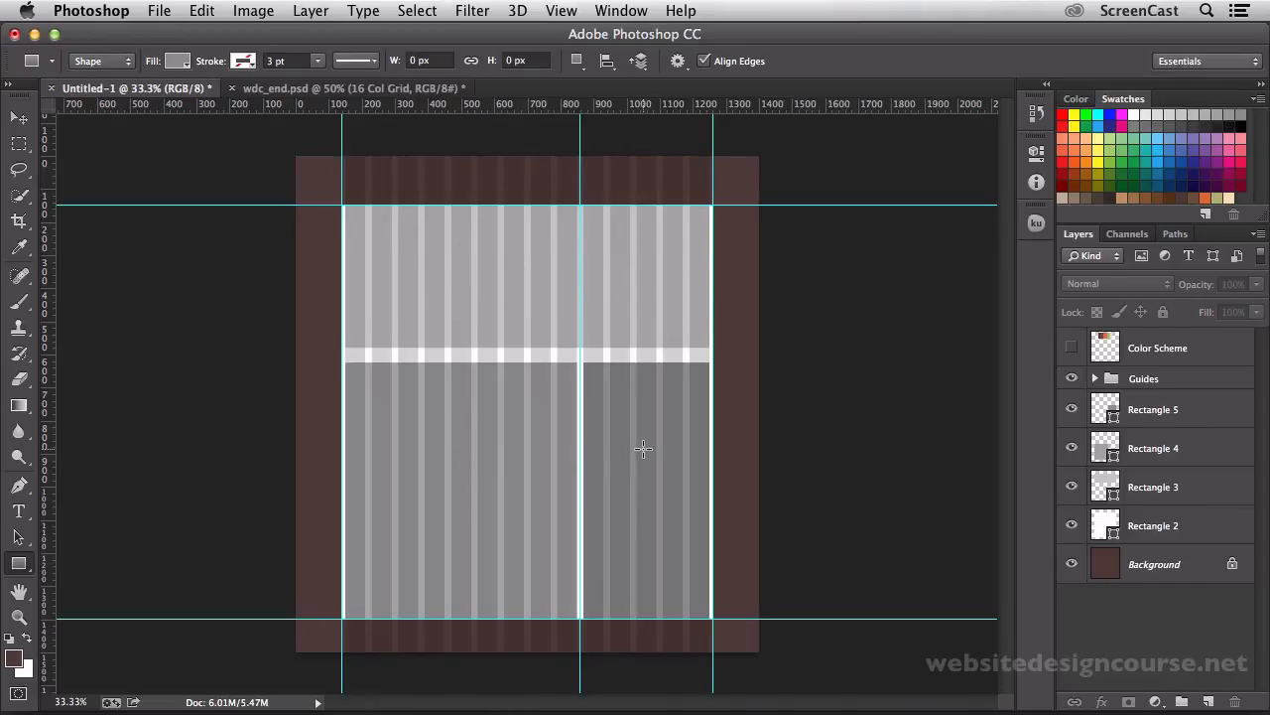
pyautogui.click(342, 87)
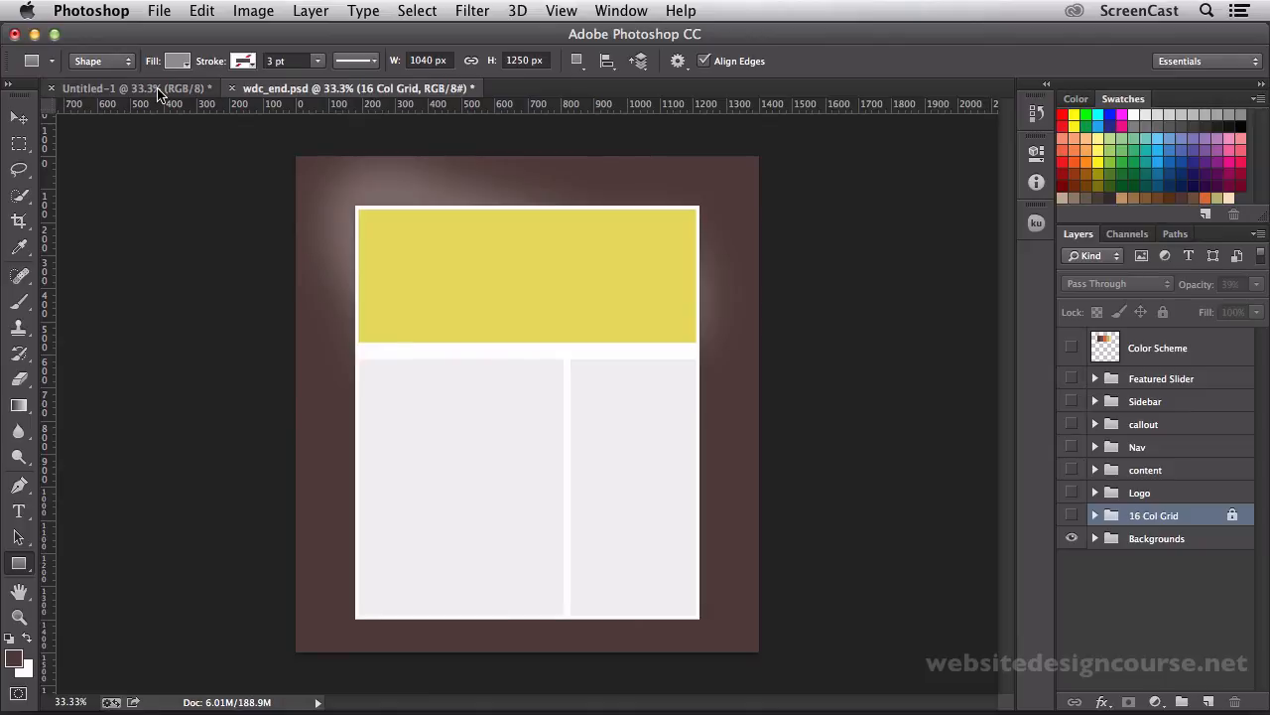
# - Flip between Untitled-1 and wdc_end.psd to compare the mockup with the finished design
pyautogui.click(99, 87)
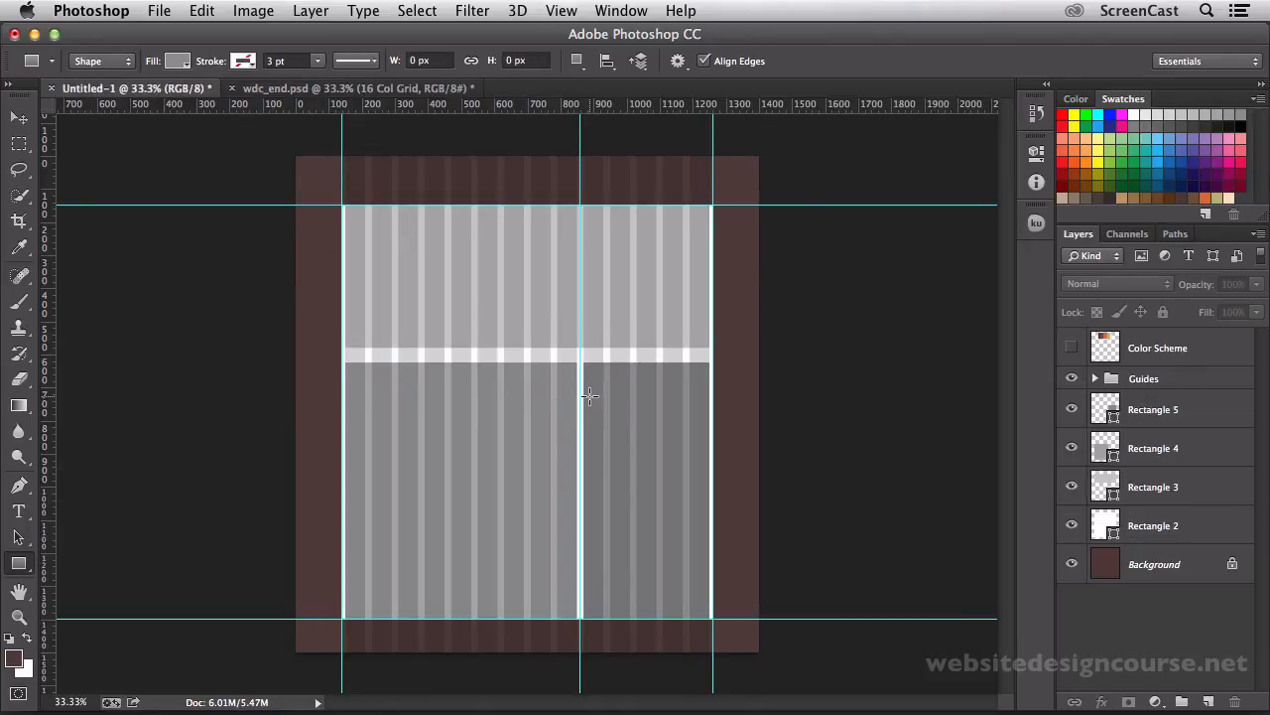
pyautogui.click(337, 88)
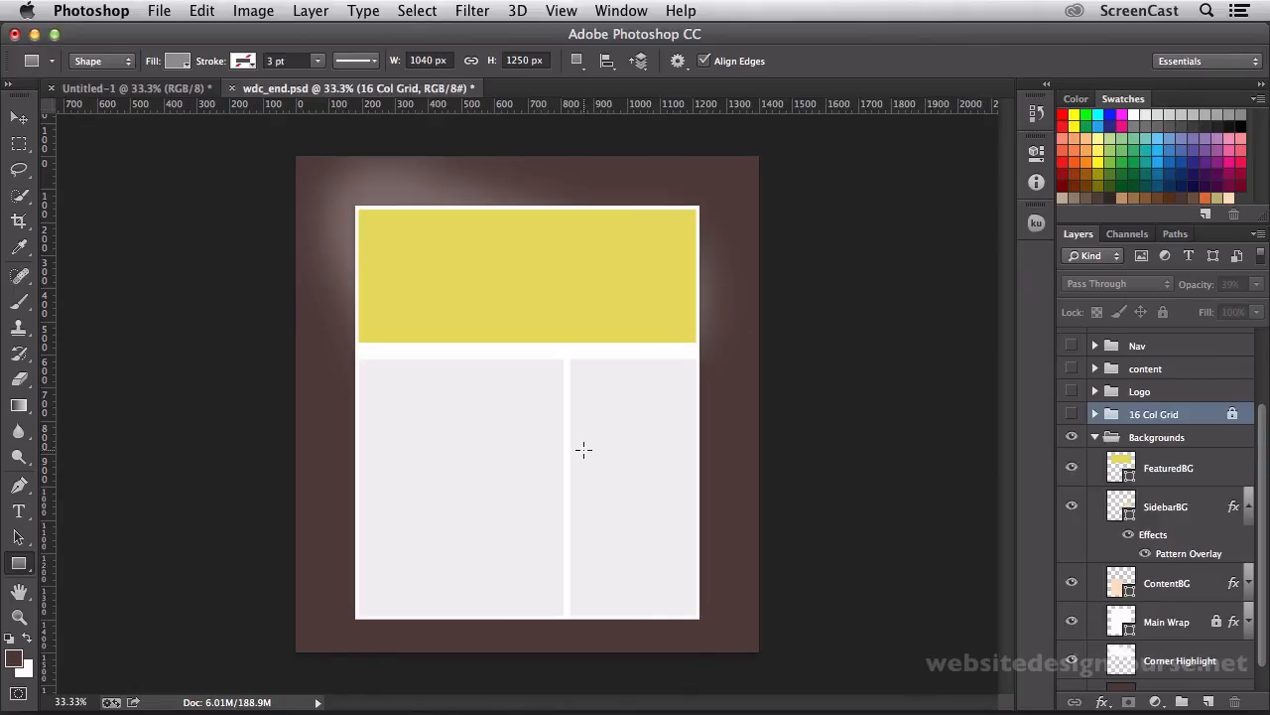
pyautogui.moveTo(552, 407)
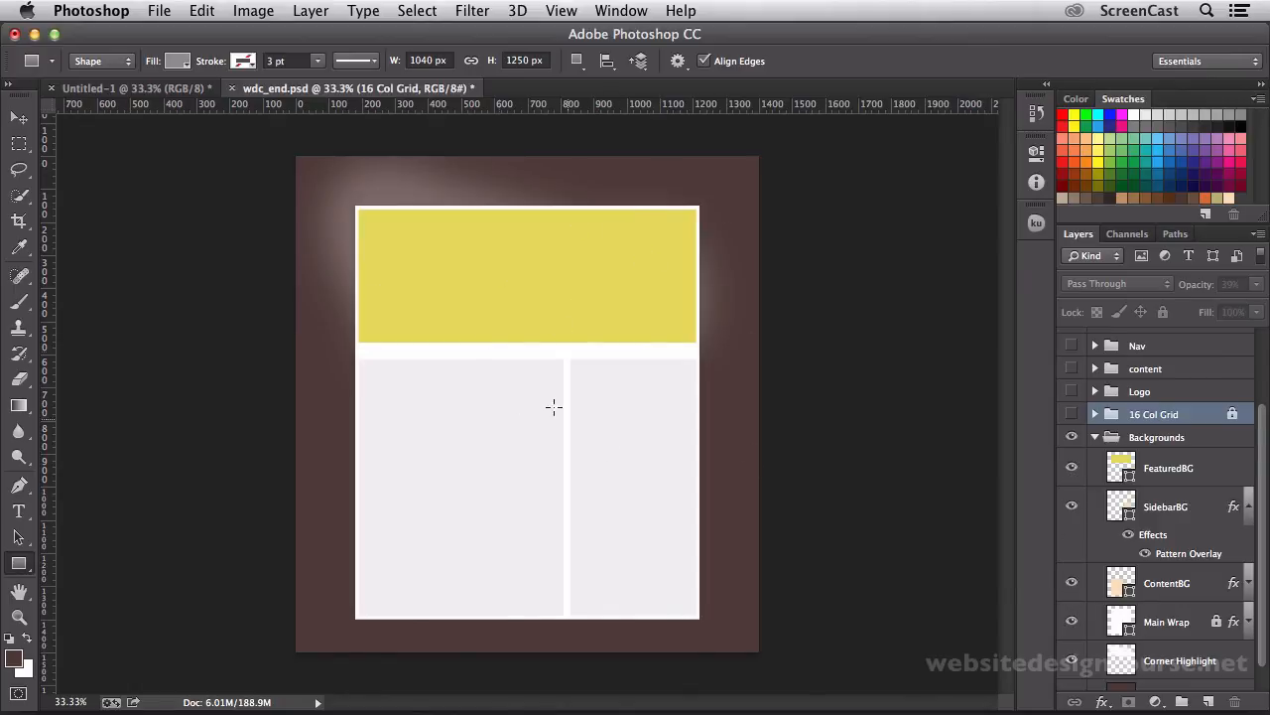
pyautogui.moveTo(486, 220)
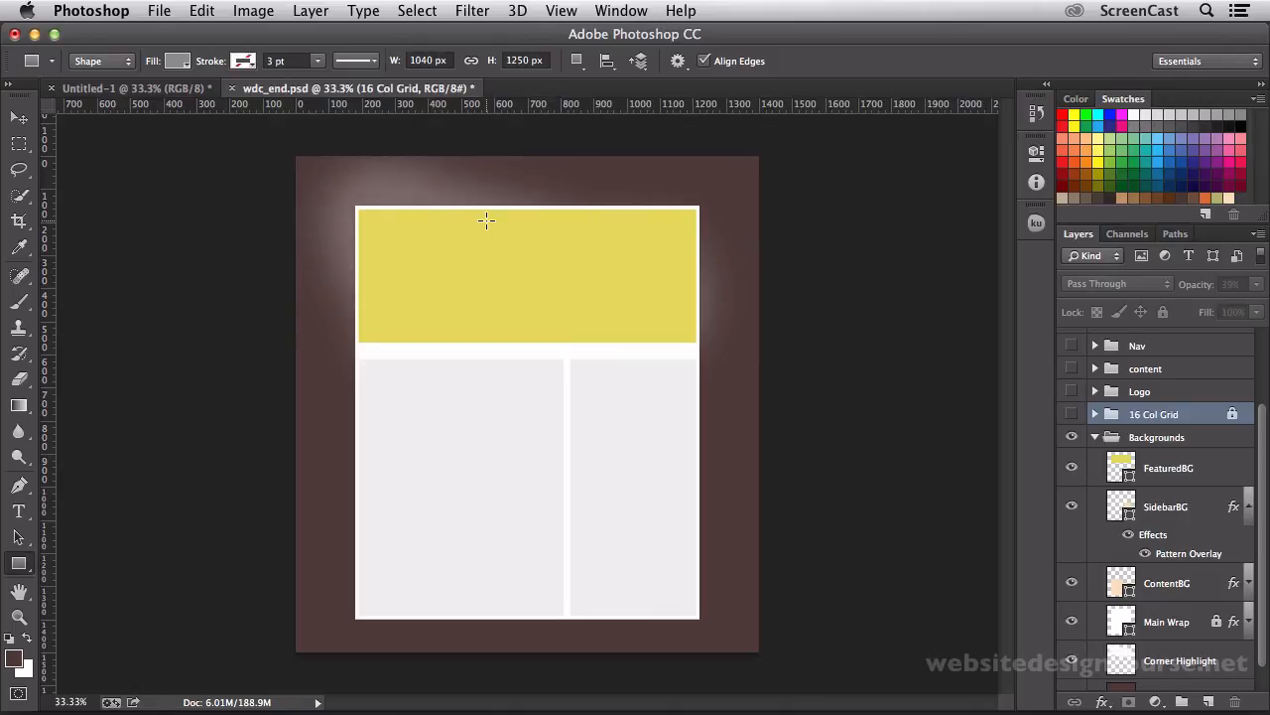